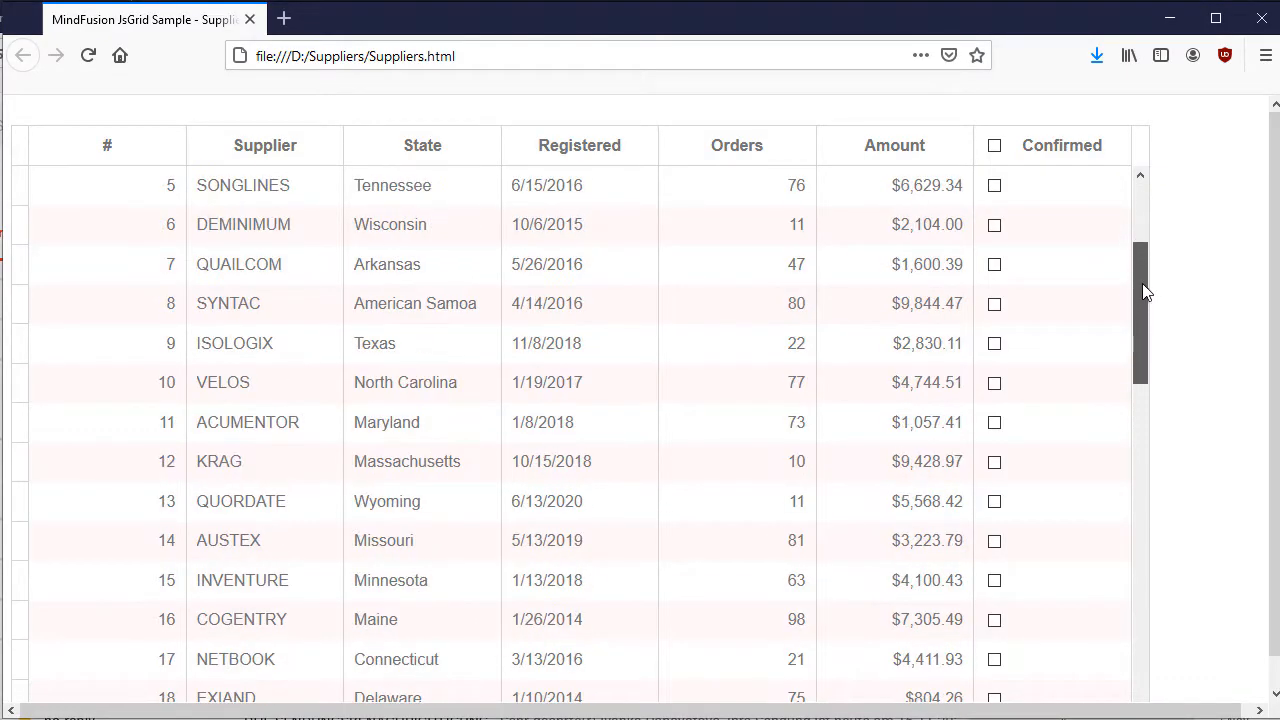
- Toggle the Confirmed checkbox on several supplier rows, including QUAILCOM and ACUMENTOR
{"action": "left_click", "coordinate": [994, 264]}
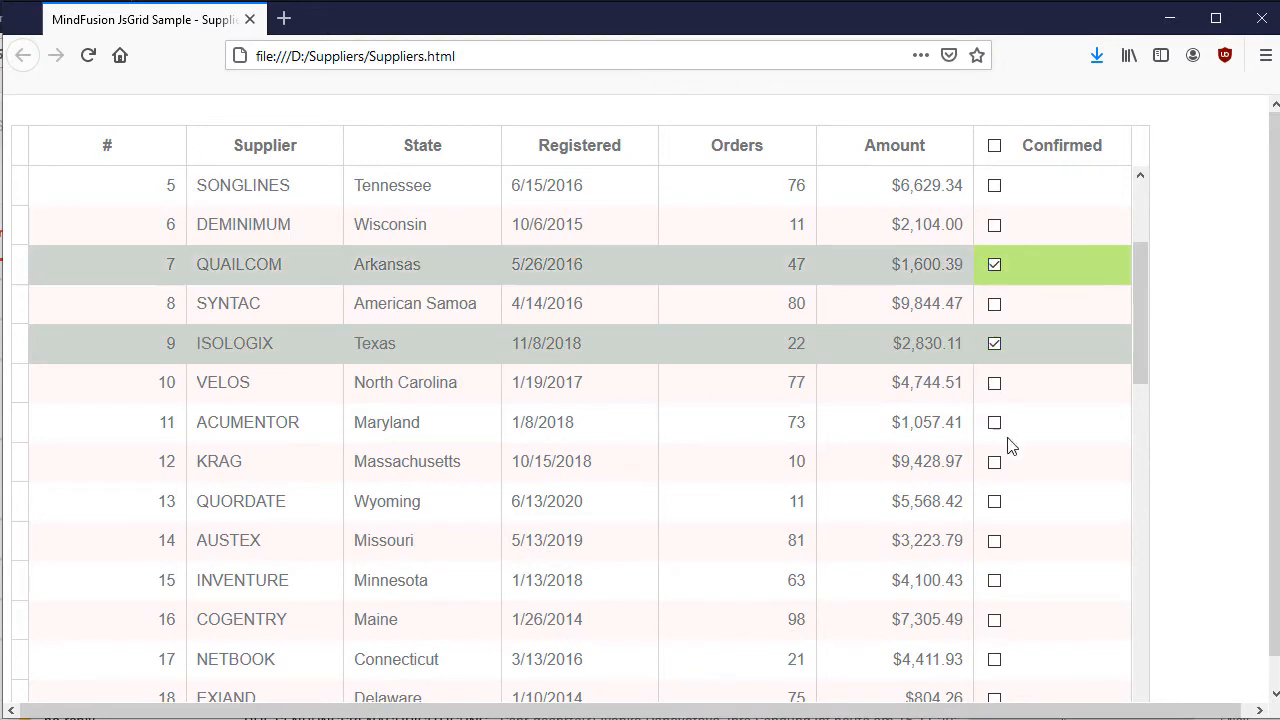
{"action": "left_click", "coordinate": [994, 540]}
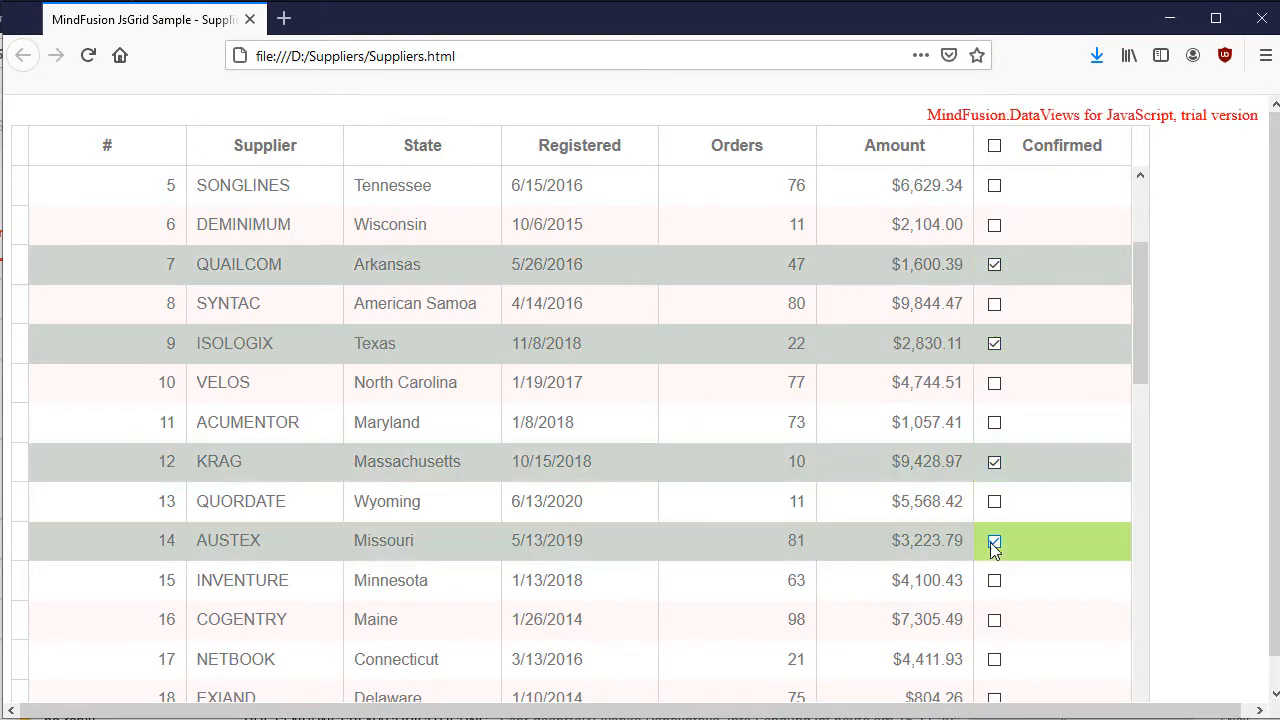
{"action": "left_click", "coordinate": [994, 144]}
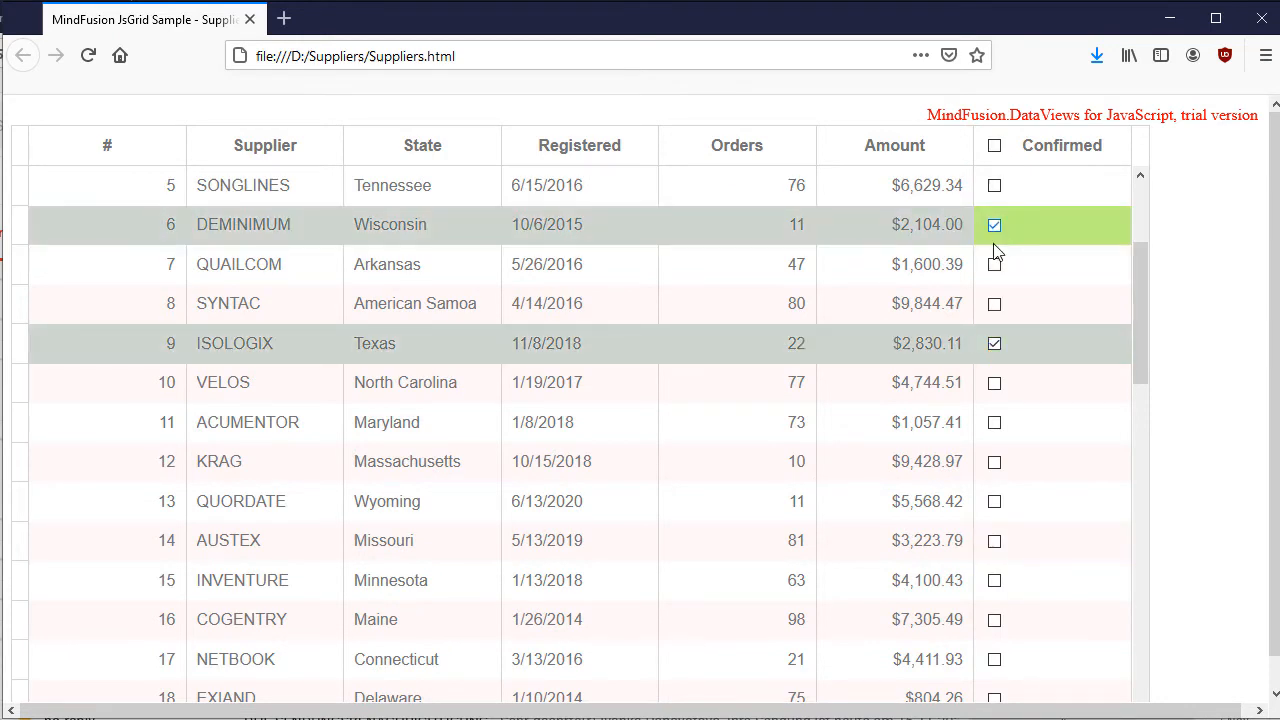
{"action": "scroll", "scroll_direction": "down", "scroll_amount": 3}
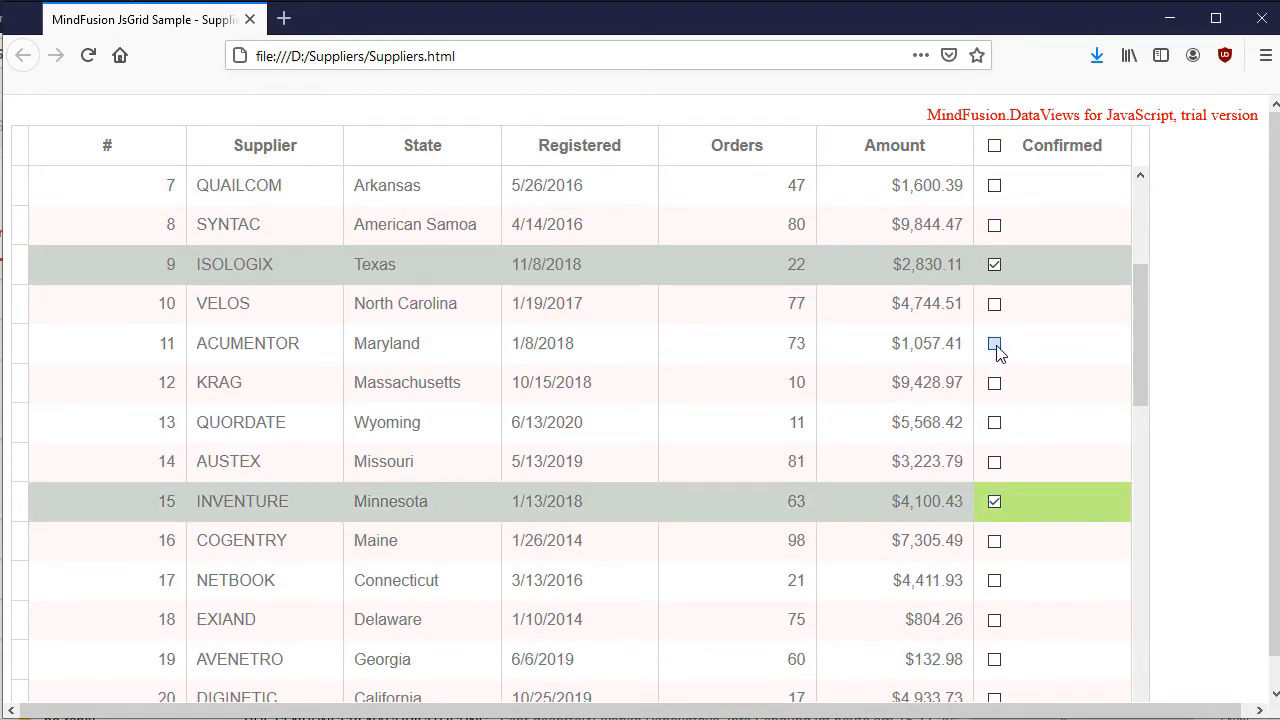
{"action": "left_click", "coordinate": [994, 344]}
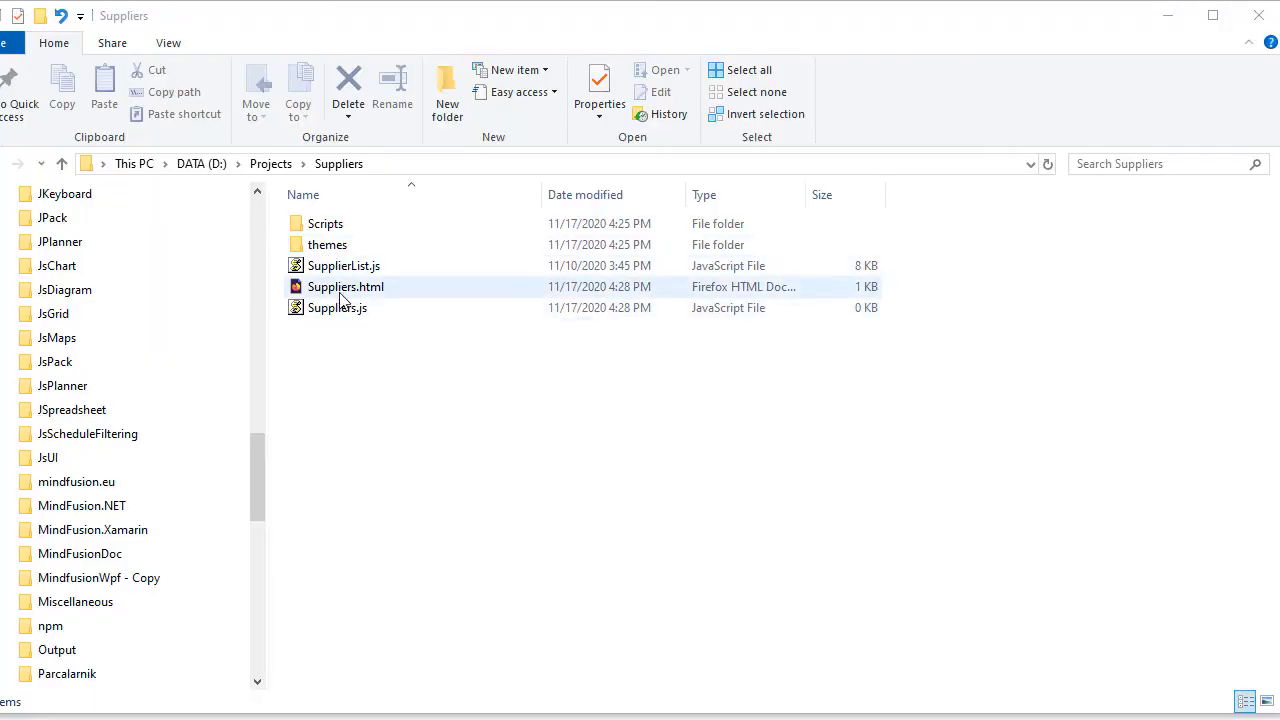
- Browse into the themes folder and its DataViews and UI subfolders
{"action": "left_click", "coordinate": [344, 264]}
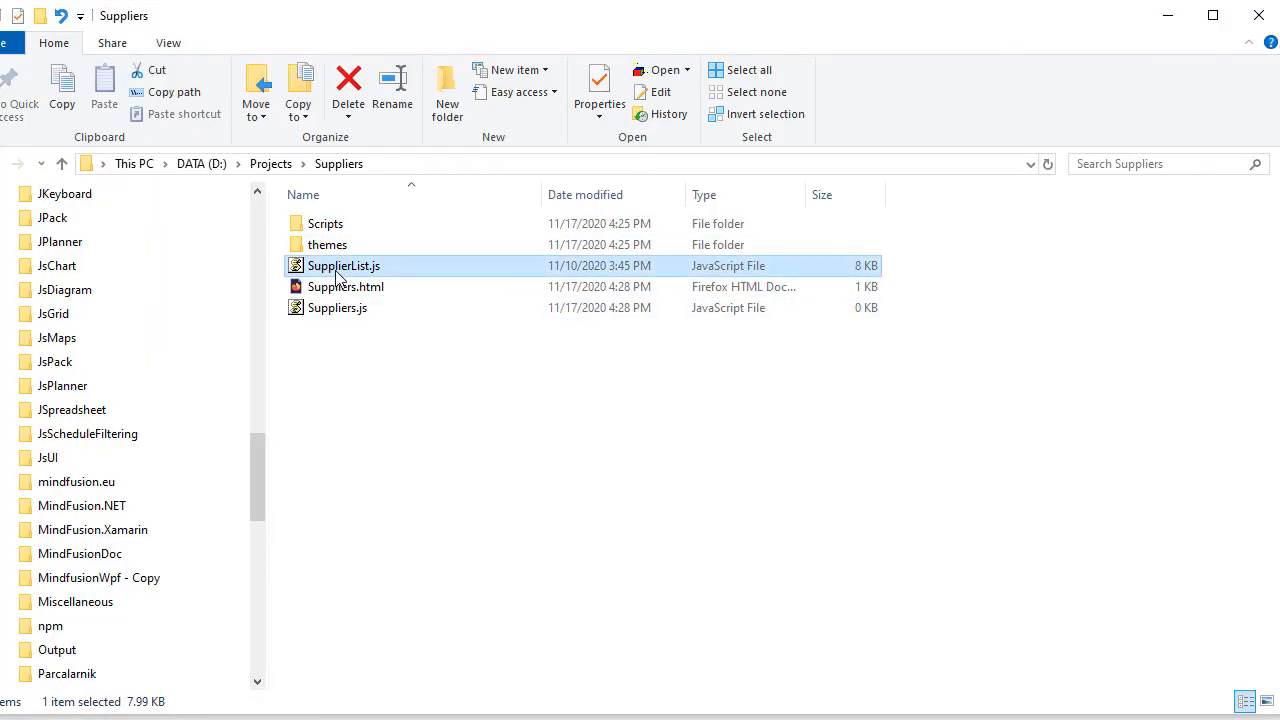
{"action": "double_click", "coordinate": [328, 244]}
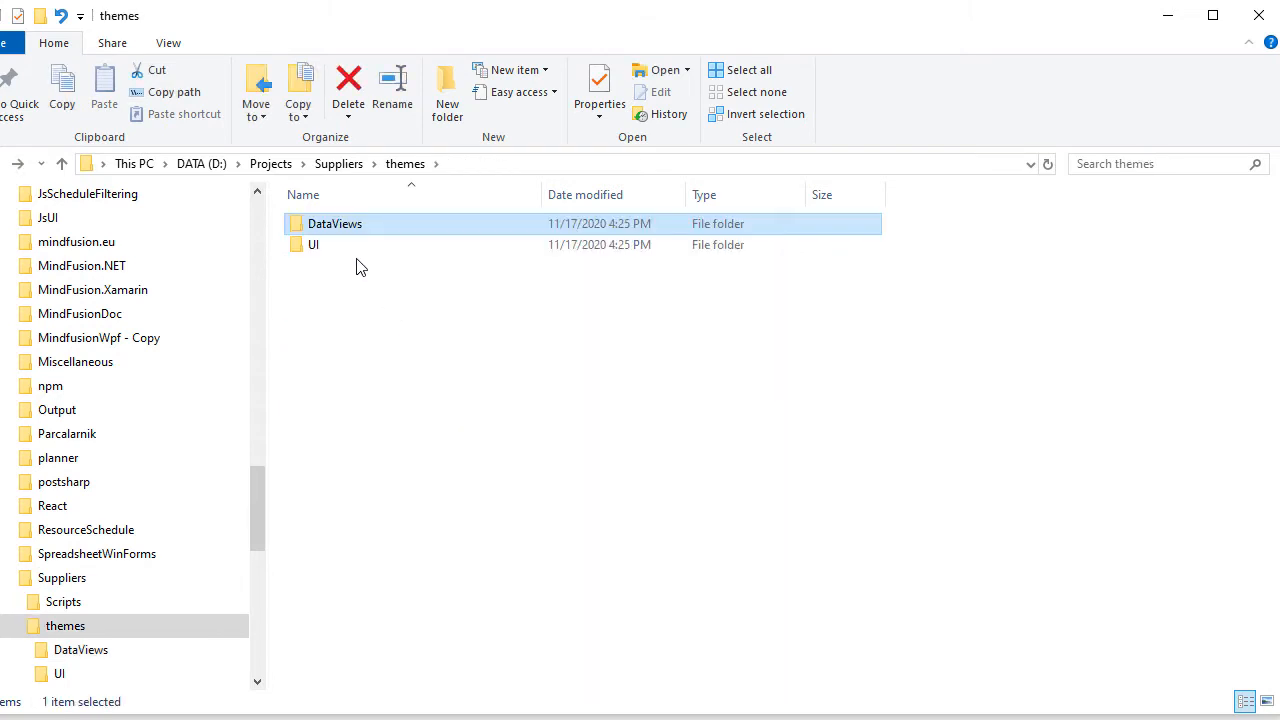
{"action": "double_click", "coordinate": [312, 244]}
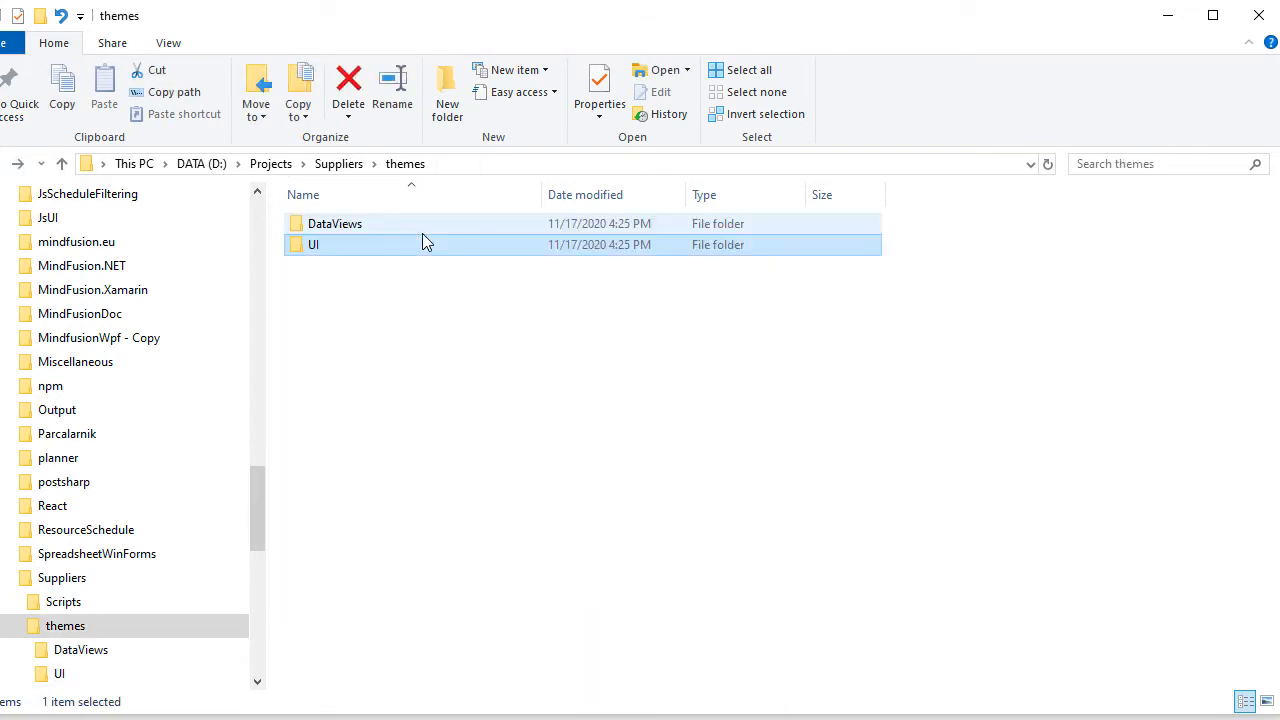
- Show the Scripts folder of MindFusion library files from the navigation pane
{"action": "left_click", "coordinate": [64, 600]}
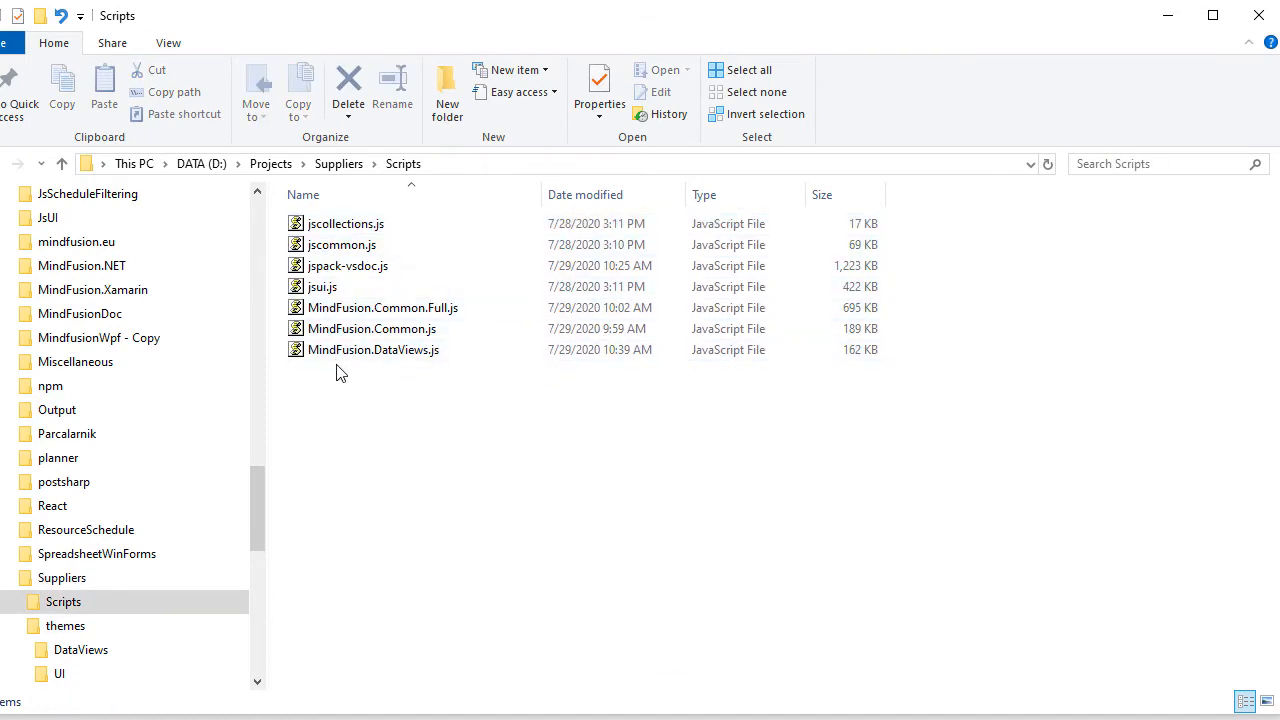
{"action": "left_click", "coordinate": [384, 308]}
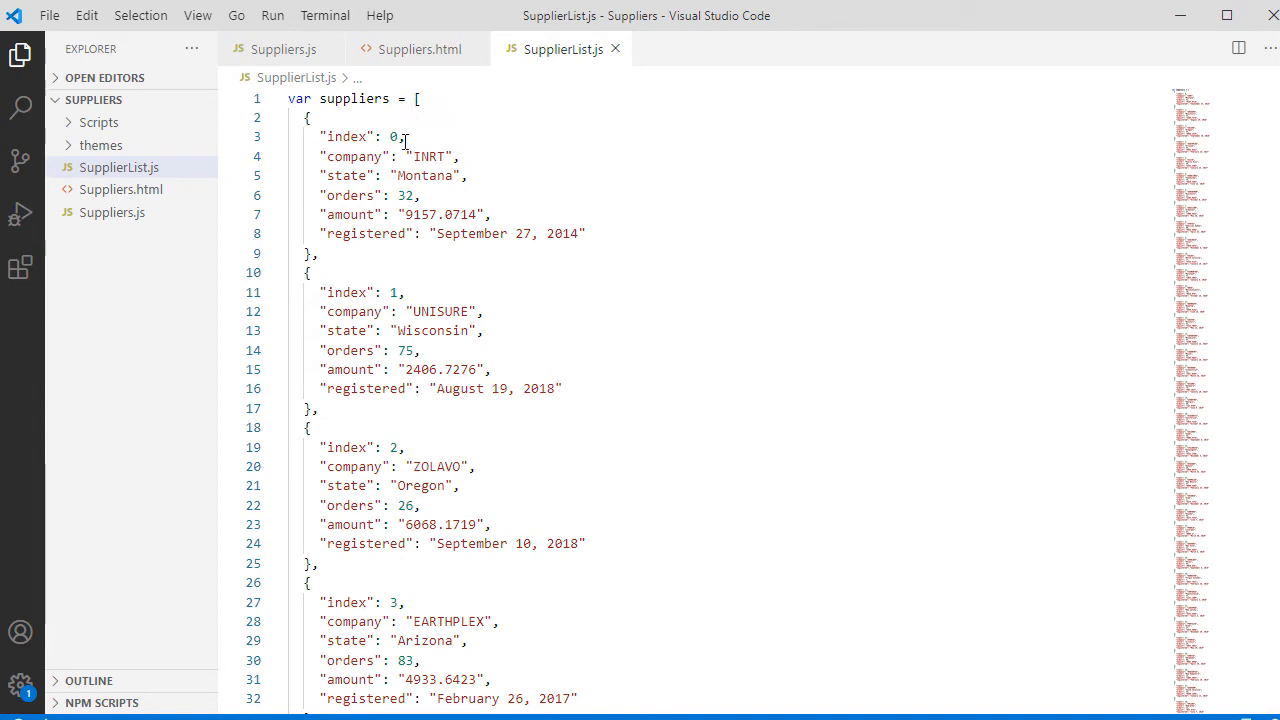
{"action": "double_click", "coordinate": [428, 156]}
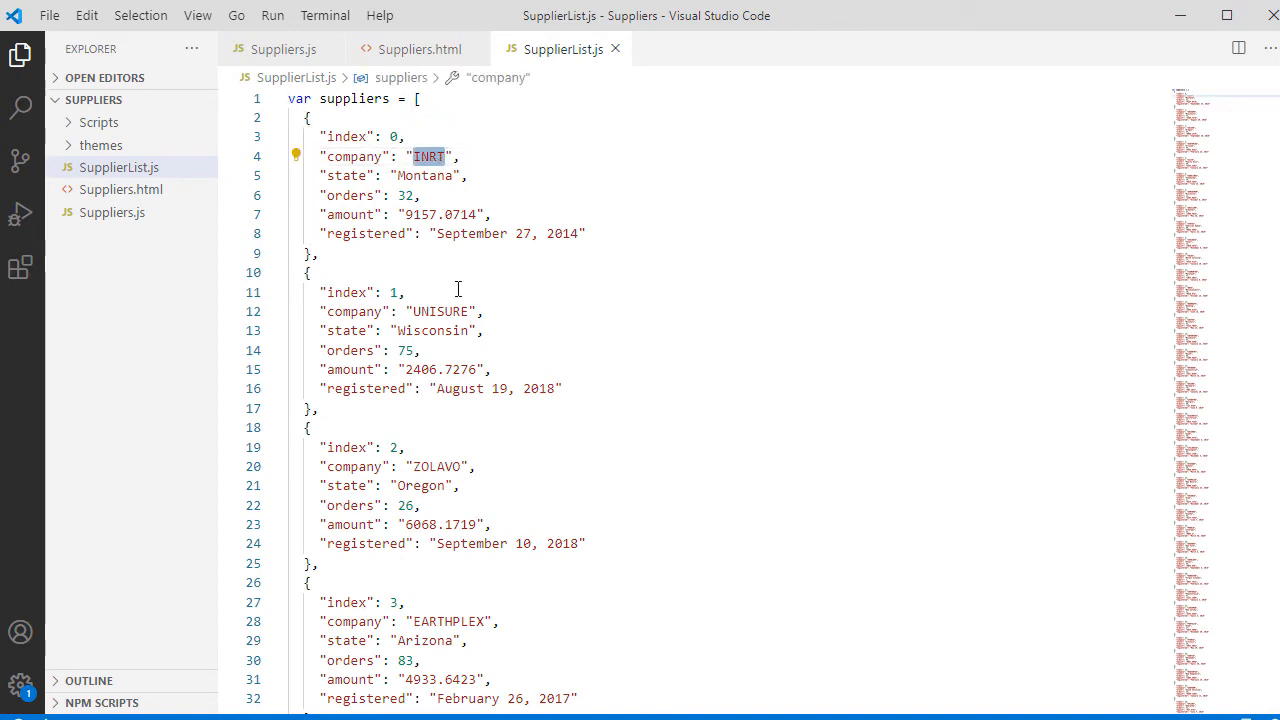
{"action": "scroll", "scroll_direction": "down", "scroll_amount": 3}
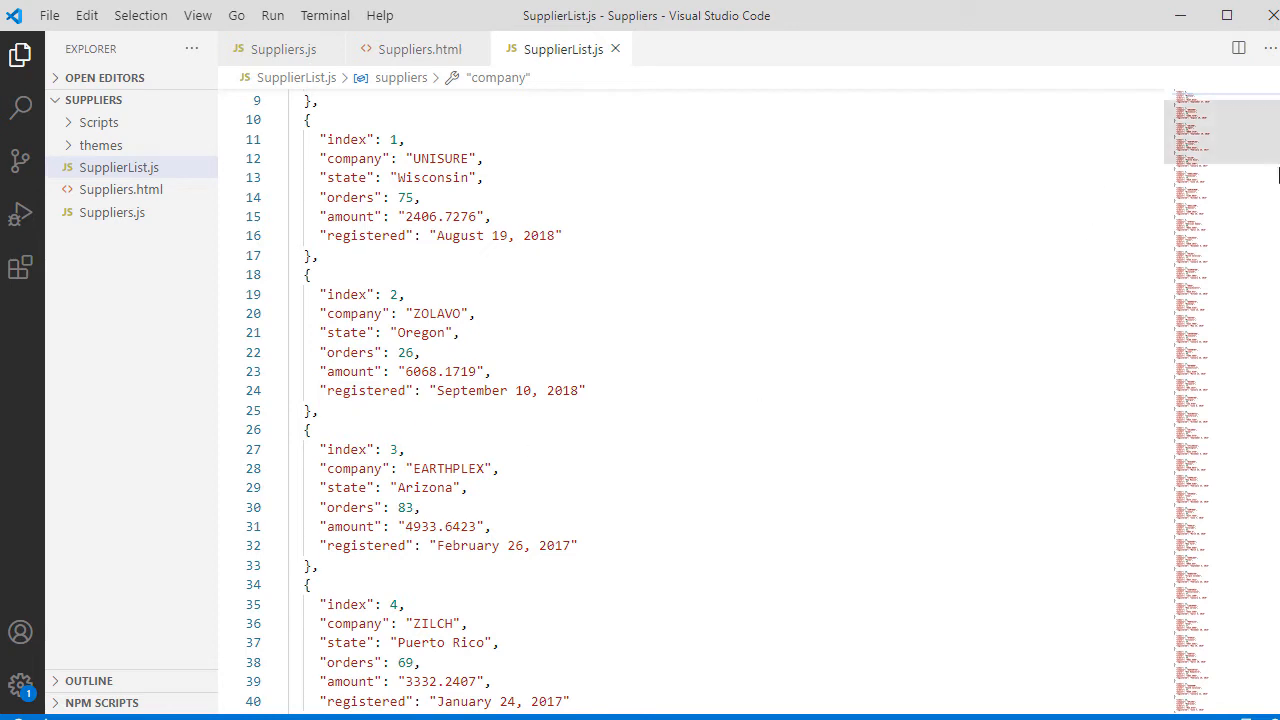
- Add the theme stylesheet links and script references for MindFusion, SupplierList.js and Suppliers.js
{"action": "left_click", "coordinate": [420, 48]}
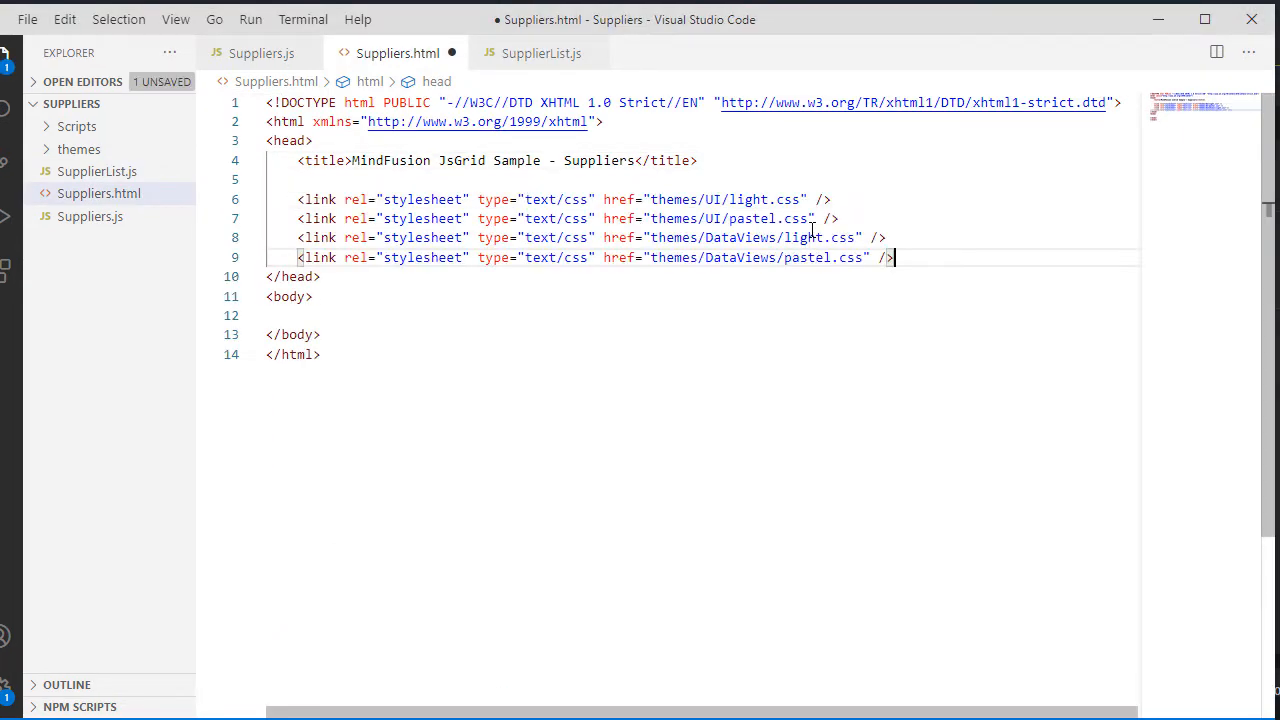
{"action": "key", "text": "ctrl+s"}
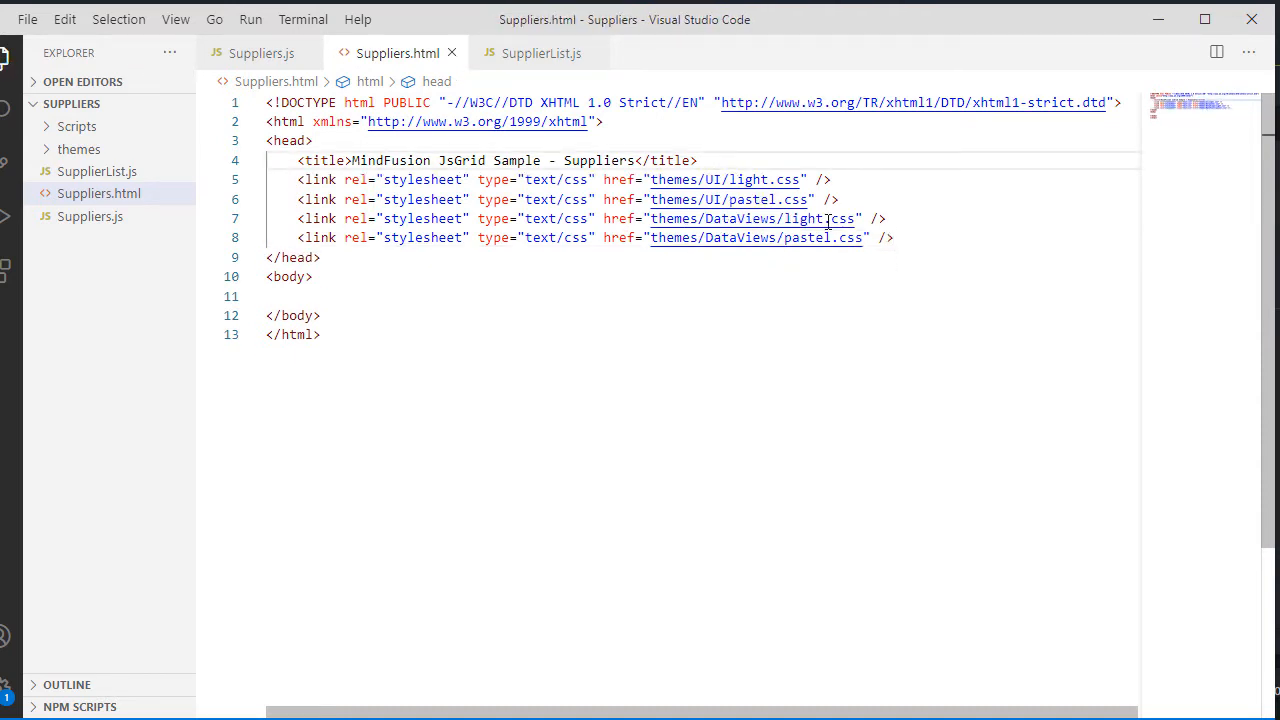
{"action": "left_click", "coordinate": [712, 160]}
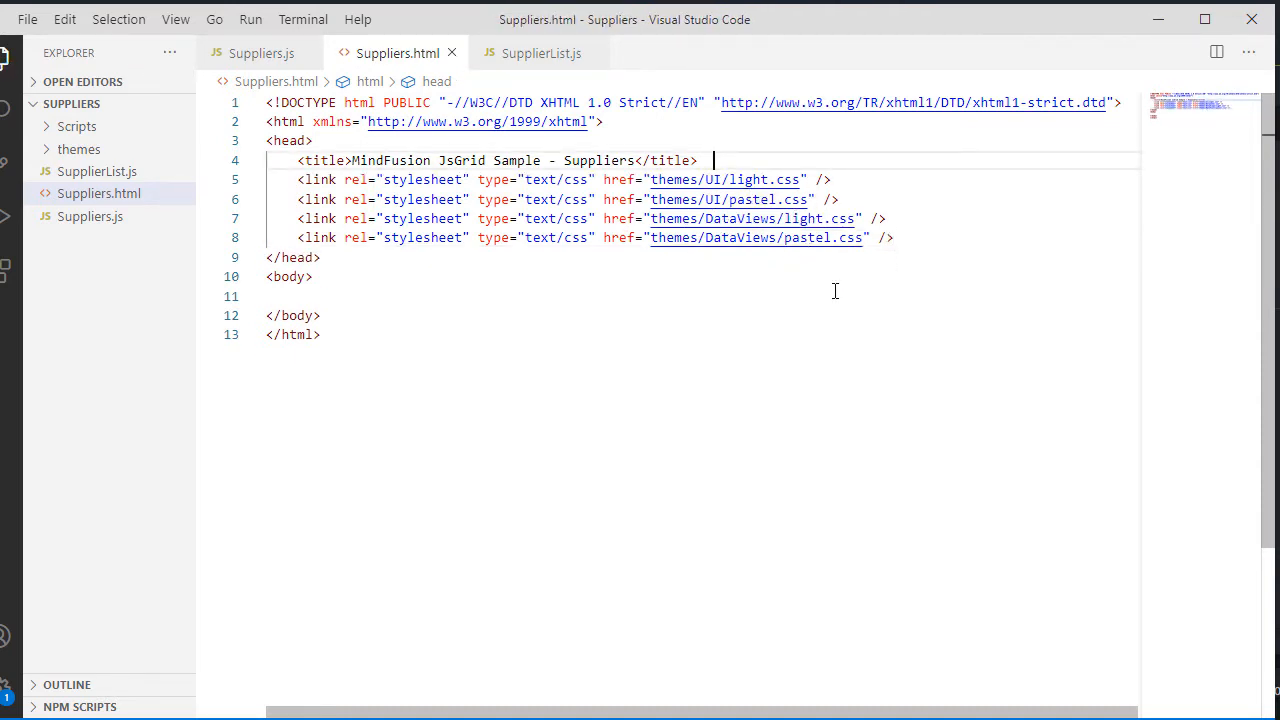
{"action": "mouse_move", "coordinate": [732, 268]}
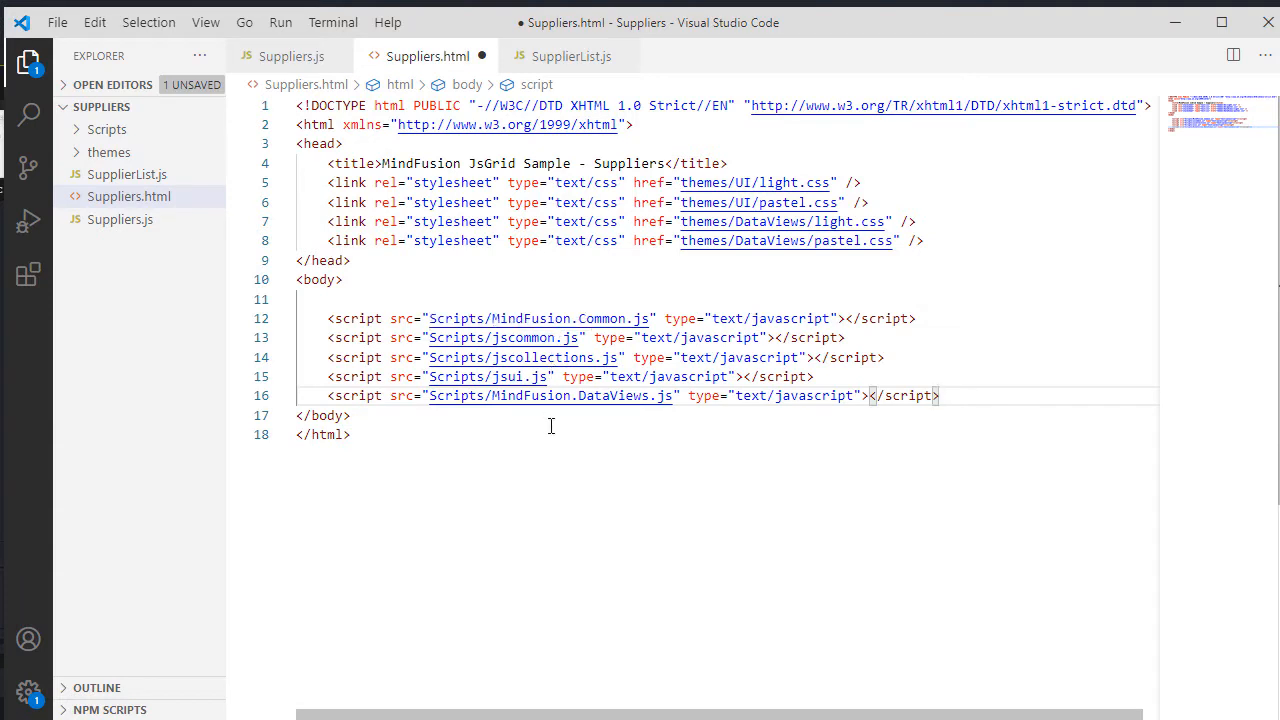
{"action": "mouse_move", "coordinate": [868, 472]}
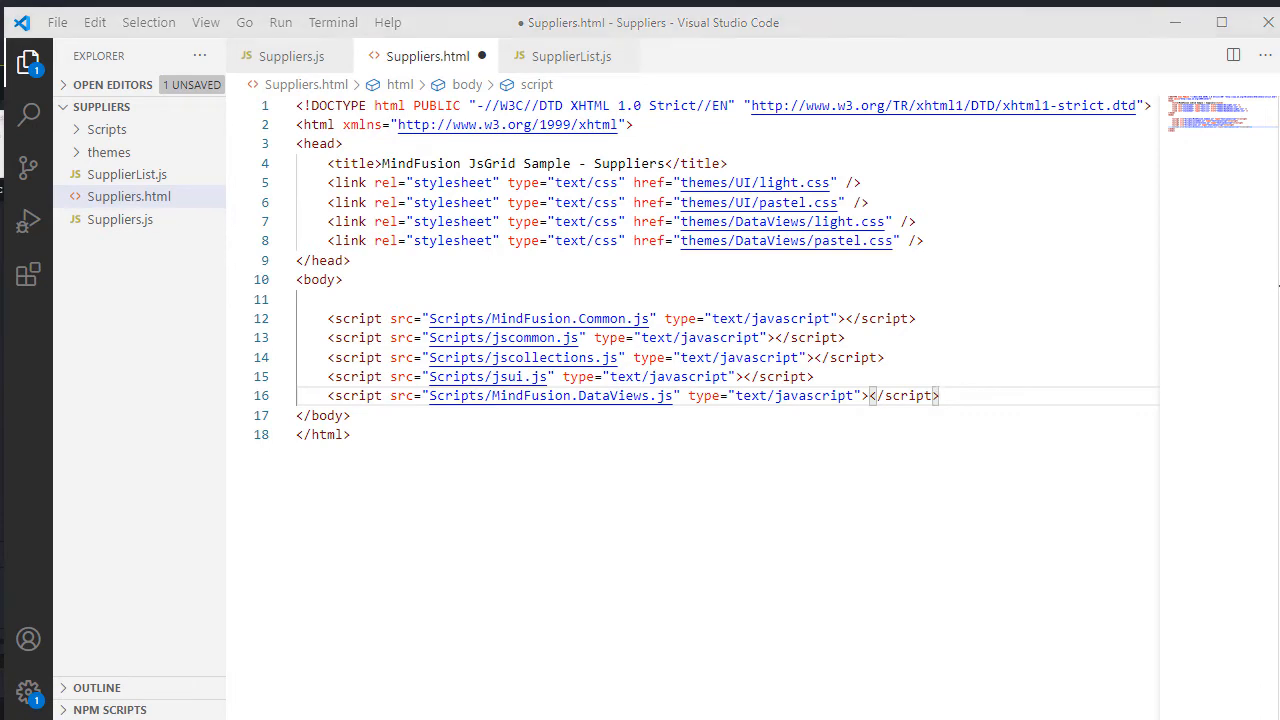
{"action": "key", "text": "Enter"}
{"action": "type", "text": "<script src=\"SupplierList.js\" type=\"text/javascript\"></script>"}
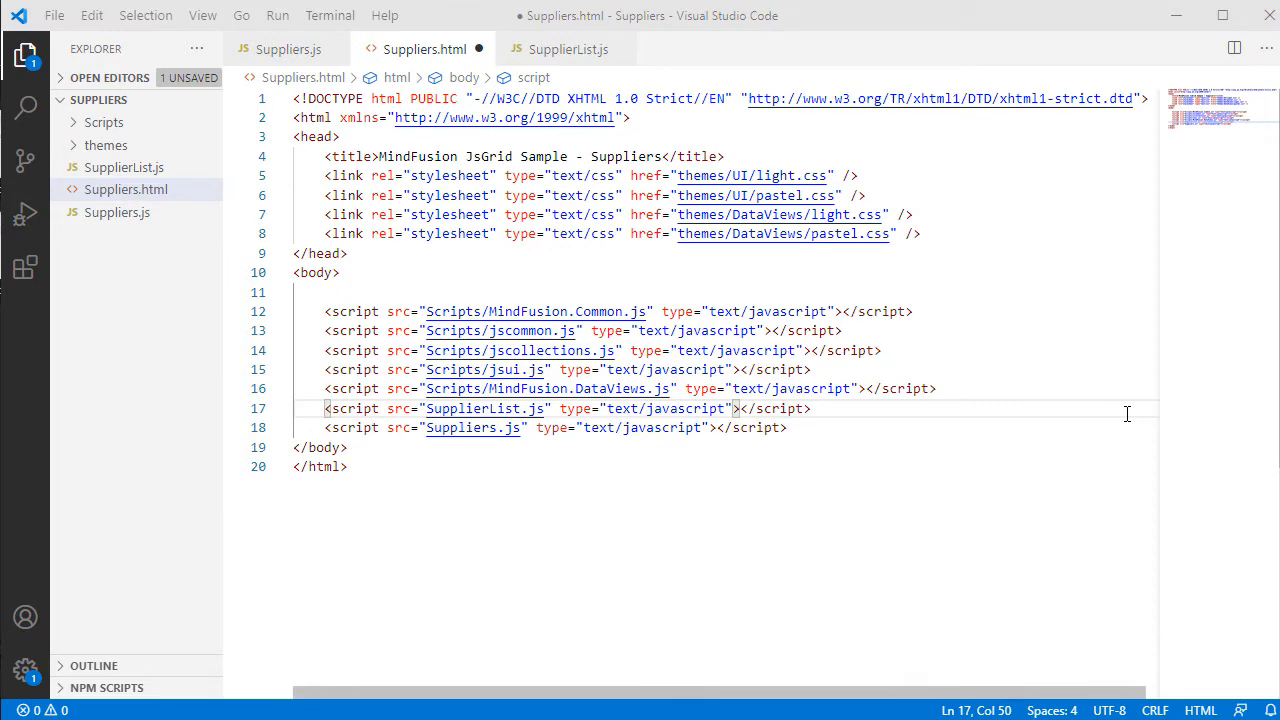
- Insert a full-height flex container holding <div id="grid"></div> in the body
{"action": "key", "text": "Enter"}
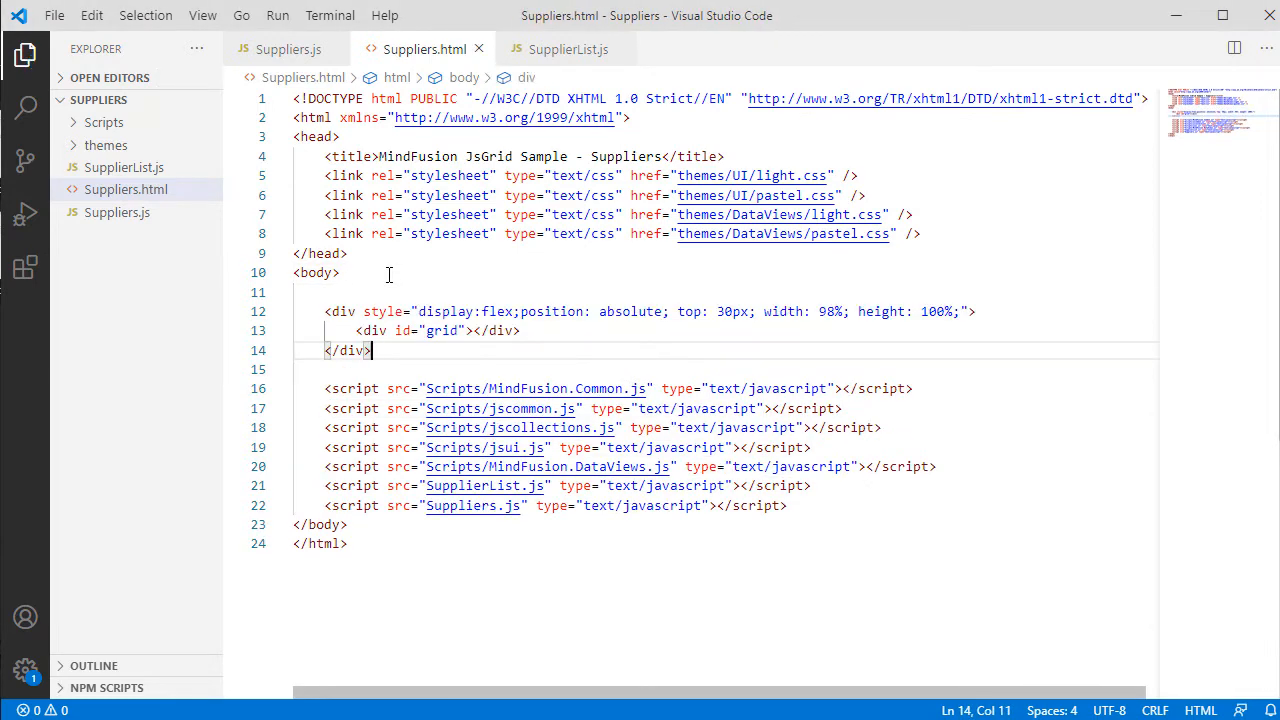
{"action": "mouse_move", "coordinate": [684, 348]}
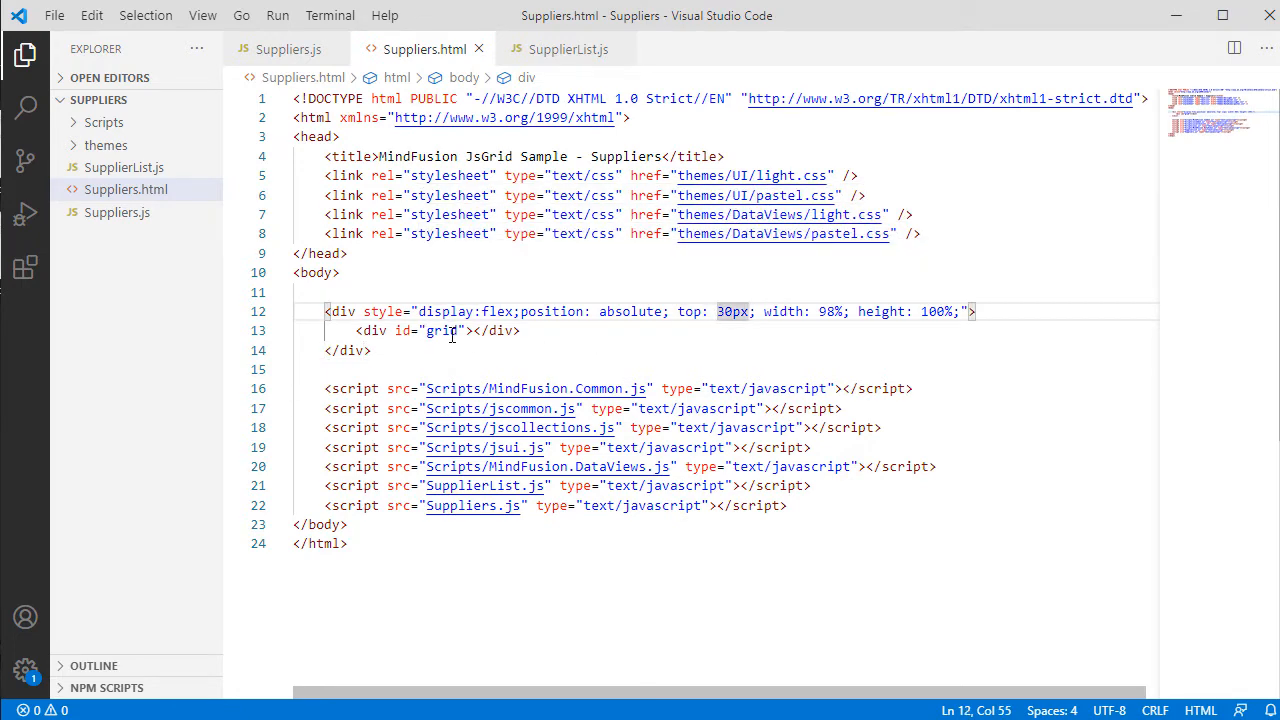
{"action": "double_click", "coordinate": [440, 330]}
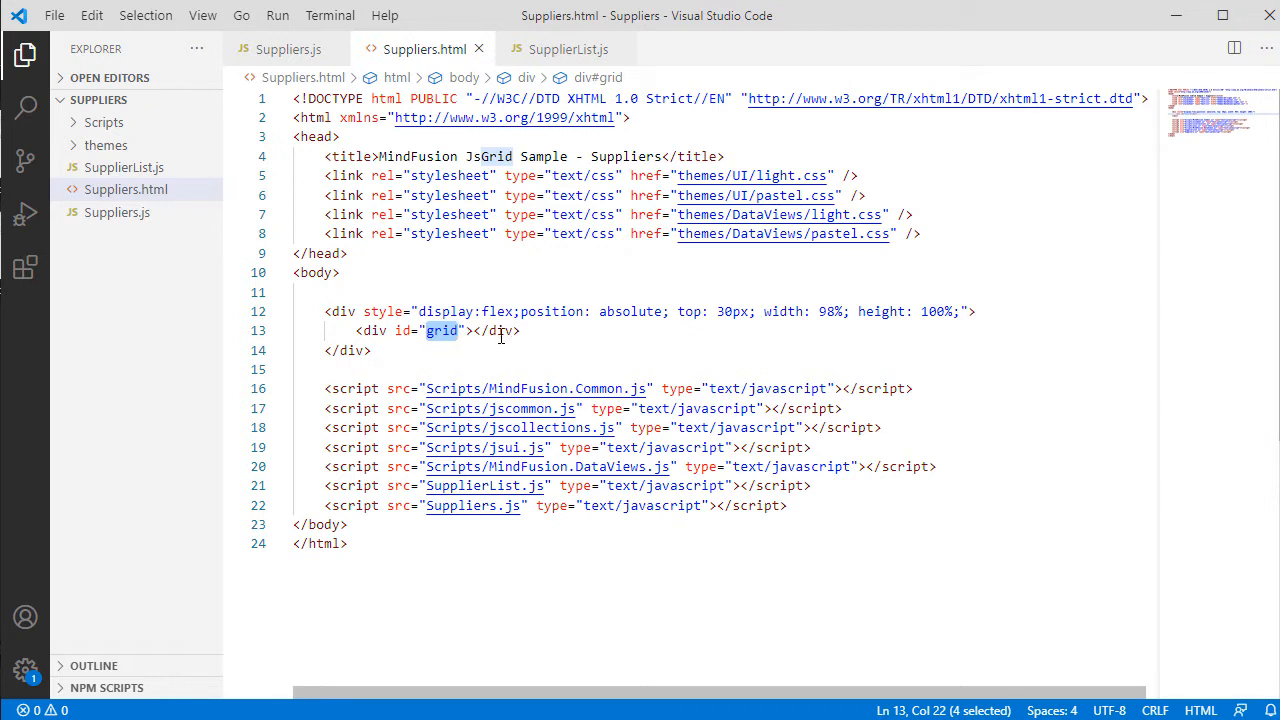
{"action": "mouse_move", "coordinate": [528, 362]}
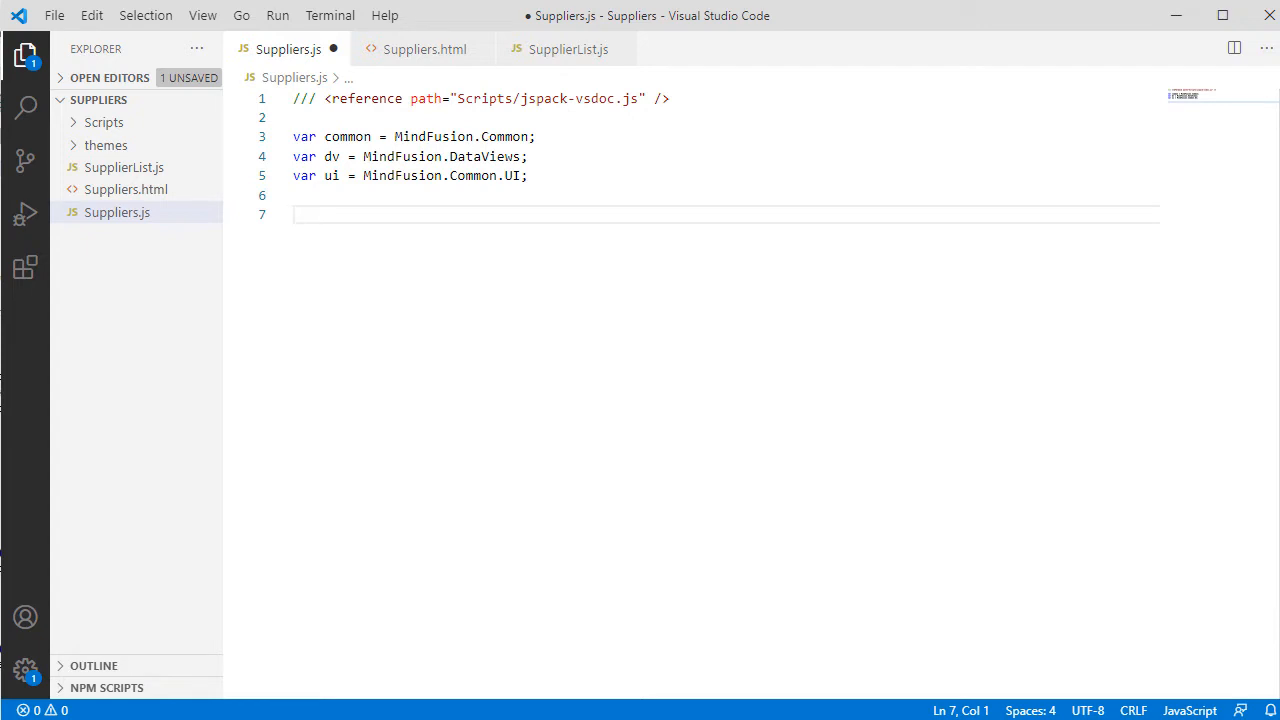
- Declare the columns array and an index GridColumn with IntegerType data type
{"action": "type", "text": "var"}
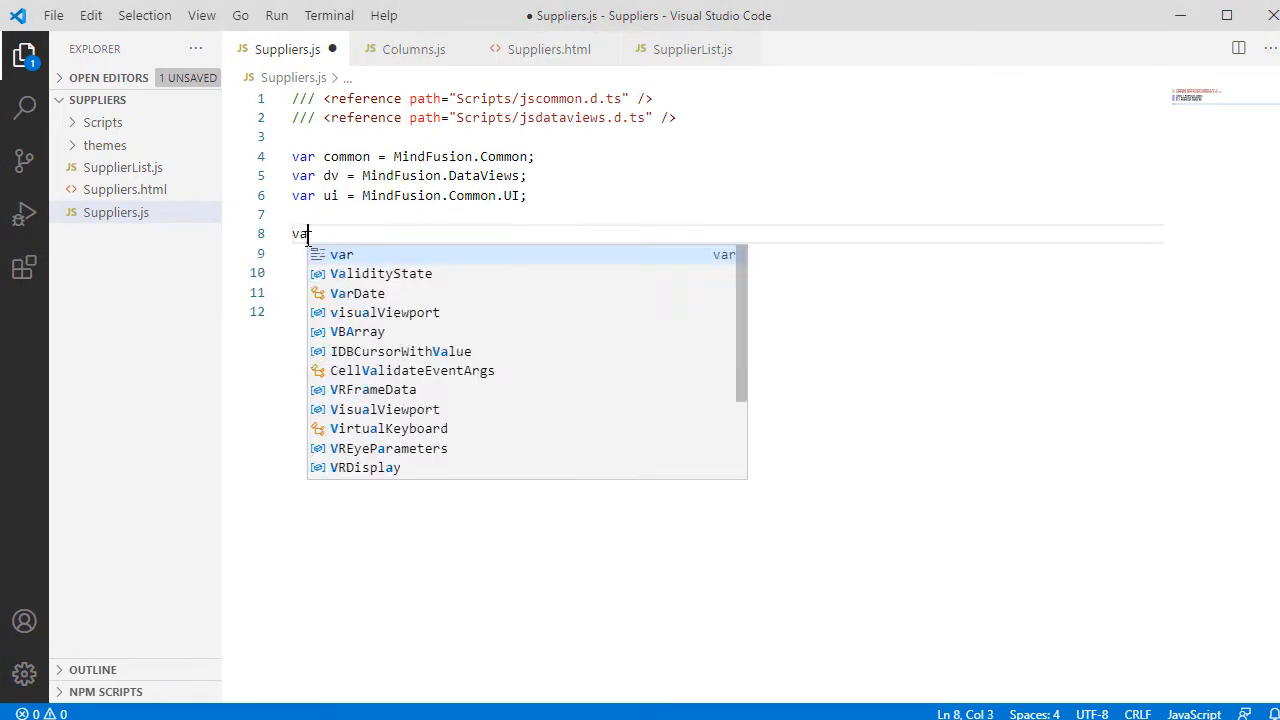
{"action": "type", "text": "columns ="}
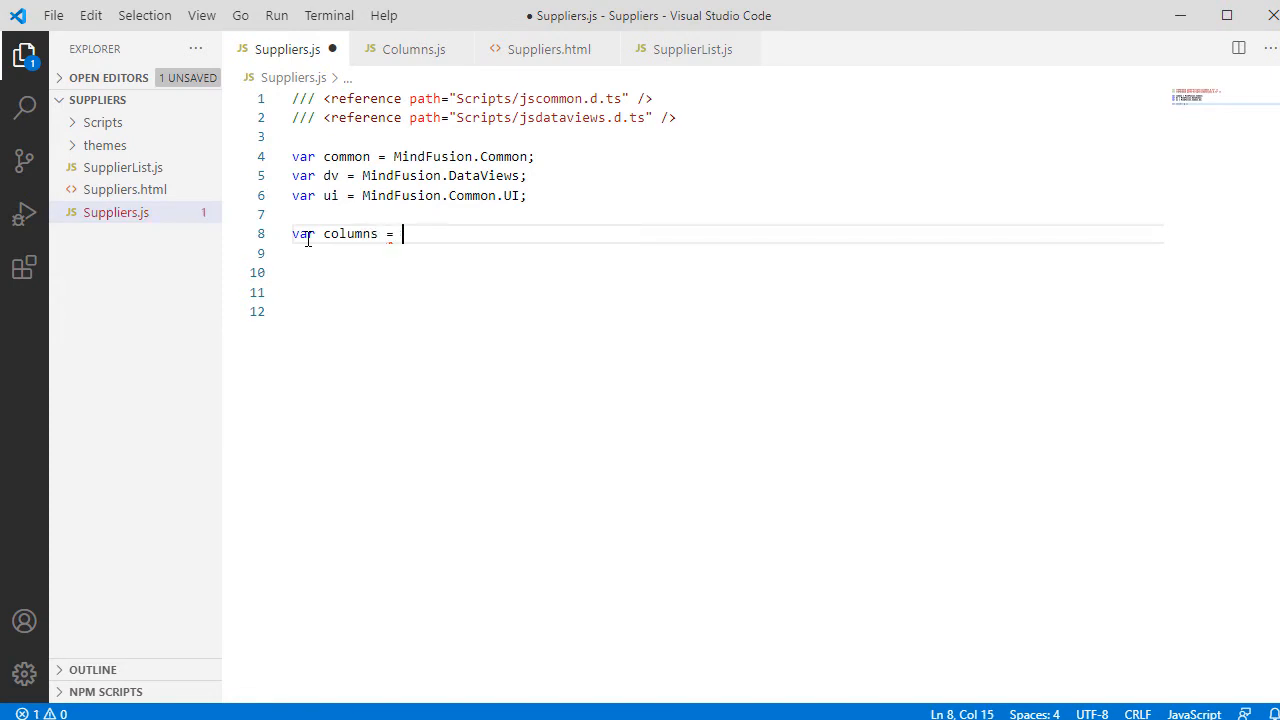
{"action": "type", "text": "[];"}
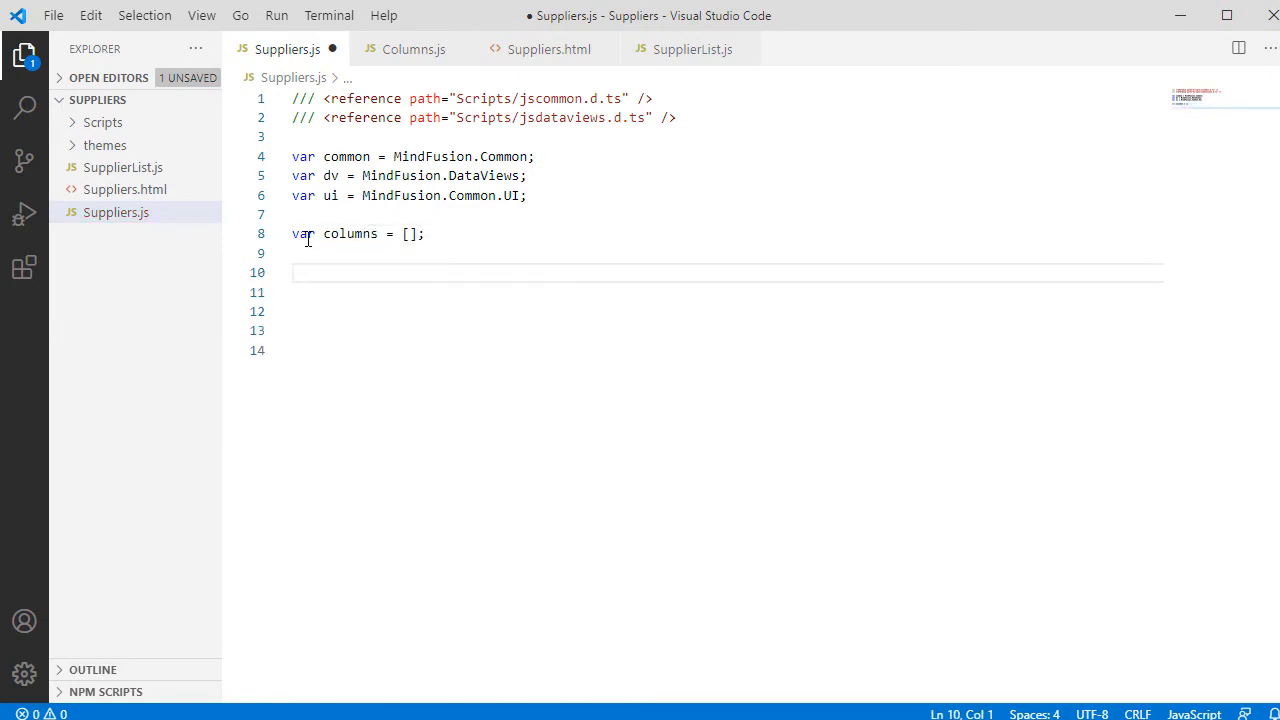
{"action": "type", "text": "var column1"}
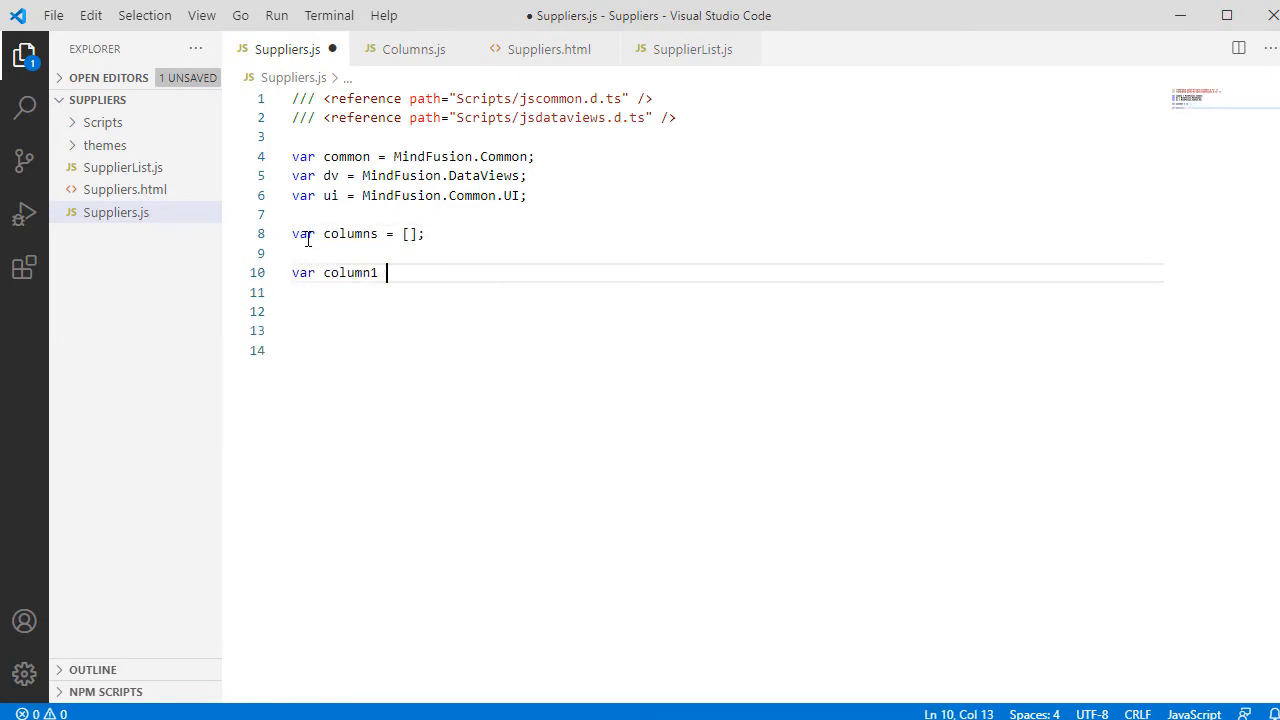
{"action": "type", "text": "= new dv.gridColumn"}
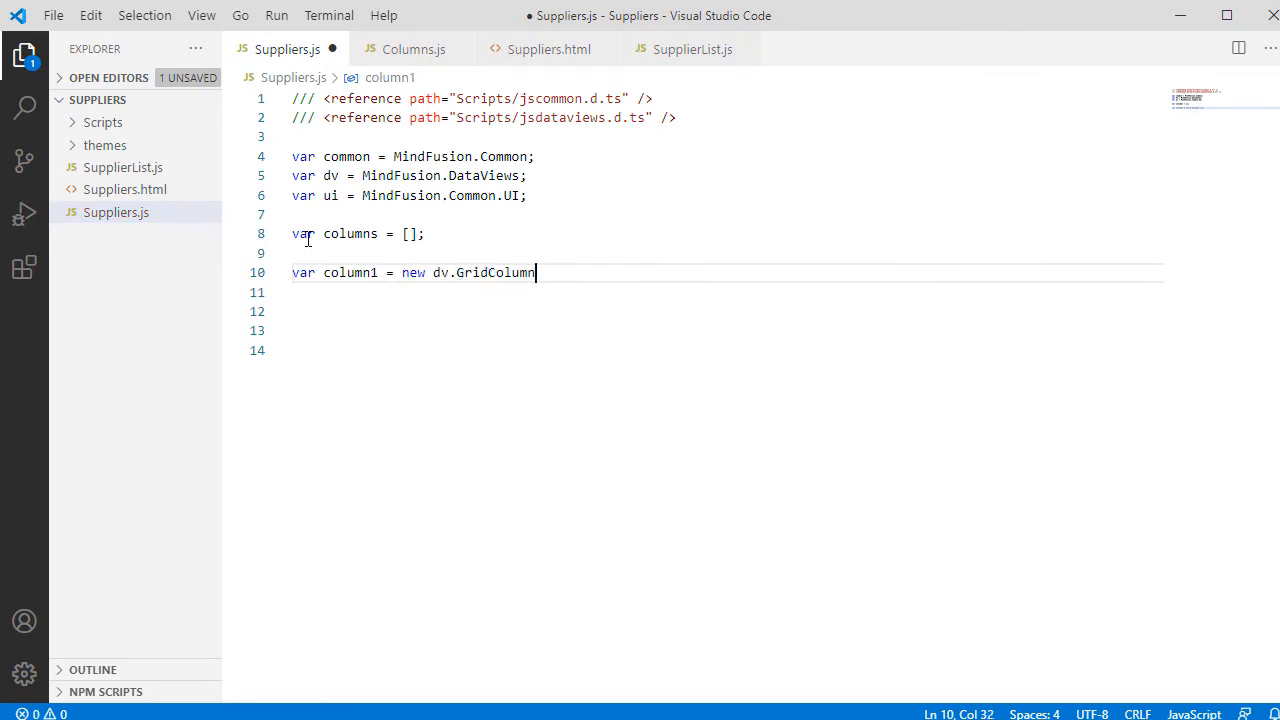
{"action": "type", "text": "(\"\")"}
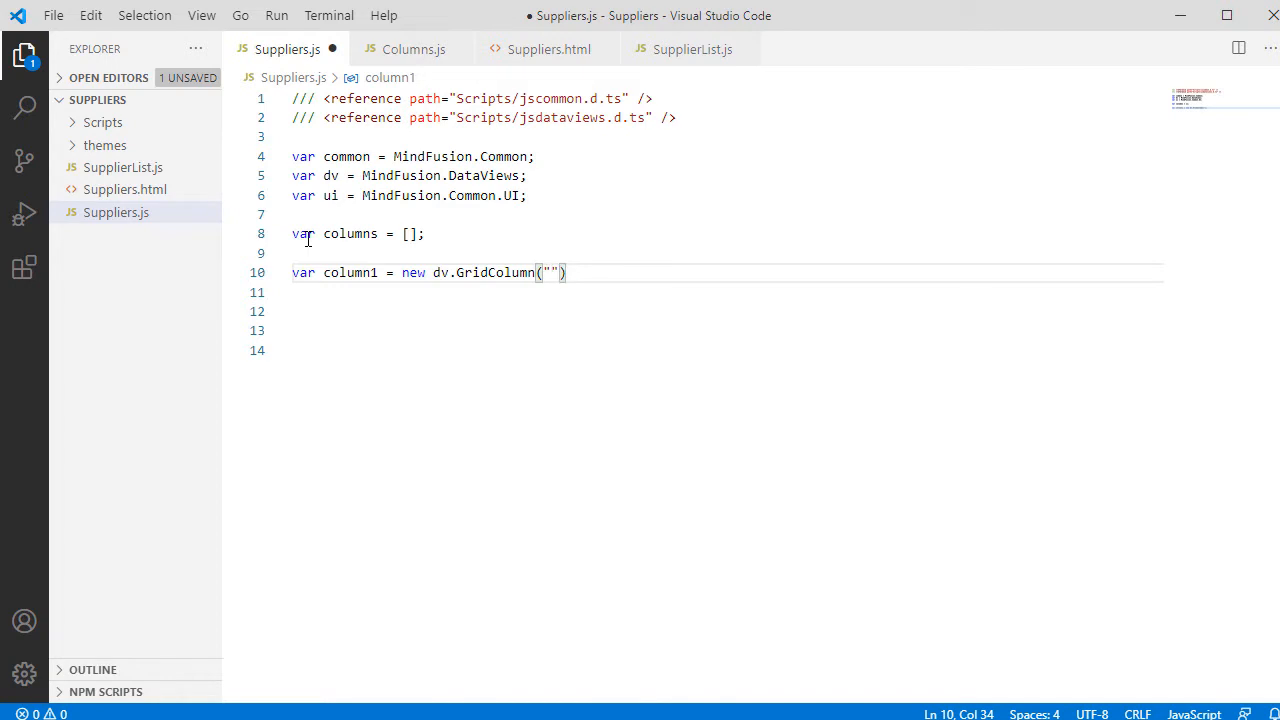
{"action": "type", "text": "index"}
{"action": "left_click", "coordinate": [724, 292]}
{"action": "type", "text": "column1"}
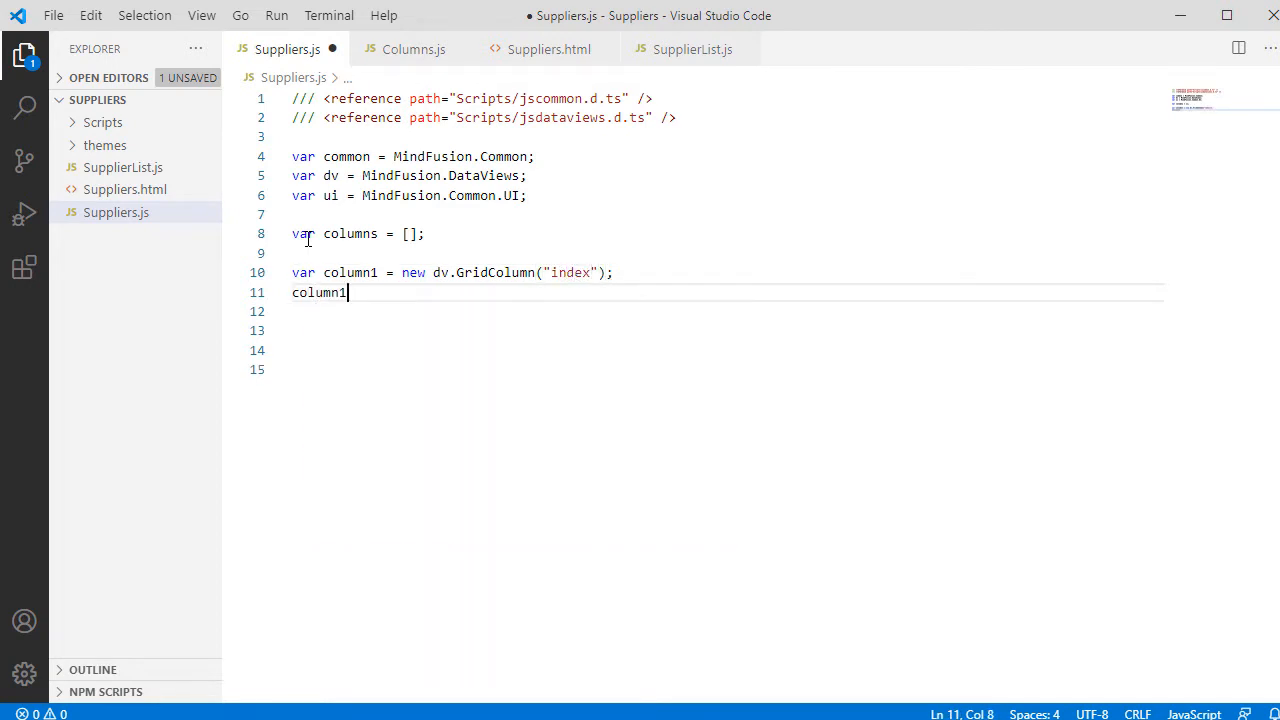
{"action": "type", "text": ".dataType ="}
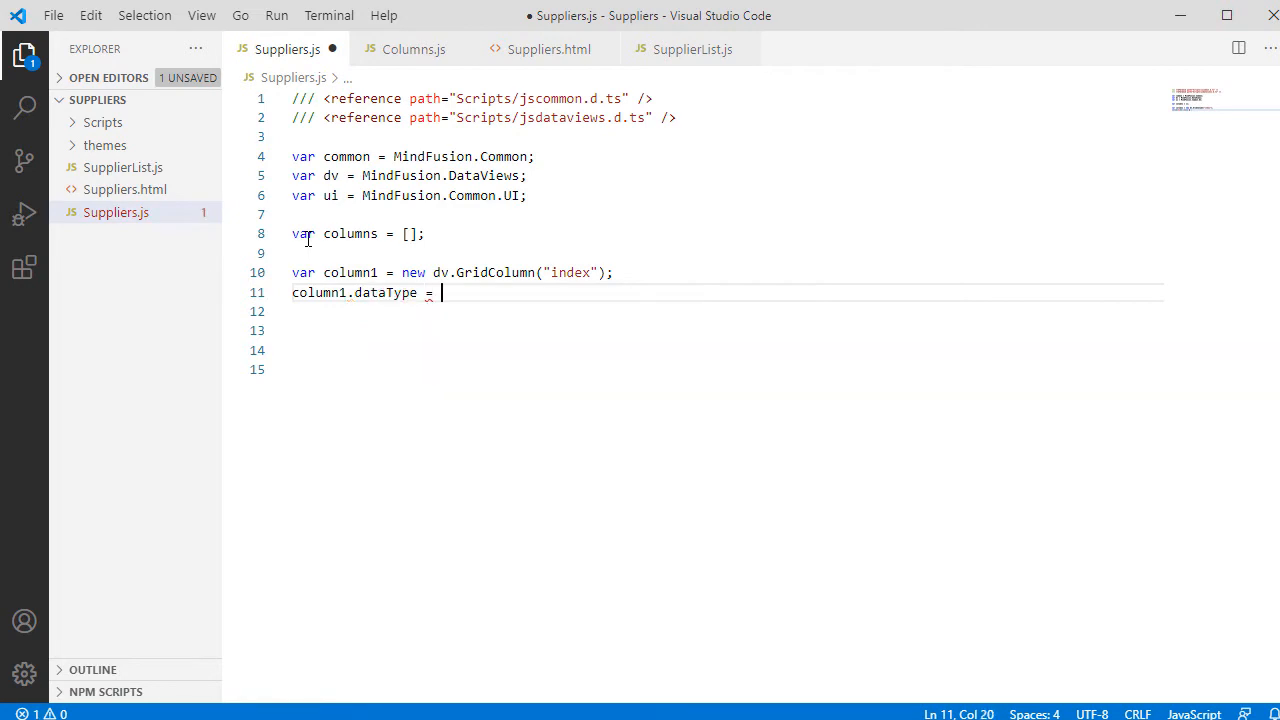
{"action": "type", "text": "dv.IntegerType;"}
{"action": "left_click", "coordinate": [728, 310]}
{"action": "type", "text": "column1"}
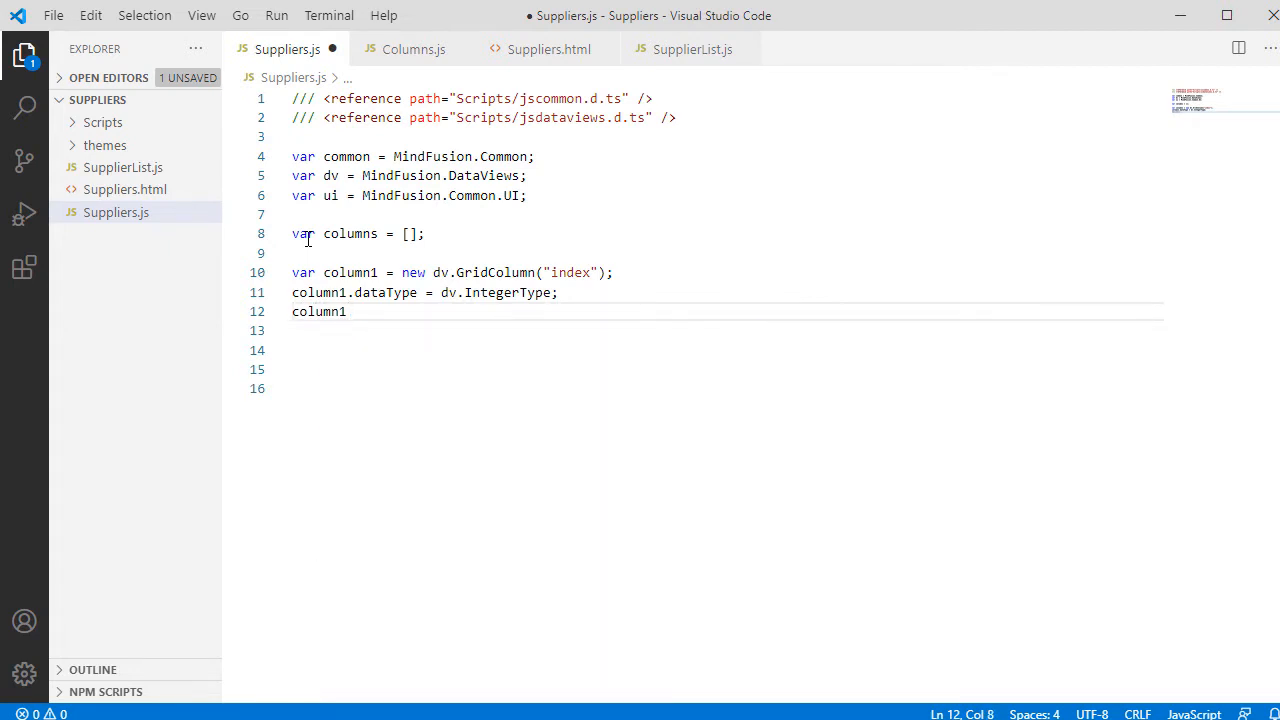
- Make the index column non-editable with caption "#" and push column1 into columns
{"action": "type", "text": ".editable"}
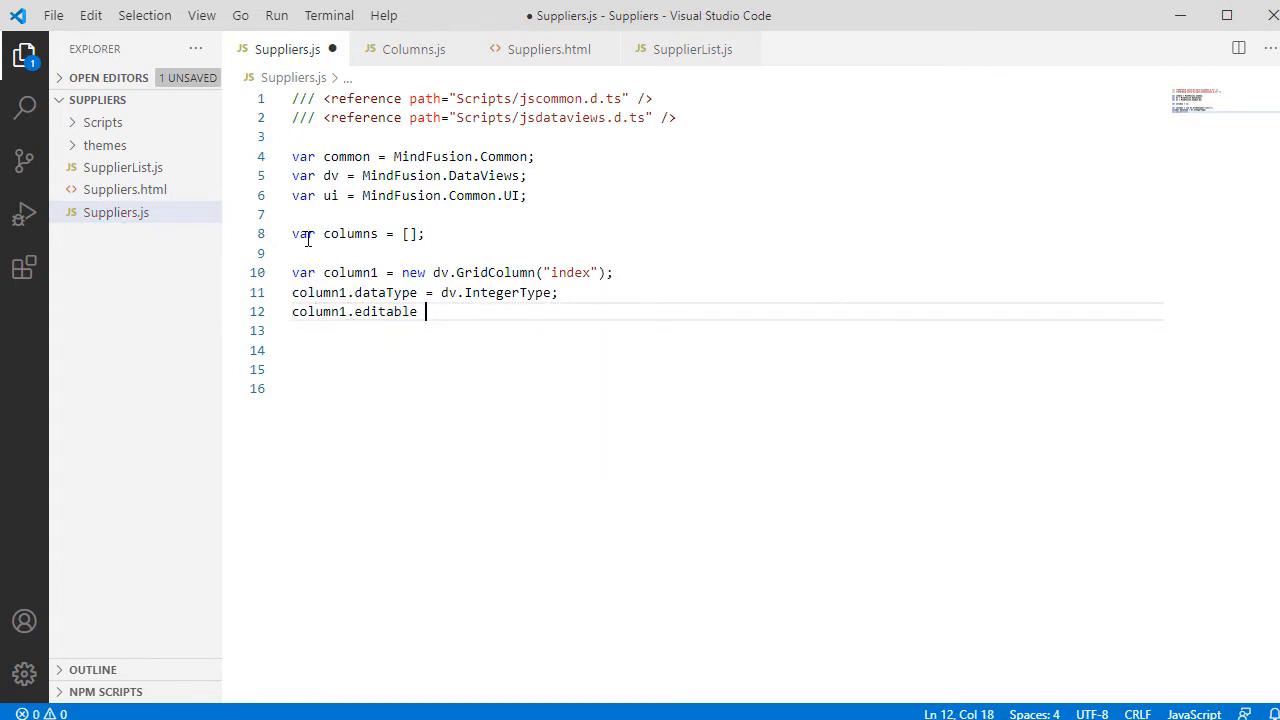
{"action": "type", "text": "= false"}
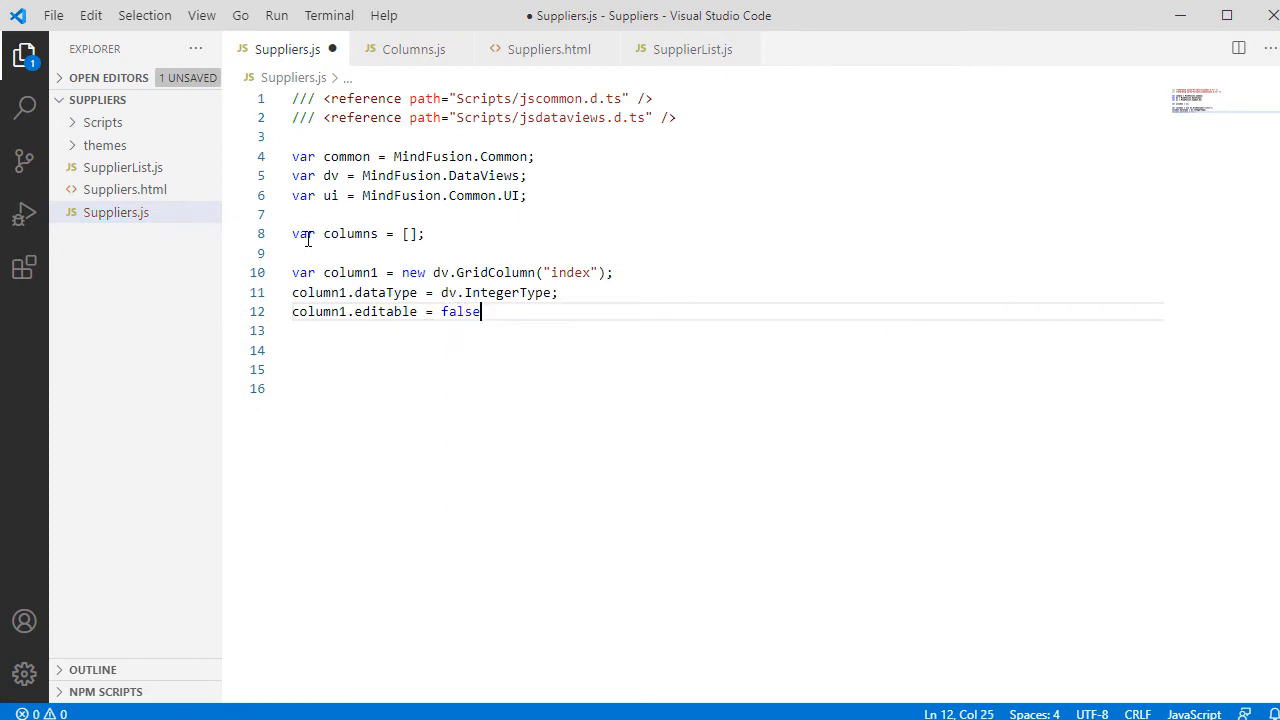
{"action": "type", "text": "column1.caption ="}
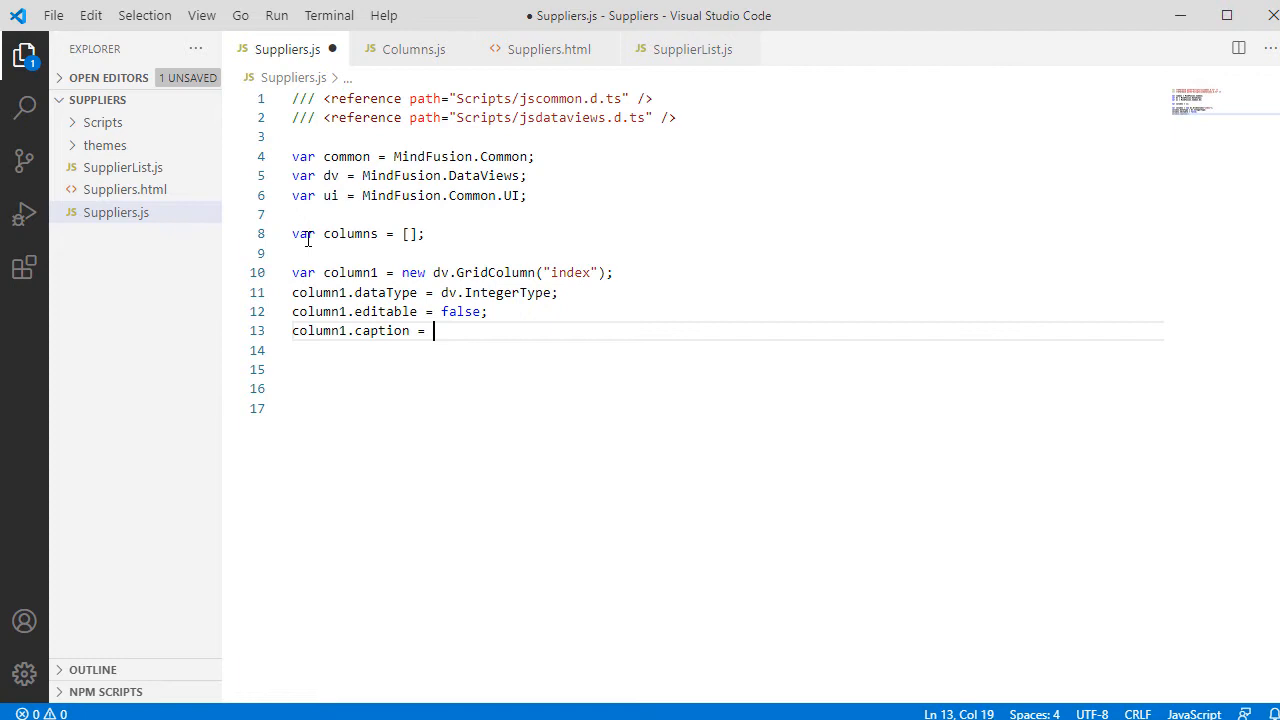
{"action": "type", "text": "\"\";"}
{"action": "left_click", "coordinate": [726, 350]}
{"action": "type", "text": "col"}
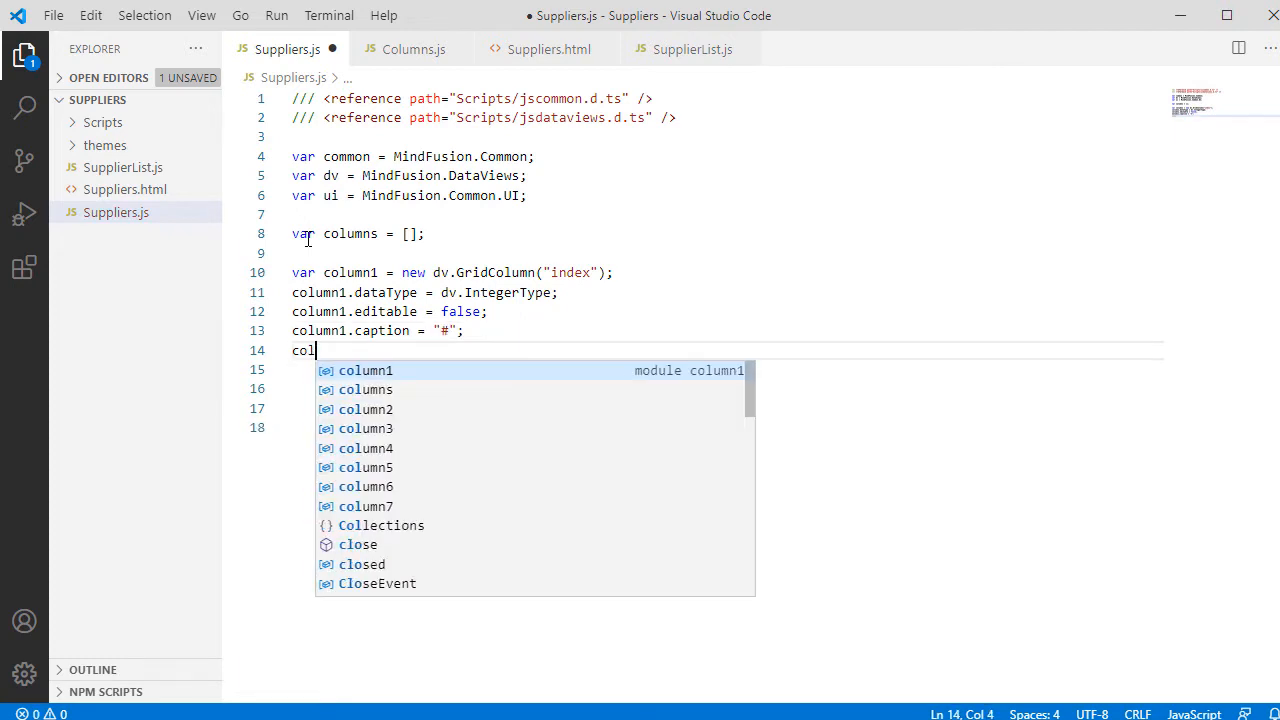
{"action": "type", "text": "umns.push();"}
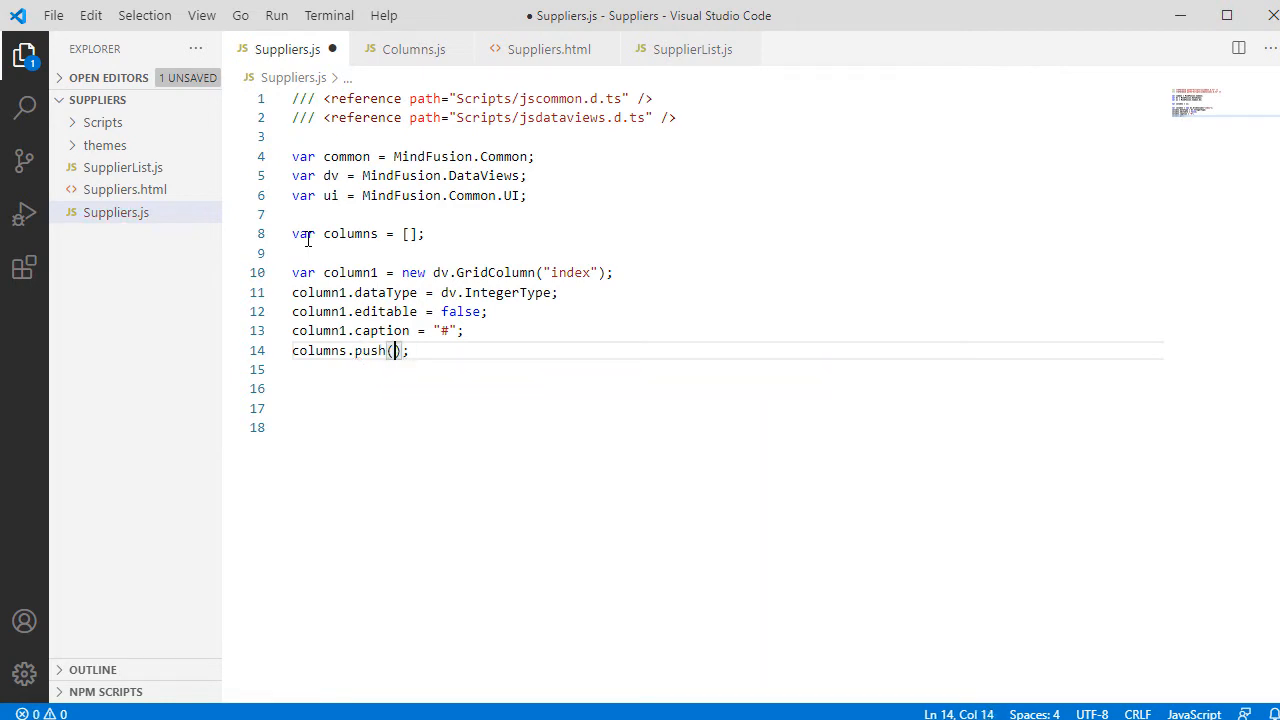
{"action": "type", "text": "column1"}
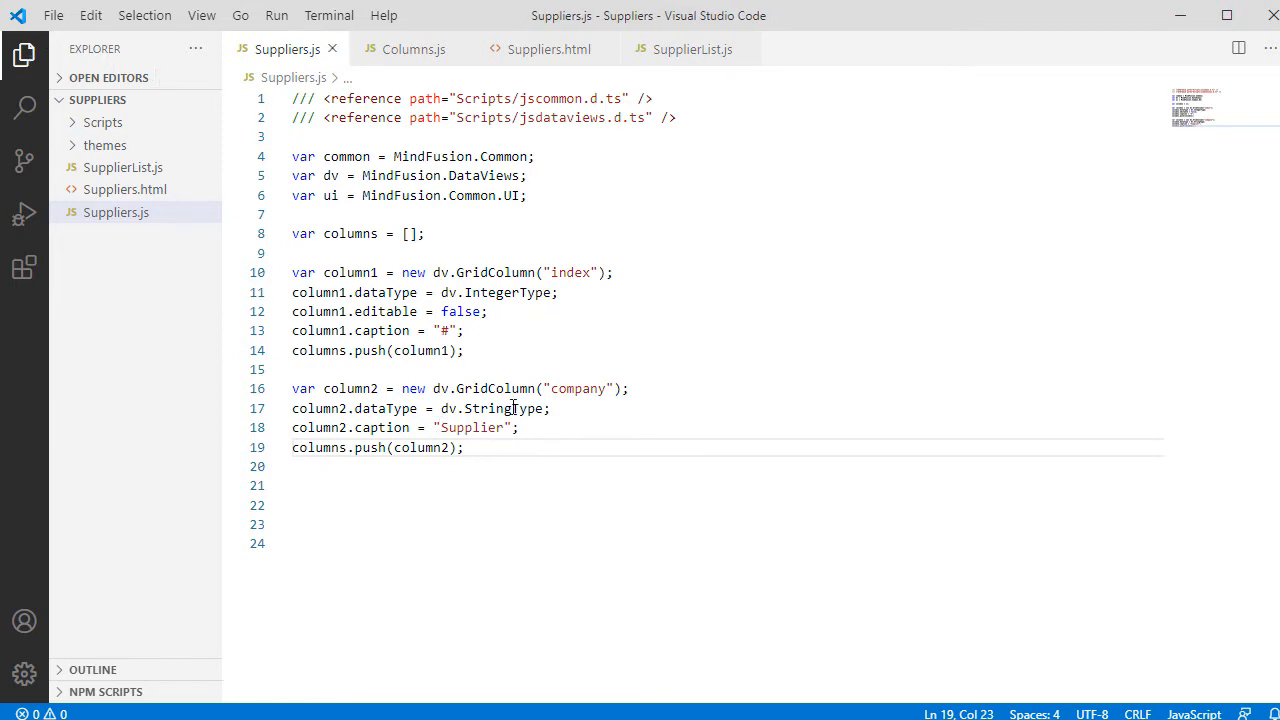
- Add column3 as a GridColumn on state with dv.LookupType and caption "State"
{"action": "key", "text": "Enter"}
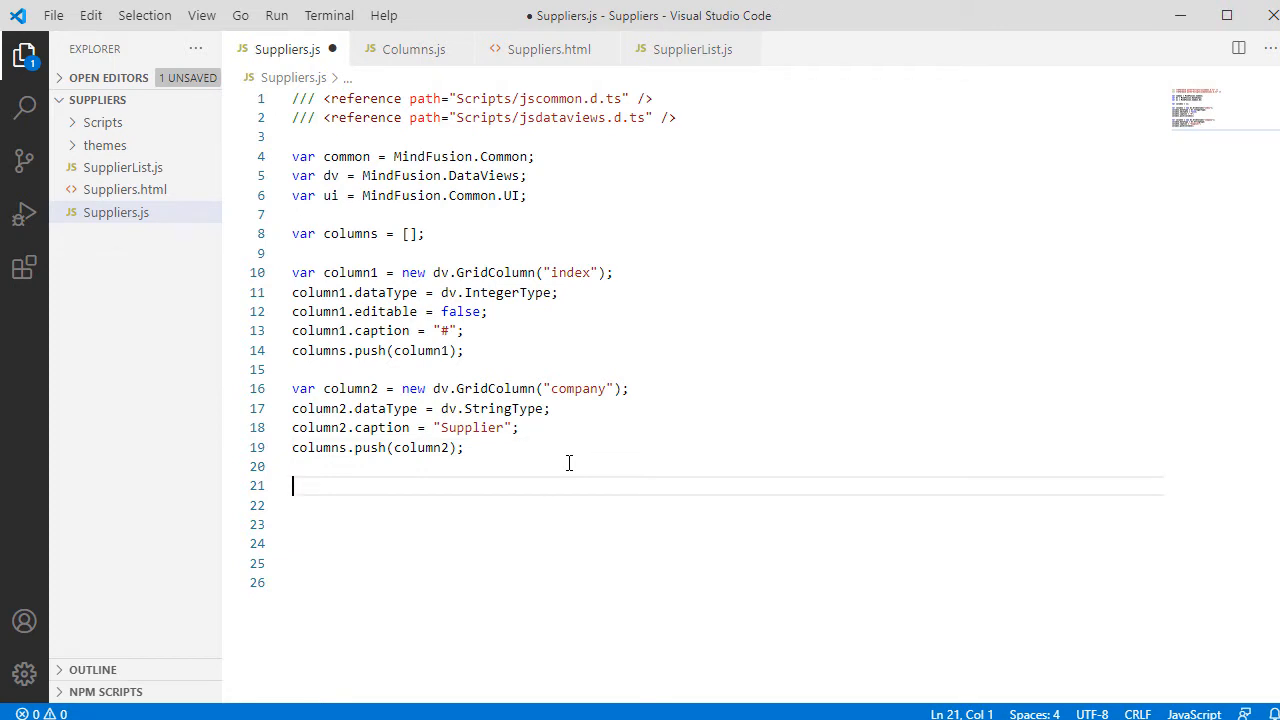
{"action": "mouse_move", "coordinate": [298, 490]}
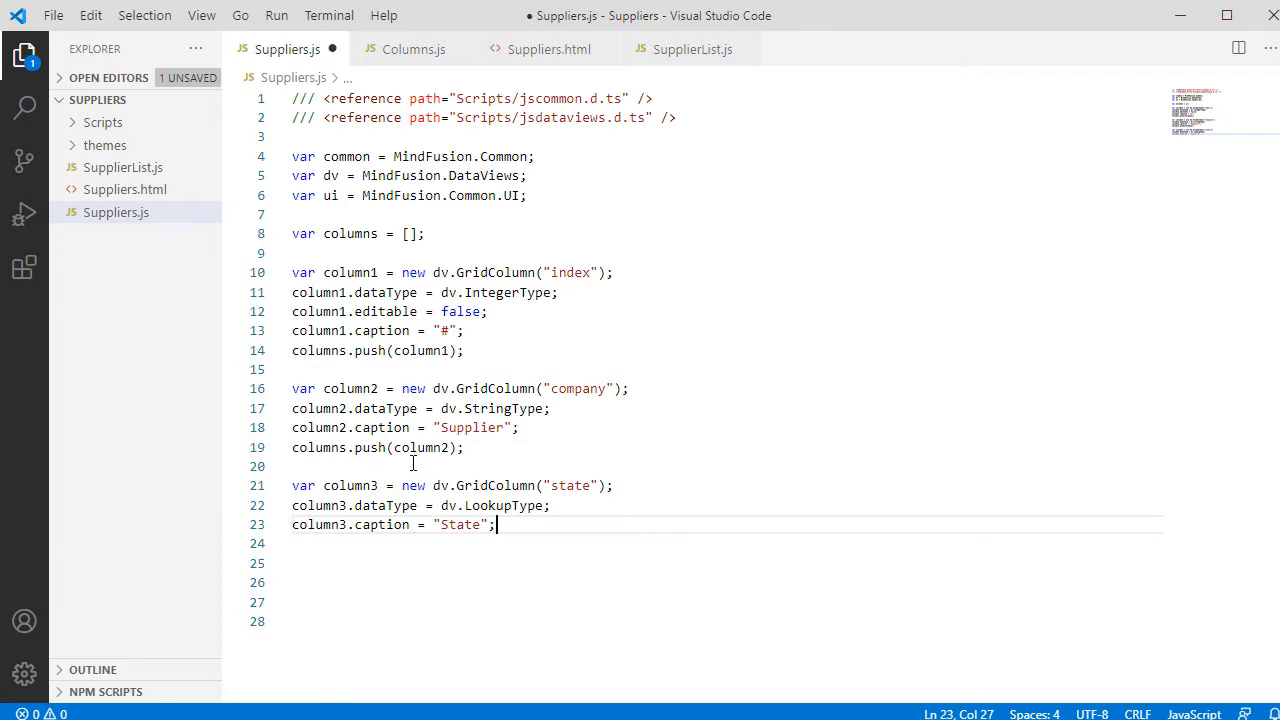
{"action": "mouse_move", "coordinate": [656, 588]}
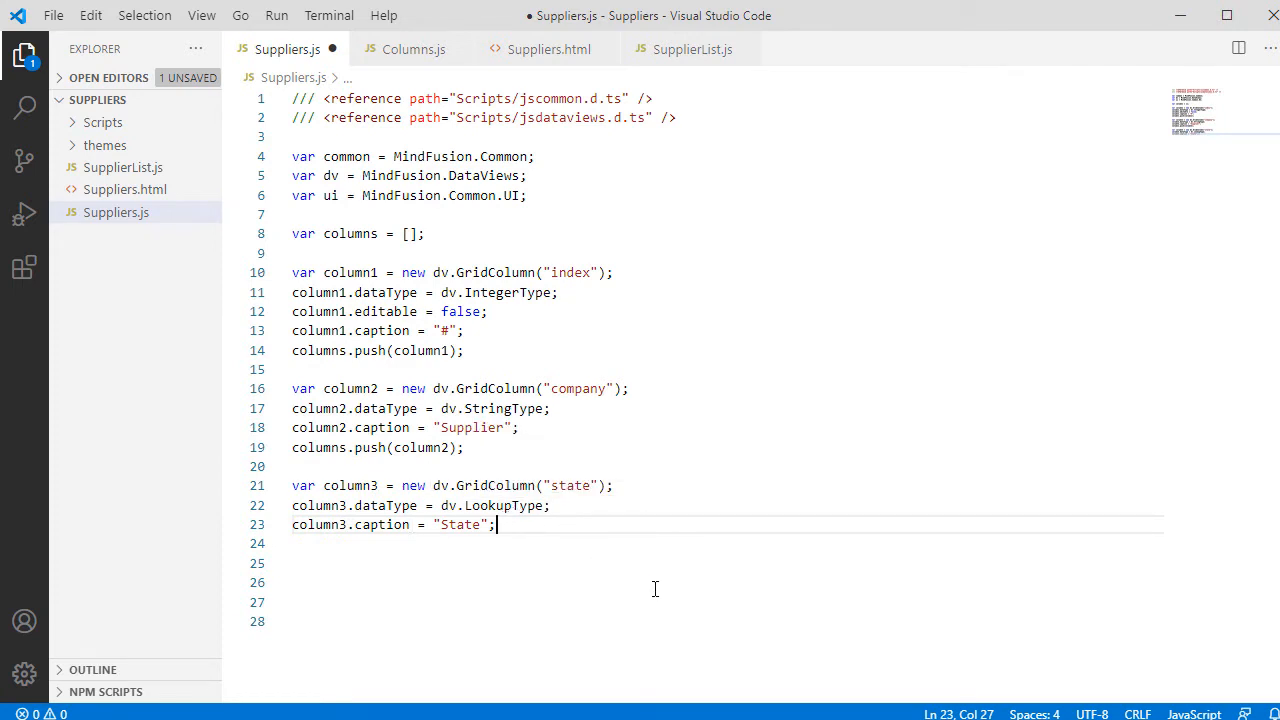
{"action": "key", "text": "Enter"}
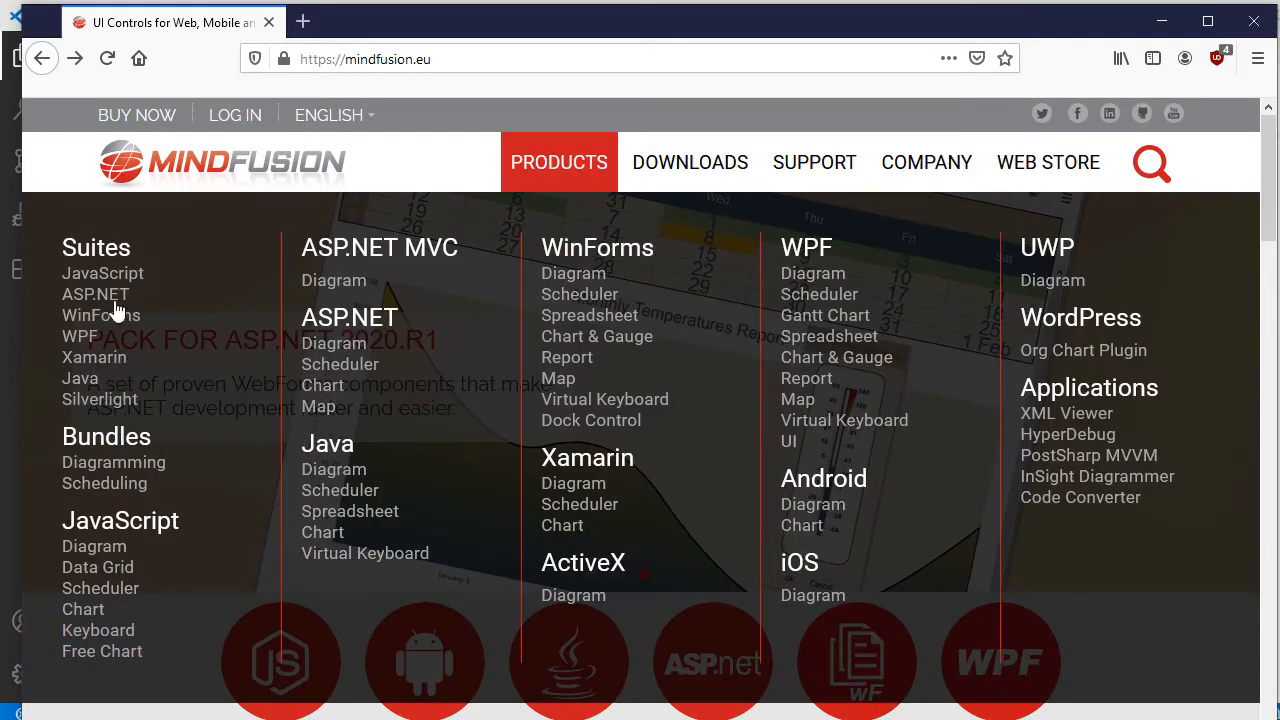
- Reach the JavaScript Pack online help and search "metadata" for the GridColumn metaData example
{"action": "left_click", "coordinate": [102, 272]}
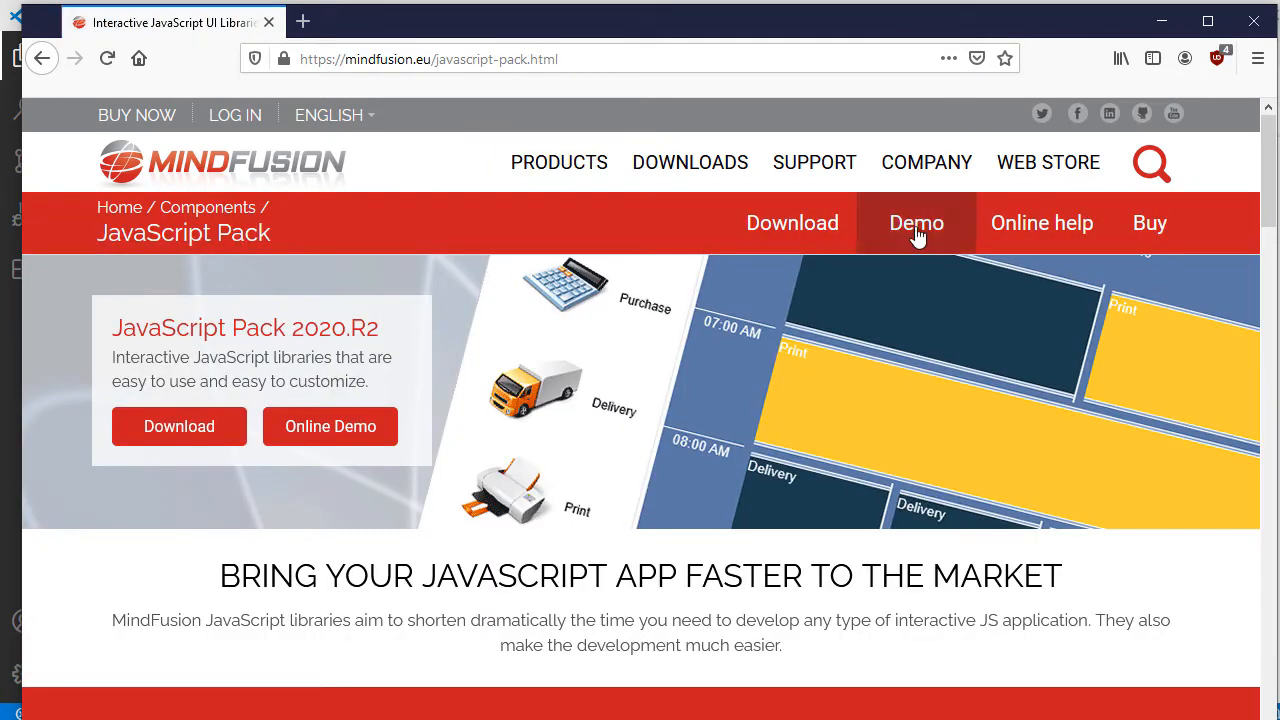
{"action": "left_click", "coordinate": [1040, 222]}
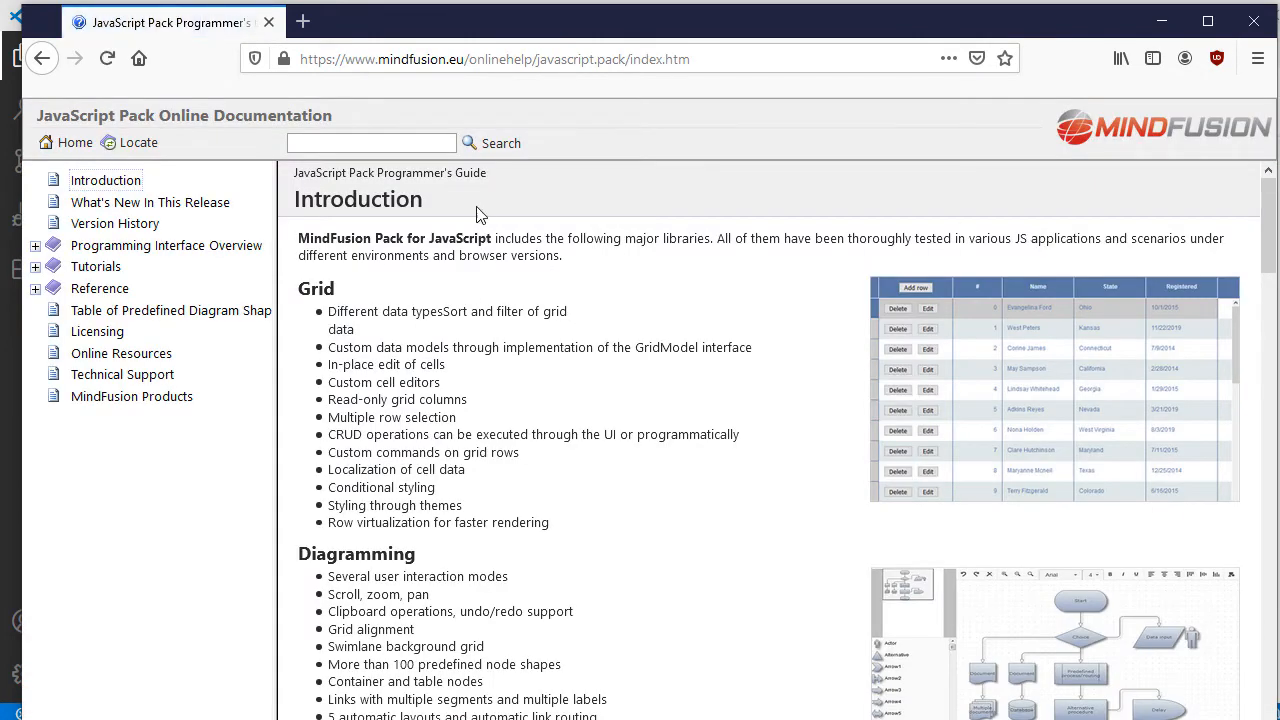
{"action": "type", "text": "metadata"}
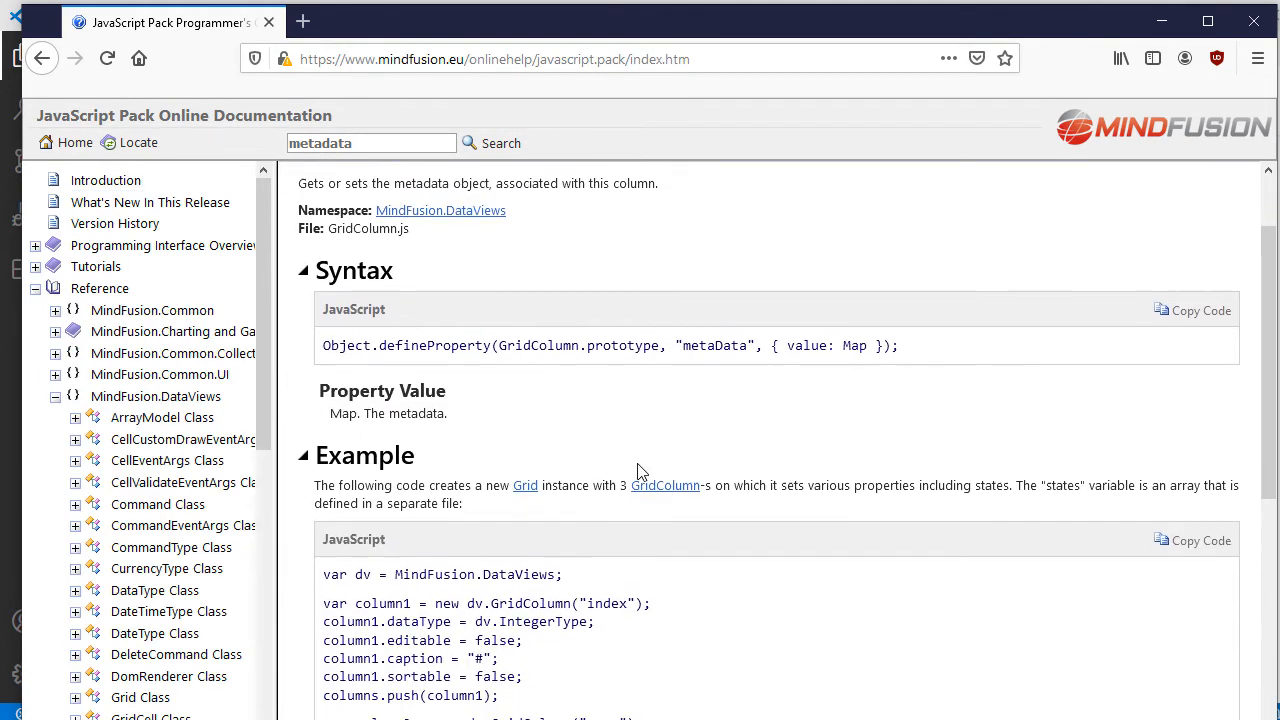
{"action": "scroll", "scroll_direction": "down", "scroll_amount": 3}
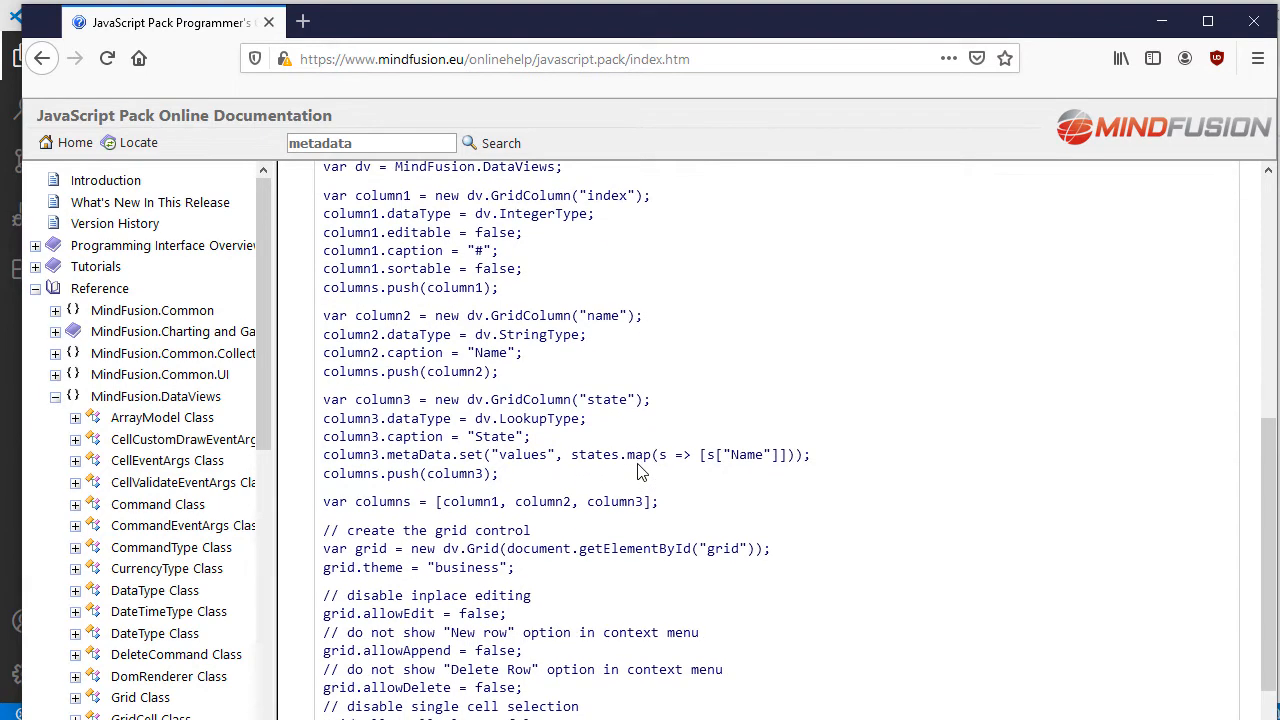
{"action": "mouse_move", "coordinate": [518, 486]}
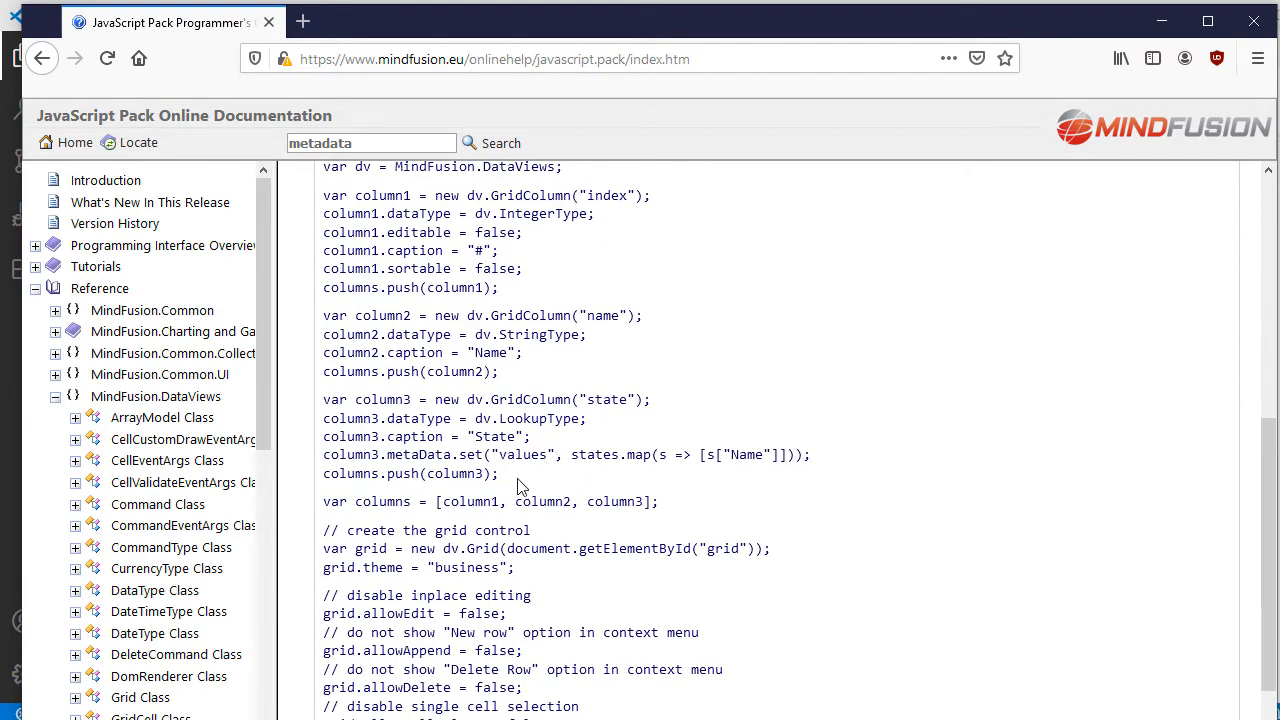
{"action": "mouse_move", "coordinate": [484, 472]}
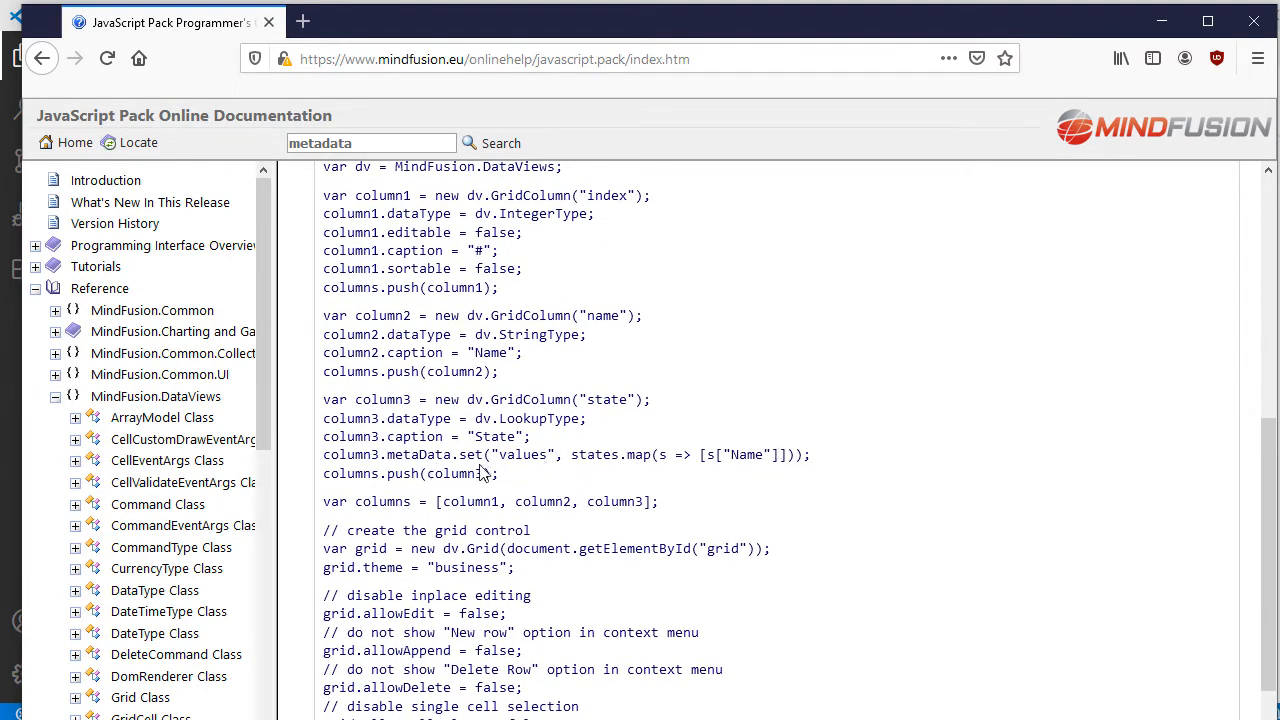
{"action": "mouse_move", "coordinate": [864, 452]}
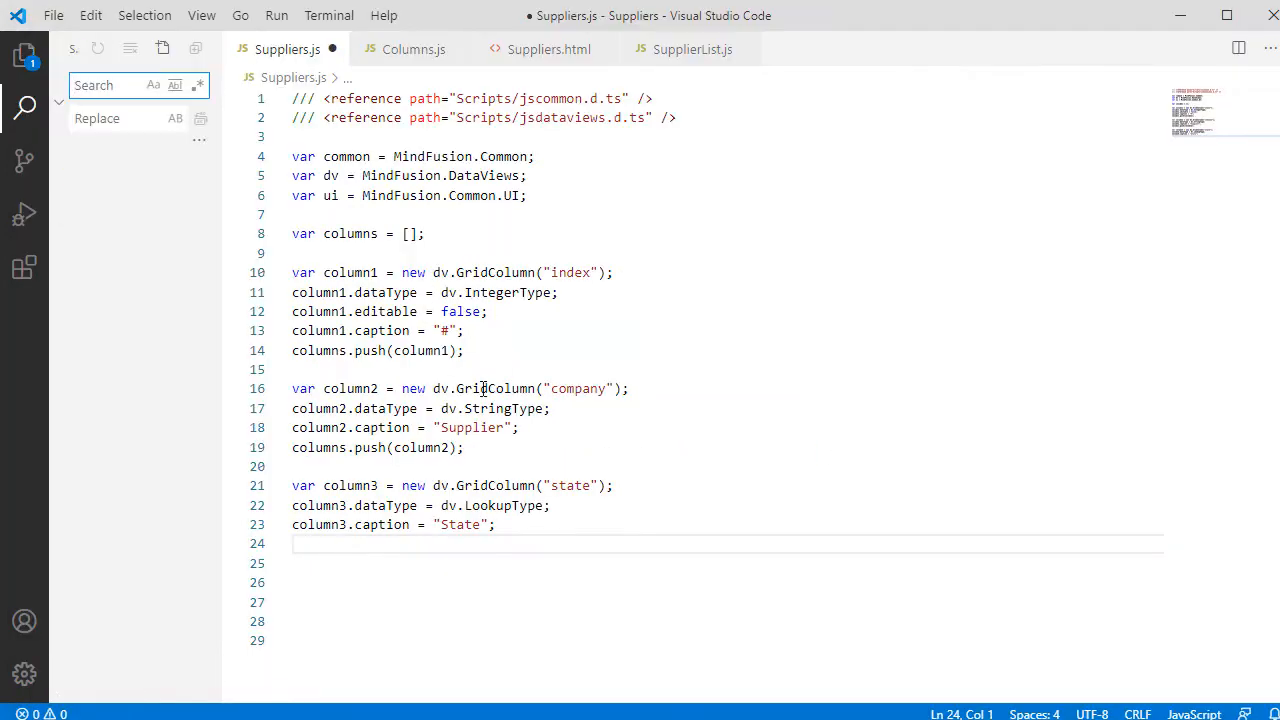
- Set column3's lookup values from suppliers.map over each record's "state" key
{"action": "type", "text": "column3.metaData.set(\"values\", states.map(s => [s[\"Name\"]]));"}
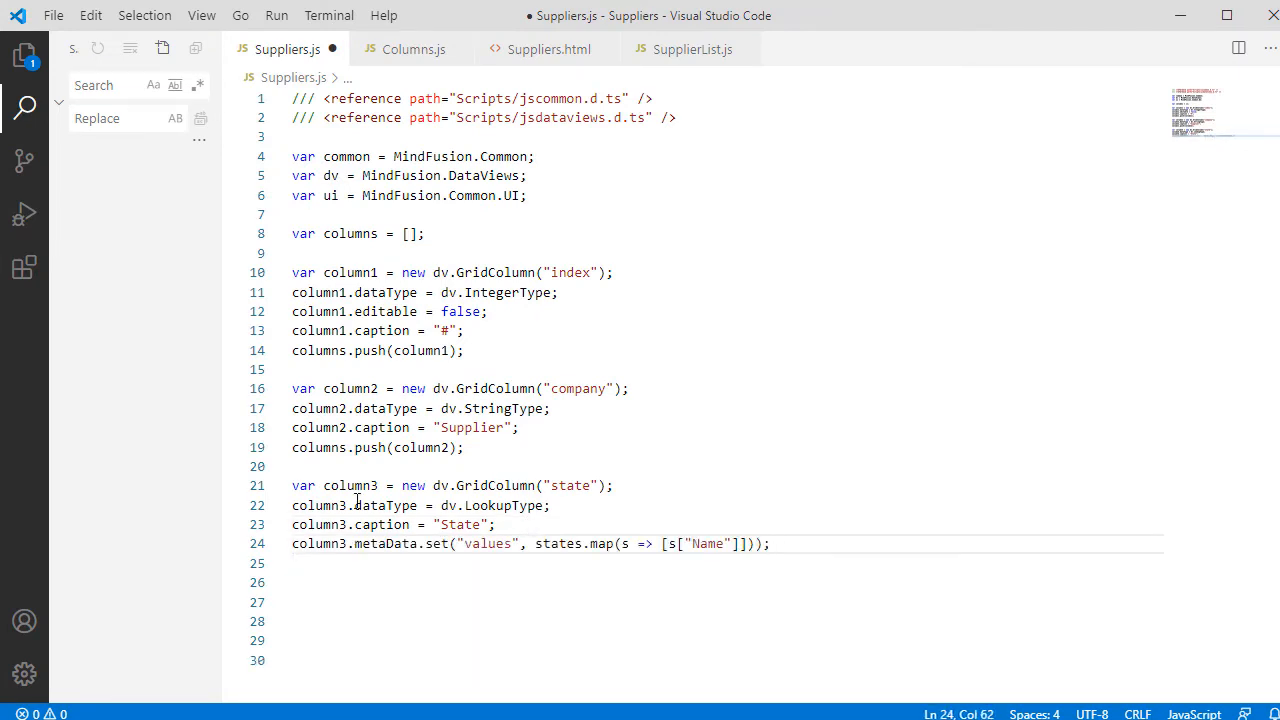
{"action": "left_click", "coordinate": [692, 48]}
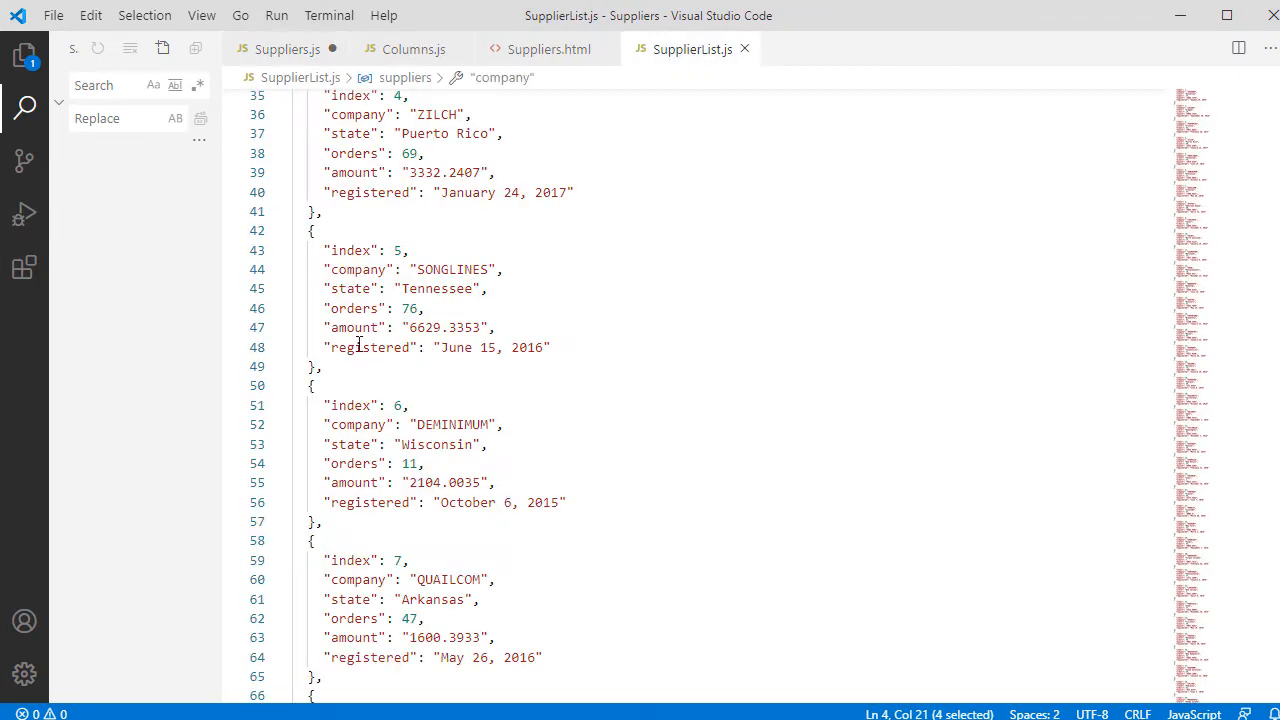
{"action": "double_click", "coordinate": [350, 288]}
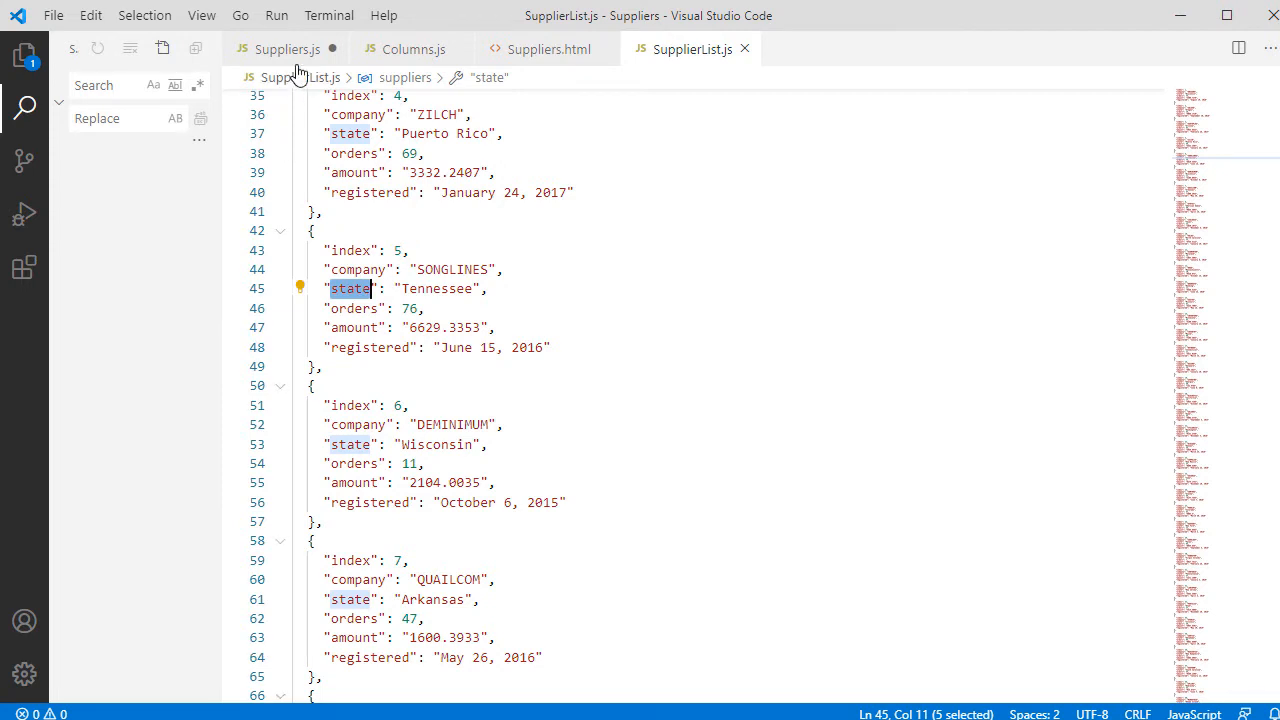
{"action": "left_click", "coordinate": [288, 48]}
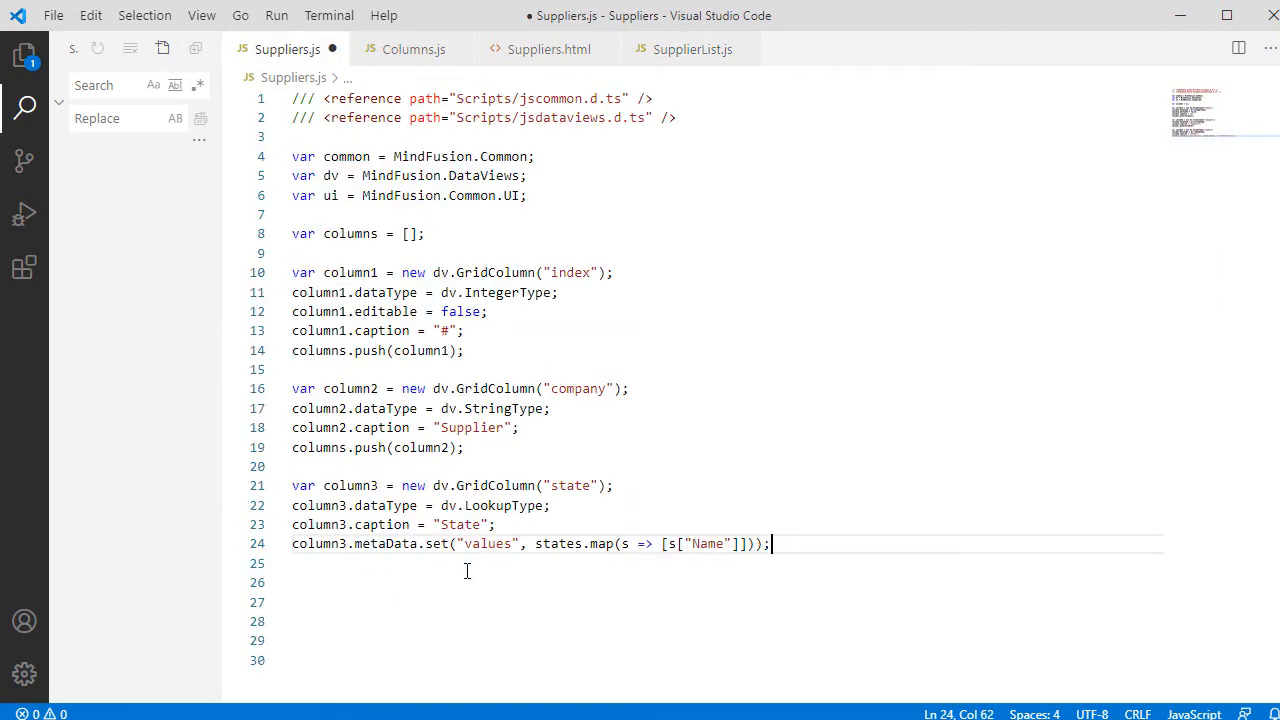
{"action": "double_click", "coordinate": [560, 544]}
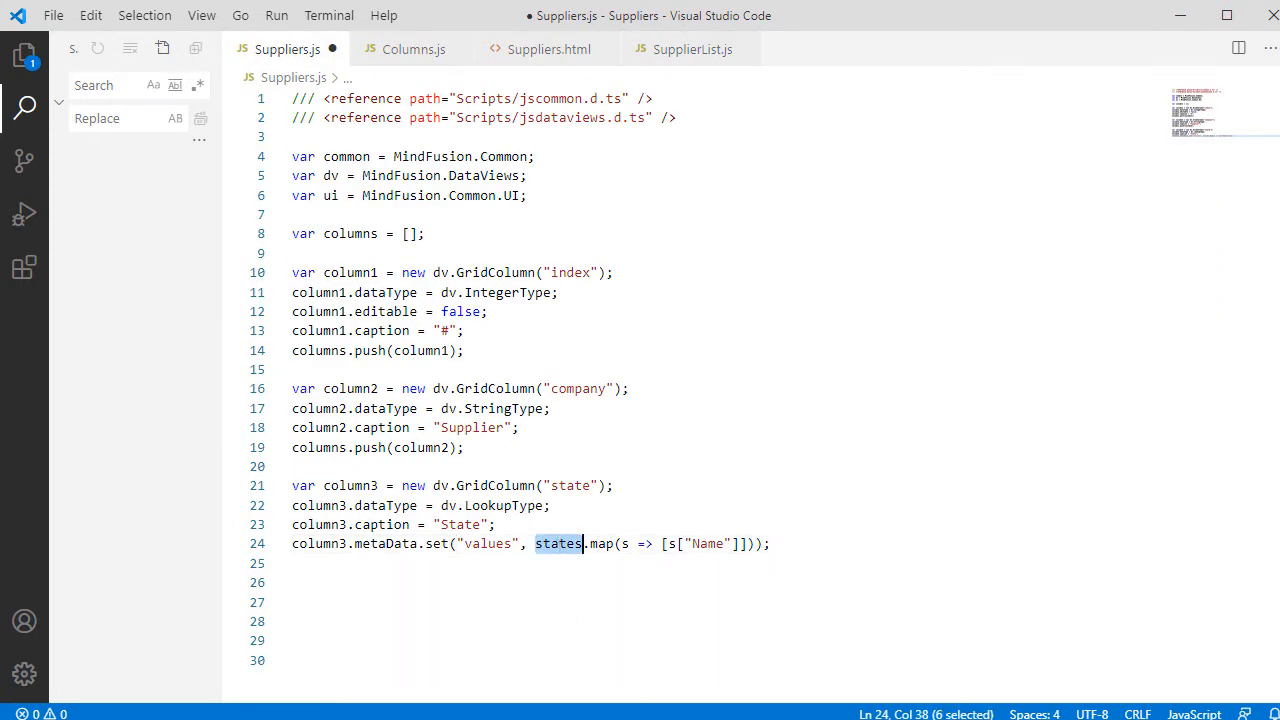
{"action": "type", "text": "suppliers"}
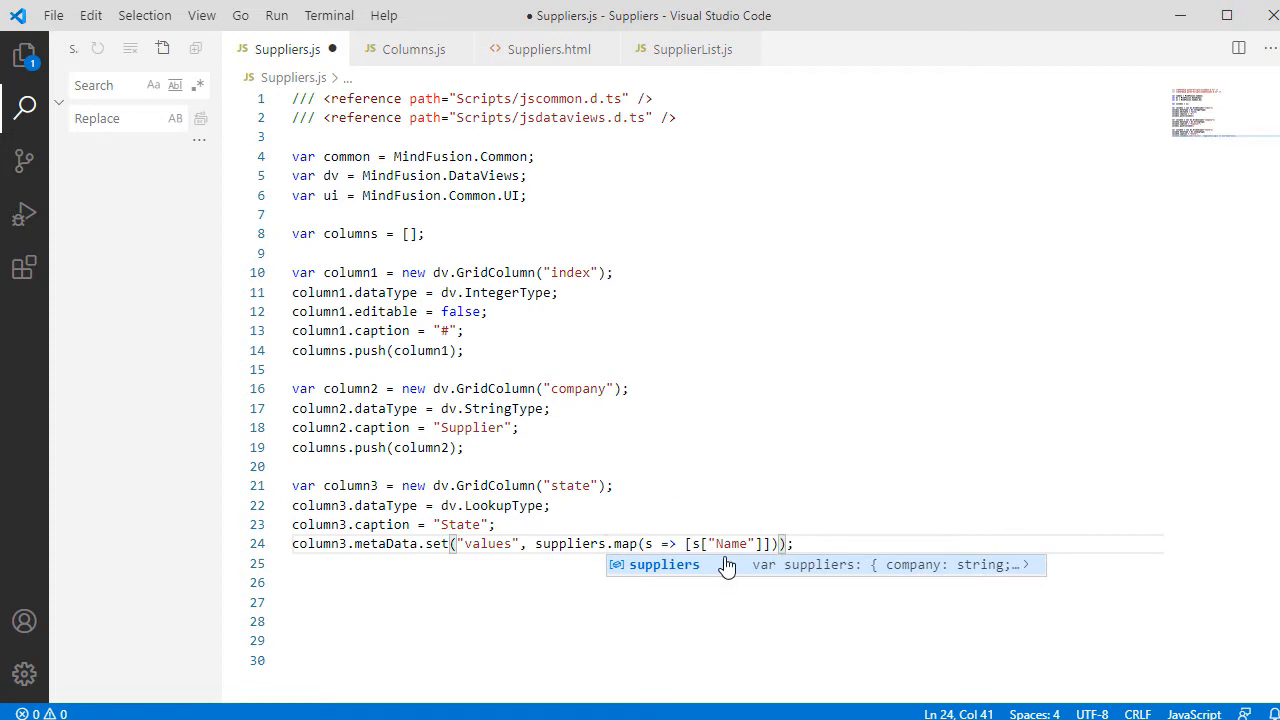
{"action": "type", "text": "state"}
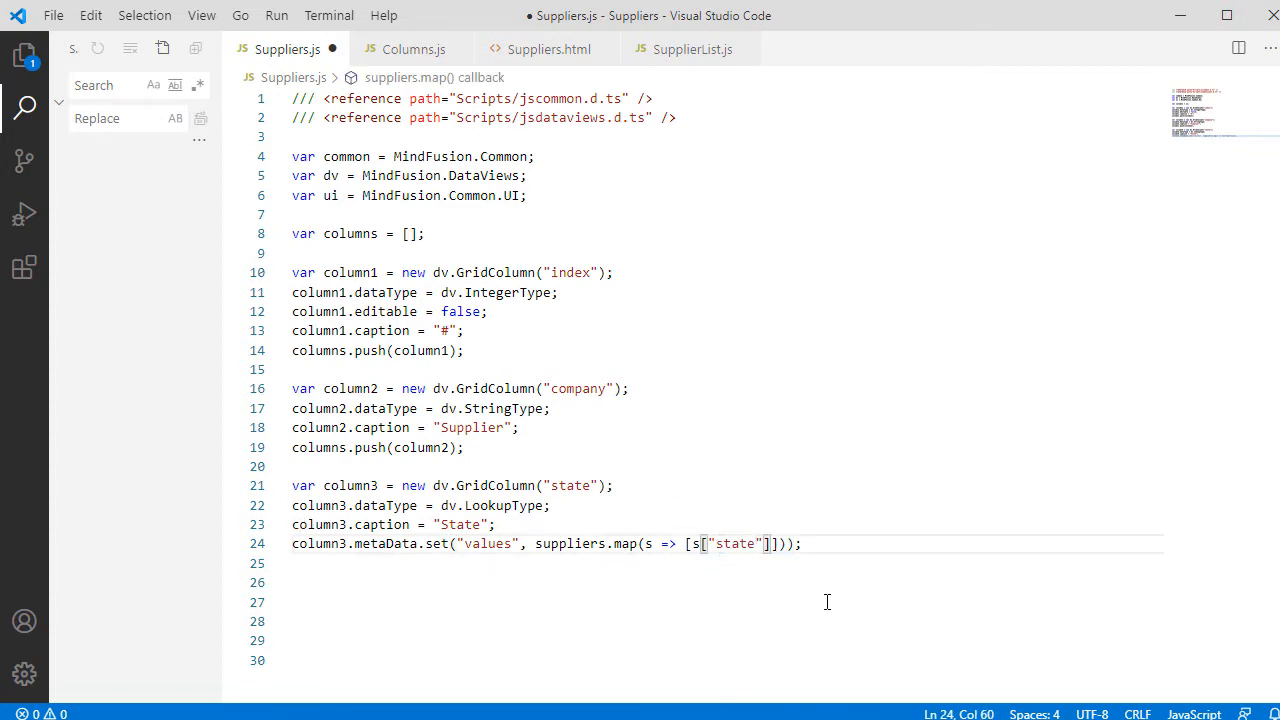
- Add columns.push(column3); below the state column code
{"action": "type", "text": "columns.push();"}
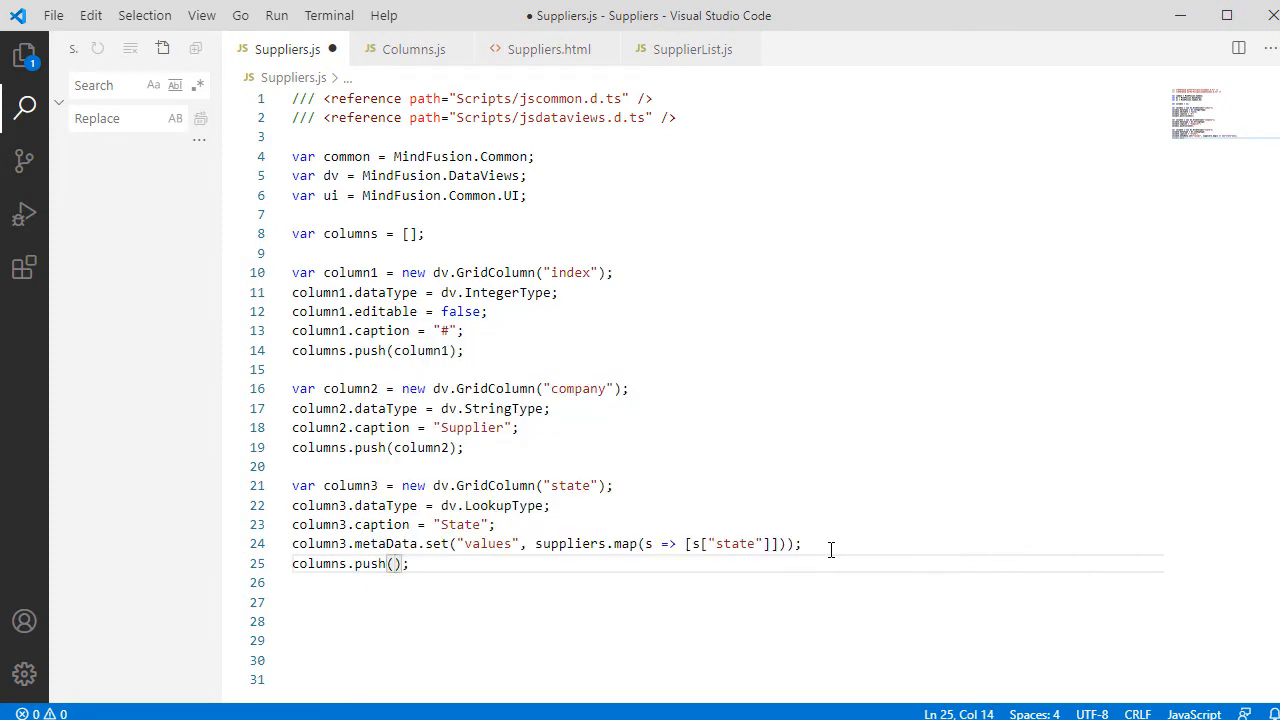
{"action": "type", "text": "column3"}
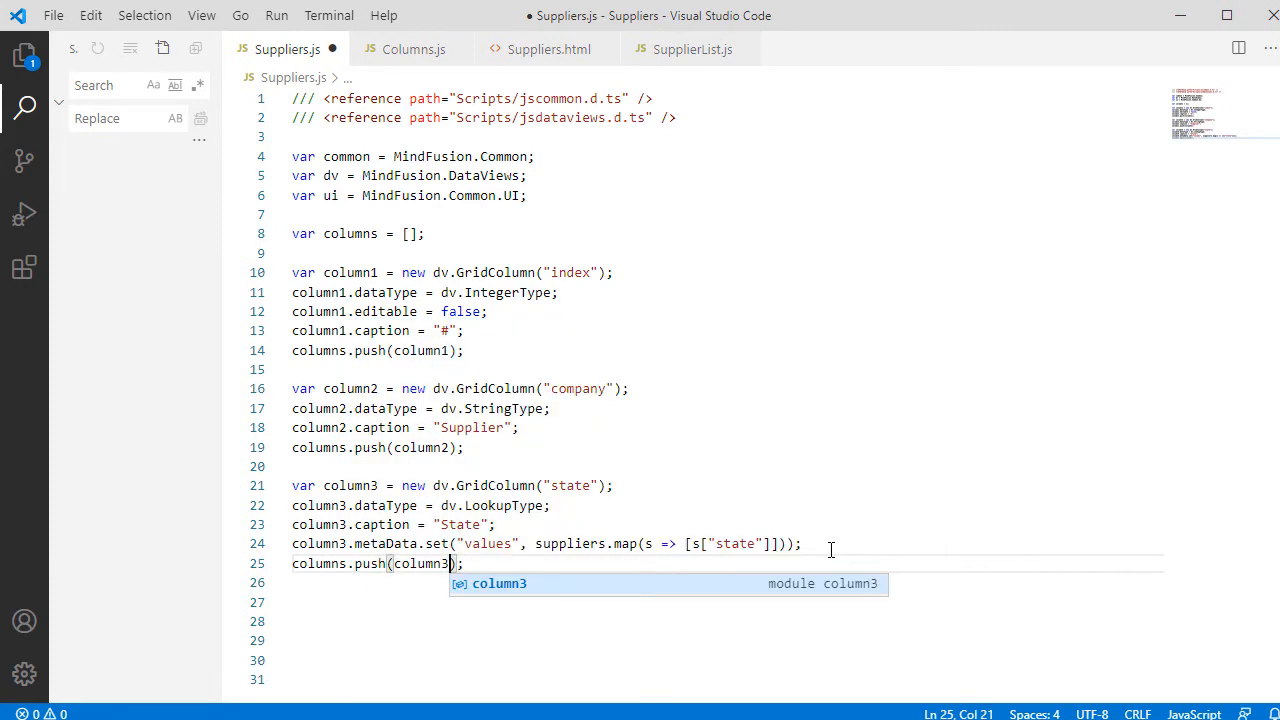
{"action": "key", "text": "Enter"}
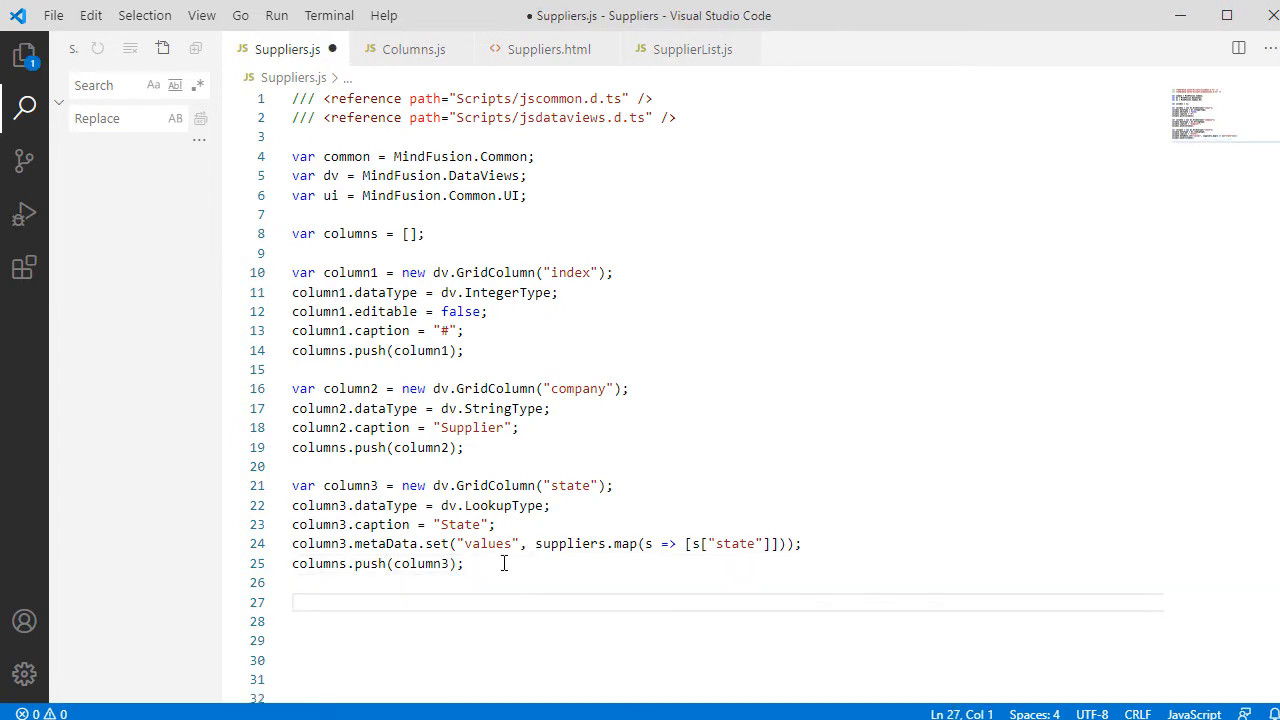
- Define the registered DateType column with customEditor metadata (autoComplete, allowEmptyInput), plus Orders and Amount columns, each pushed
{"action": "scroll", "scroll_direction": "down", "scroll_amount": 3}
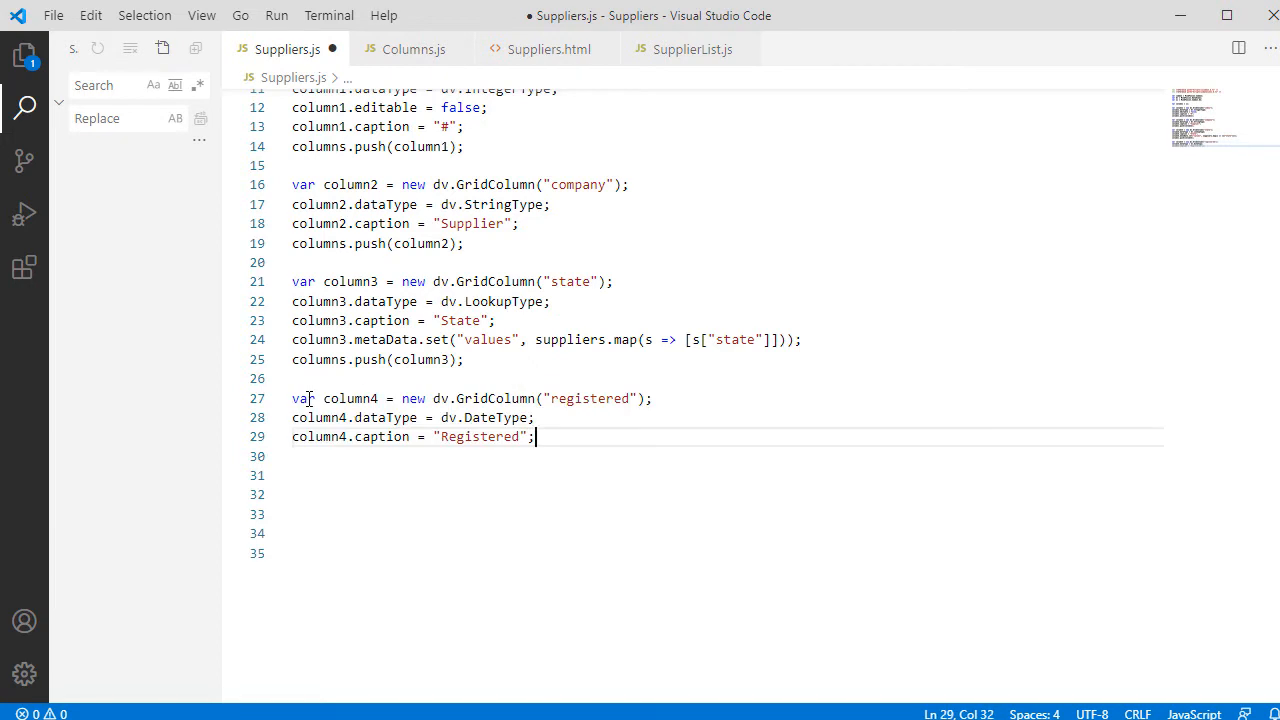
{"action": "type", "text": "column4"}
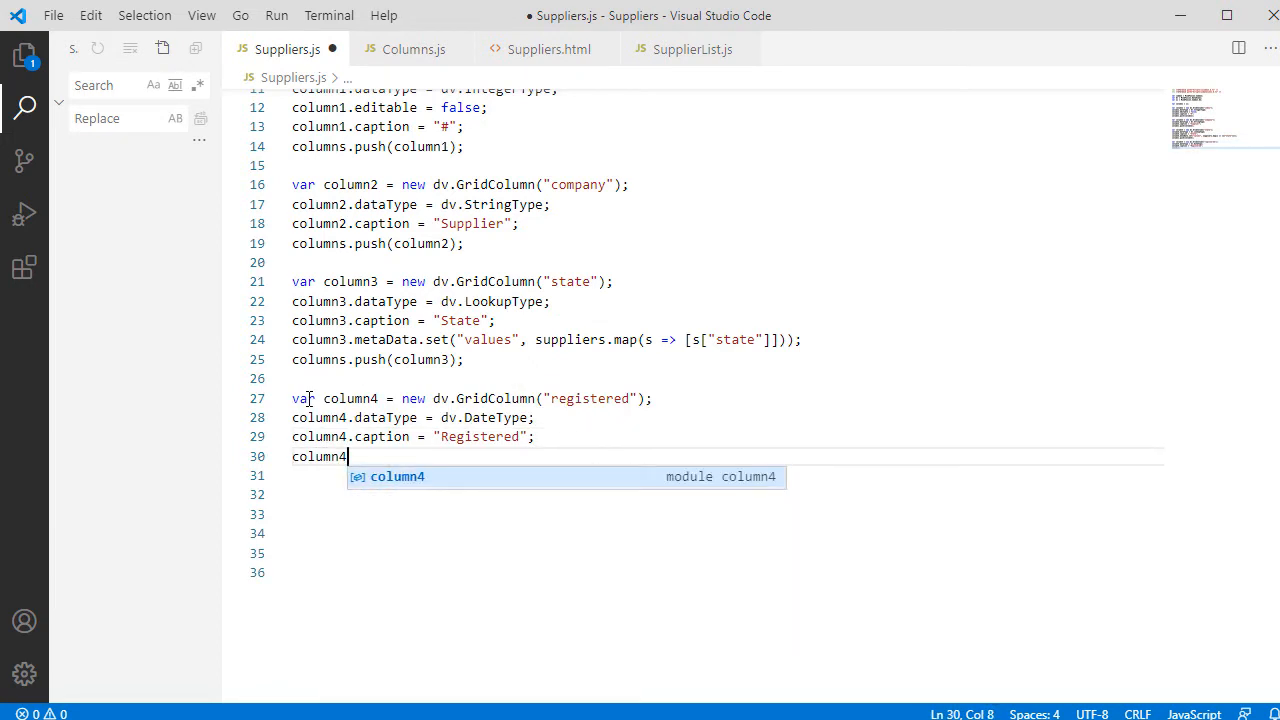
{"action": "type", "text": ".metaData.set"}
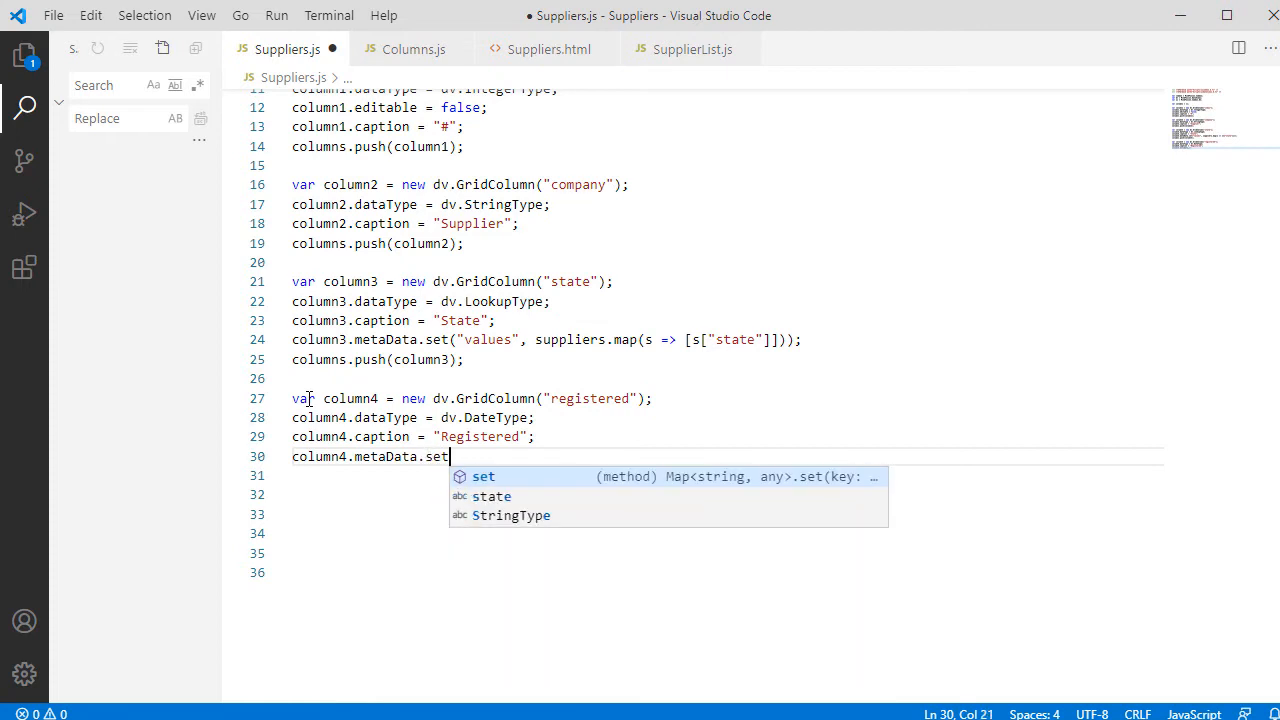
{"action": "type", "text": "();"}
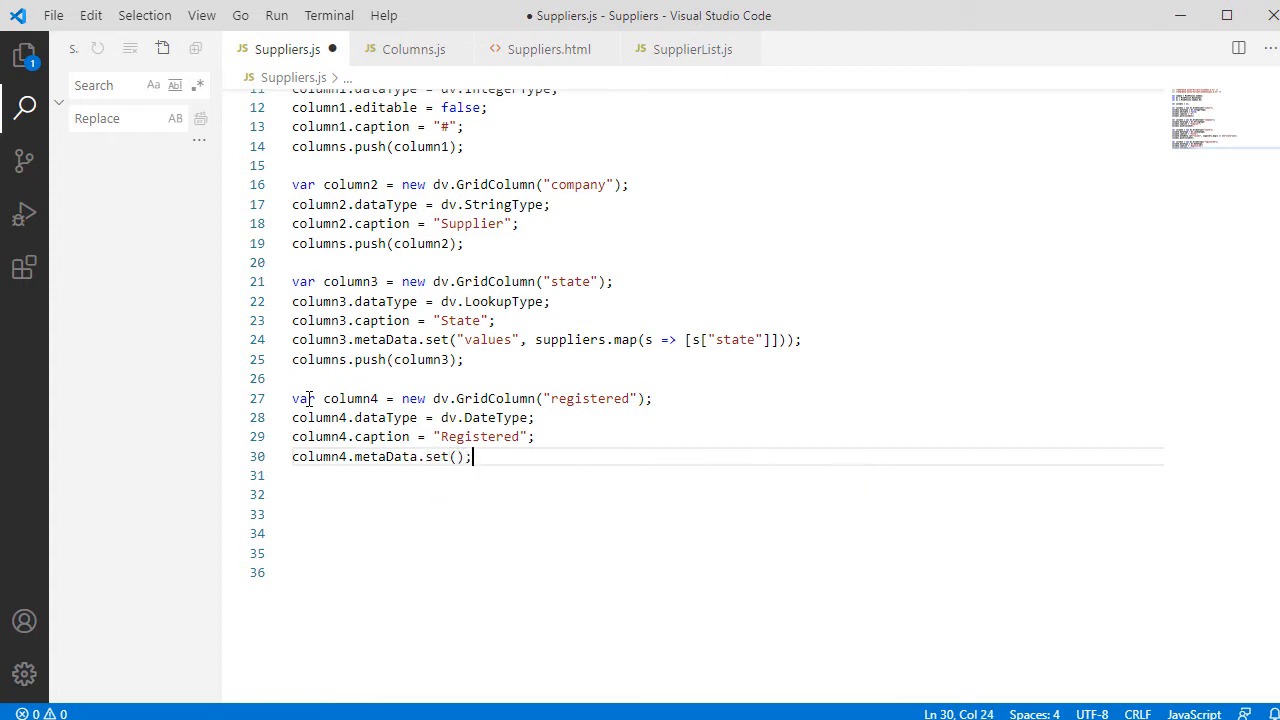
{"action": "type", "text": "\"\""}
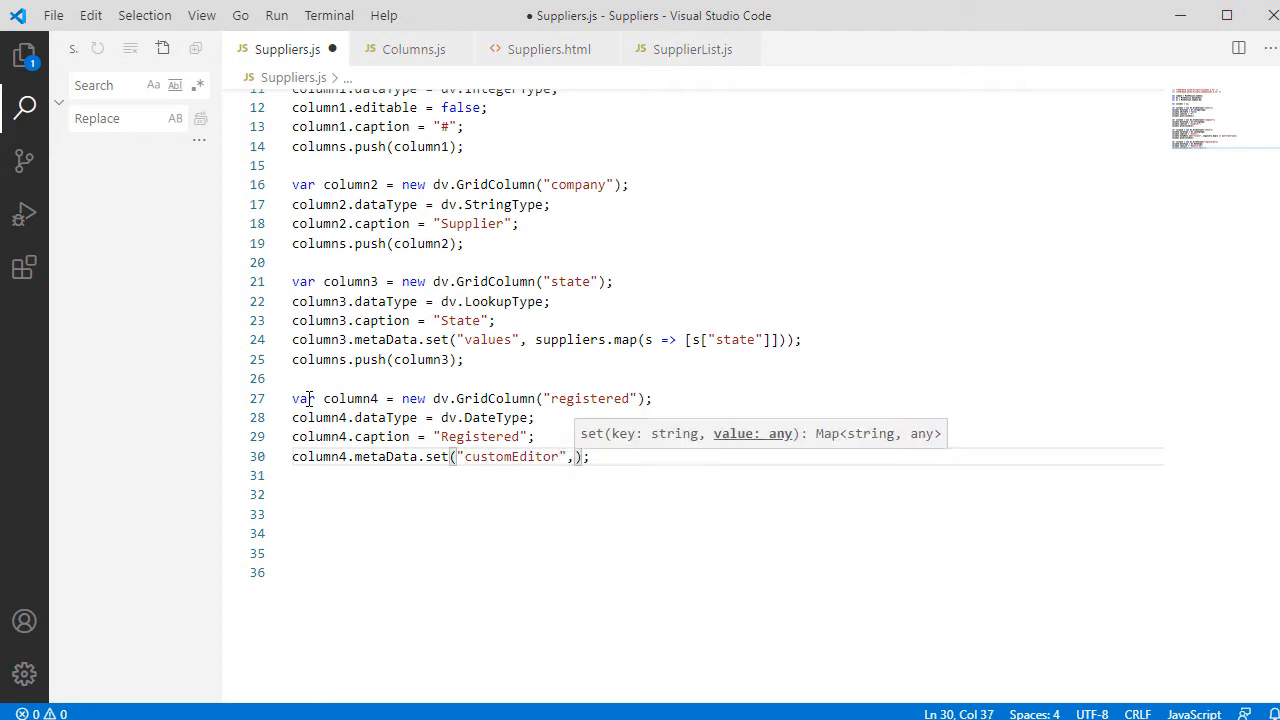
{"action": "type", "text": "{\"\""}
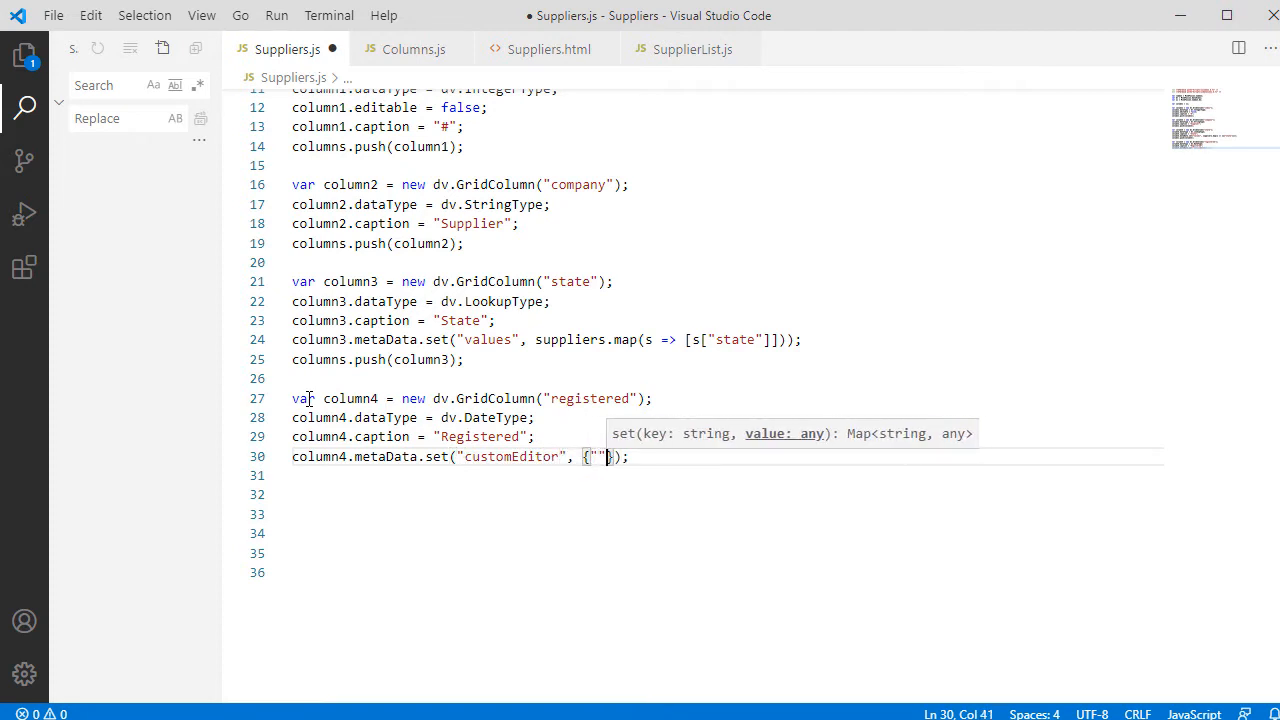
{"action": "type", "text": "autoComplete"}
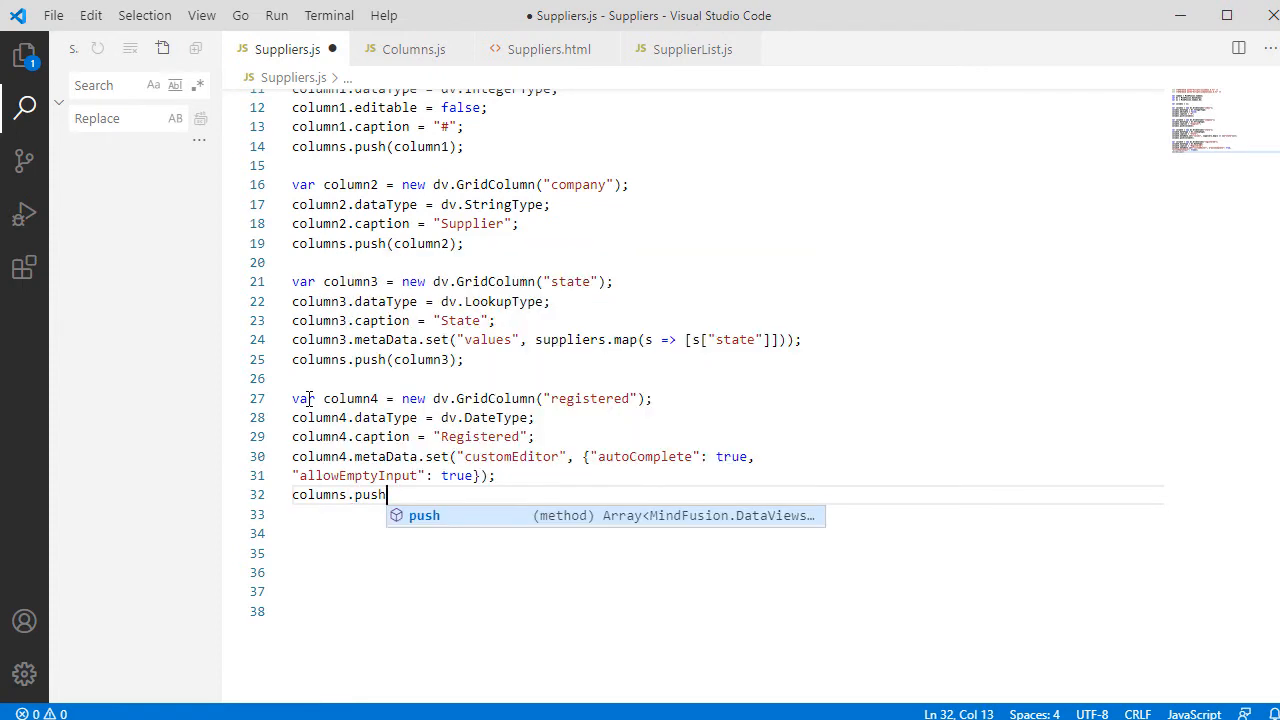
{"action": "type", "text": "(column4);"}
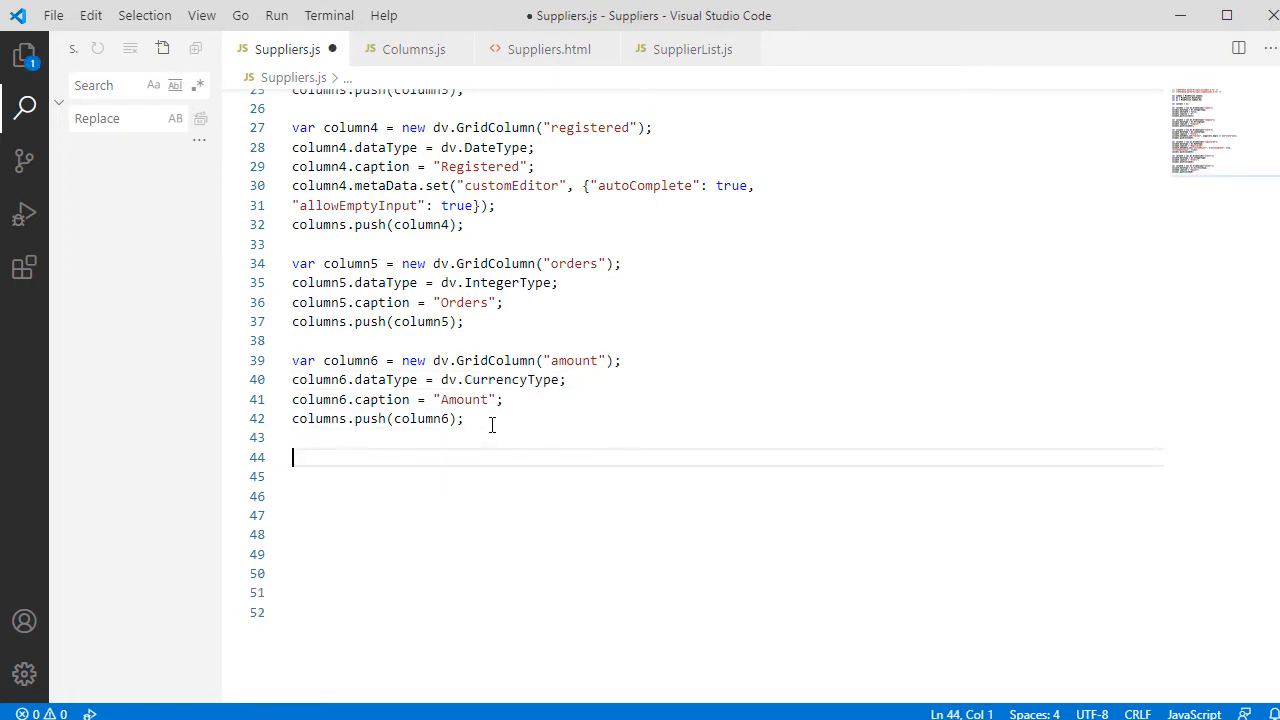
- Create the dv.Grid on document.getElementById("grid"), checking the id in Suppliers.html
{"action": "type", "text": "var"}
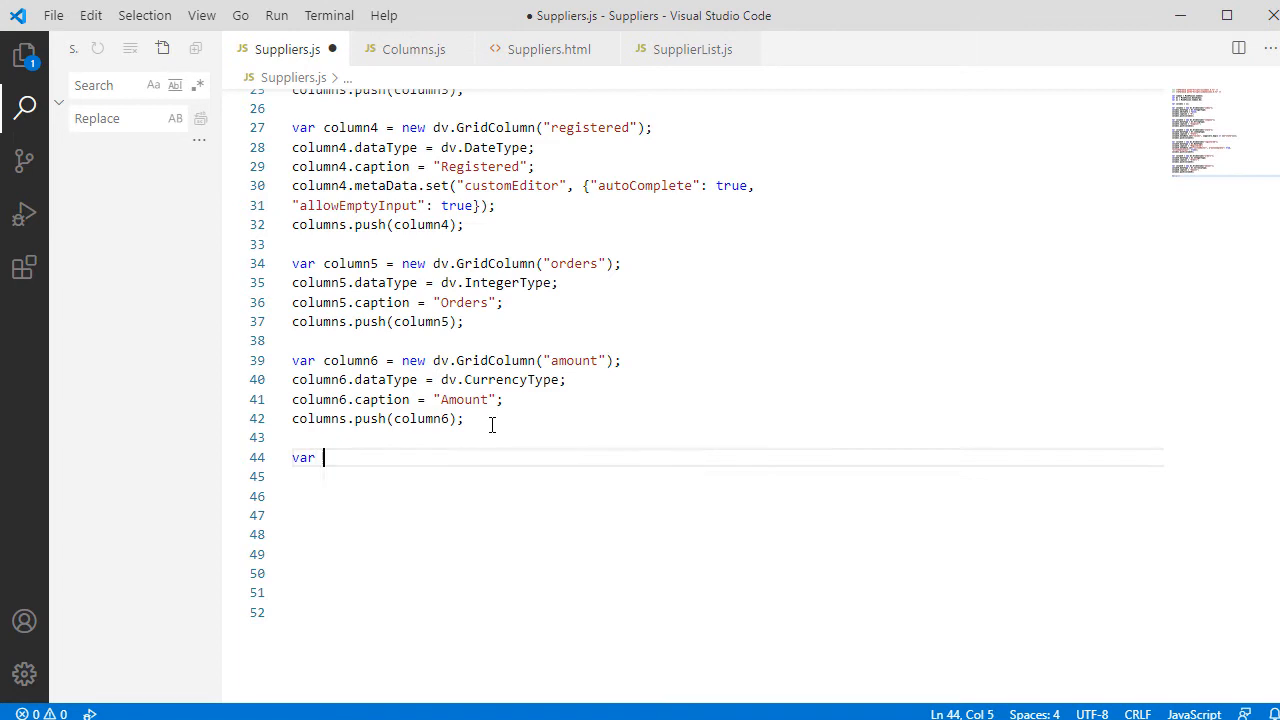
{"action": "type", "text": "grid = n"}
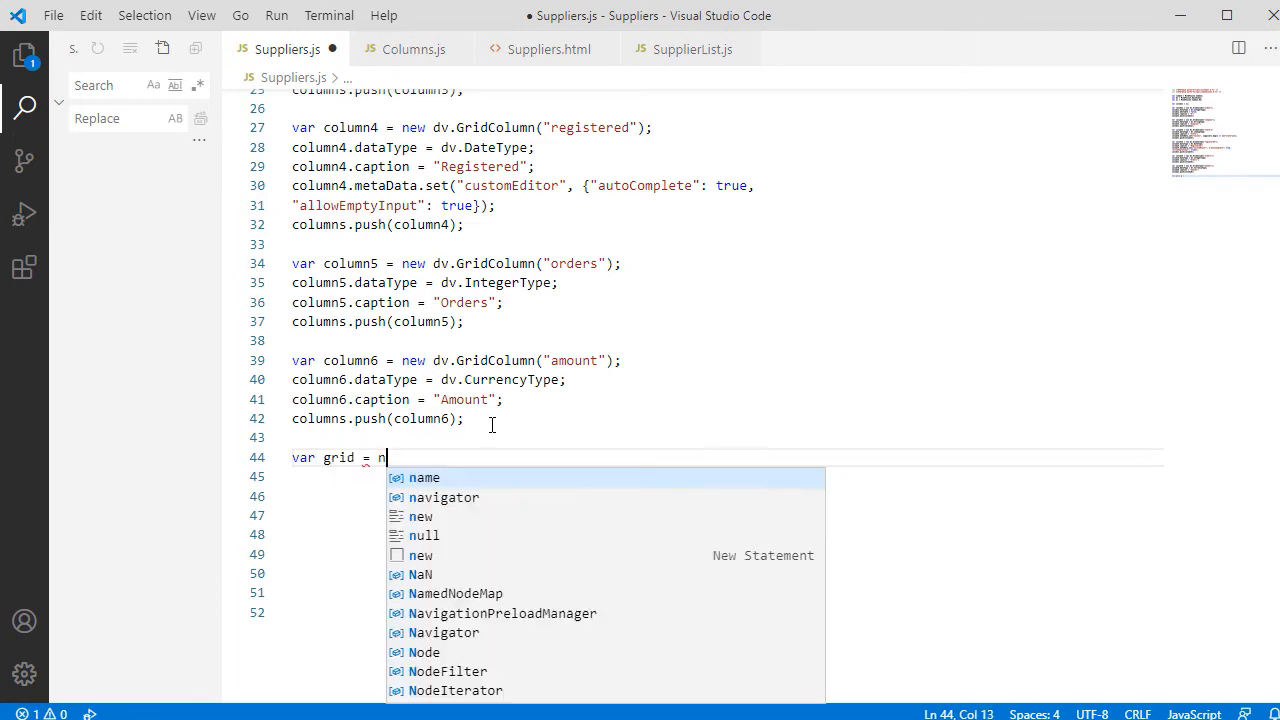
{"action": "type", "text": "ew dv.gr"}
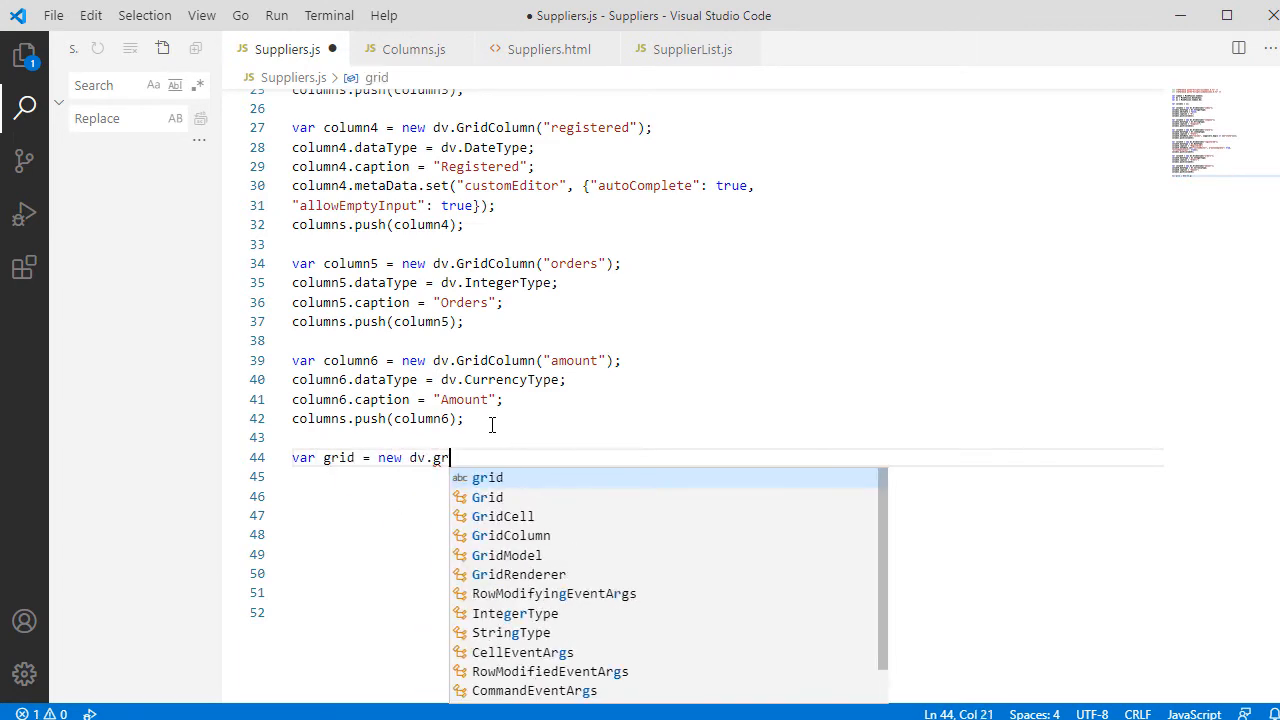
{"action": "key", "text": "BackSpace"}
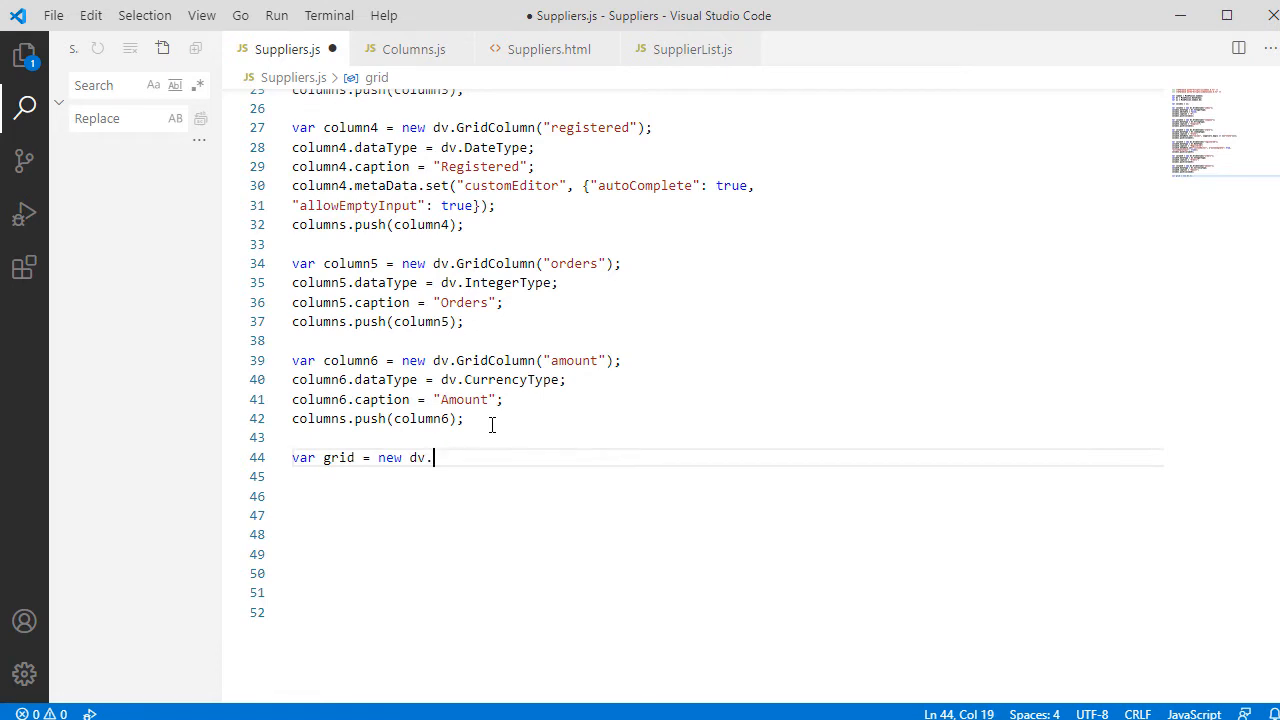
{"action": "type", "text": "Grid()"}
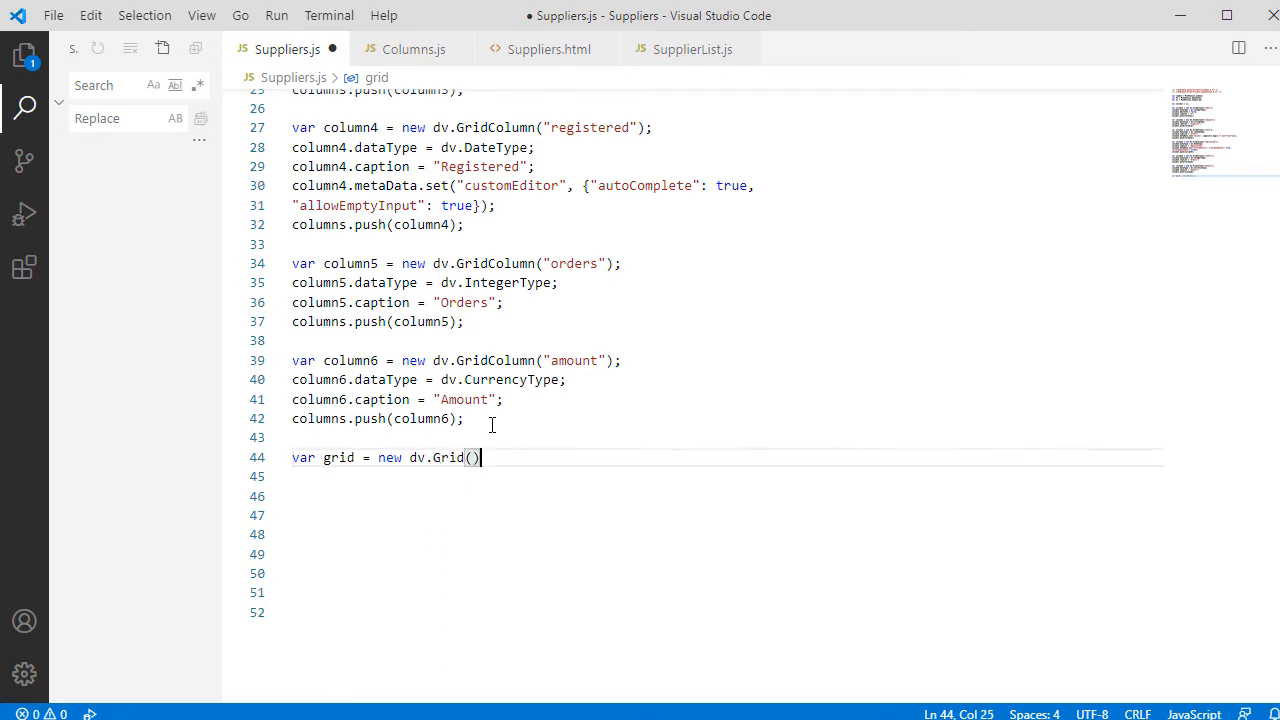
{"action": "type", "text": "document.getElementById("}
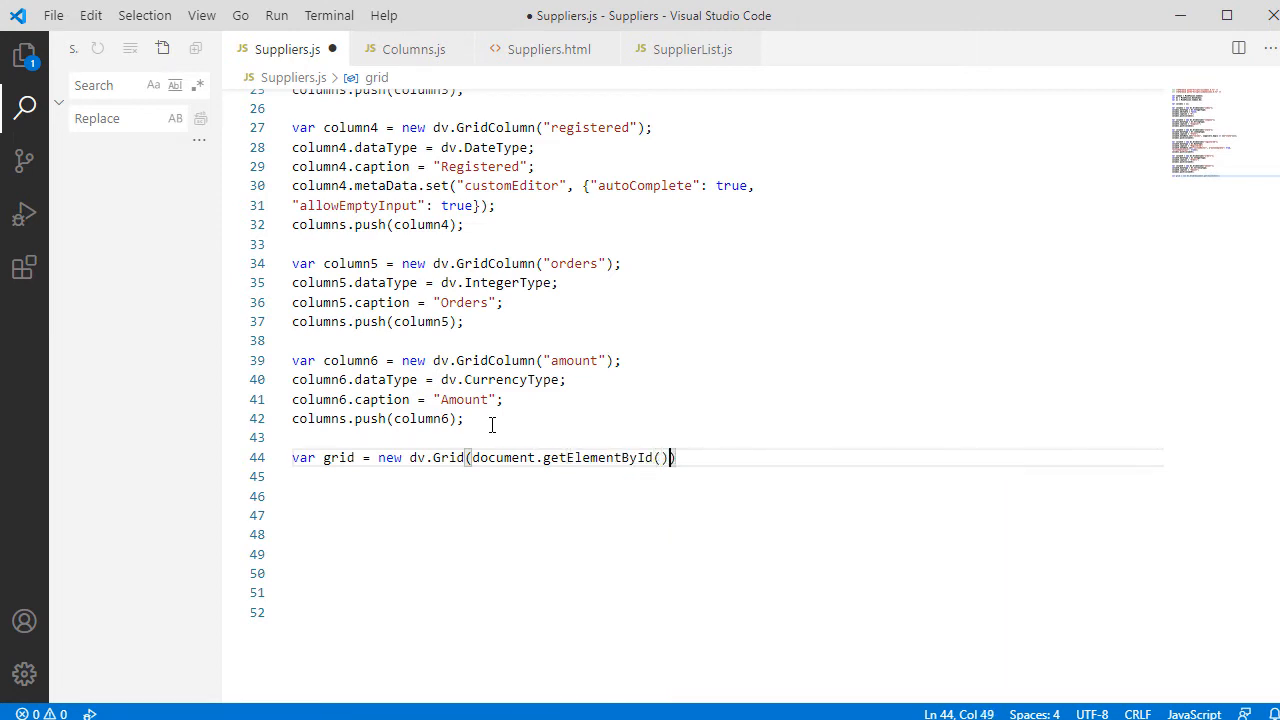
{"action": "type", "text": "\"\";"}
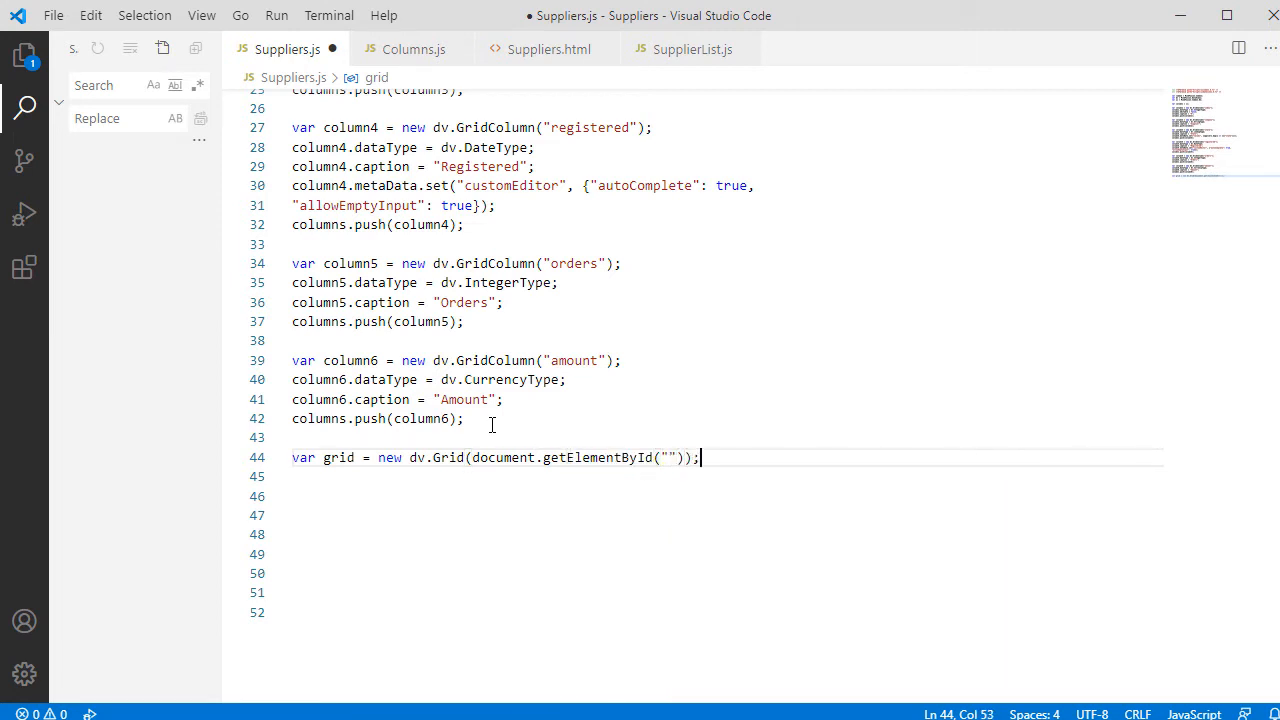
{"action": "left_click", "coordinate": [548, 48]}
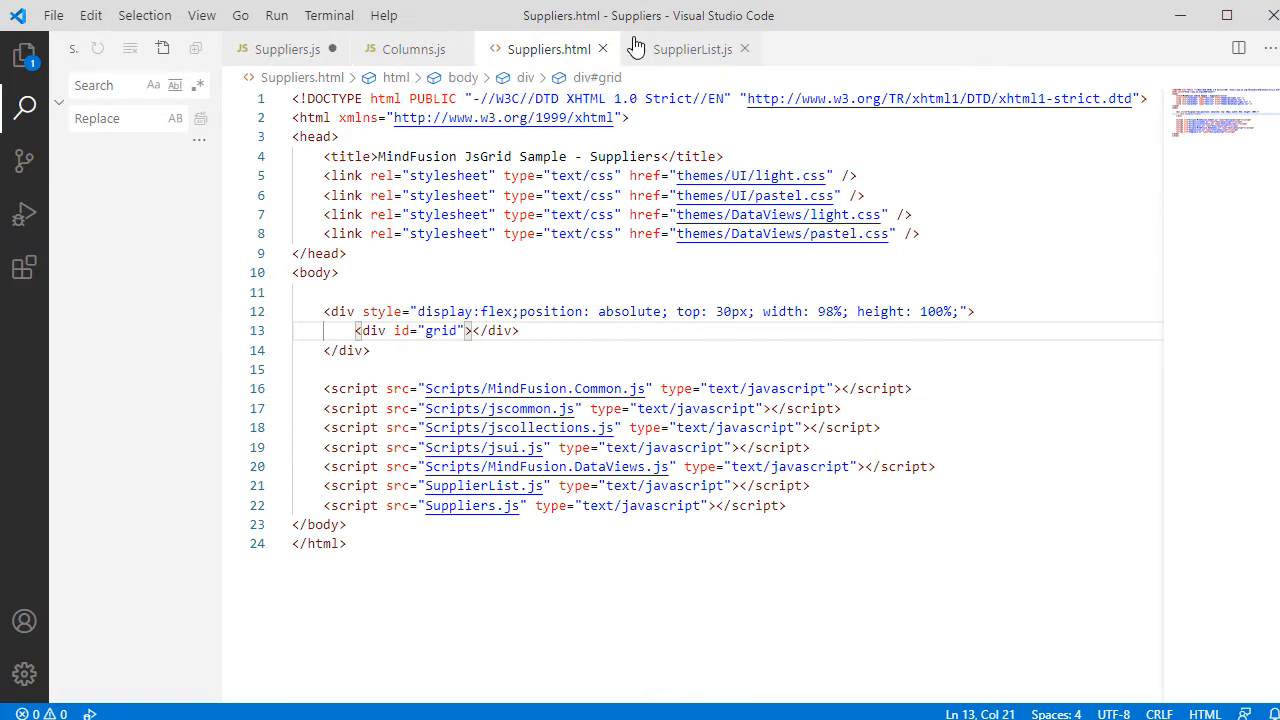
{"action": "left_click", "coordinate": [288, 48]}
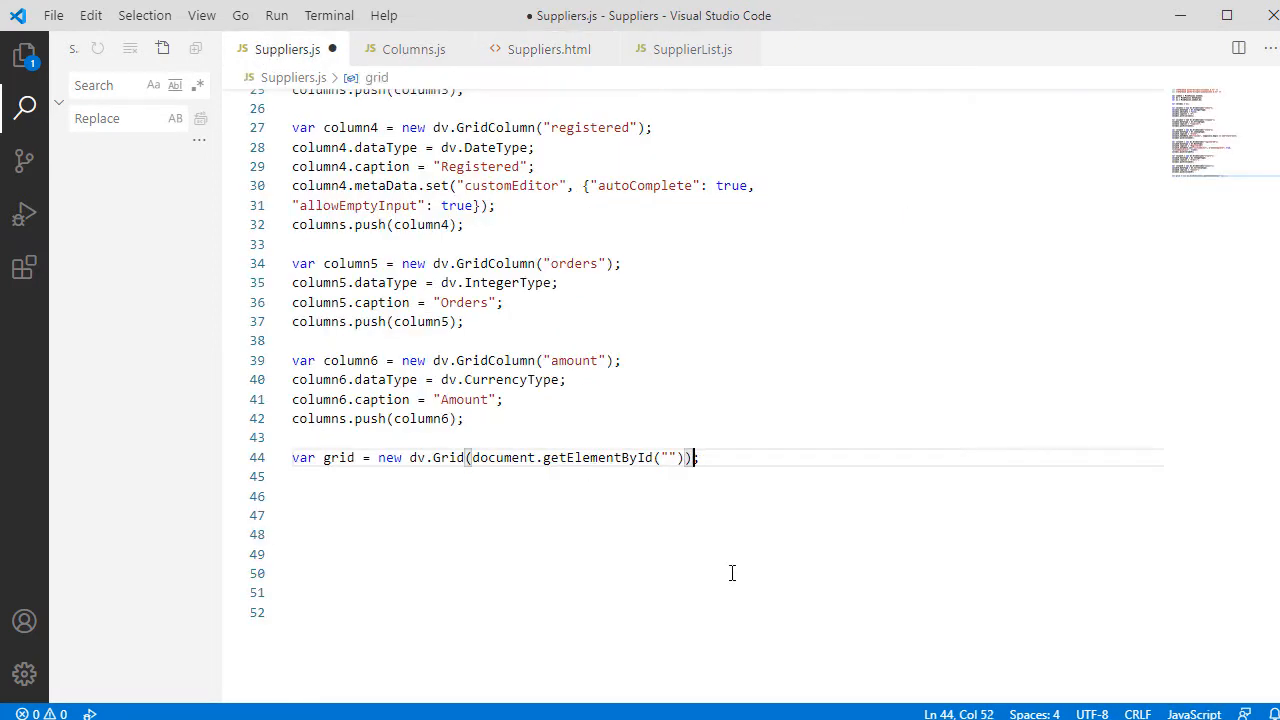
{"action": "type", "text": "grid"}
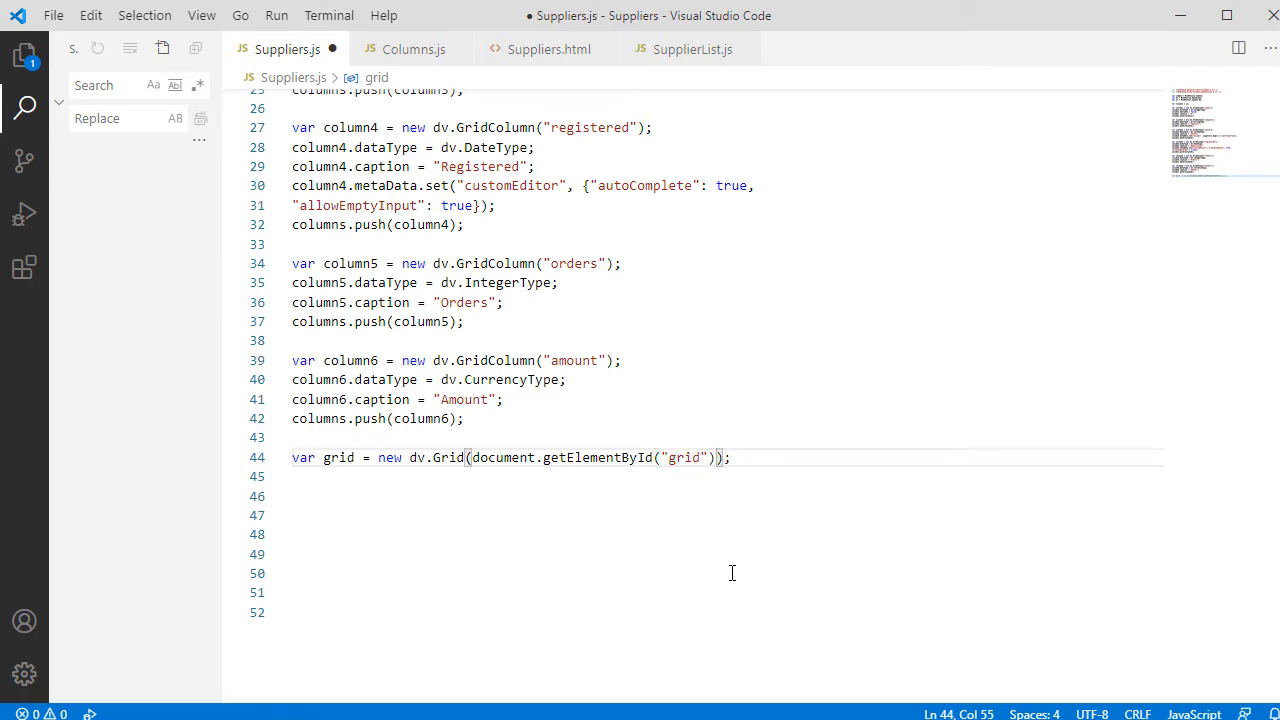
- Set grid.width to 90 percent via common units and grid.theme to "light"
{"action": "type", "text": "g"}
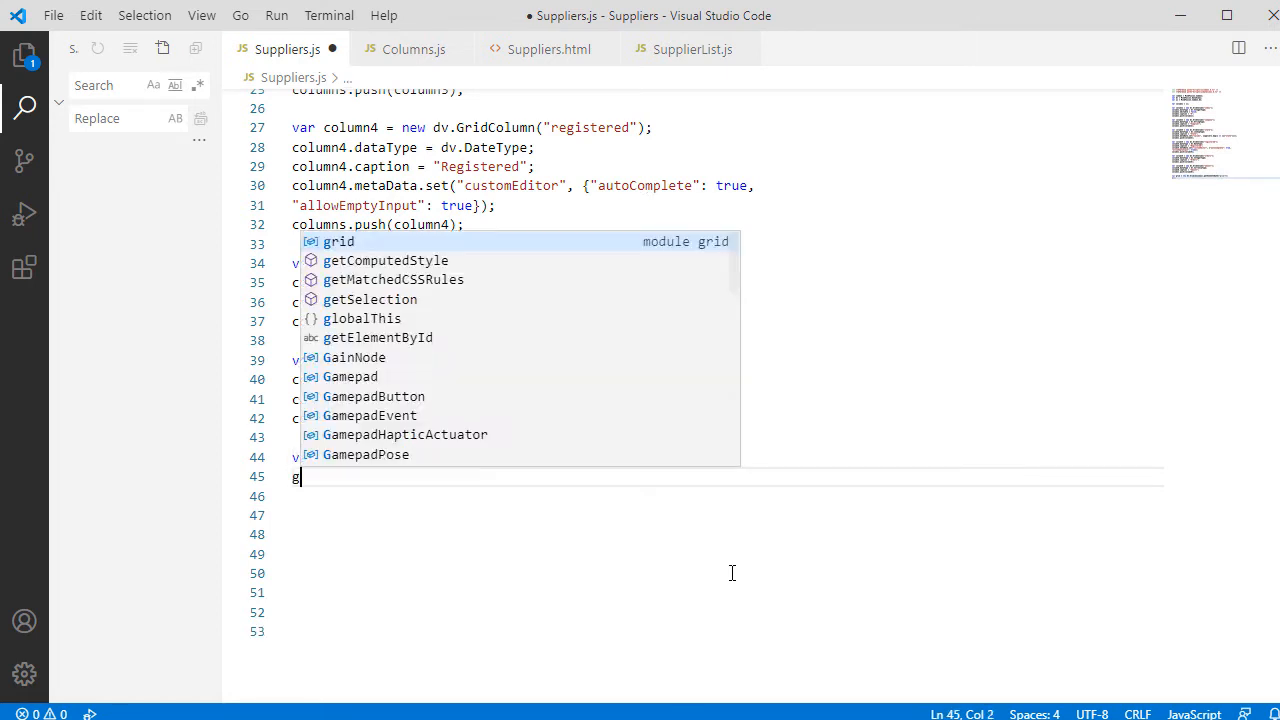
{"action": "type", "text": "rid.width"}
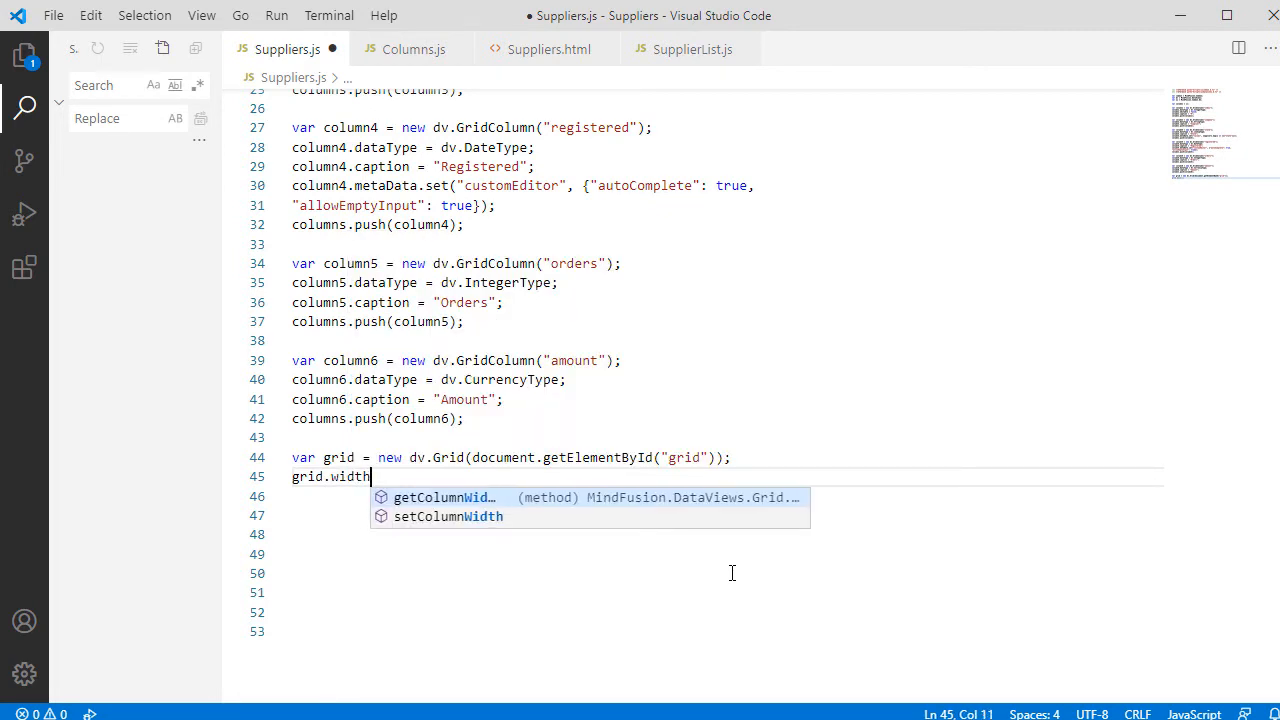
{"action": "type", "text": "= c"}
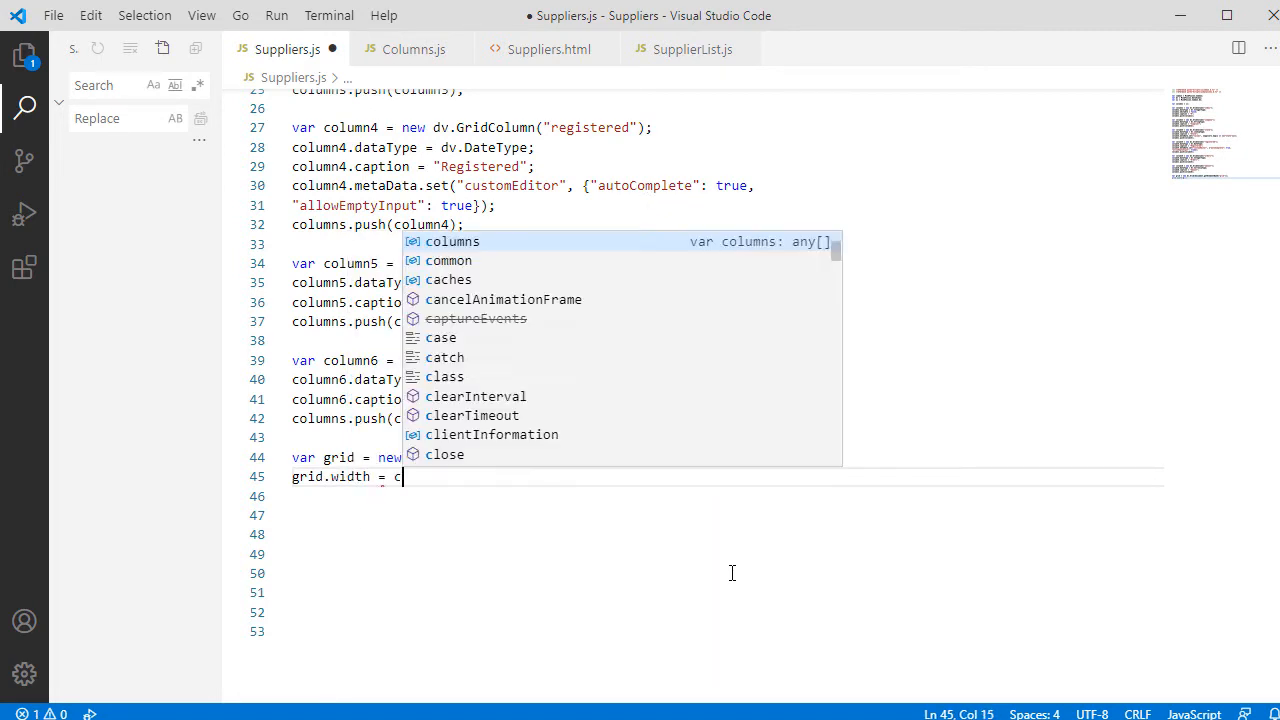
{"action": "type", "text": "ommon.un"}
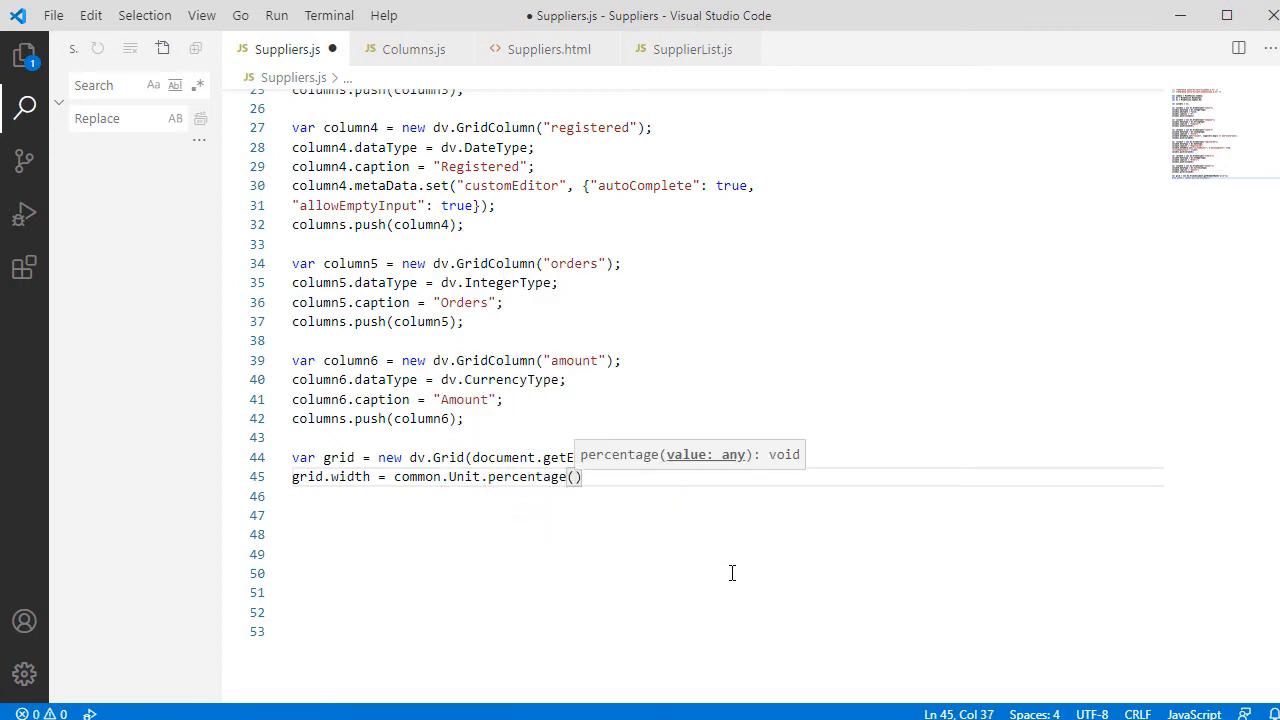
{"action": "type", "text": "90);"}
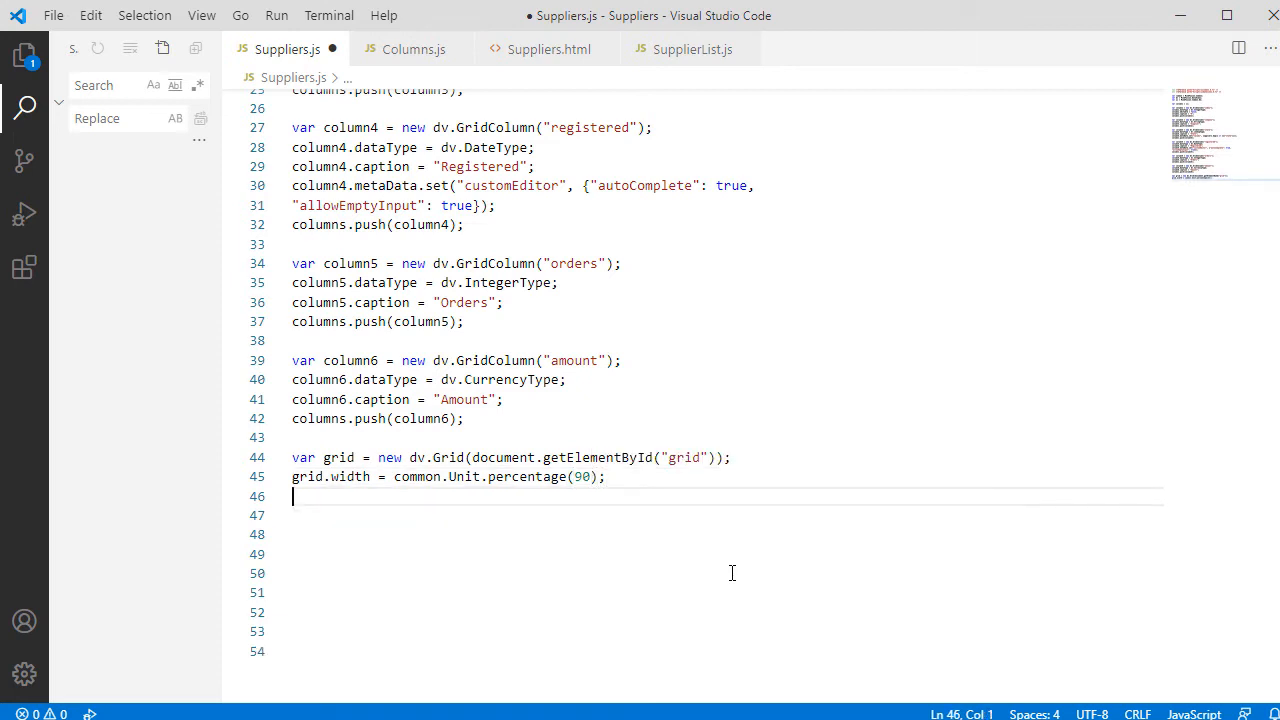
{"action": "type", "text": "grid.theme = \""}
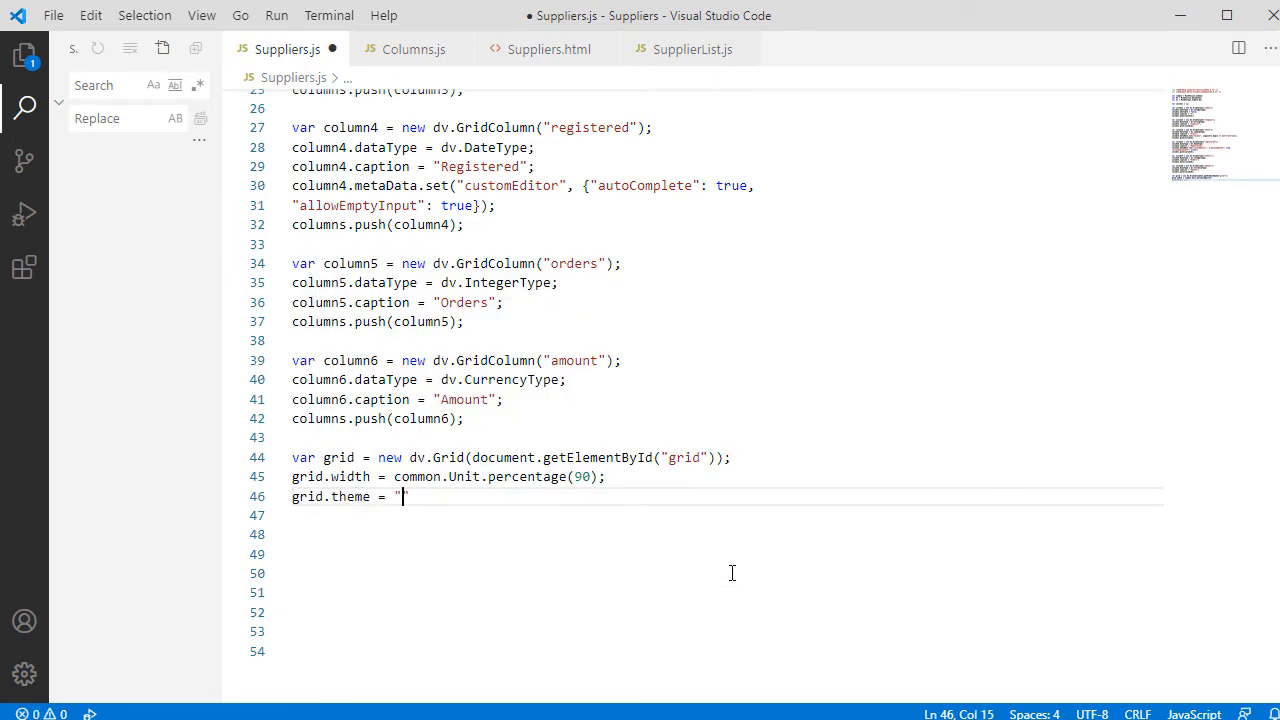
{"action": "type", "text": "light"}
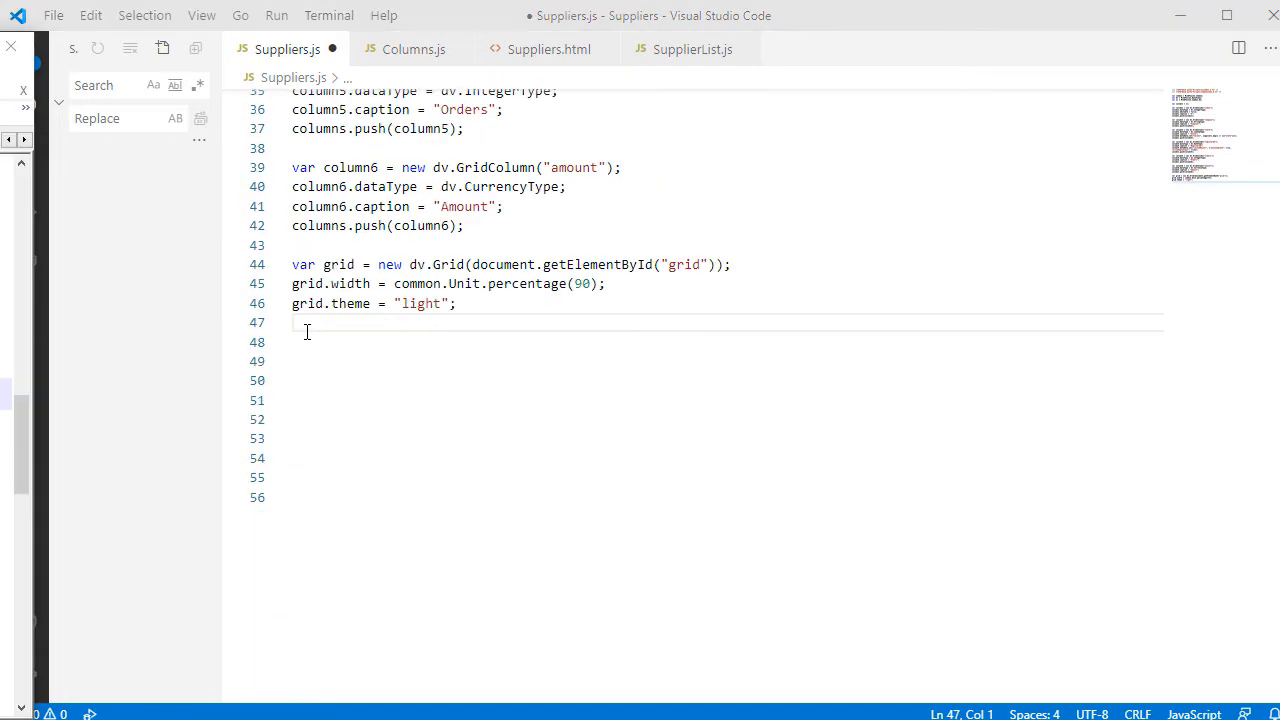
- Assign grid.model = new dv.ArrayModel(suppliers, columns, "index"), call grid.render() and save
{"action": "type", "text": "grid."}
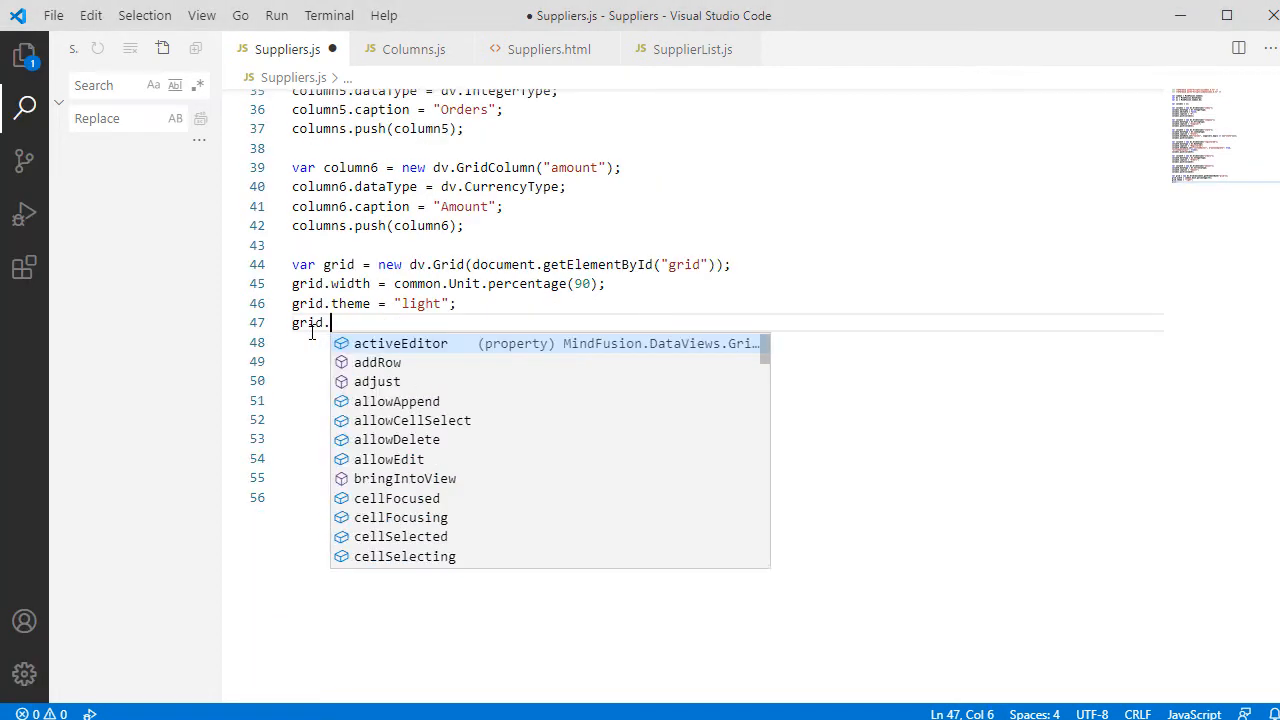
{"action": "type", "text": "model ="}
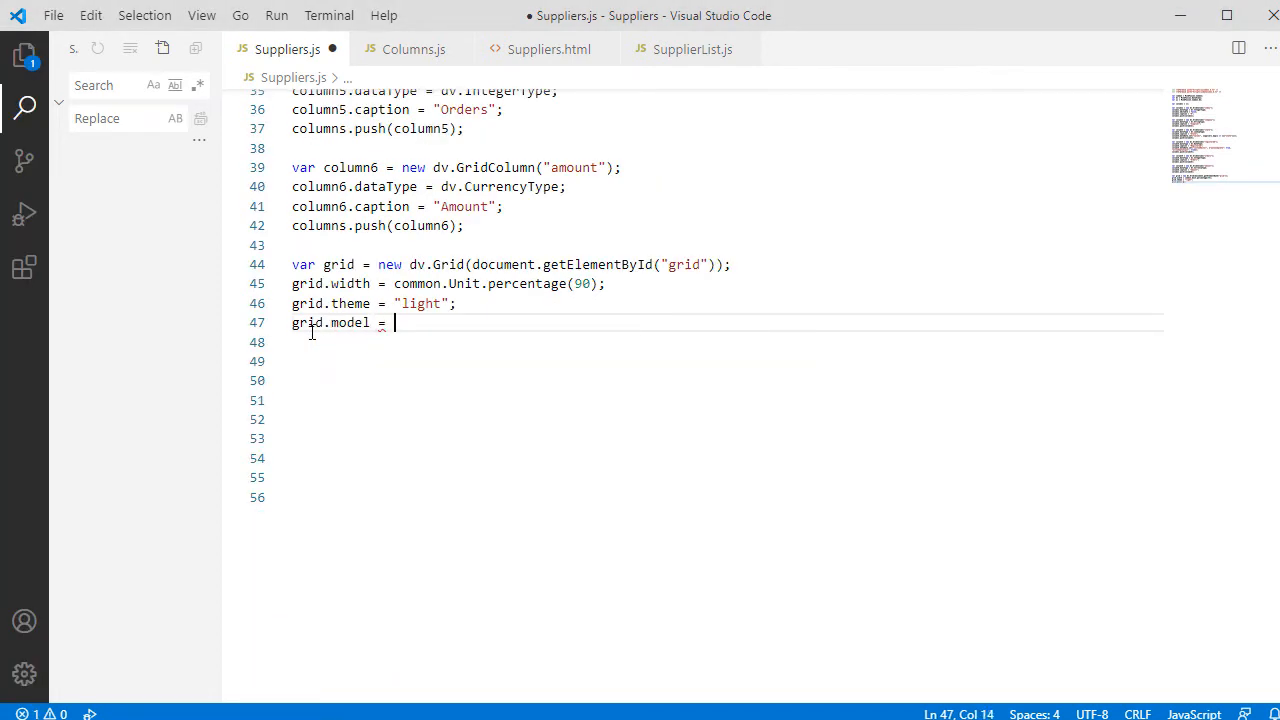
{"action": "type", "text": "new dv.a"}
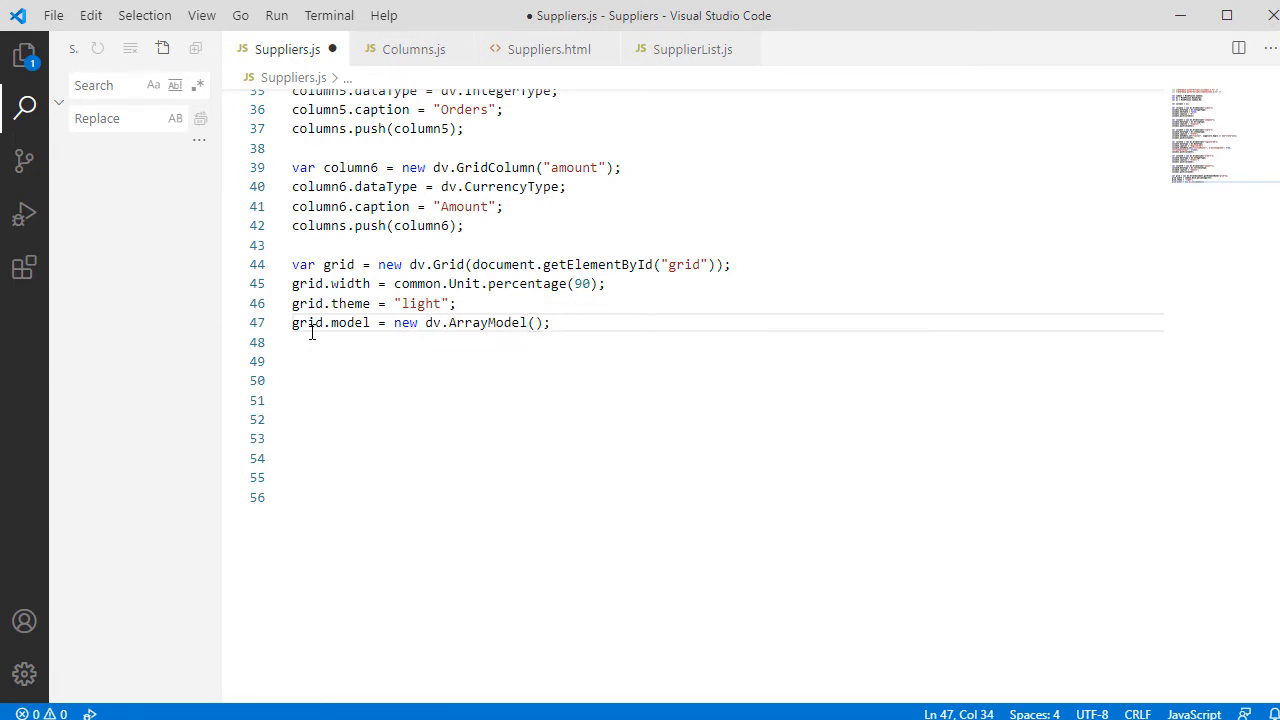
{"action": "key", "text": "BackSpace"}
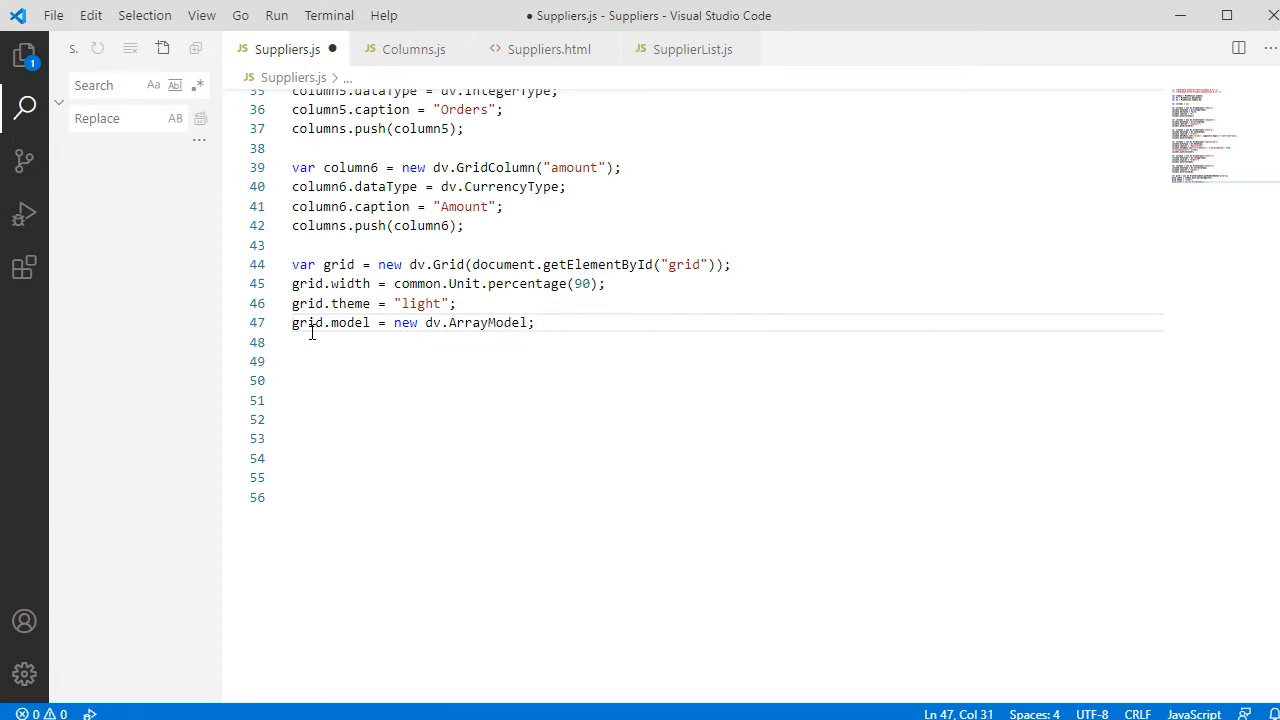
{"action": "type", "text": "(suppliers"}
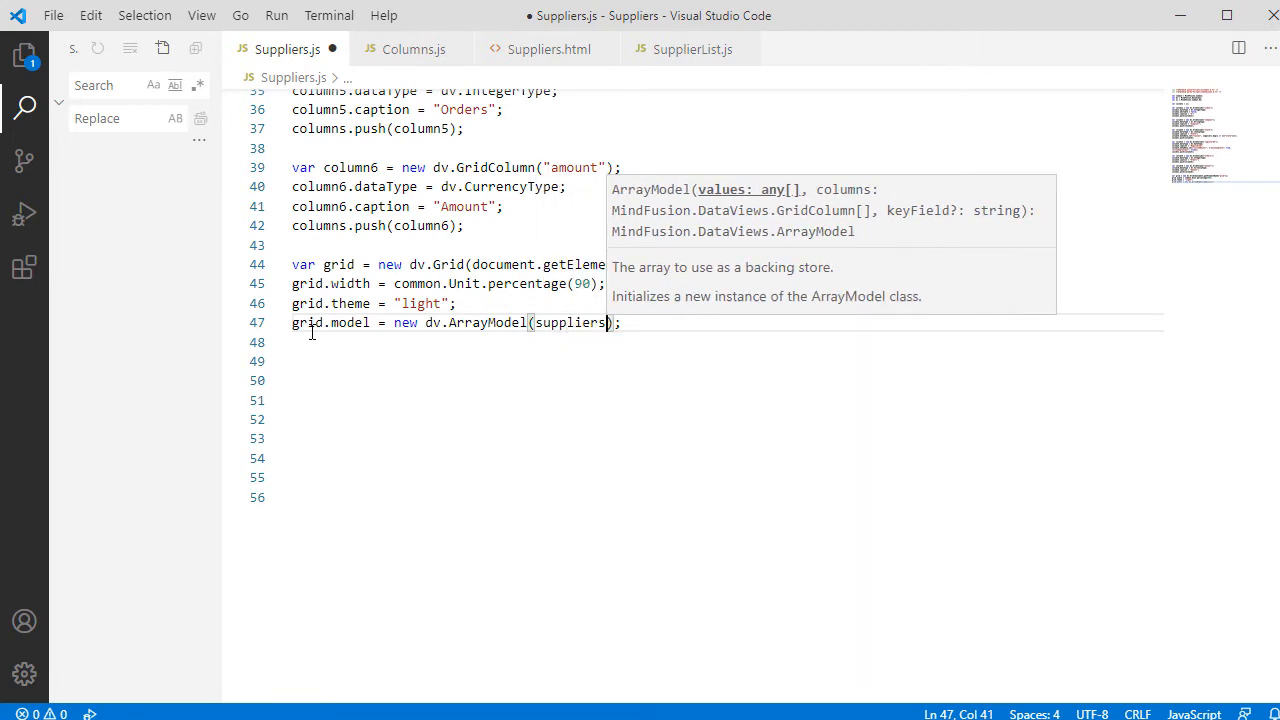
{"action": "type", "text": ", columns"}
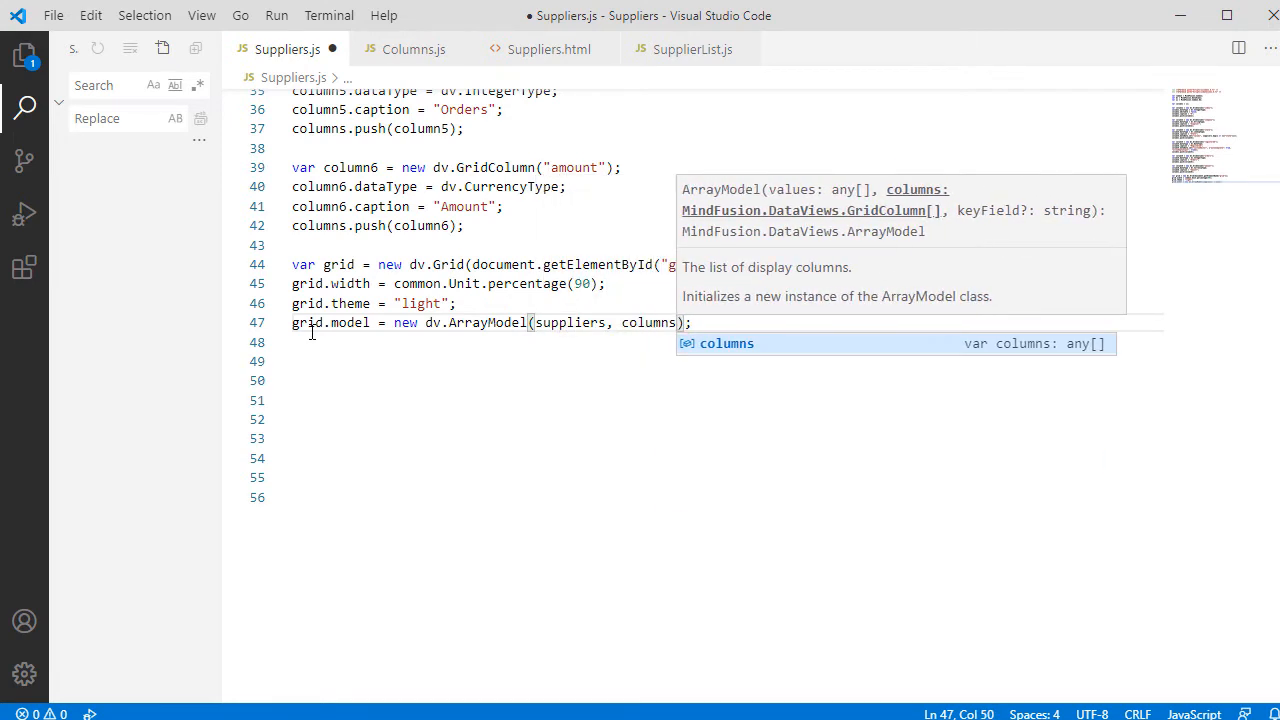
{"action": "type", "text": ","}
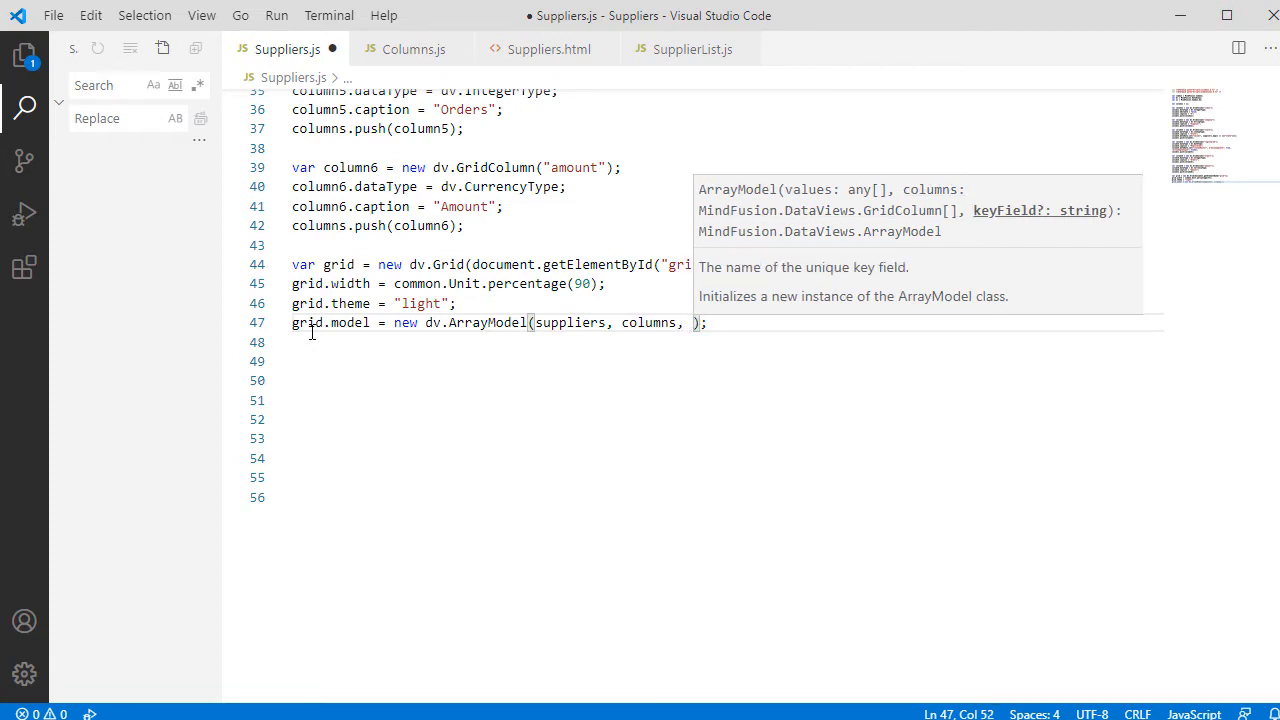
{"action": "type", "text": "\"\""}
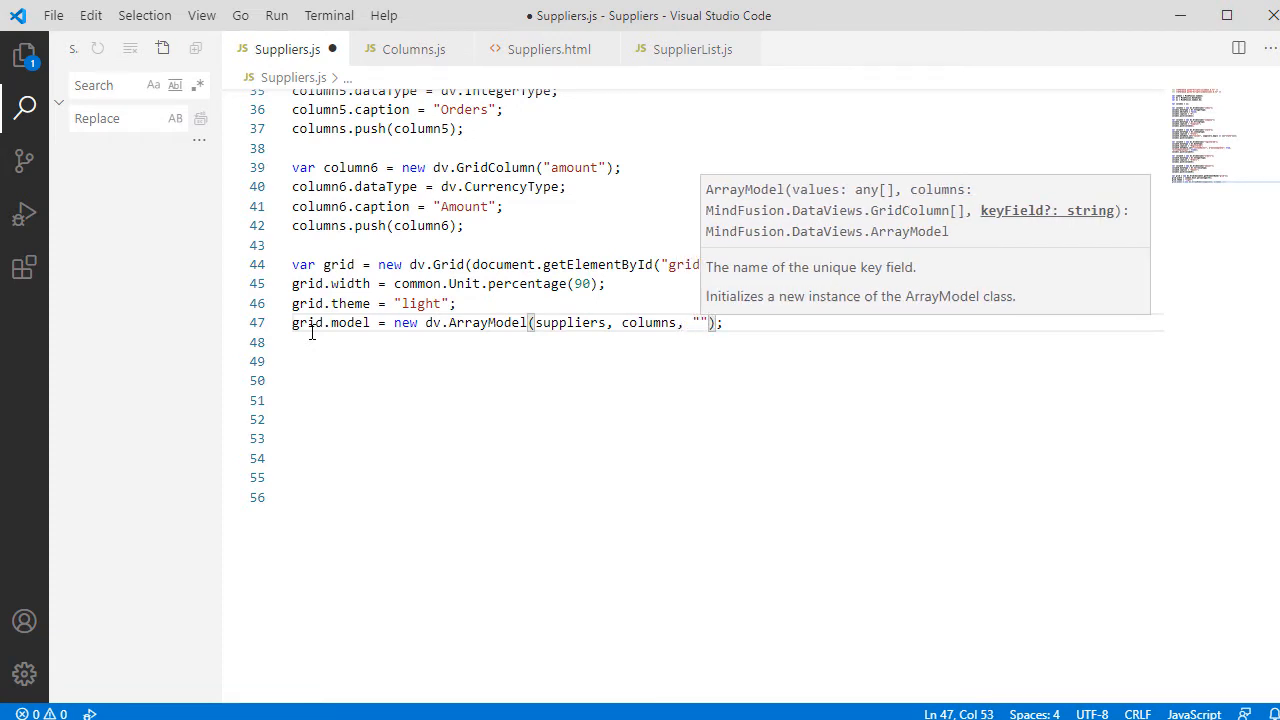
{"action": "type", "text": "index"}
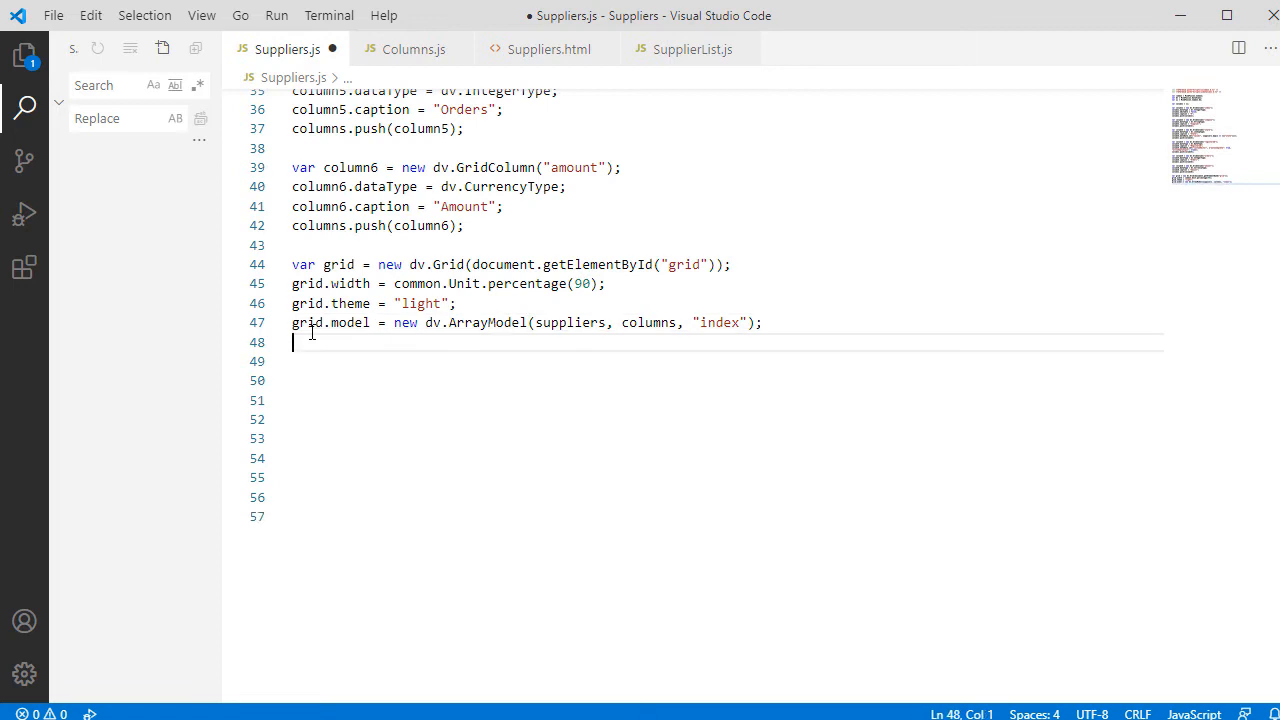
{"action": "type", "text": "grid.render();"}
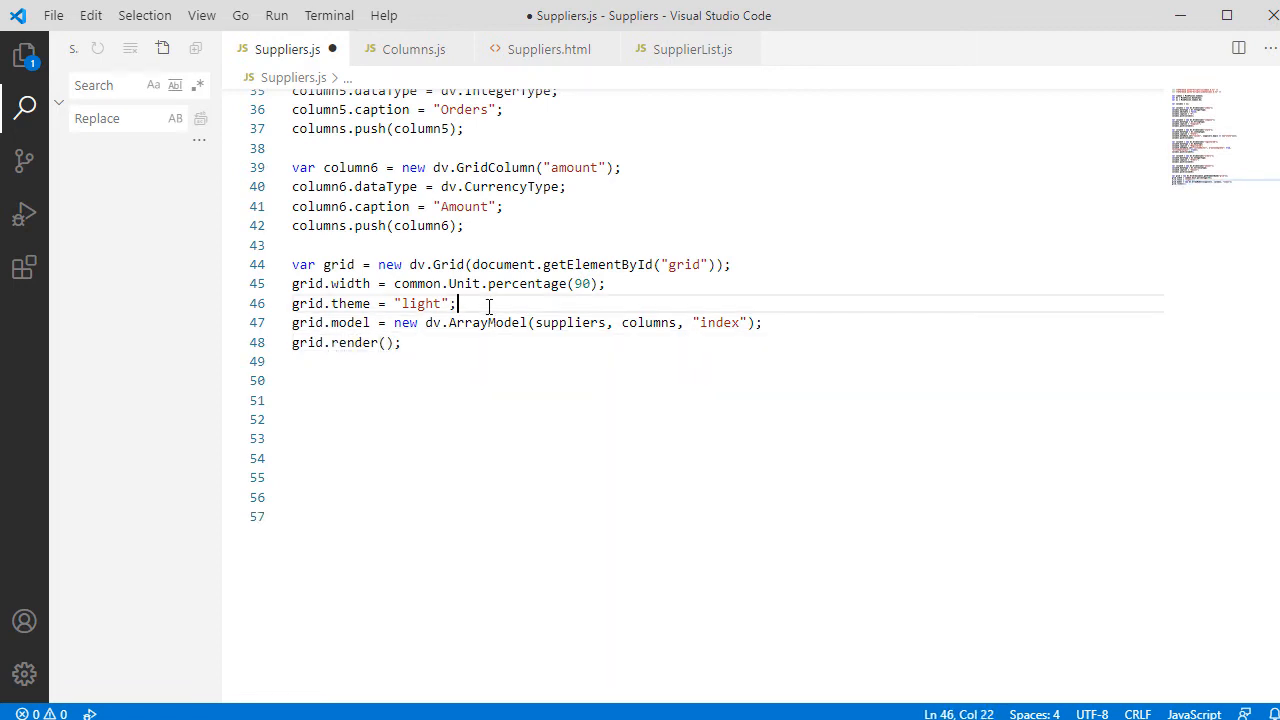
{"action": "key", "text": "ctrl+s"}
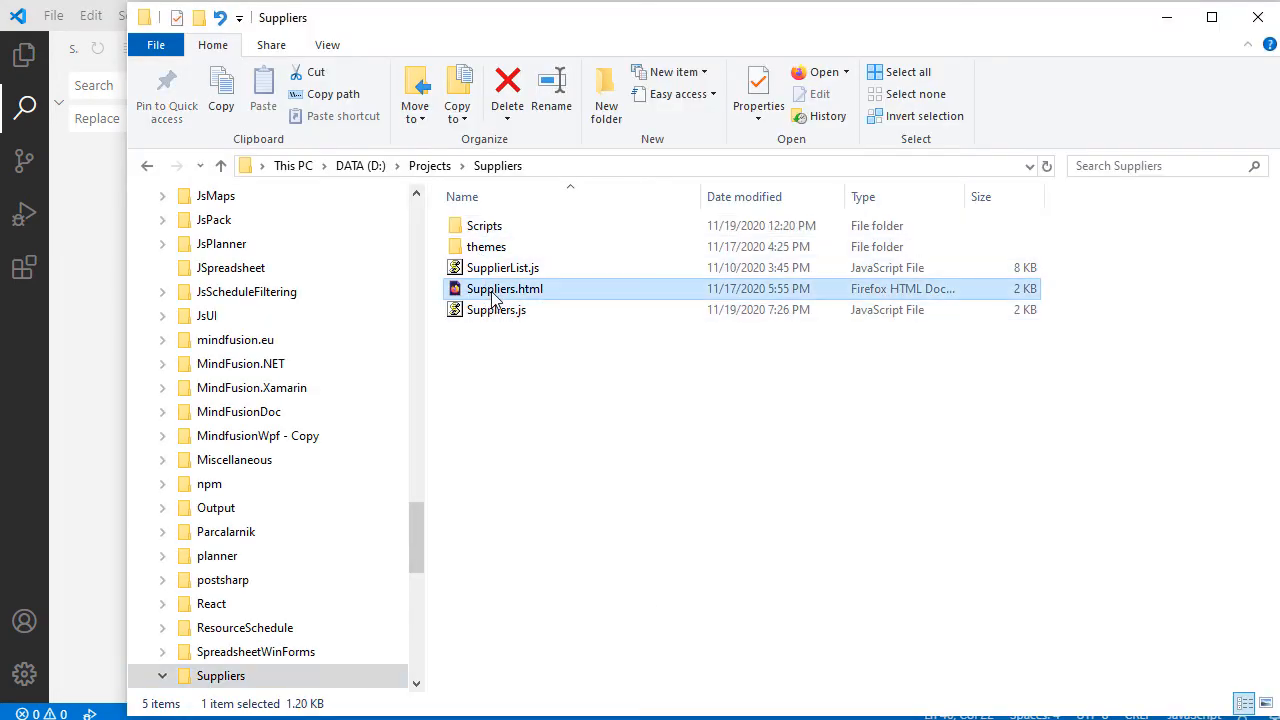
- Load Suppliers.html in the browser and drop down the State lookup list on row 0
{"action": "double_click", "coordinate": [504, 288]}
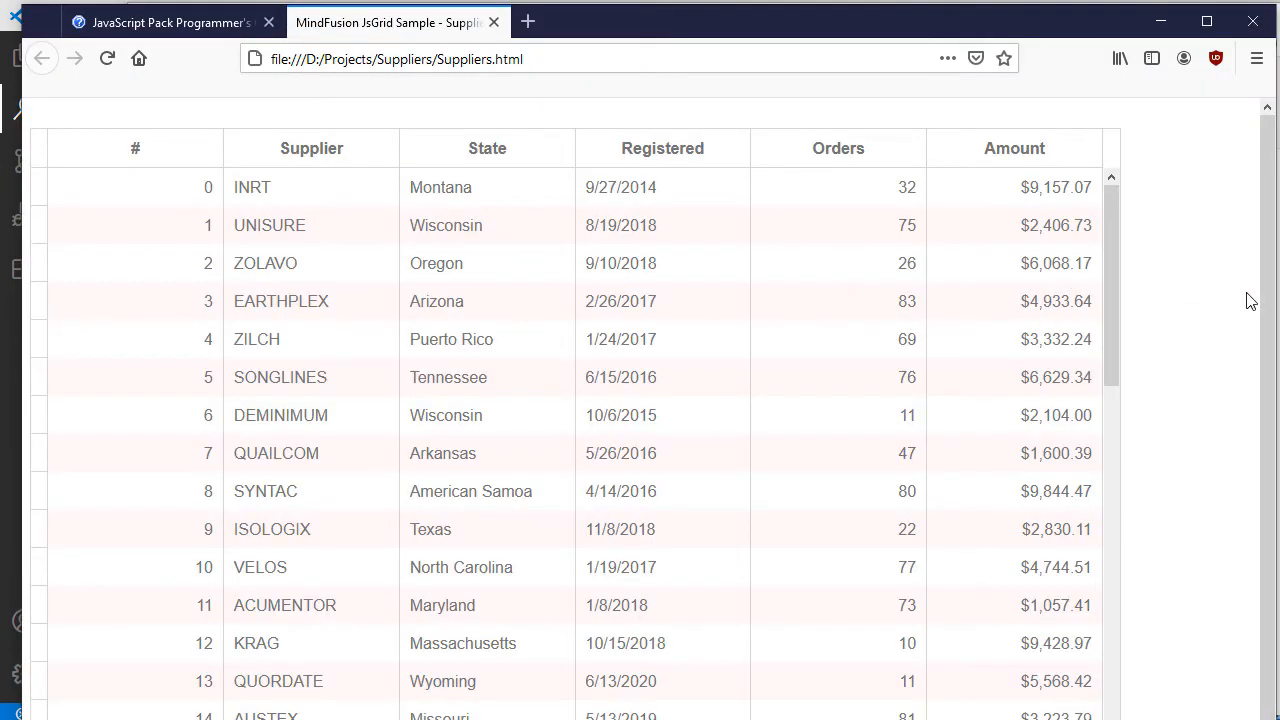
{"action": "scroll", "scroll_direction": "down", "scroll_amount": 3}
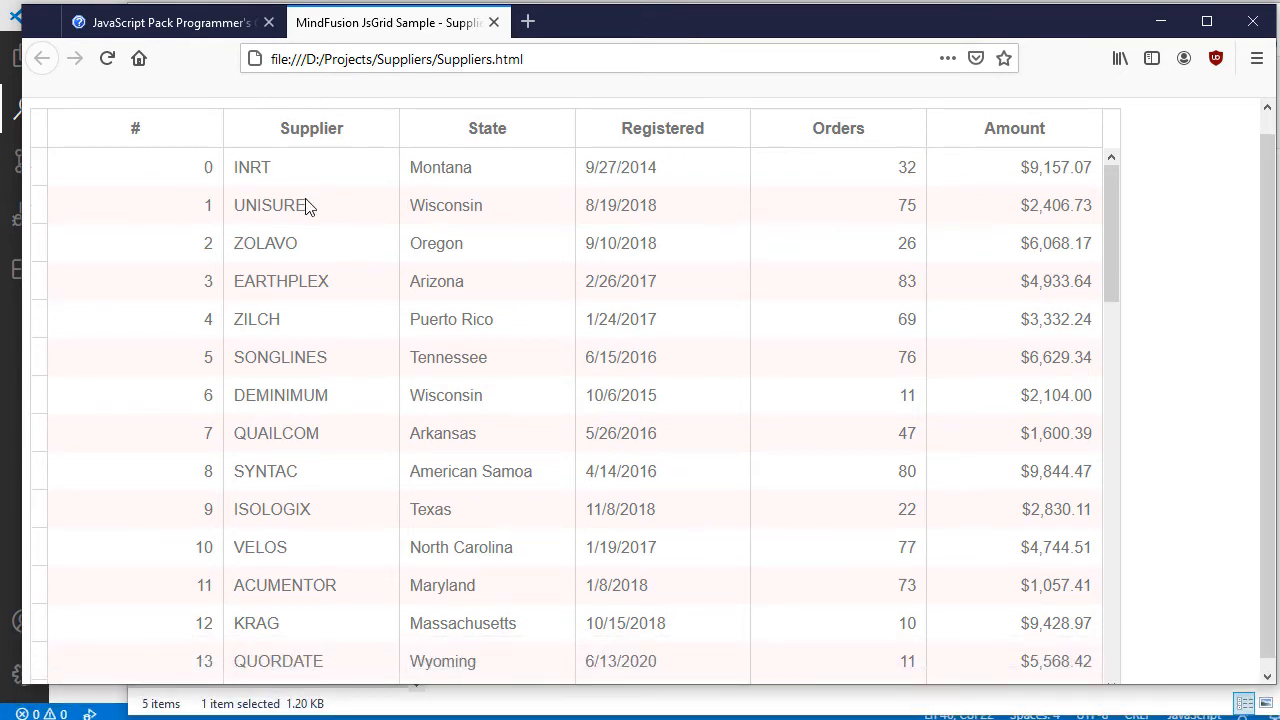
{"action": "left_click", "coordinate": [488, 168]}
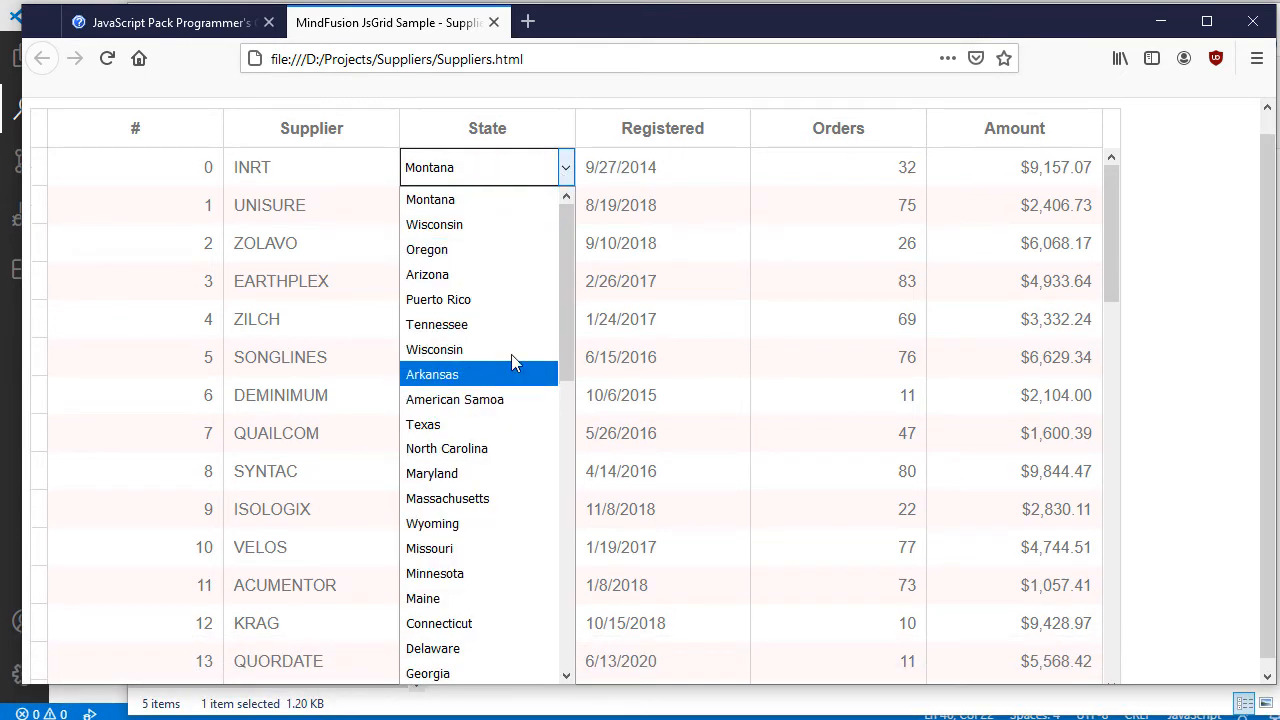
{"action": "mouse_move", "coordinate": [428, 274]}
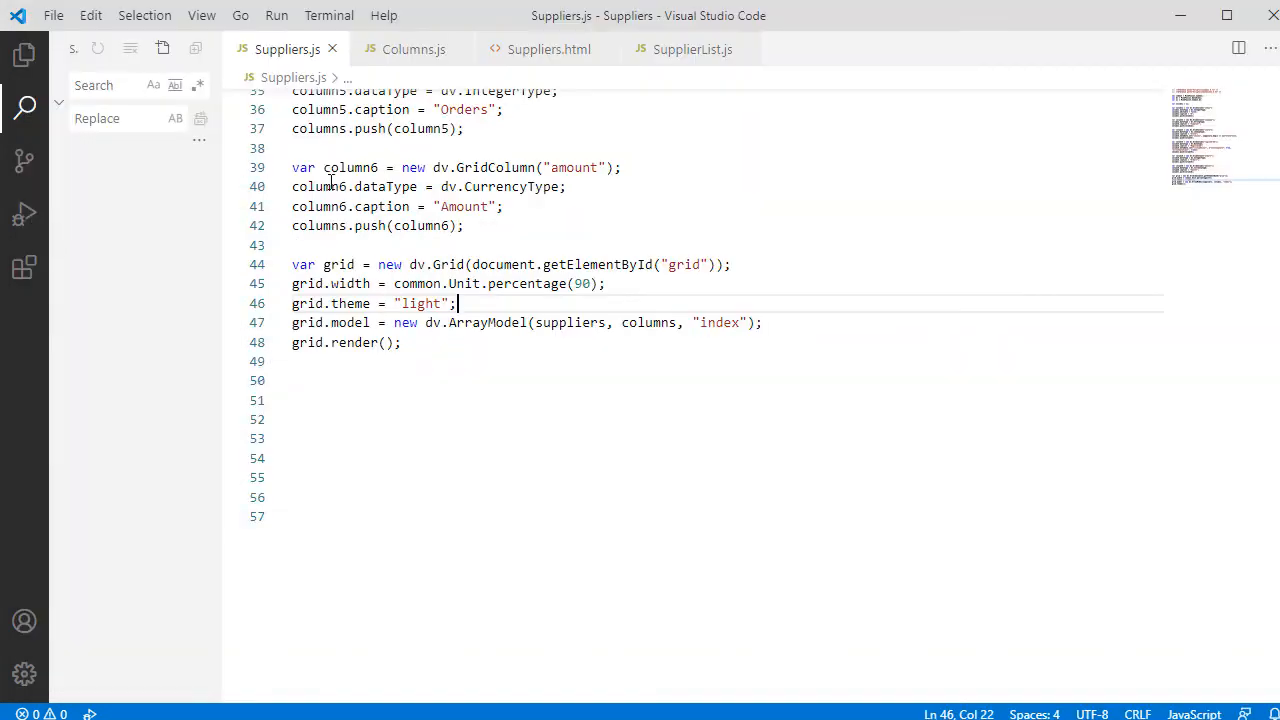
- View the Suppliers.html markup with its theme stylesheets, then return to the script
{"action": "left_click", "coordinate": [548, 48]}
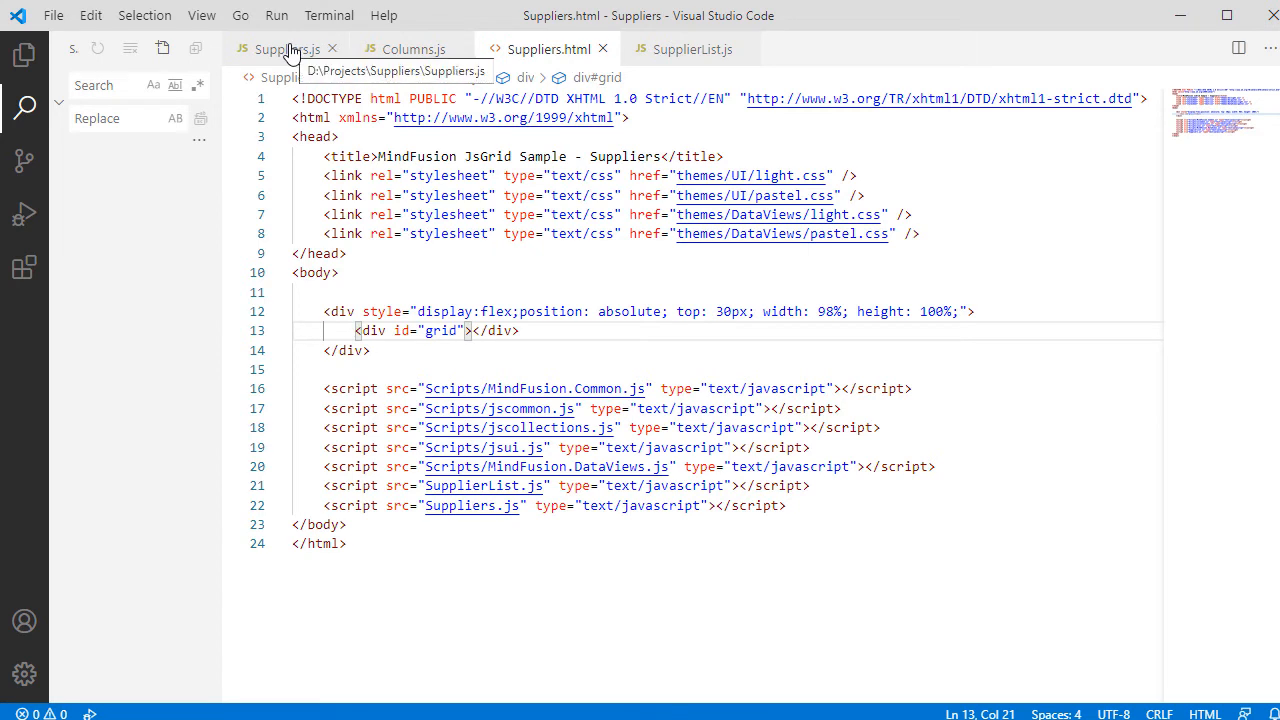
{"action": "left_click", "coordinate": [286, 48]}
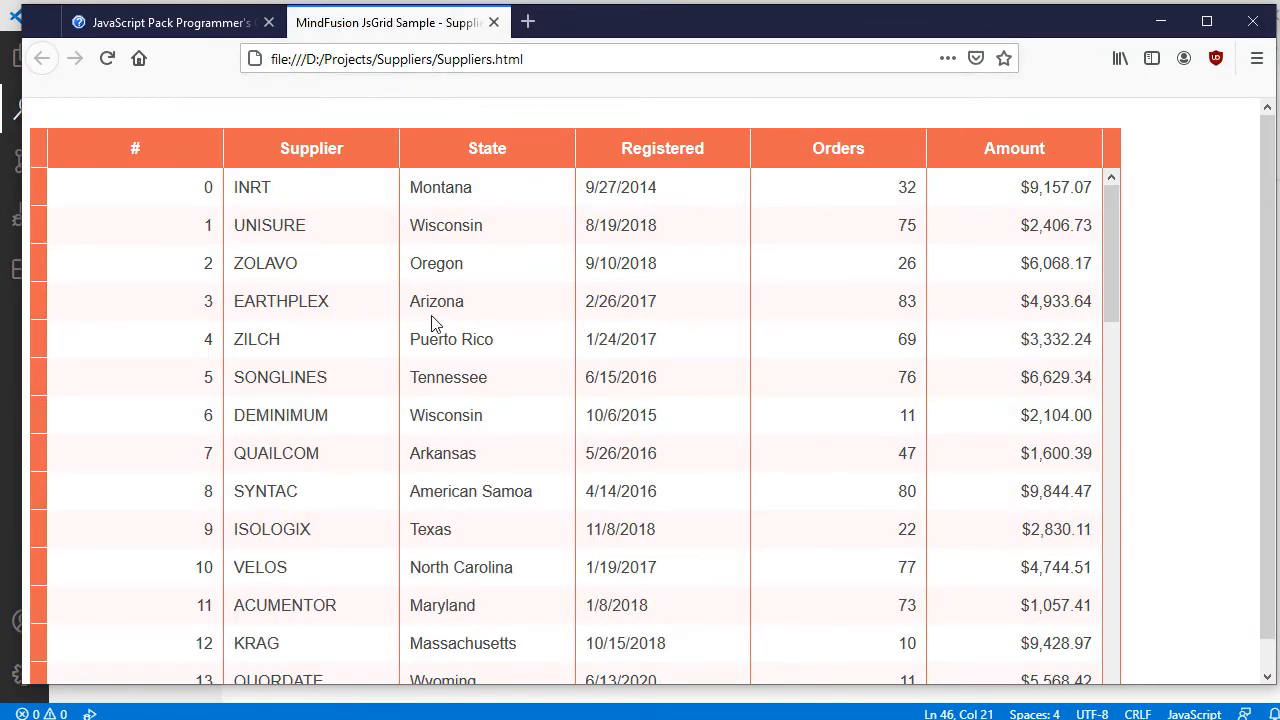
{"action": "mouse_move", "coordinate": [776, 204]}
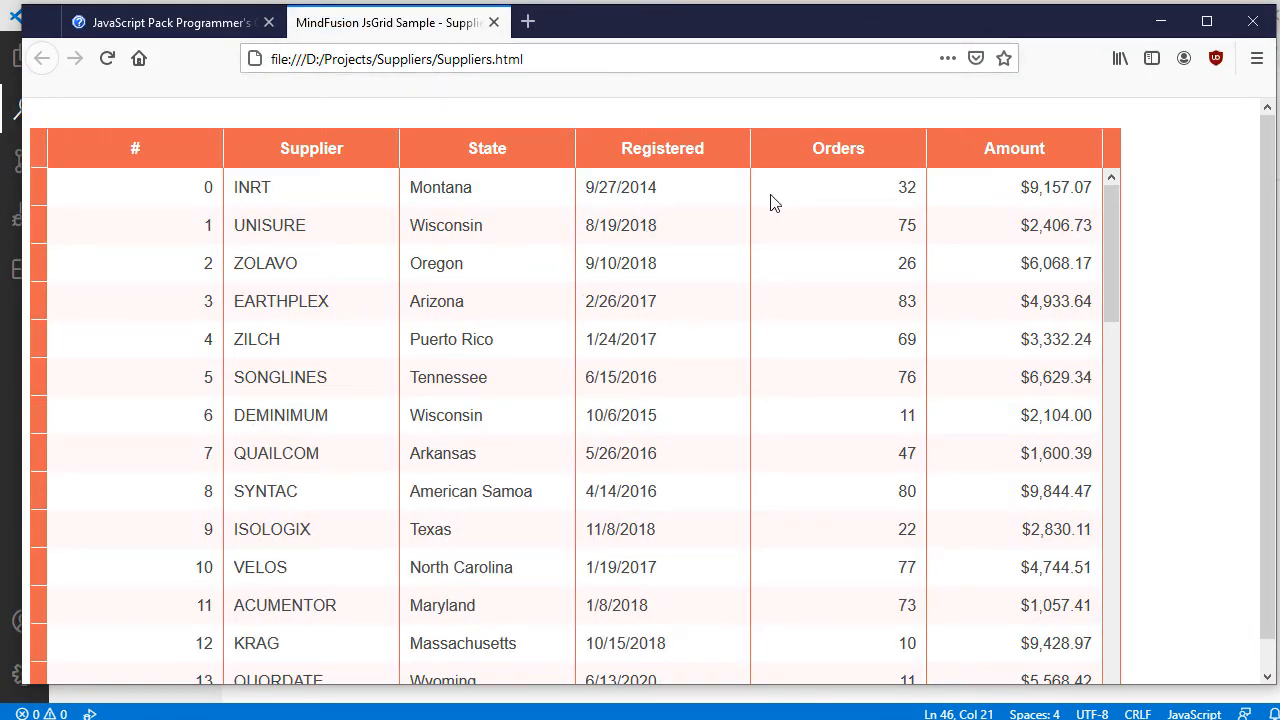
- Change INRT's State cell from Montana to Wisconsin via the lookup list and commit it
{"action": "left_click", "coordinate": [620, 188]}
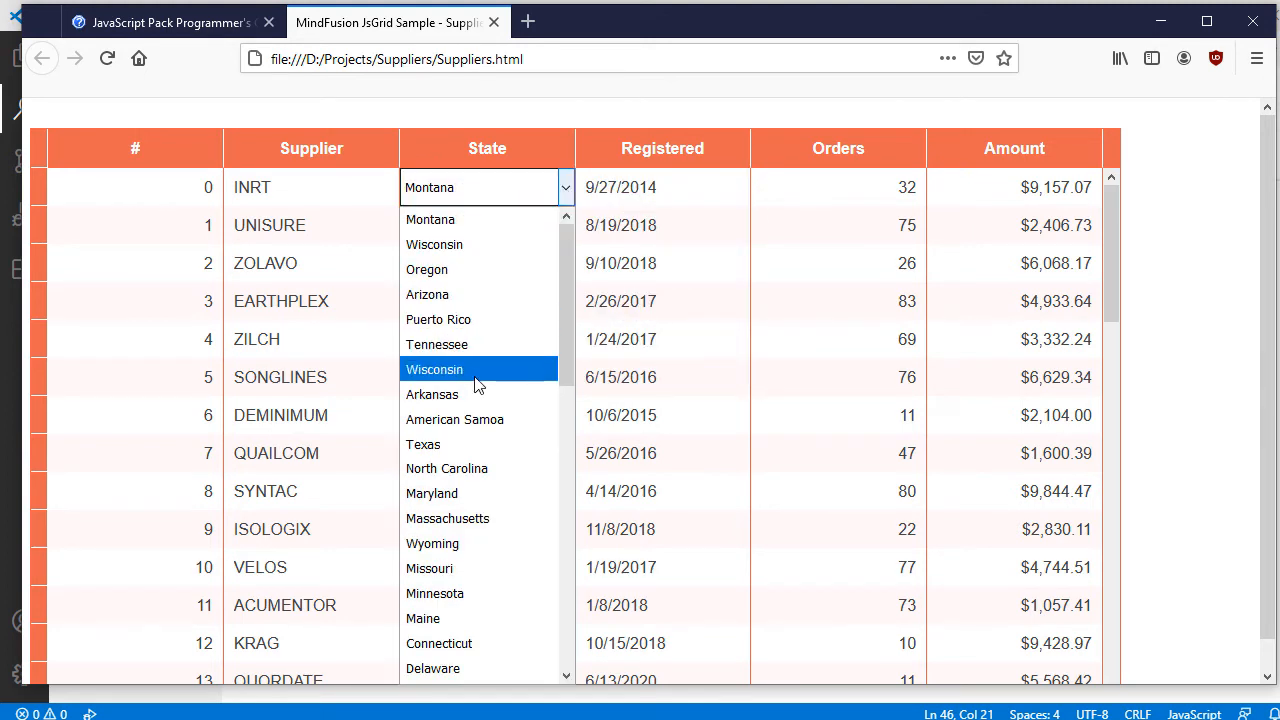
{"action": "left_click", "coordinate": [434, 368]}
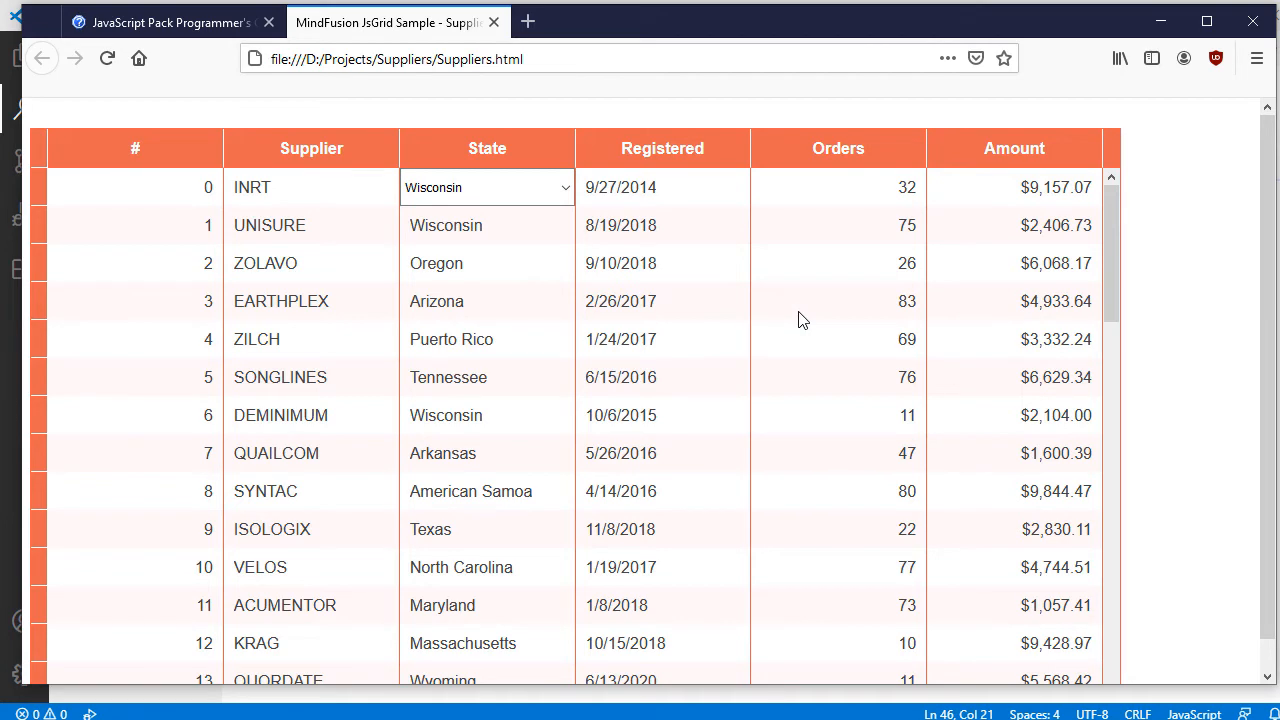
{"action": "left_click", "coordinate": [170, 22]}
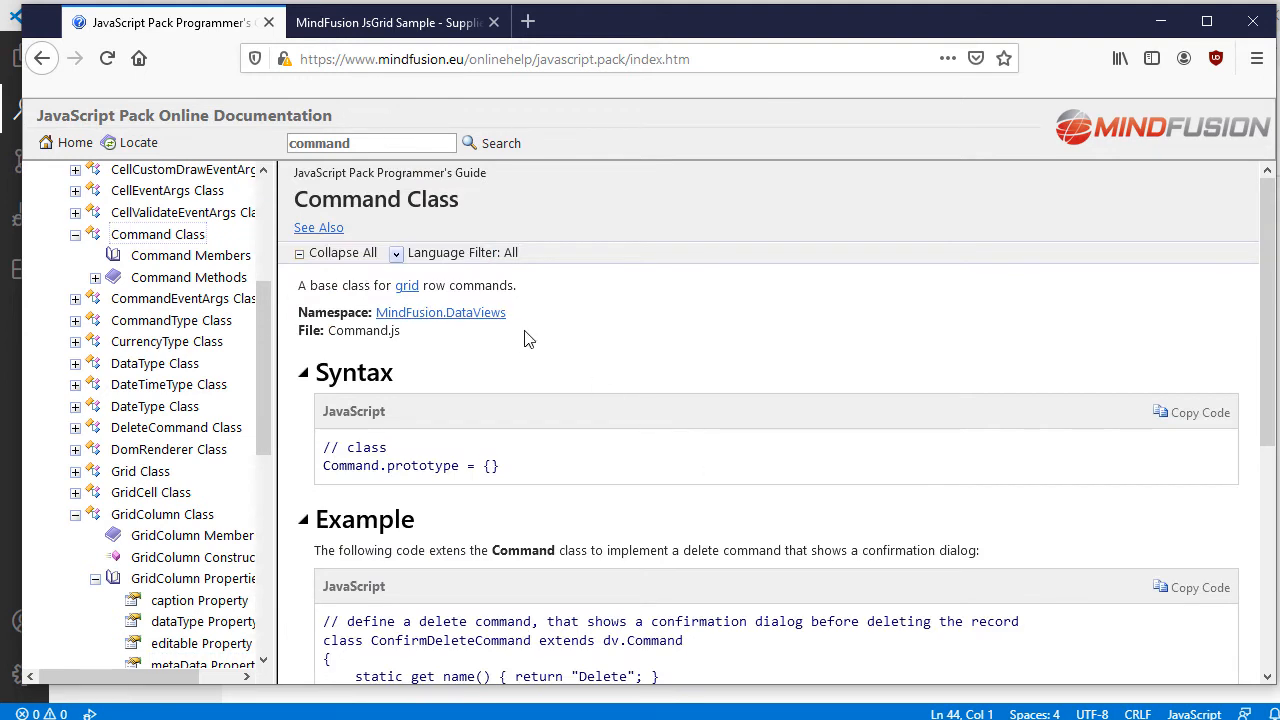
- Review the Command class example, highlighting createControl and the button element
{"action": "scroll", "scroll_direction": "down", "scroll_amount": 3}
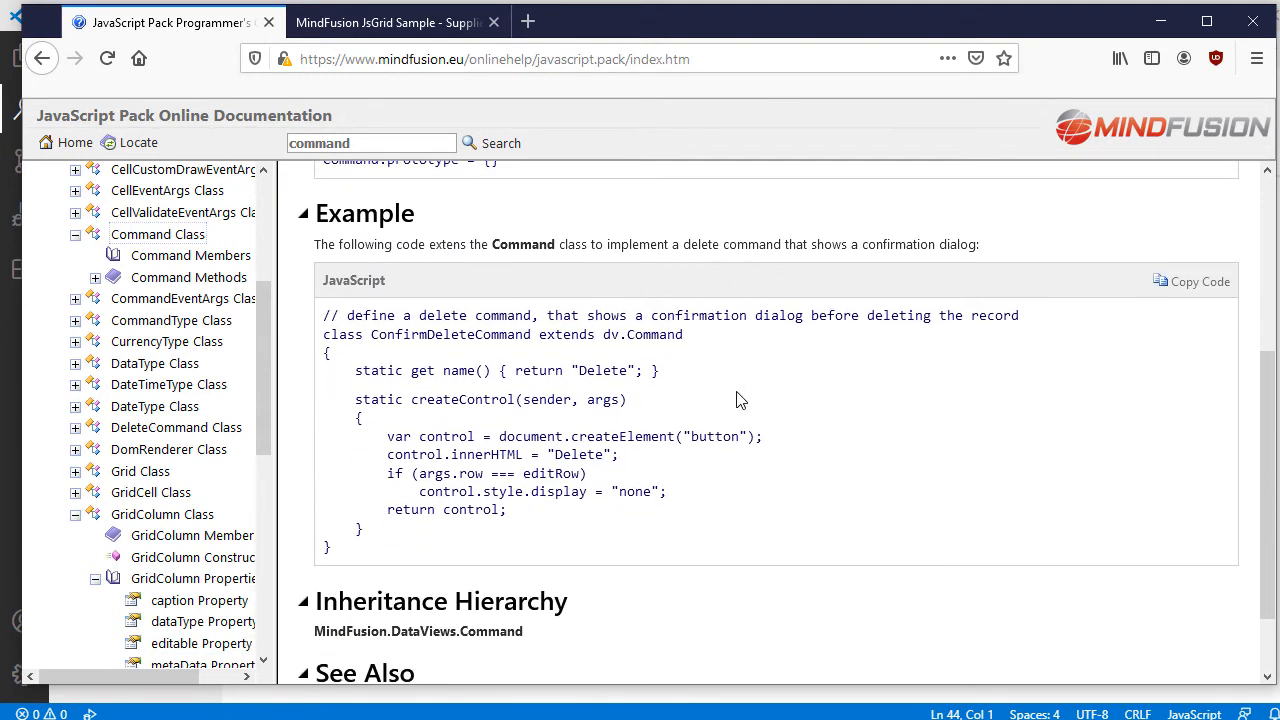
{"action": "double_click", "coordinate": [458, 370]}
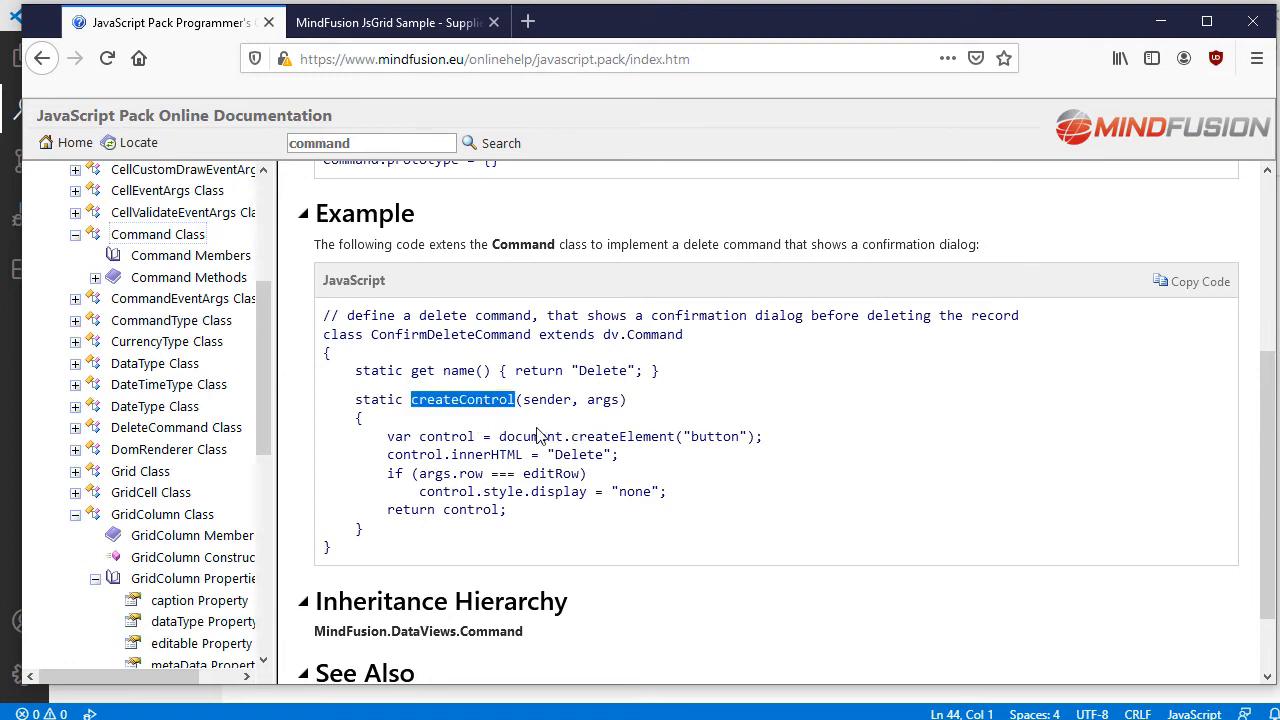
{"action": "mouse_move", "coordinate": [716, 436]}
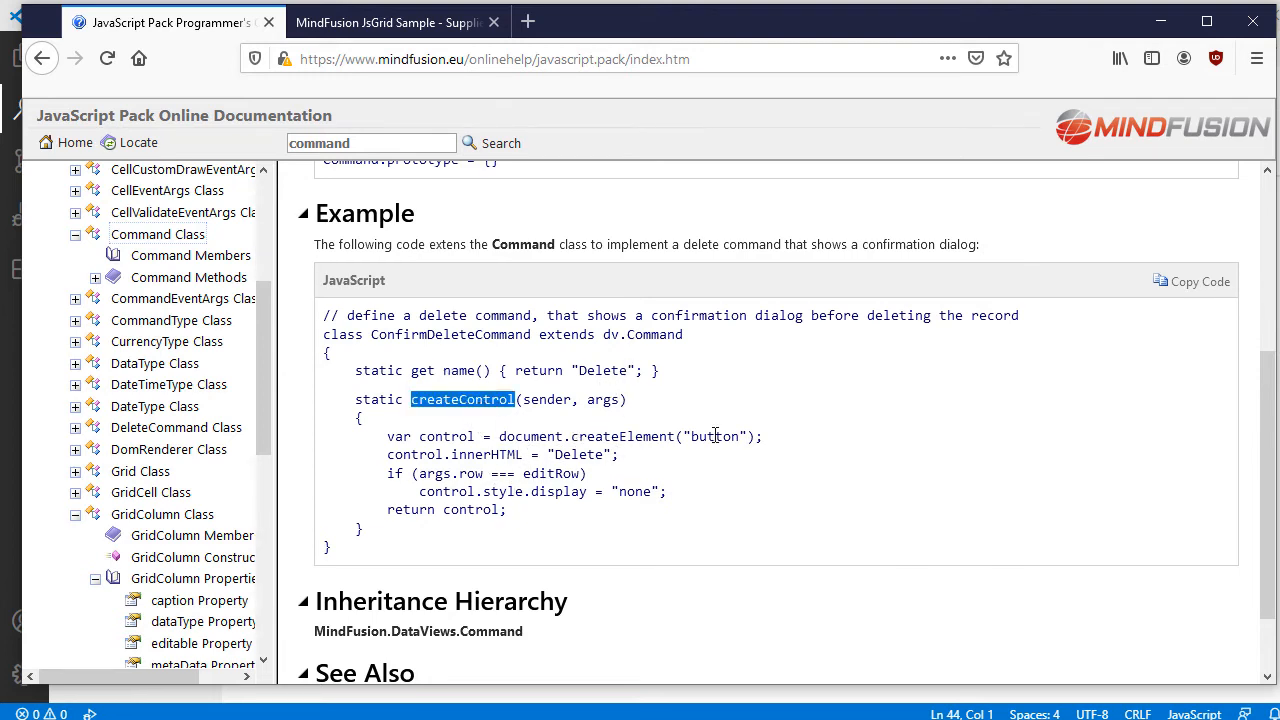
{"action": "double_click", "coordinate": [468, 510]}
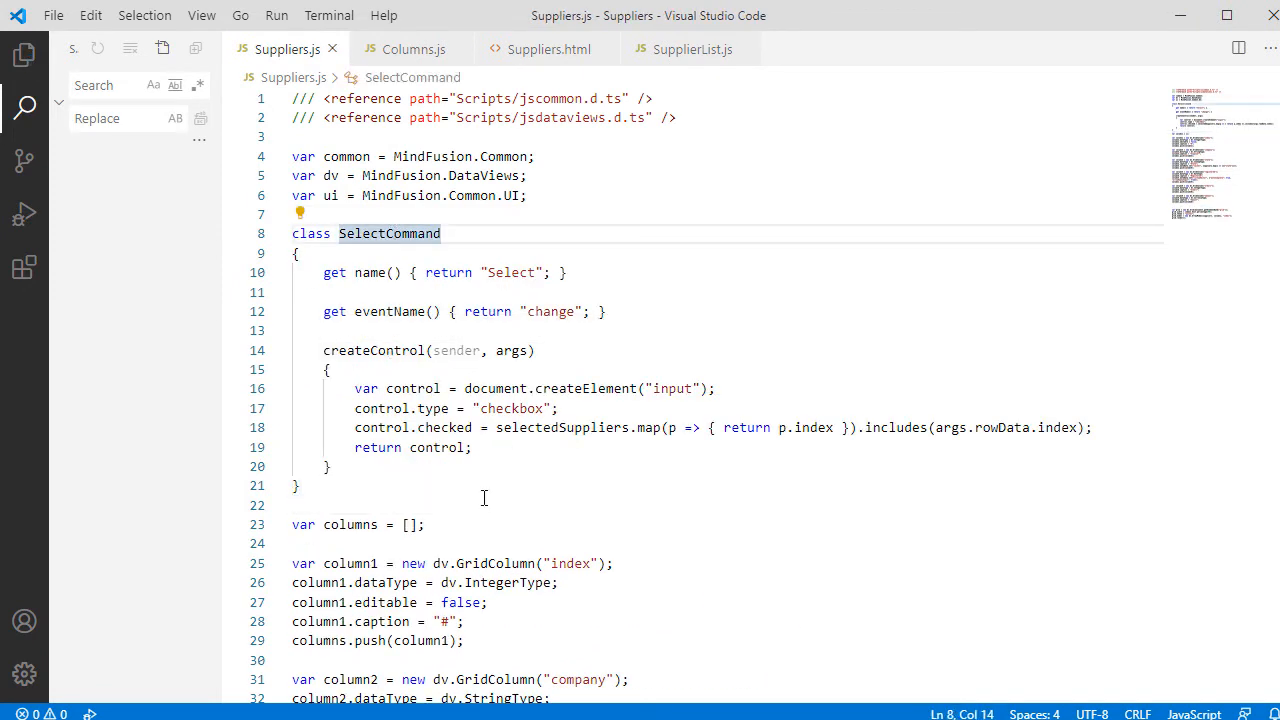
- Declare var selectedSuppliers = [] above the SelectCommand class
{"action": "double_click", "coordinate": [510, 272]}
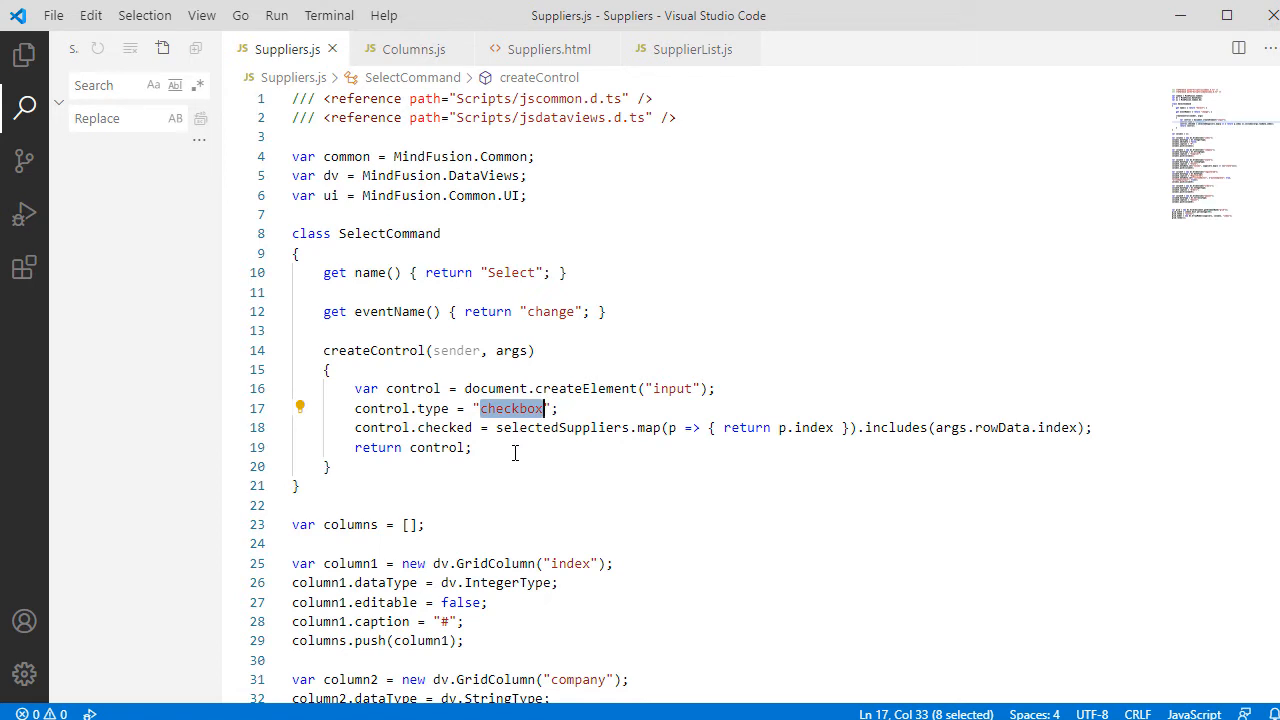
{"action": "mouse_move", "coordinate": [444, 280]}
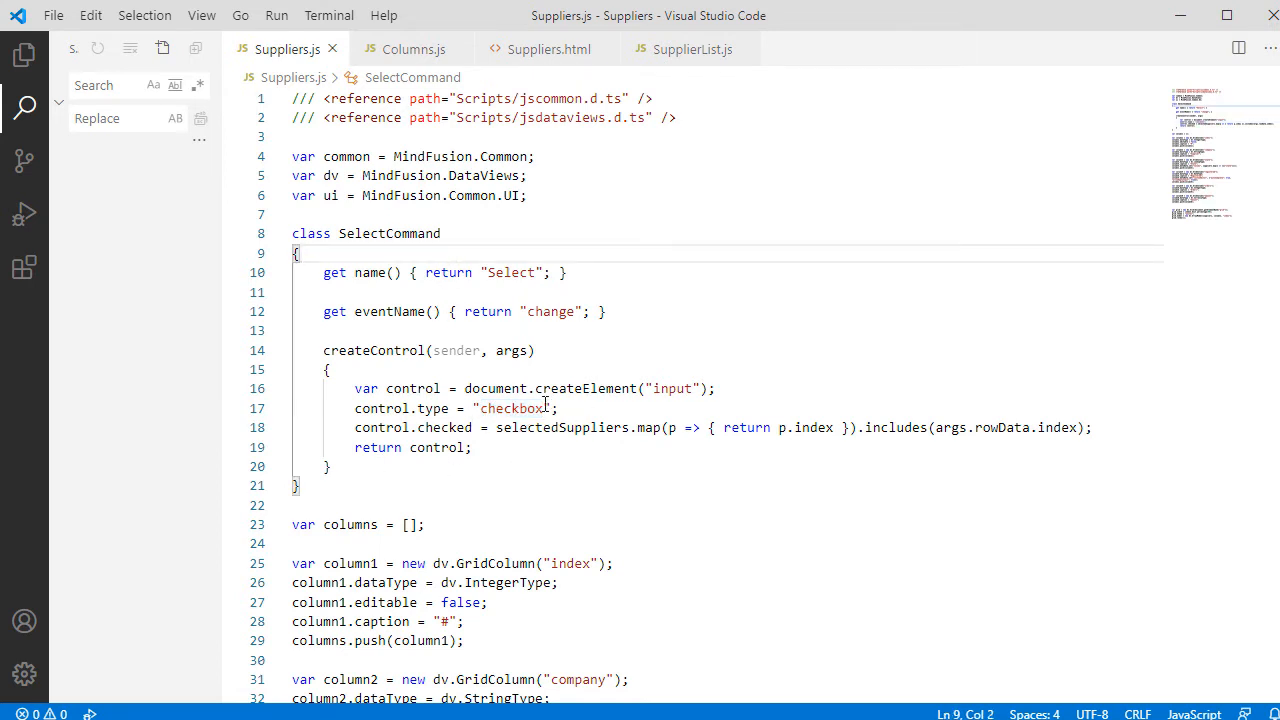
{"action": "double_click", "coordinate": [560, 428]}
{"action": "type", "text": "var s"}
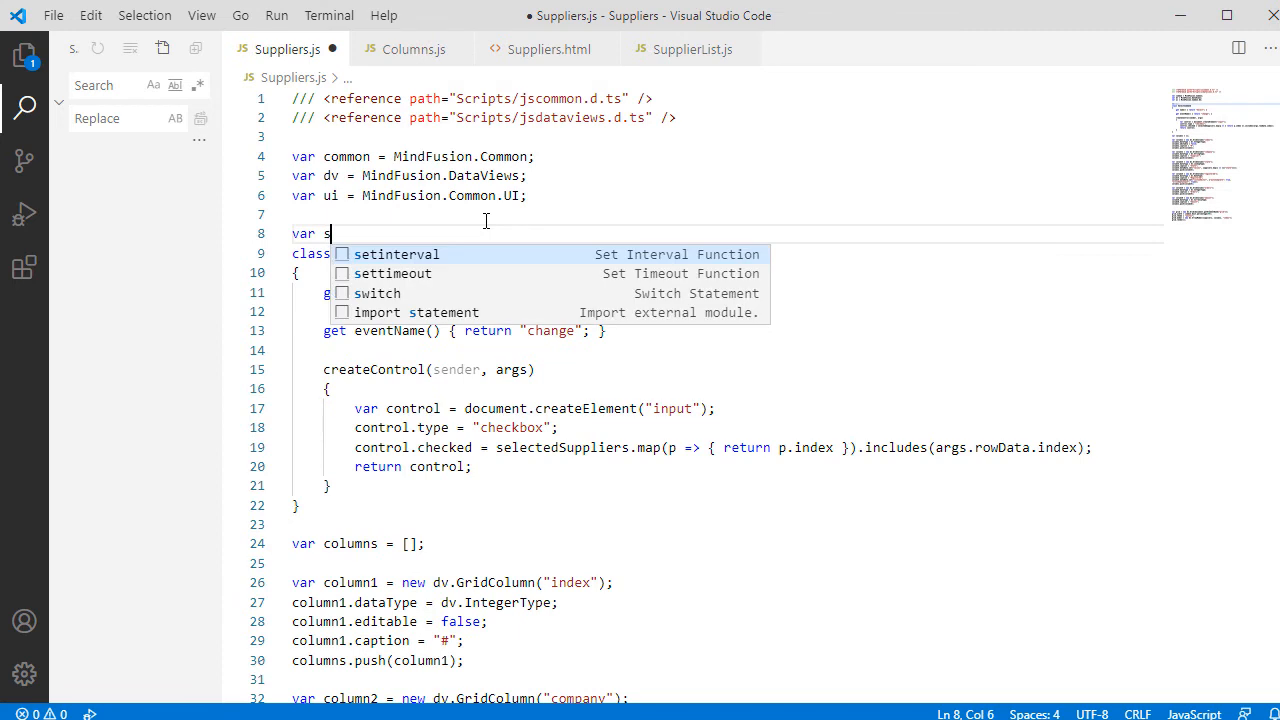
{"action": "type", "text": "electedSuppli"}
{"action": "type", "text": "var column7"}
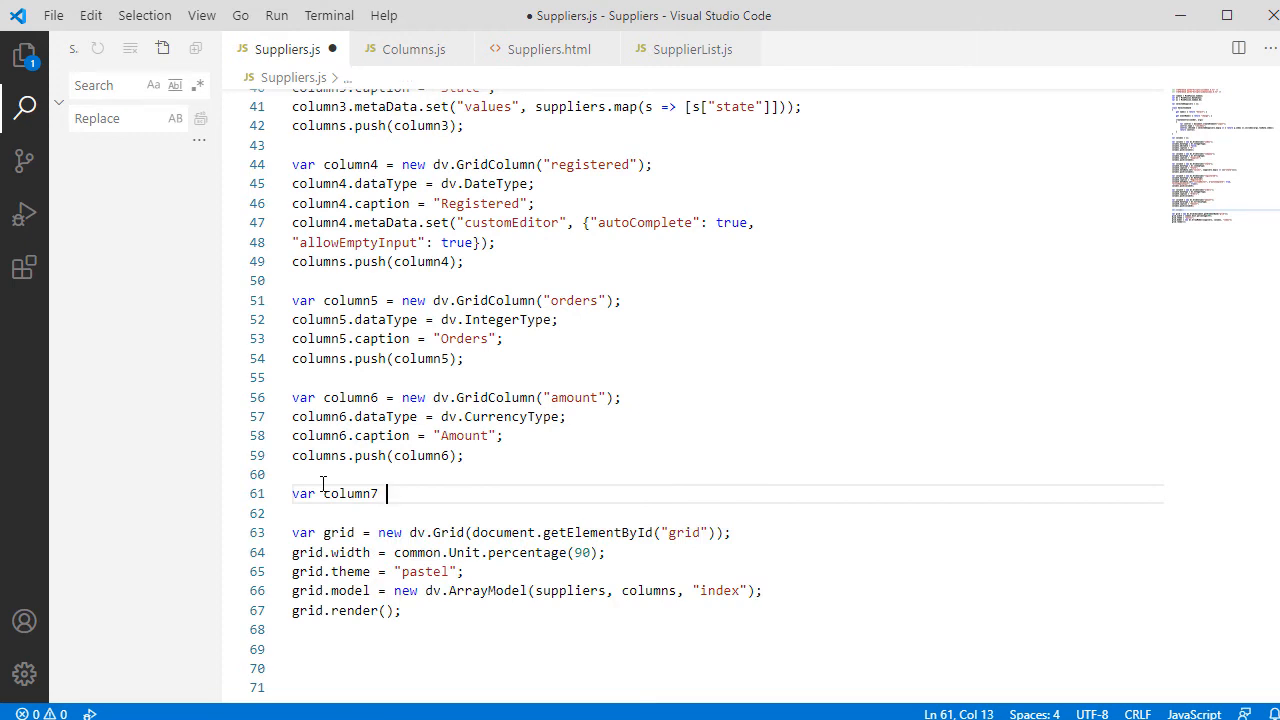
- Declare column7 as a new dv.GridColumn()
{"action": "type", "text": "= new dv.grid"}
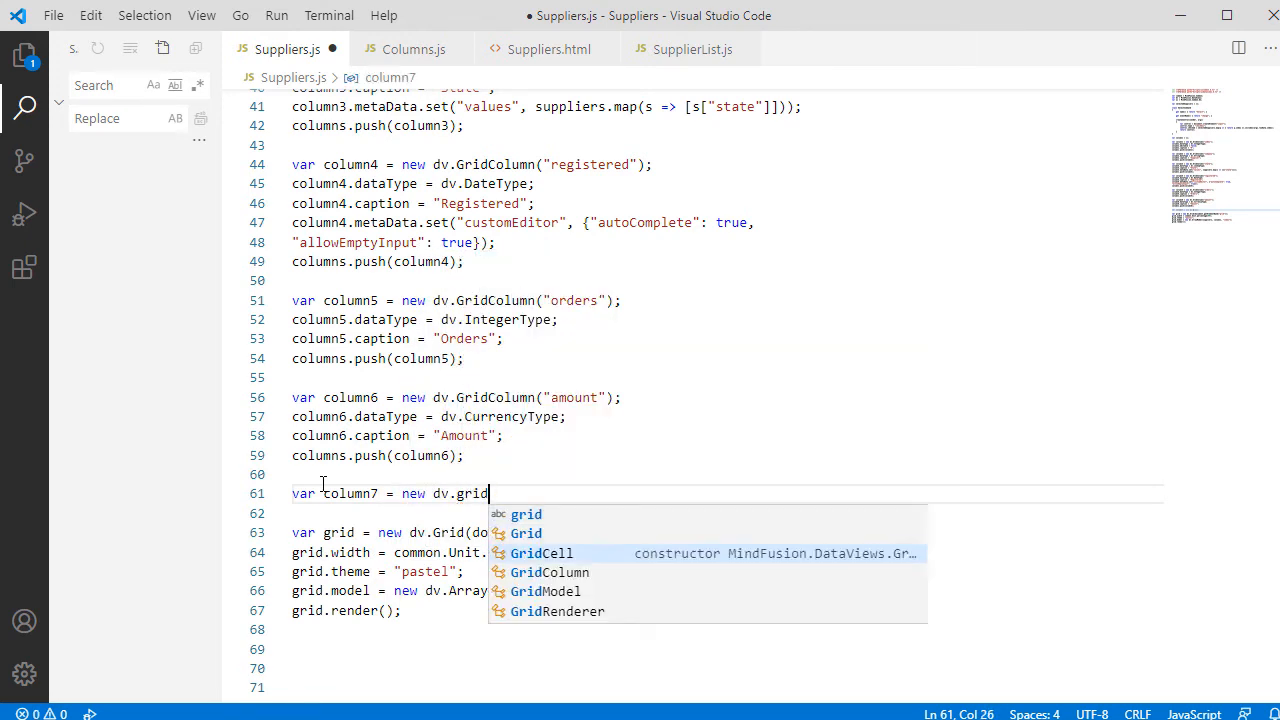
{"action": "type", "text": "Column"}
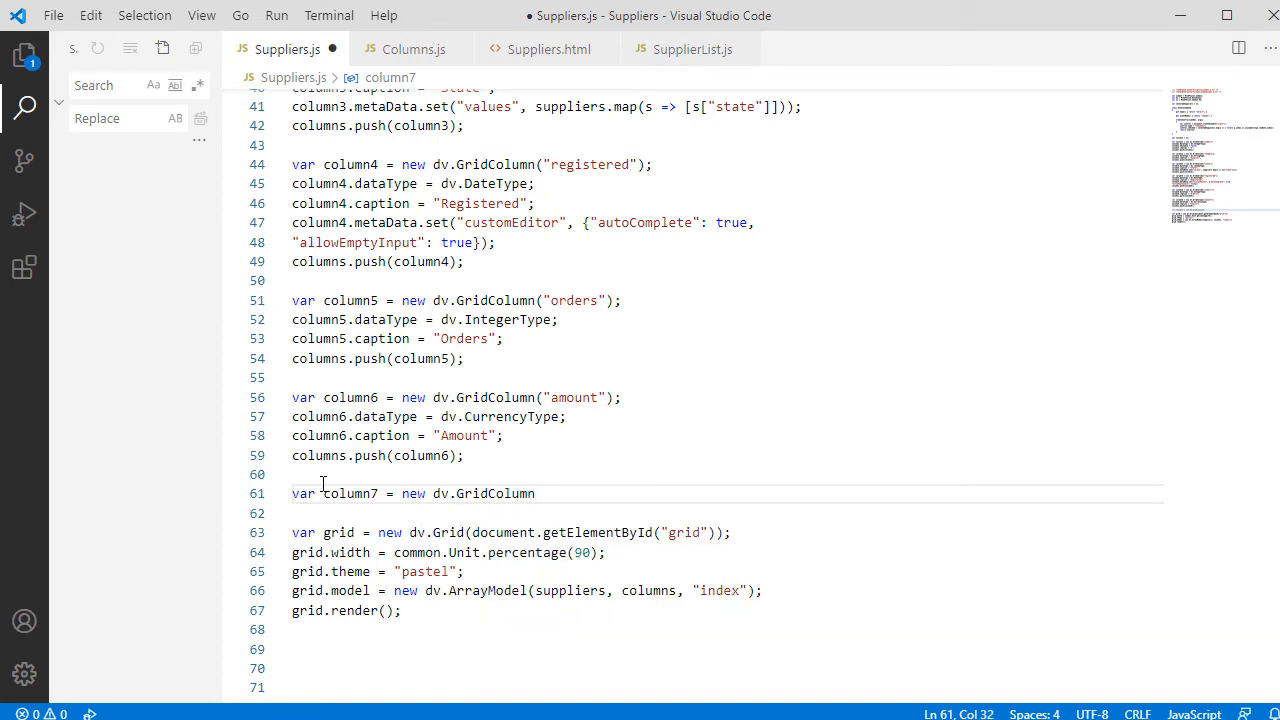
{"action": "type", "text": "();"}
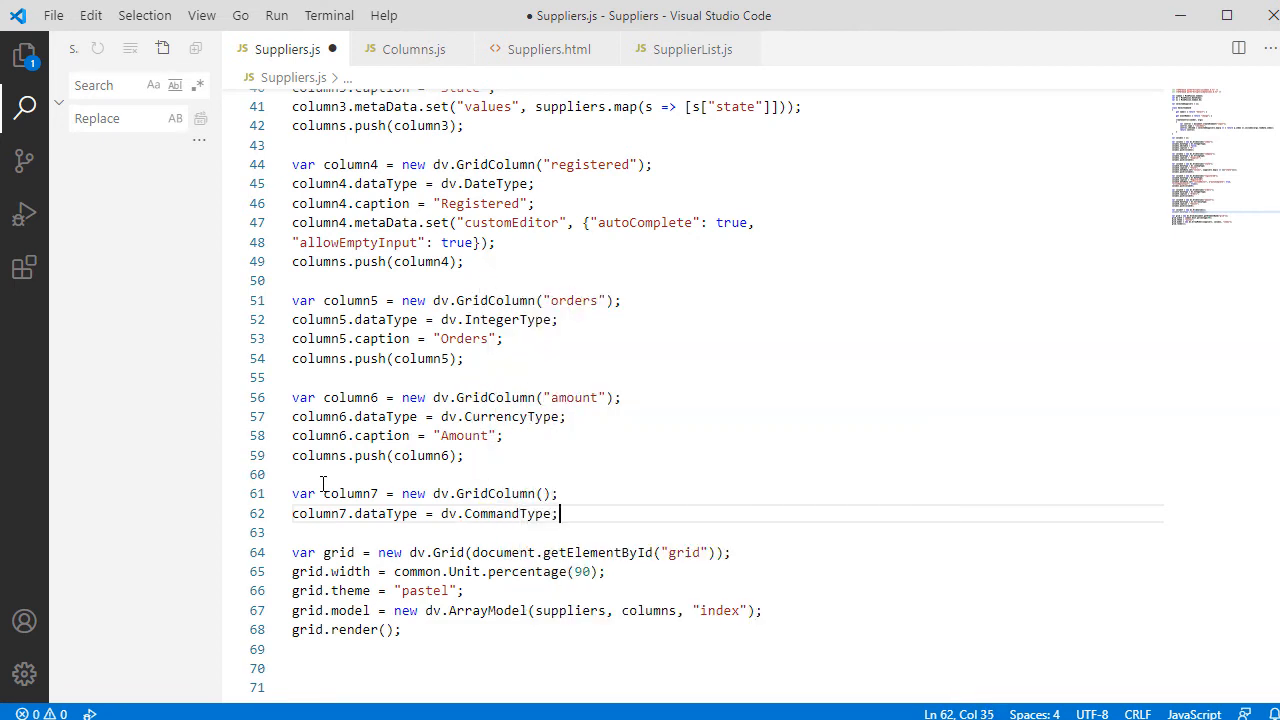
- Set column7's "commands" metadata to [new SelectCommand()]
{"action": "type", "text": "column7"}
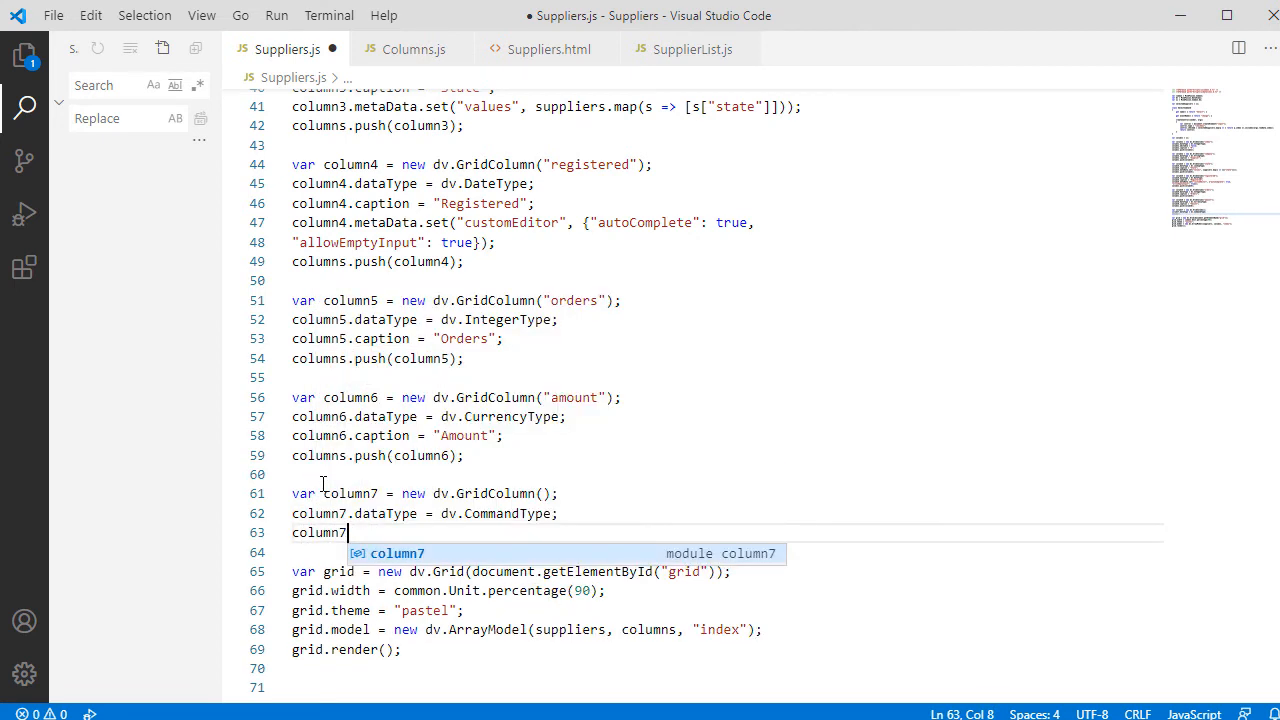
{"action": "type", "text": "."}
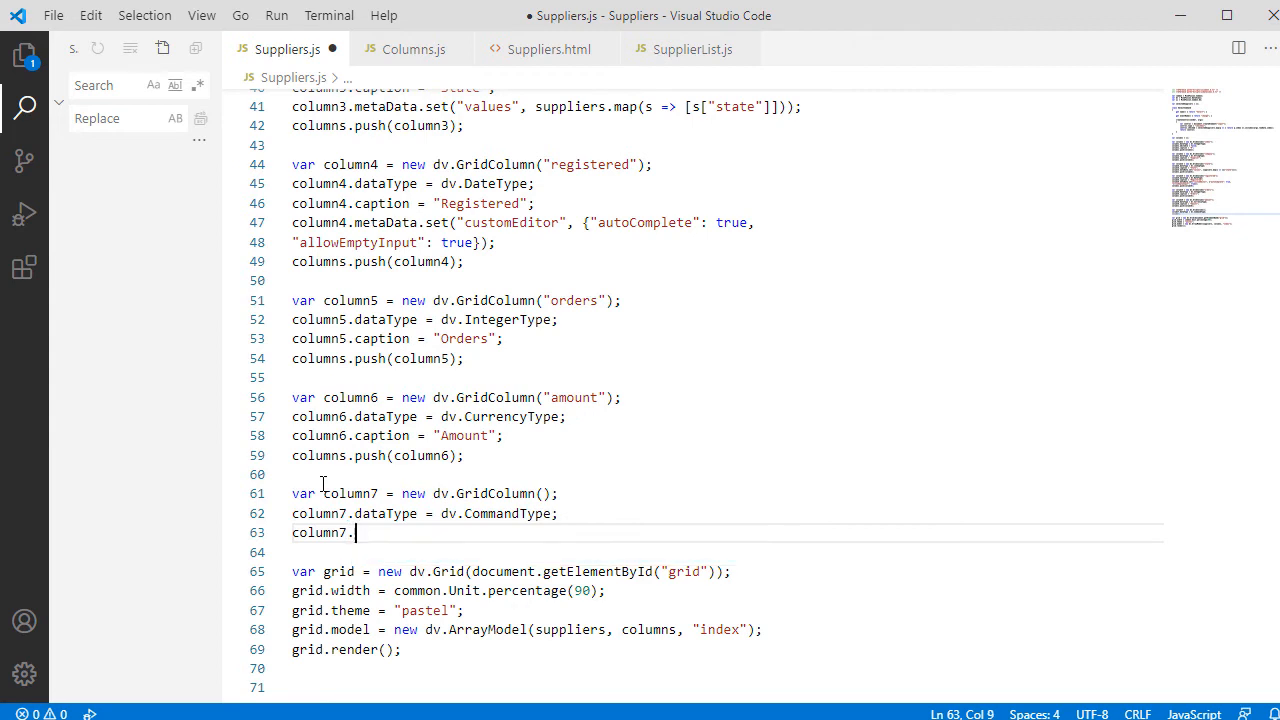
{"action": "type", "text": "metaData"}
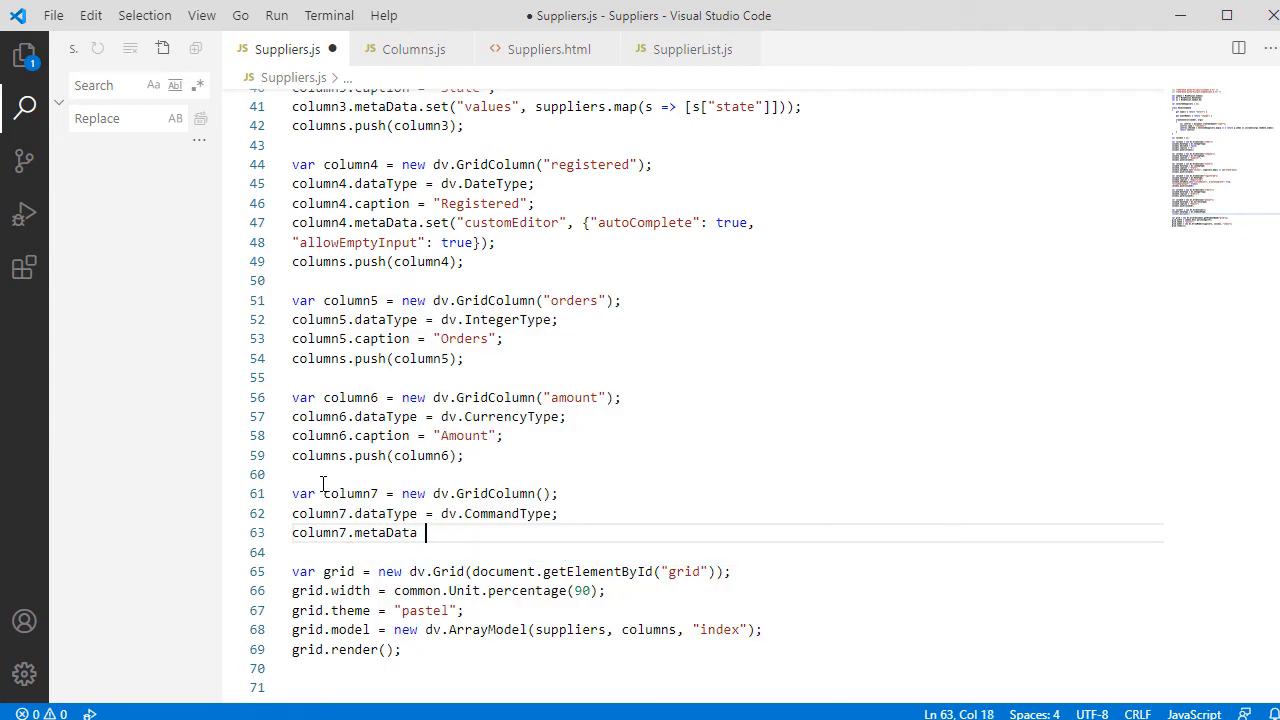
{"action": "type", "text": "."}
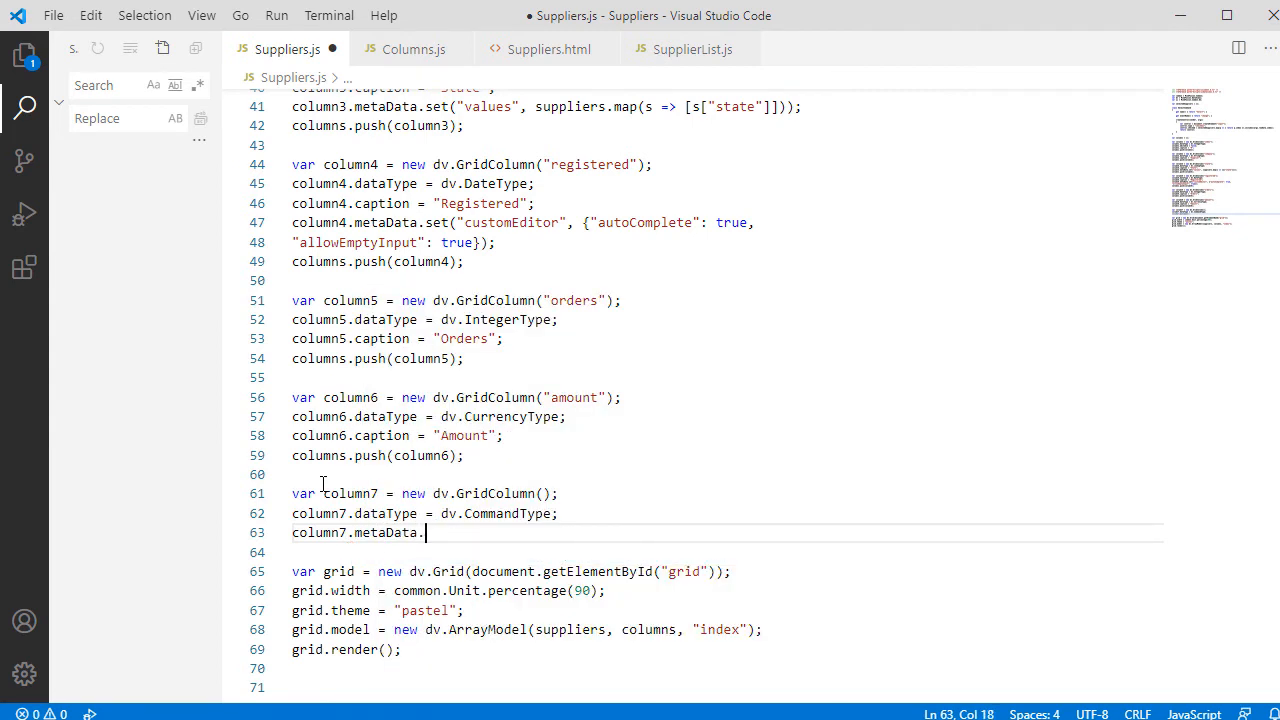
{"action": "type", "text": "set();"}
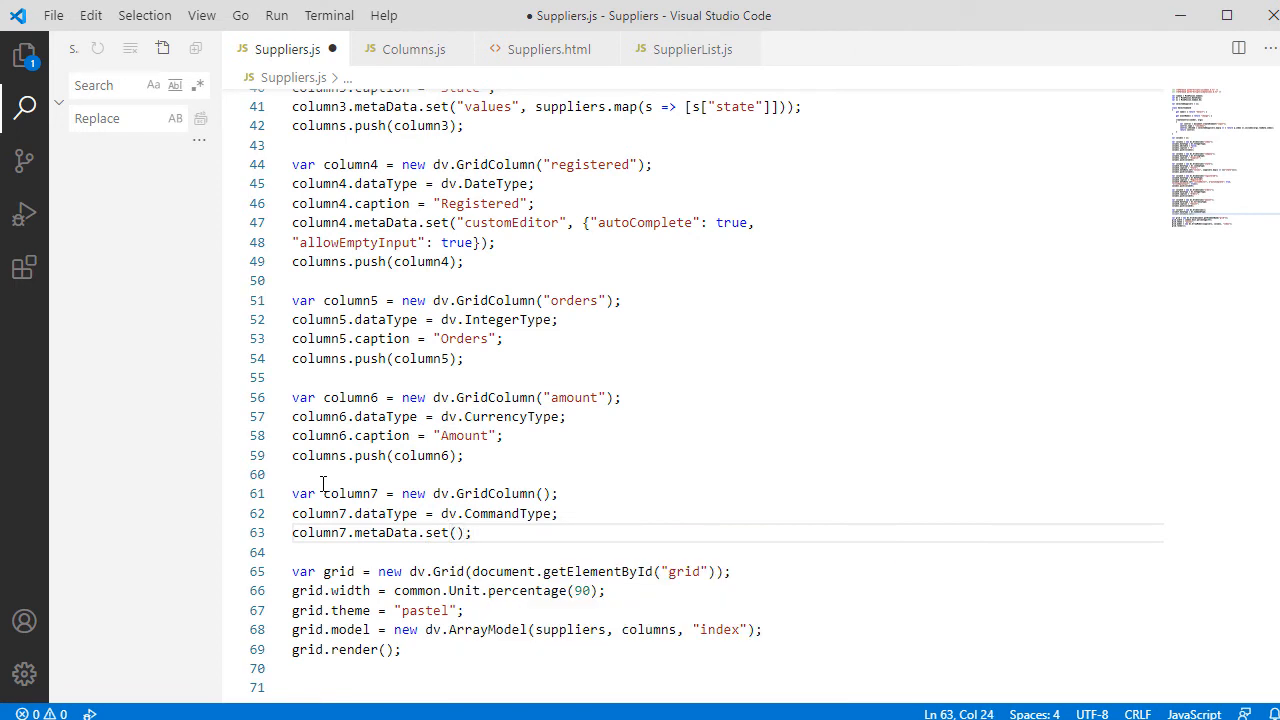
{"action": "type", "text": "\"\""}
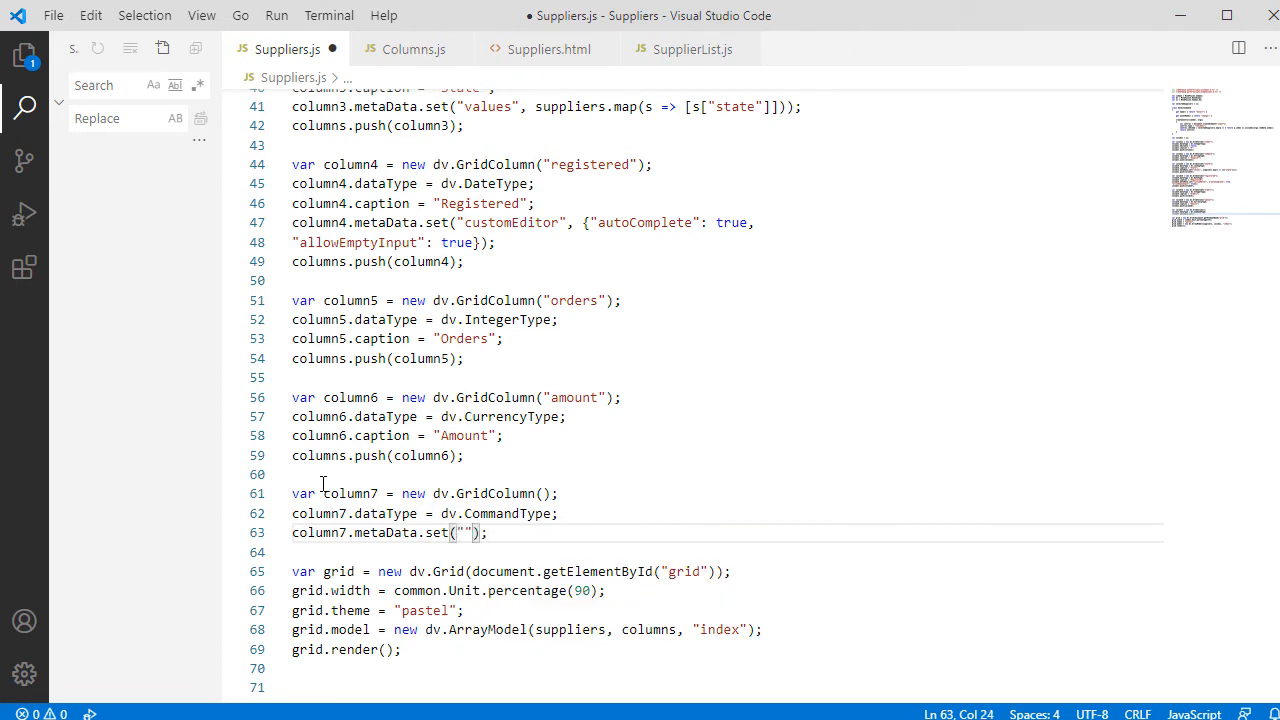
{"action": "type", "text": "commands"}
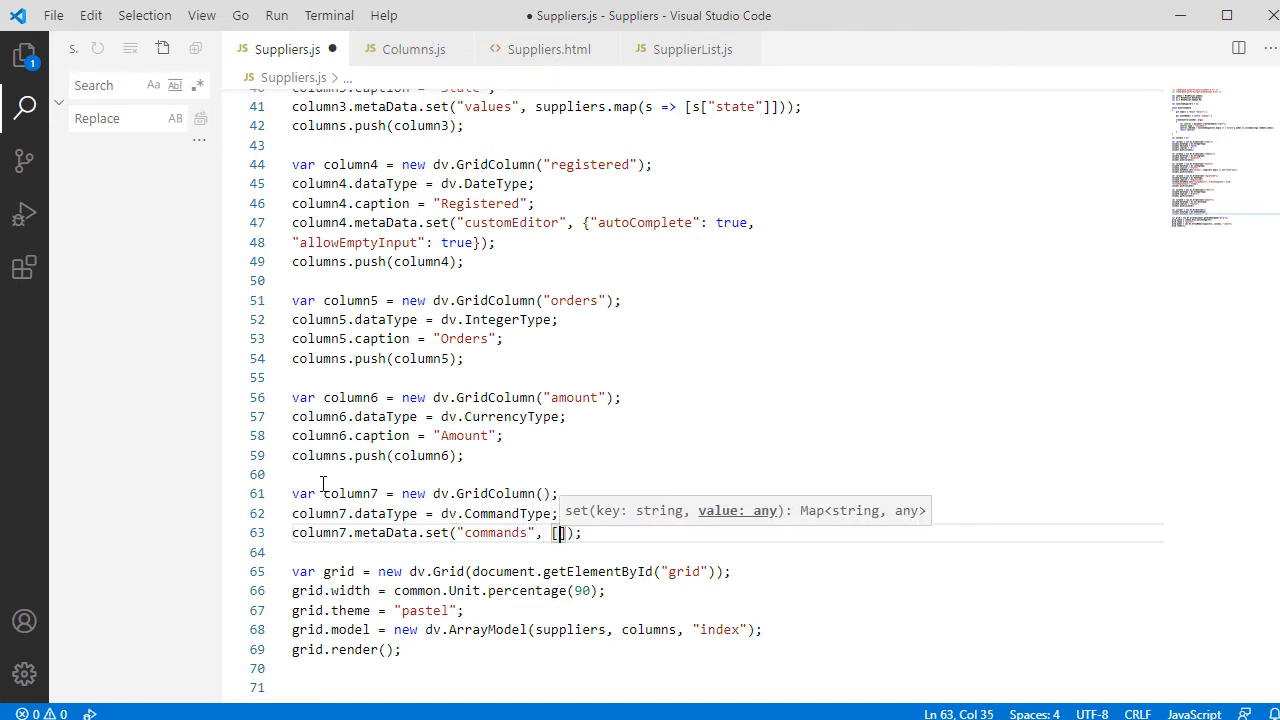
{"action": "type", "text": "new Select"}
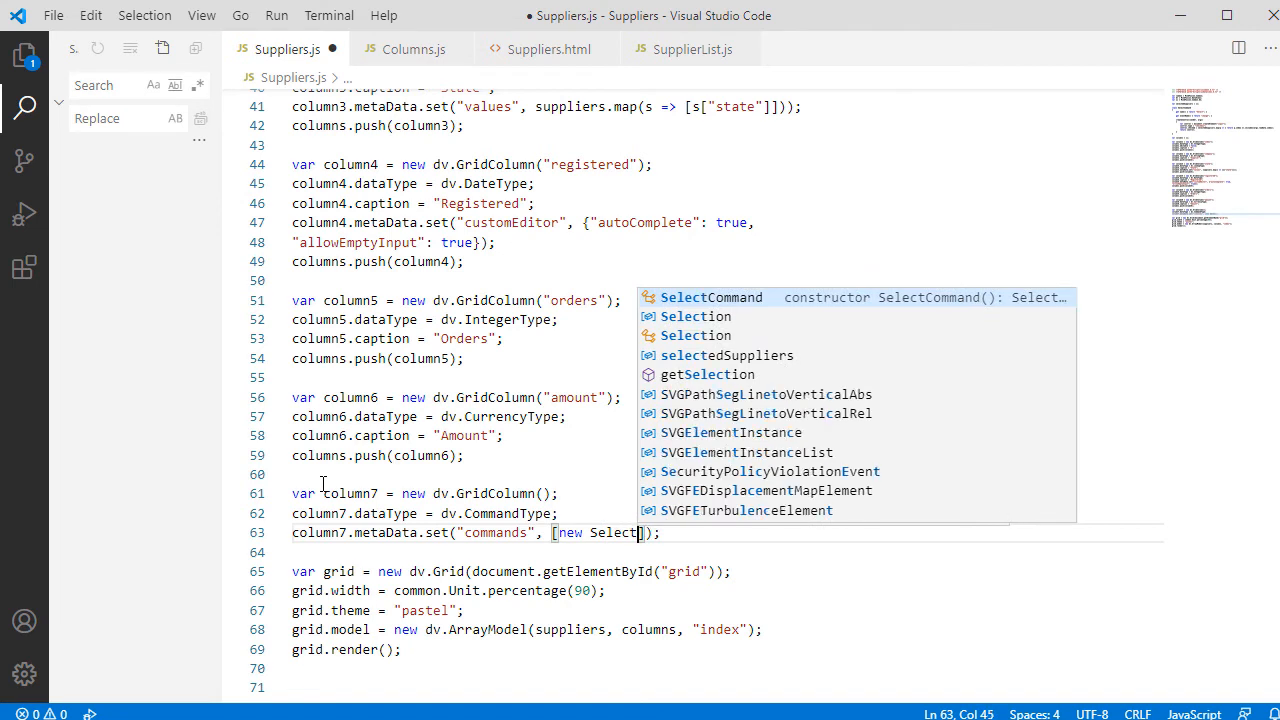
{"action": "key", "text": "Tab"}
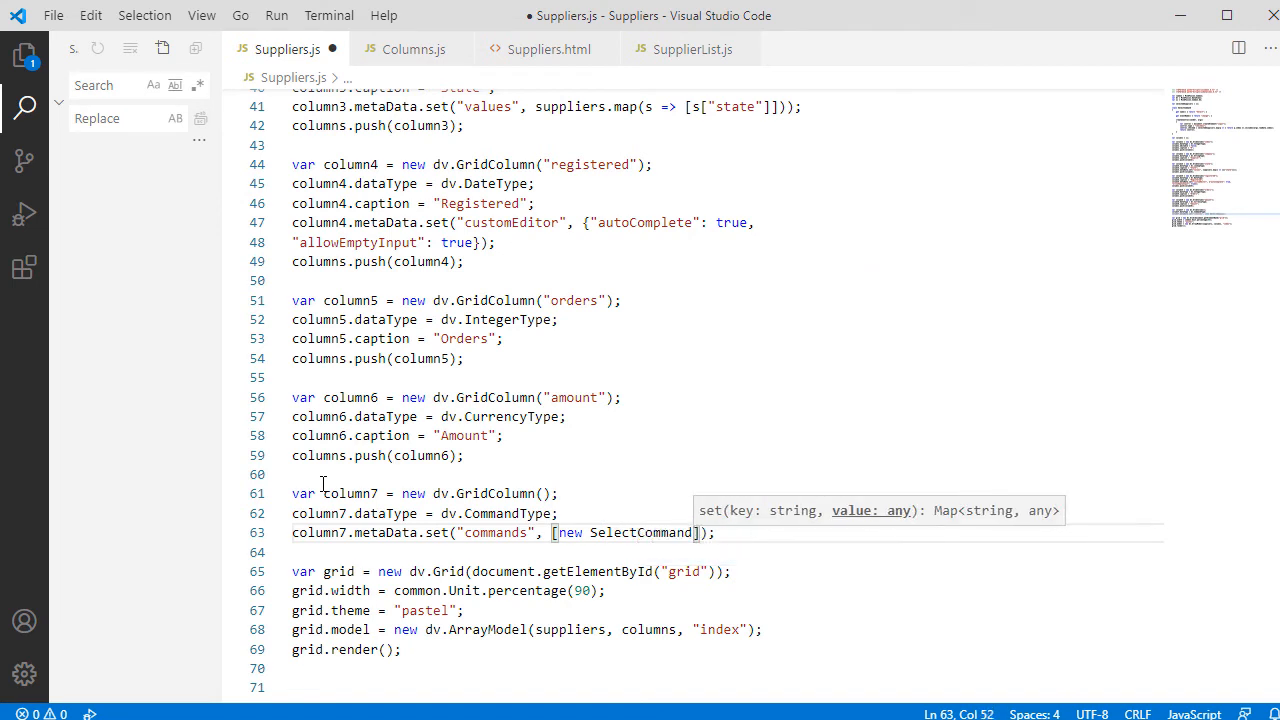
{"action": "type", "text": "()"}
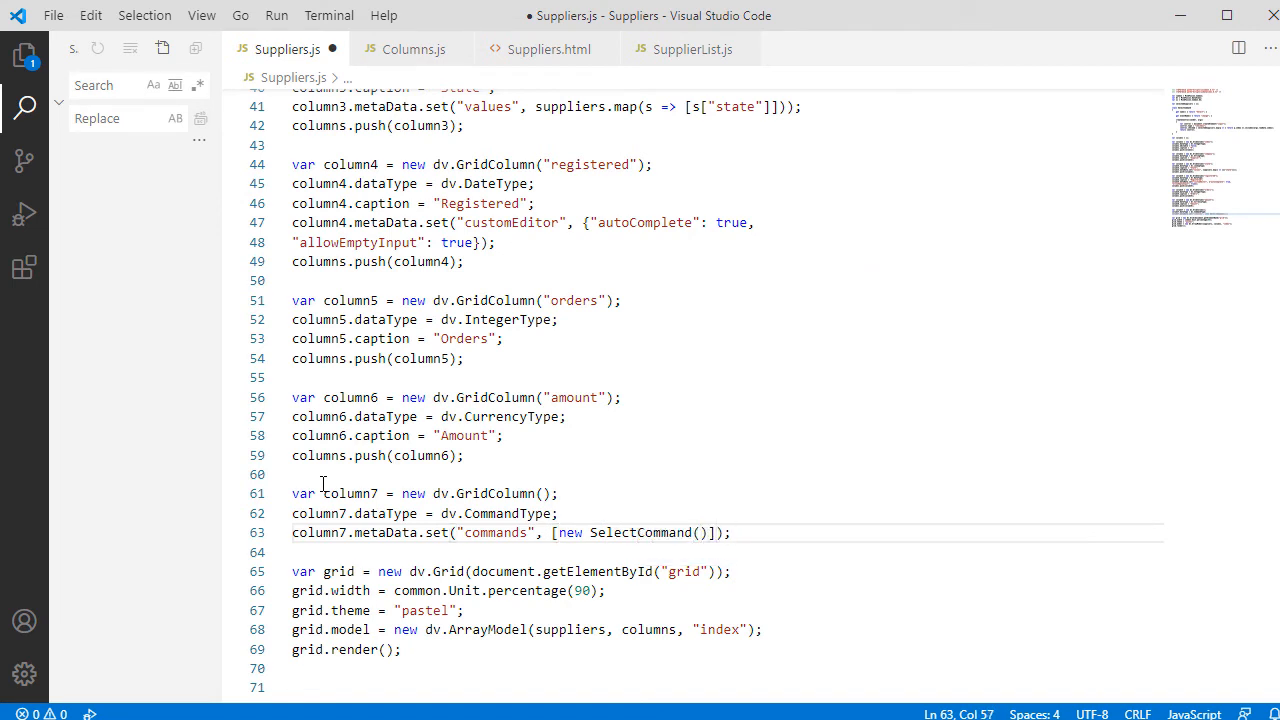
- Push column7 into the columns list
{"action": "type", "text": "columns"}
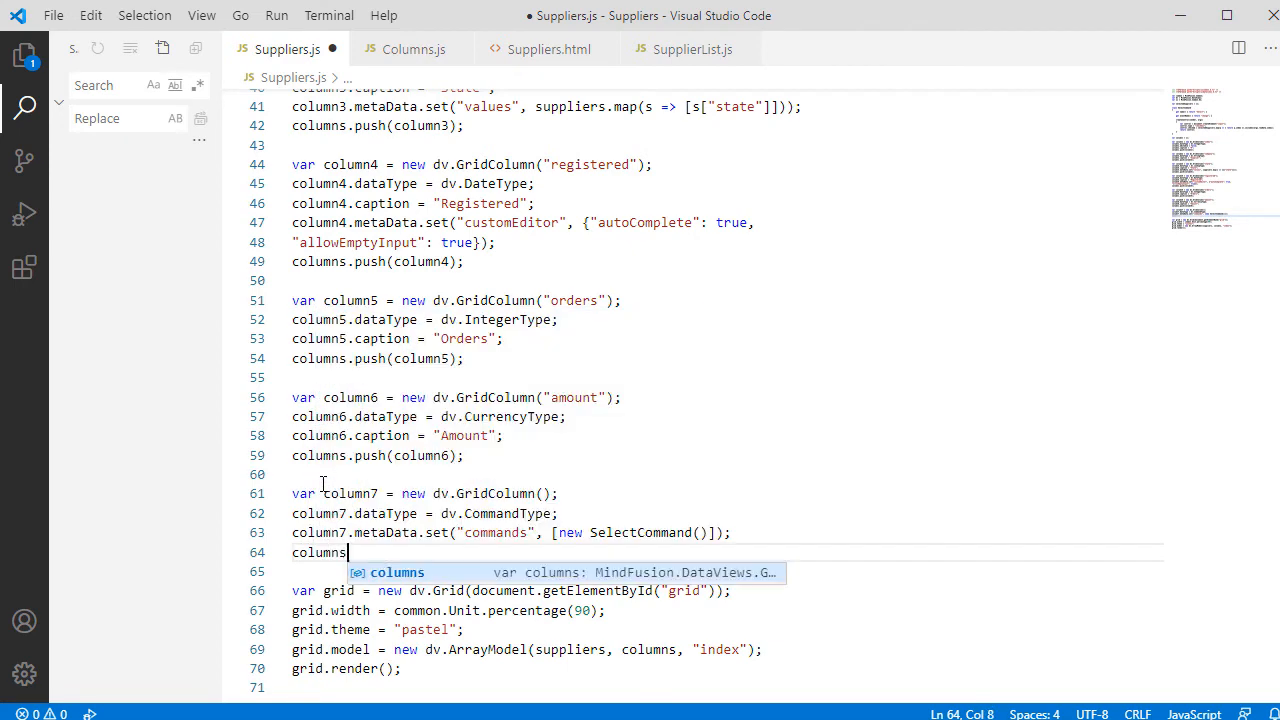
{"action": "type", "text": ".push()"}
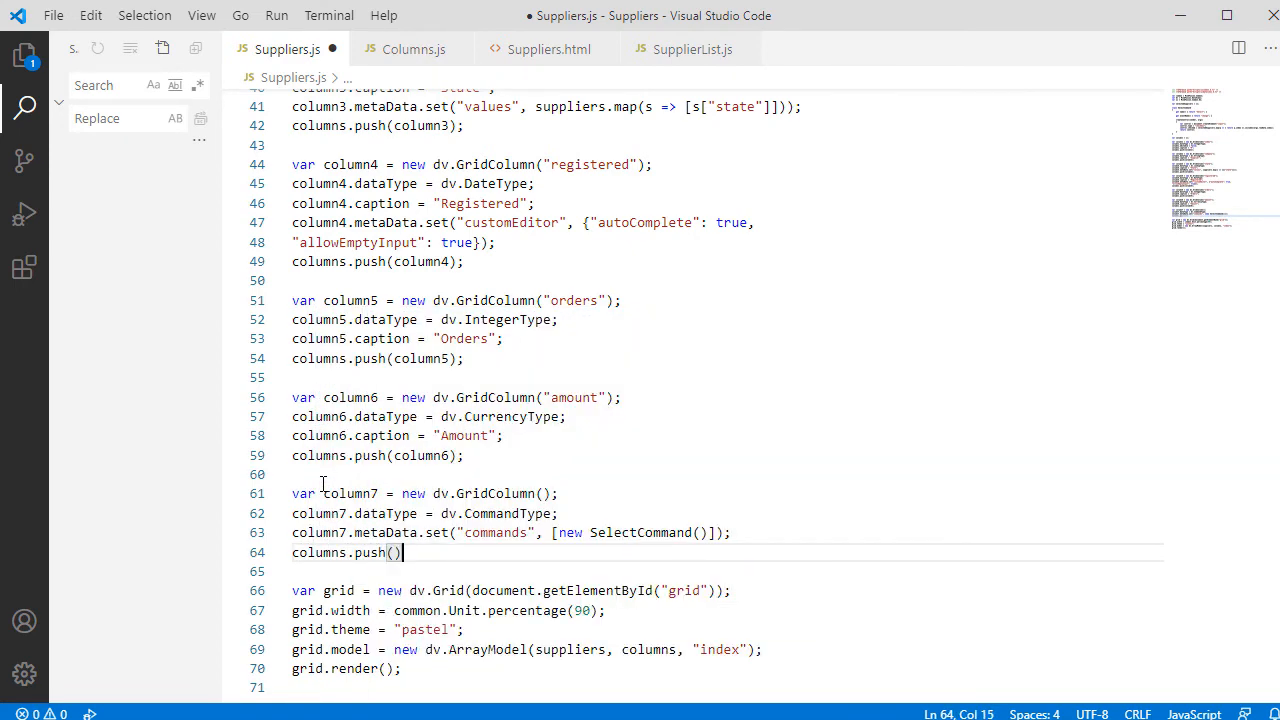
{"action": "type", "text": "column7"}
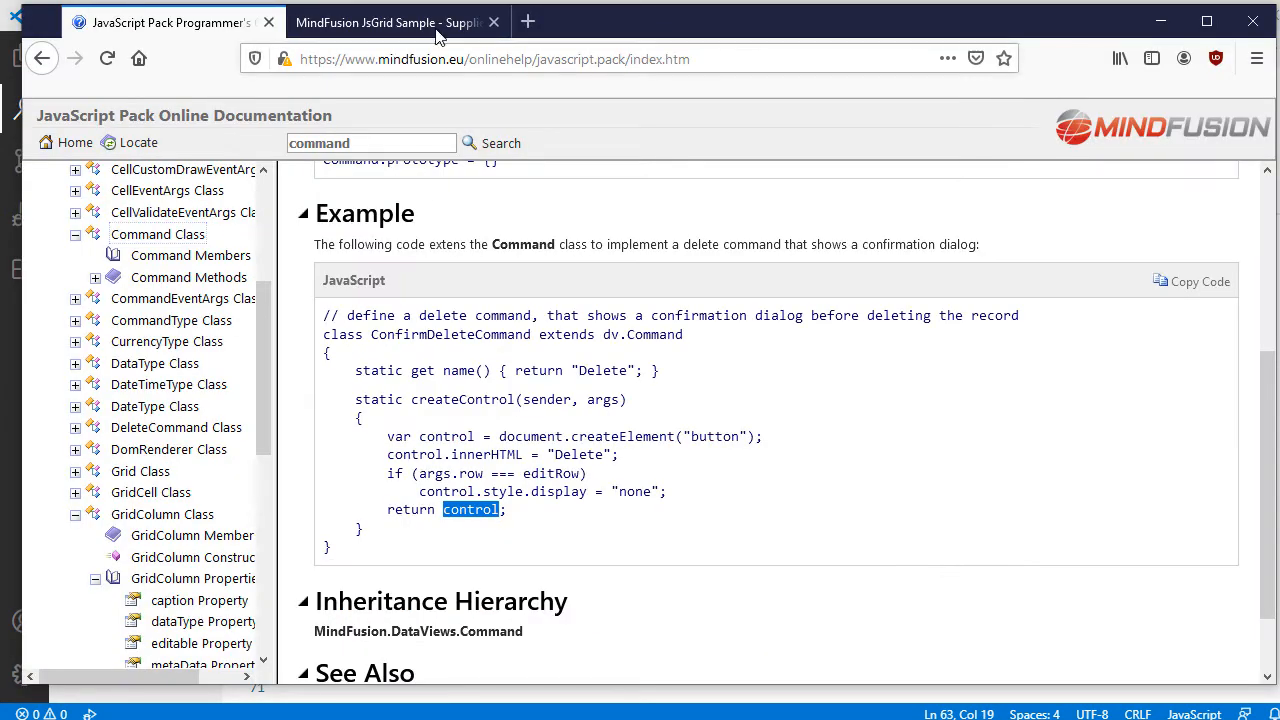
- Show the grid's new checkbox column and tick the ZOLAVO row's box
{"action": "left_click", "coordinate": [390, 22]}
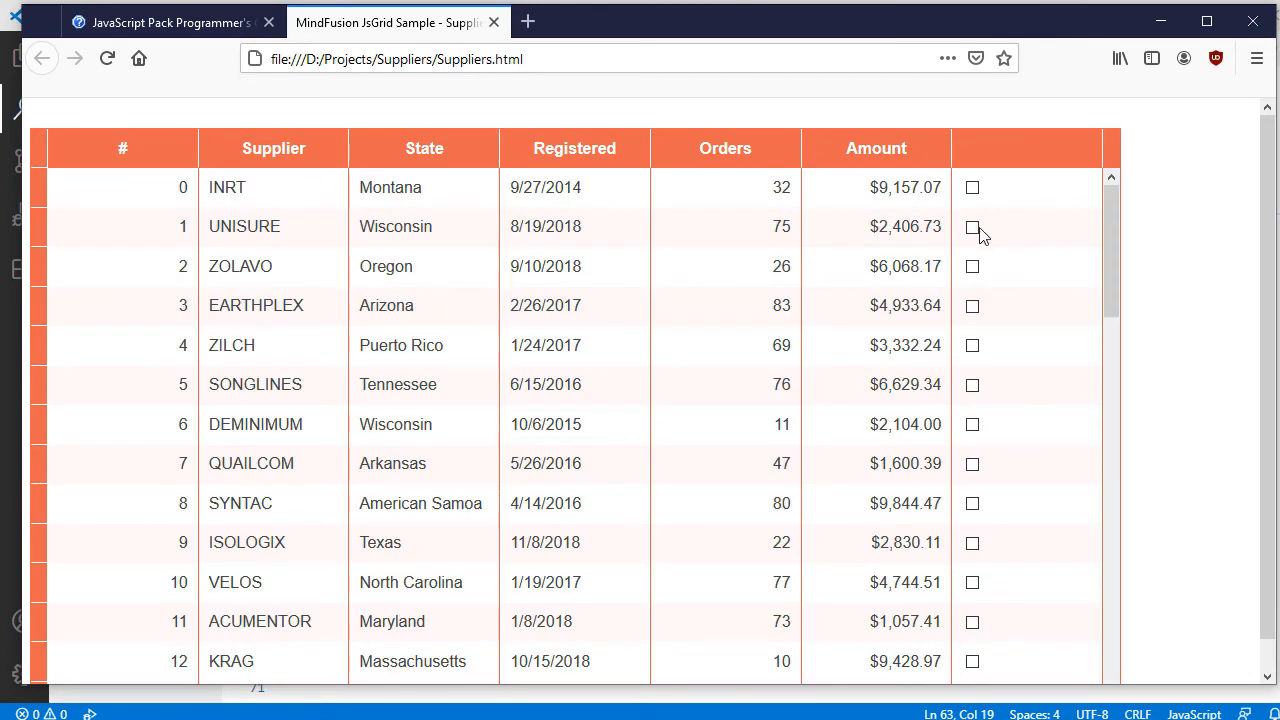
{"action": "left_click", "coordinate": [972, 266]}
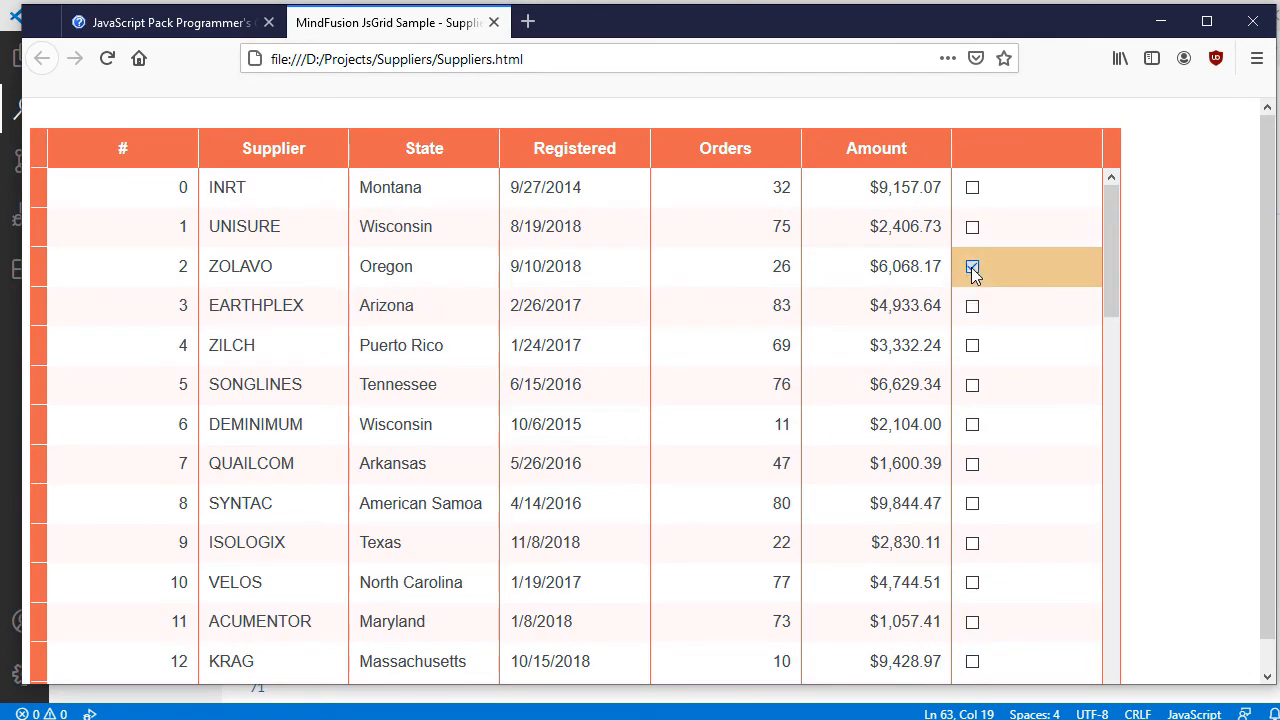
{"action": "left_click", "coordinate": [972, 266]}
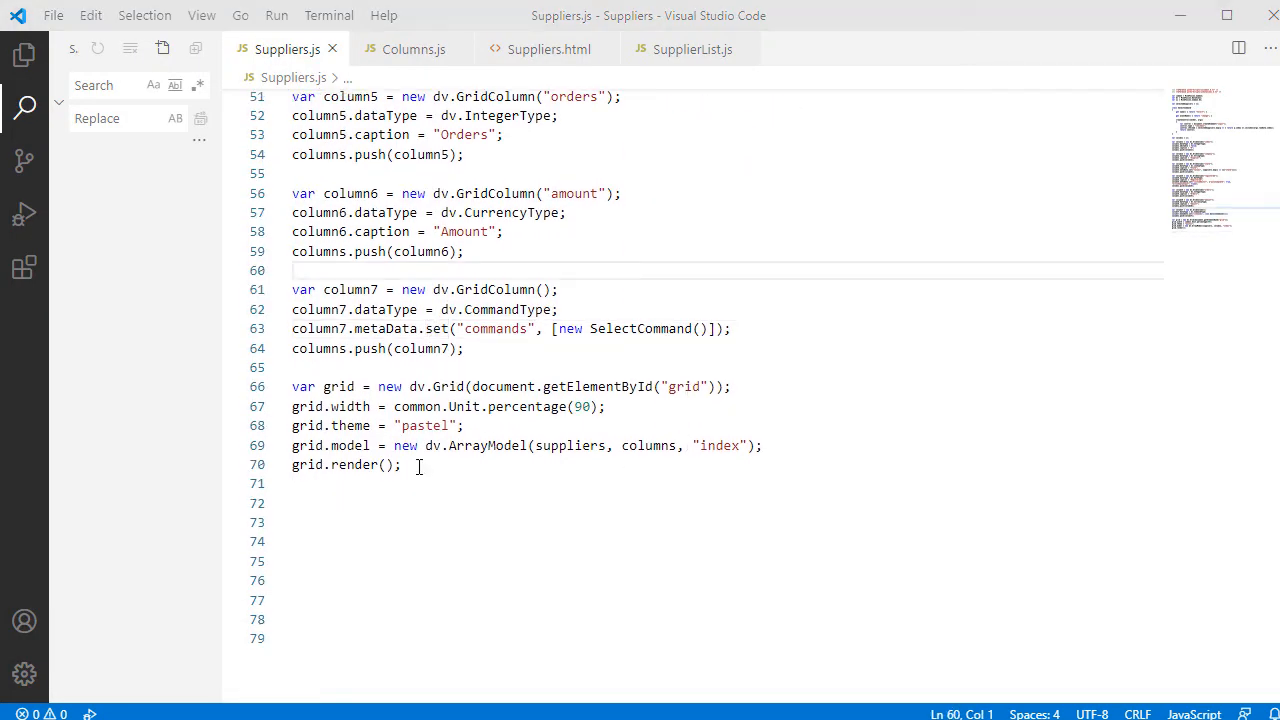
- Add a grid.rowCommand listener and check the event in the documentation
{"action": "type", "text": "grid.rowCommand.addEventListener(function (sender, args)"}
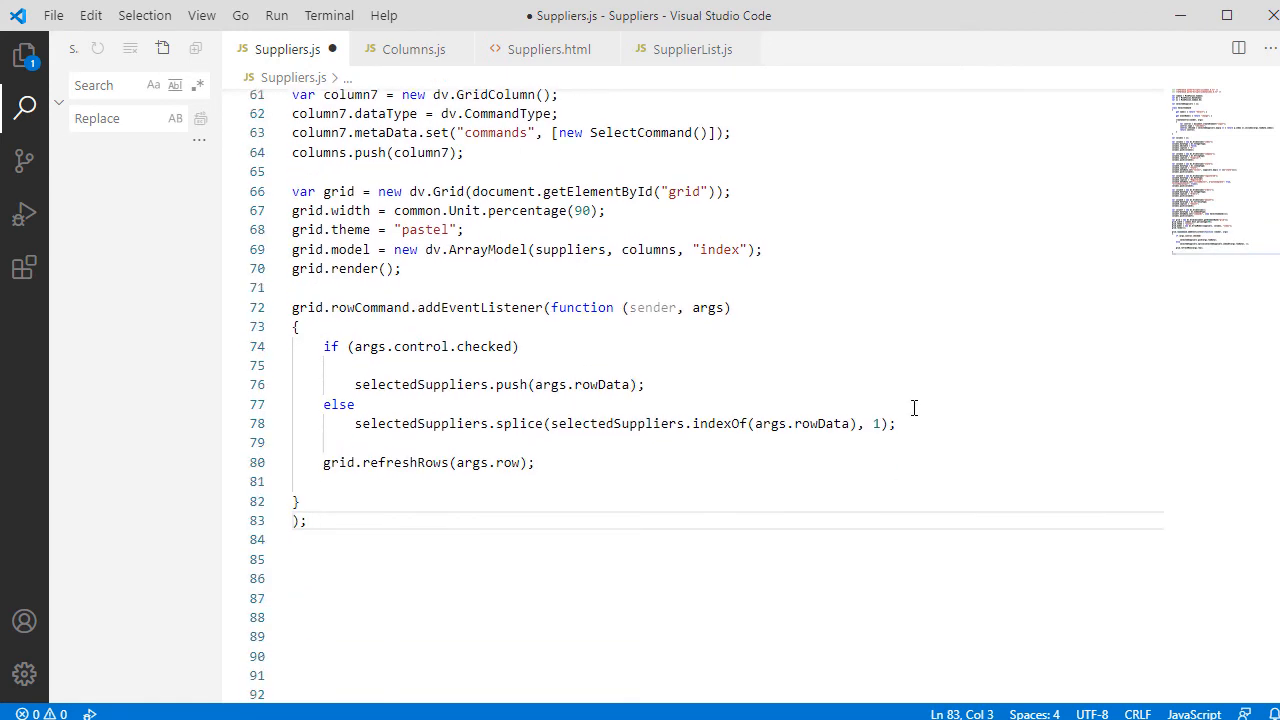
{"action": "double_click", "coordinate": [368, 308]}
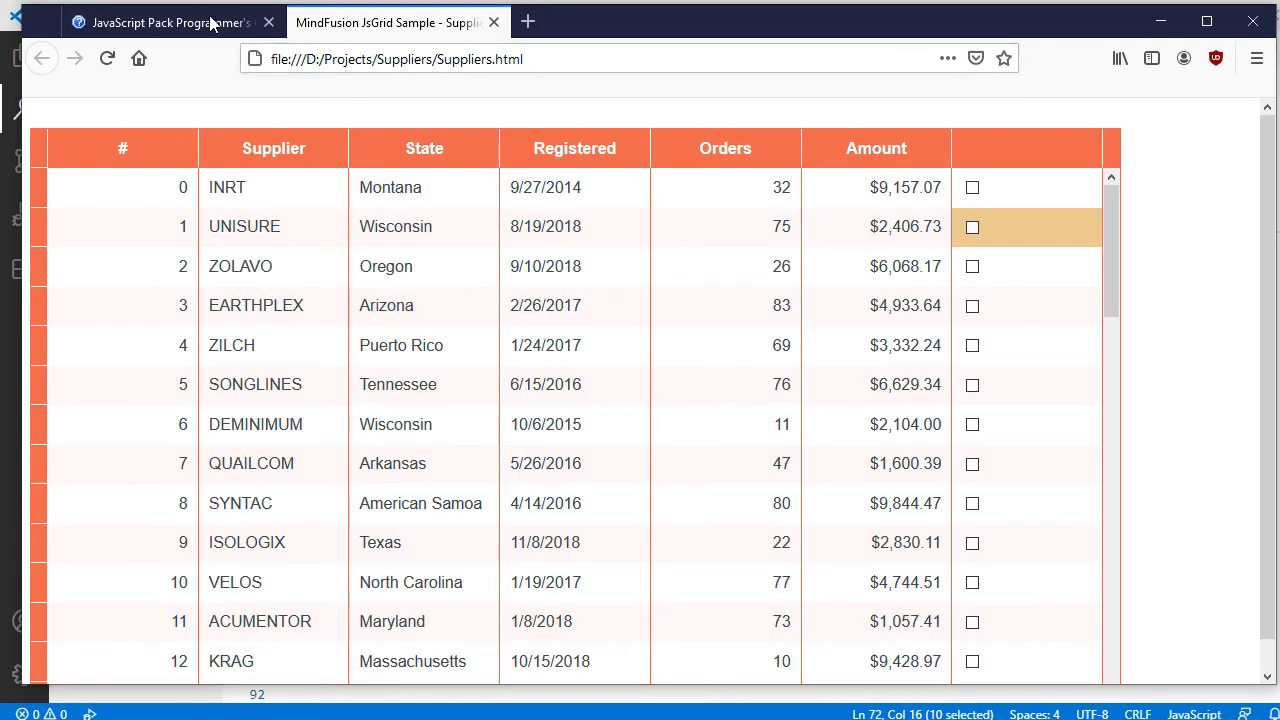
{"action": "left_click", "coordinate": [170, 22]}
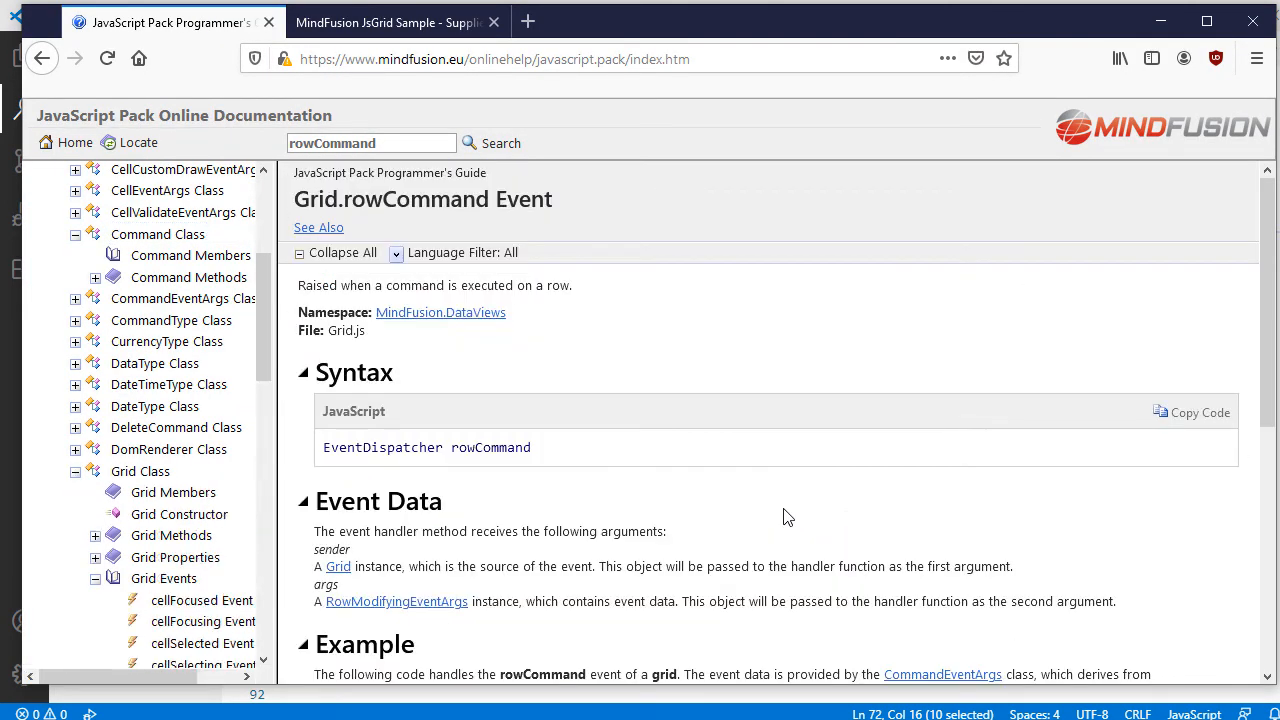
{"action": "scroll", "scroll_direction": "down", "scroll_amount": 3}
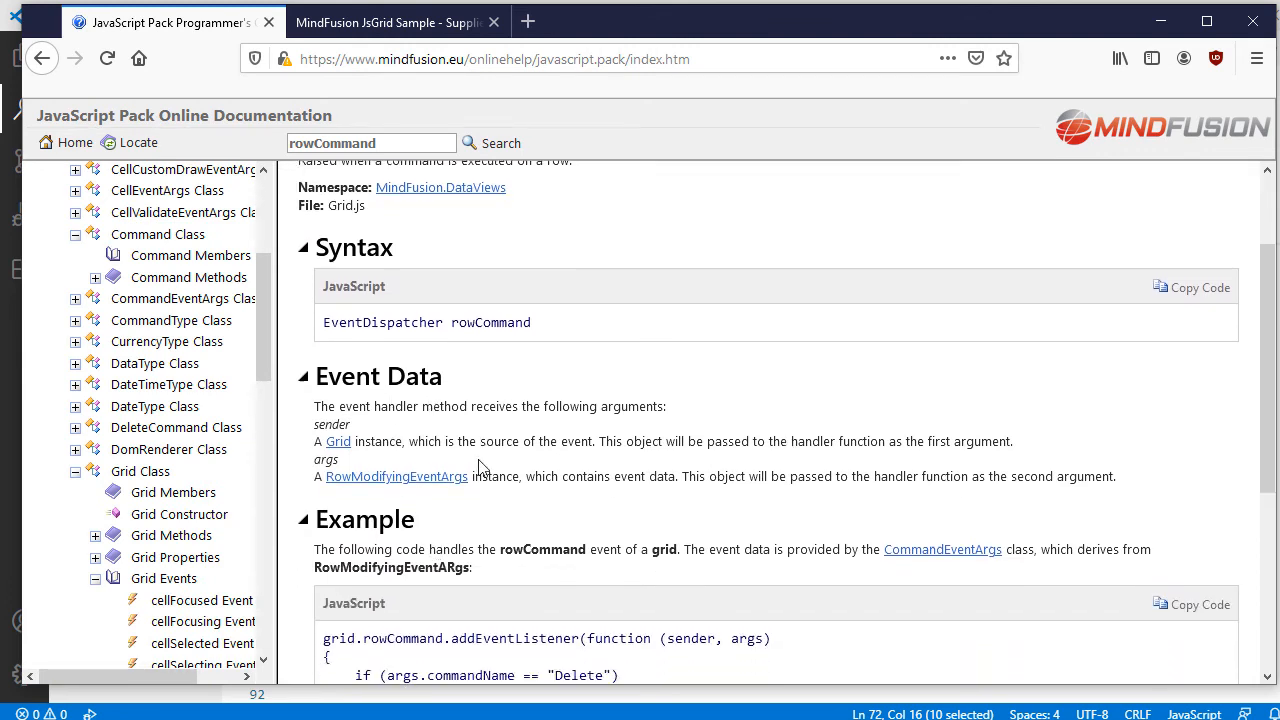
{"action": "scroll", "scroll_direction": "down", "scroll_amount": 3}
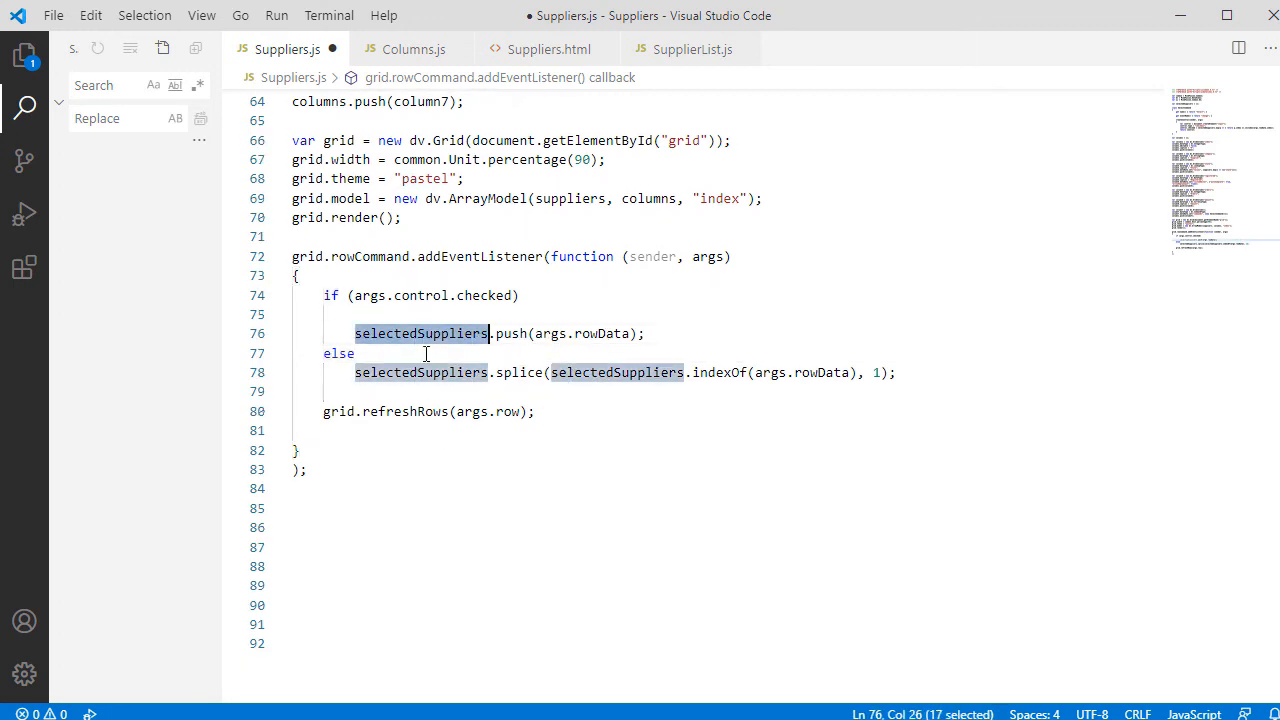
- After the rowCommand handler's splice and refreshRows lines, start a grid.rowRendered listener
{"action": "left_click", "coordinate": [420, 372]}
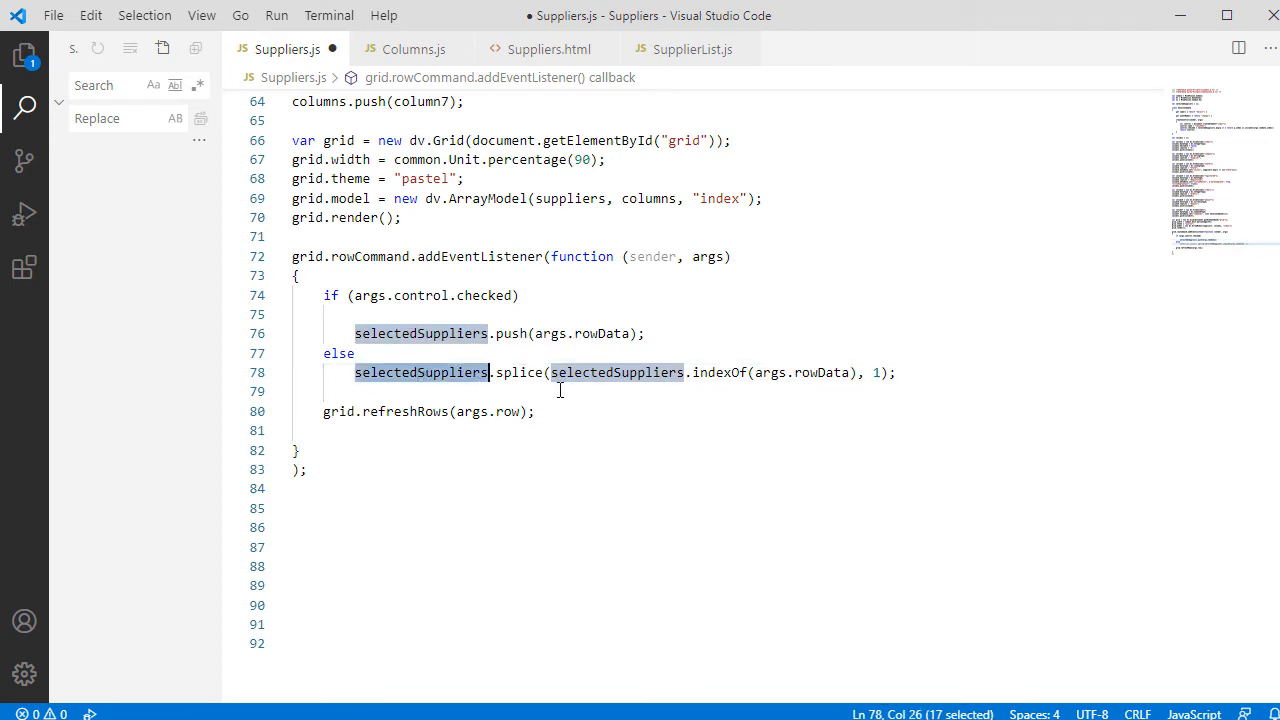
{"action": "left_click", "coordinate": [320, 412]}
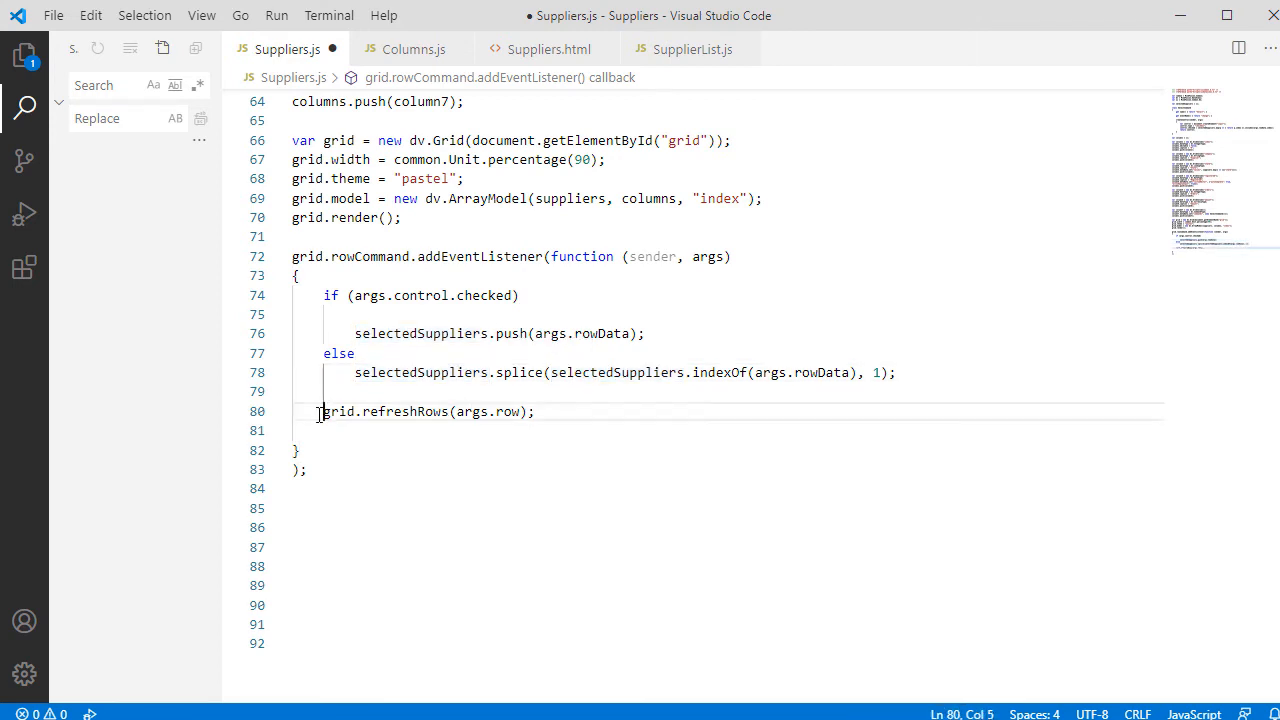
{"action": "left_click", "coordinate": [310, 470]}
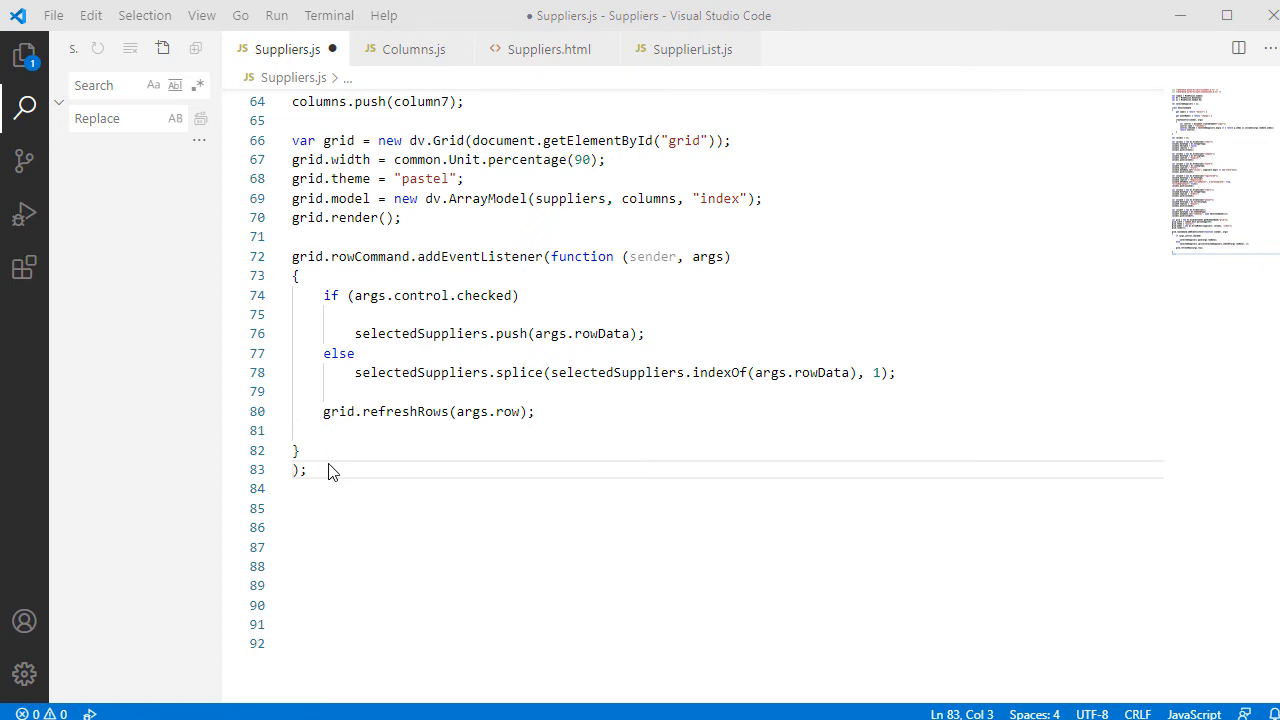
{"action": "key", "text": "enter"}
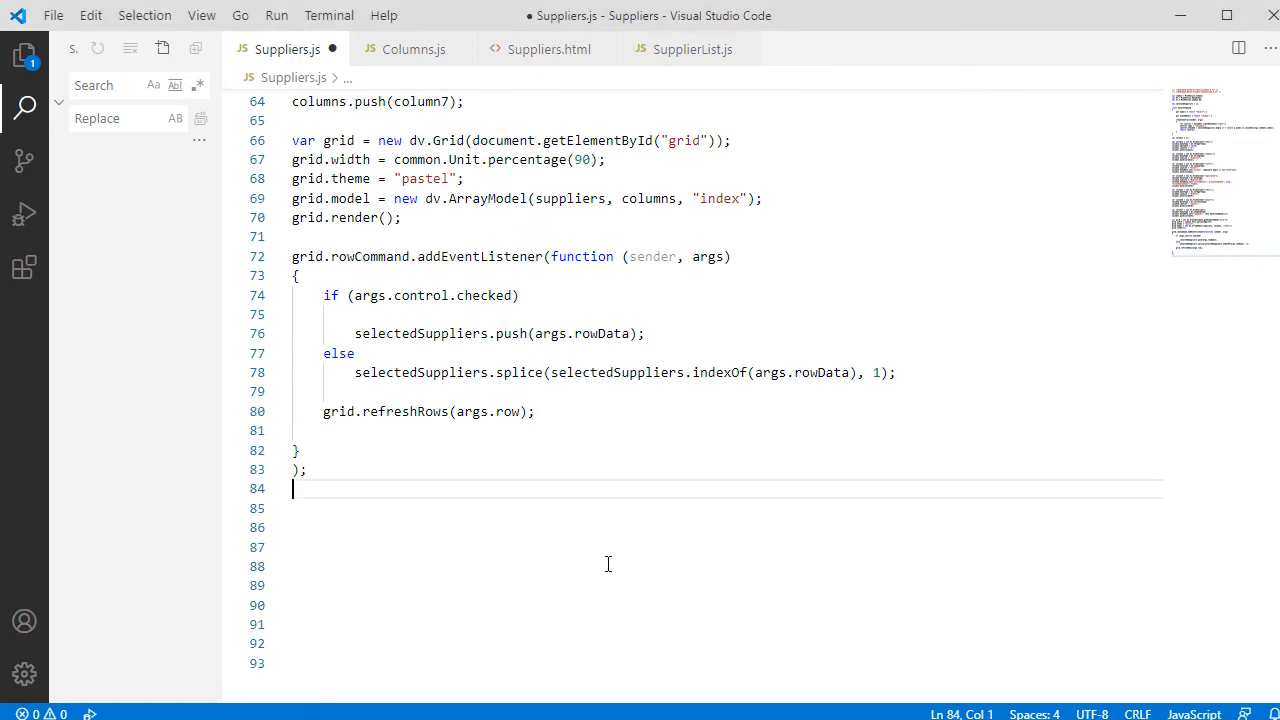
{"action": "type", "text": "grid.rowRendered.addEventListener(function (sender, args)"}
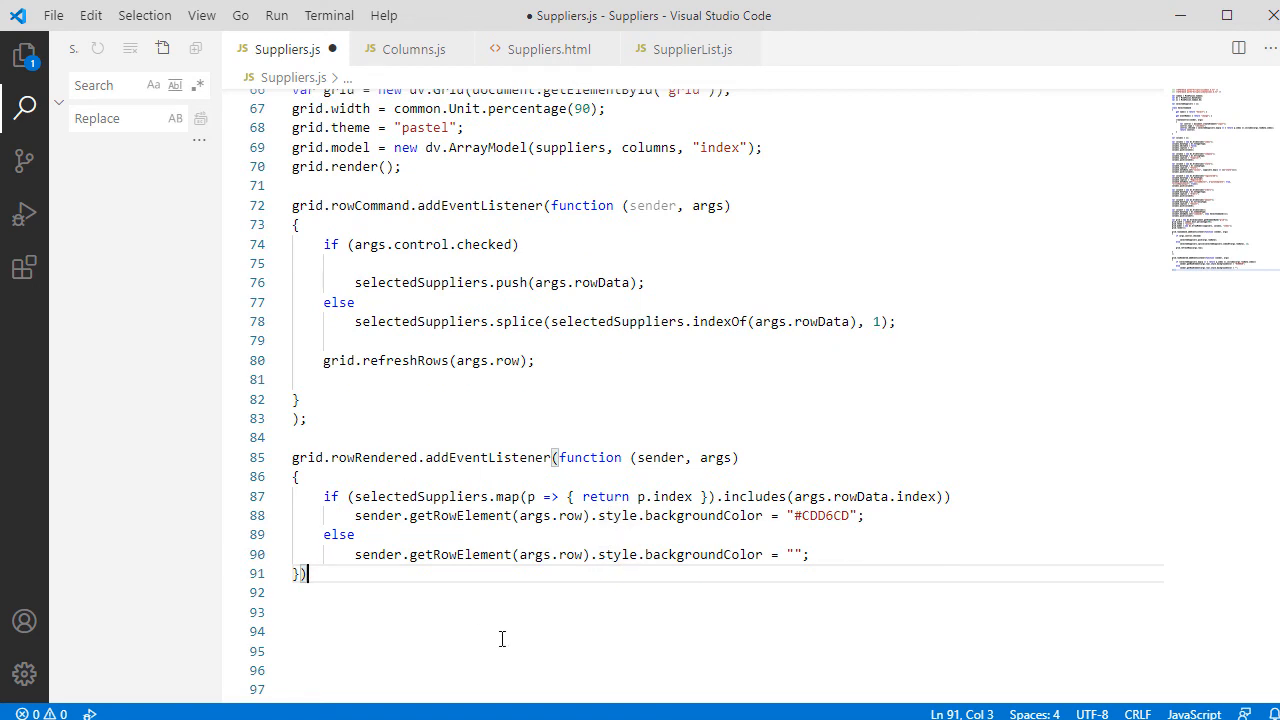
{"action": "mouse_move", "coordinate": [412, 596]}
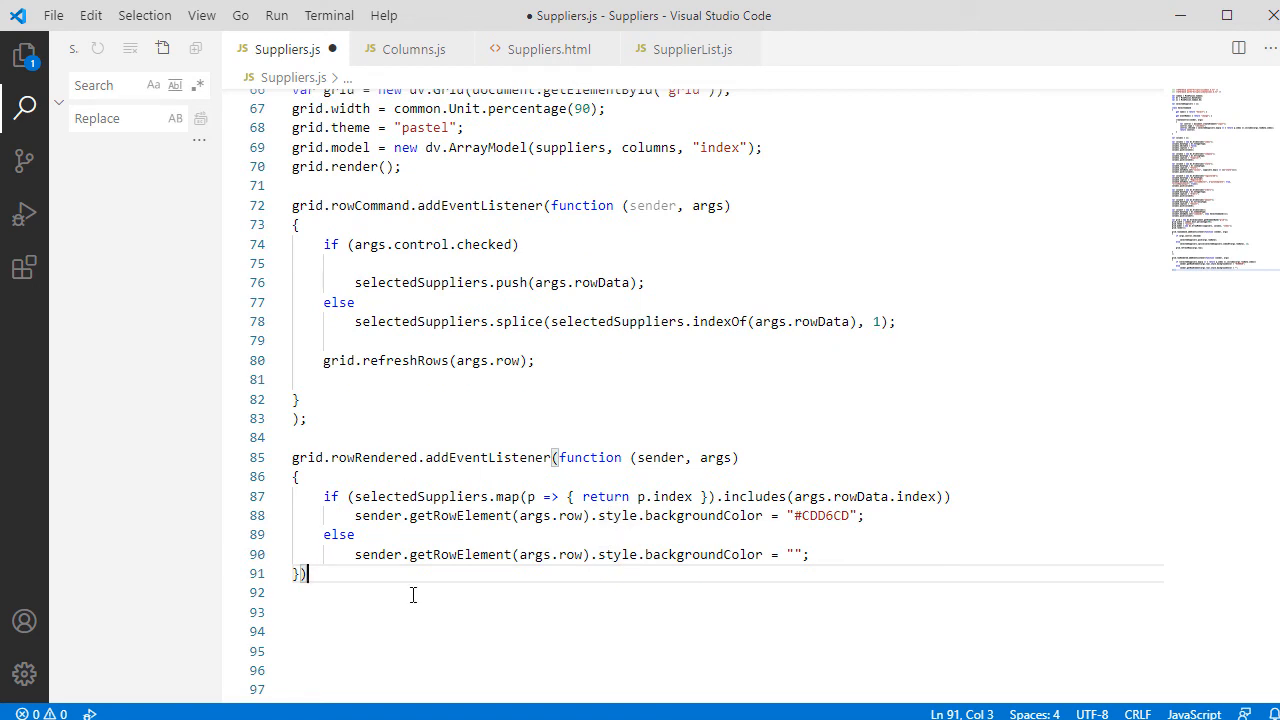
- Give checked rows a #CDD6CD background via getRowElement, then show the suppliers page
{"action": "left_click", "coordinate": [498, 516]}
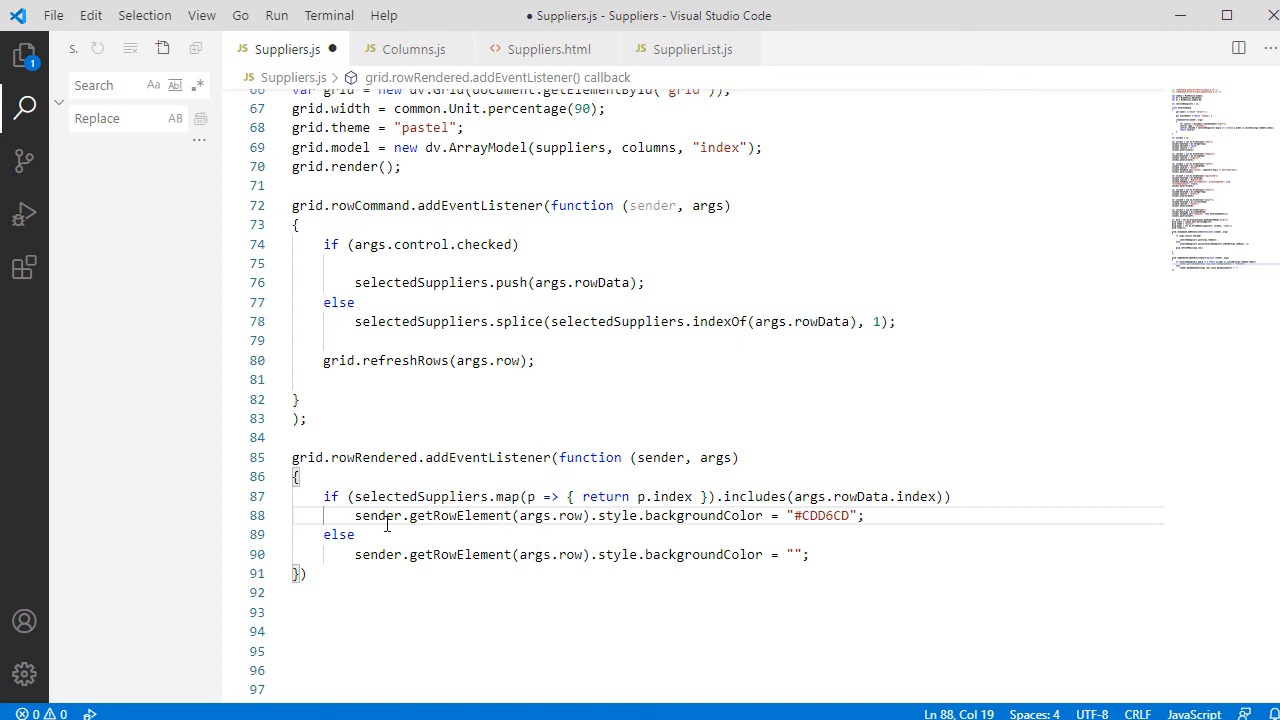
{"action": "double_click", "coordinate": [460, 516]}
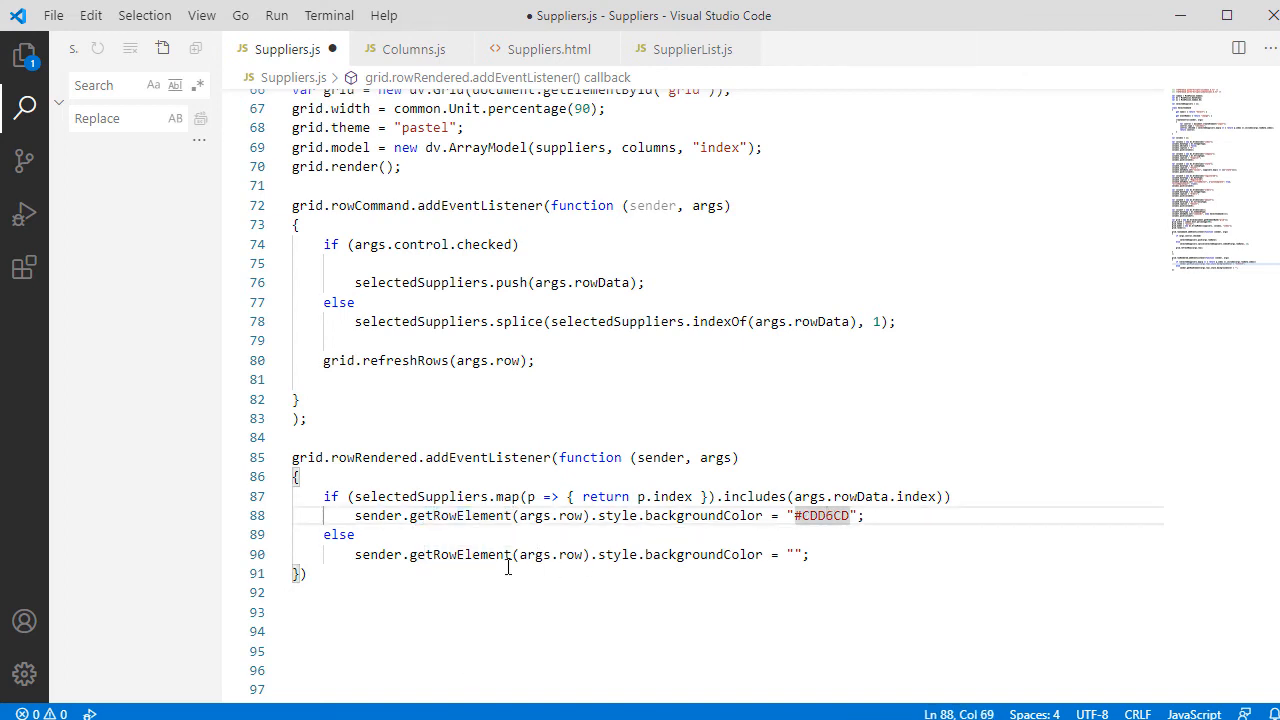
{"action": "left_click", "coordinate": [464, 554]}
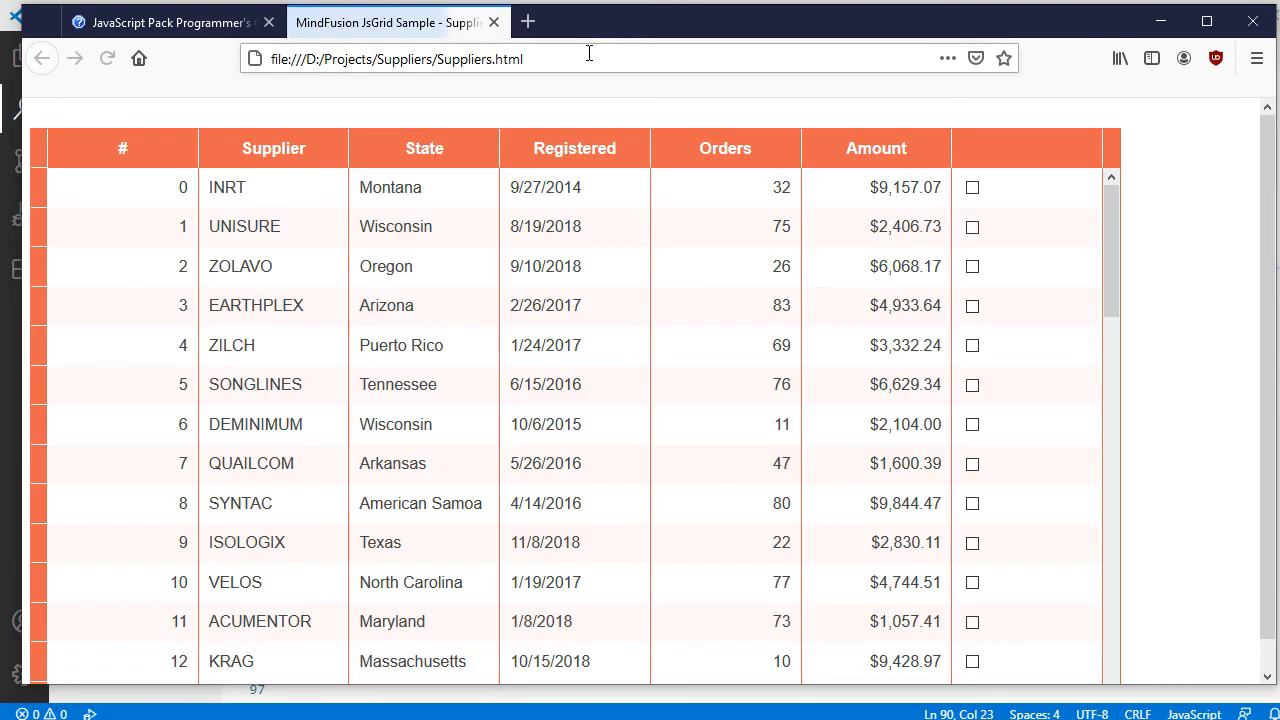
- Tick the UNISURE row's checkbox so its row turns shaded
{"action": "left_click", "coordinate": [972, 226]}
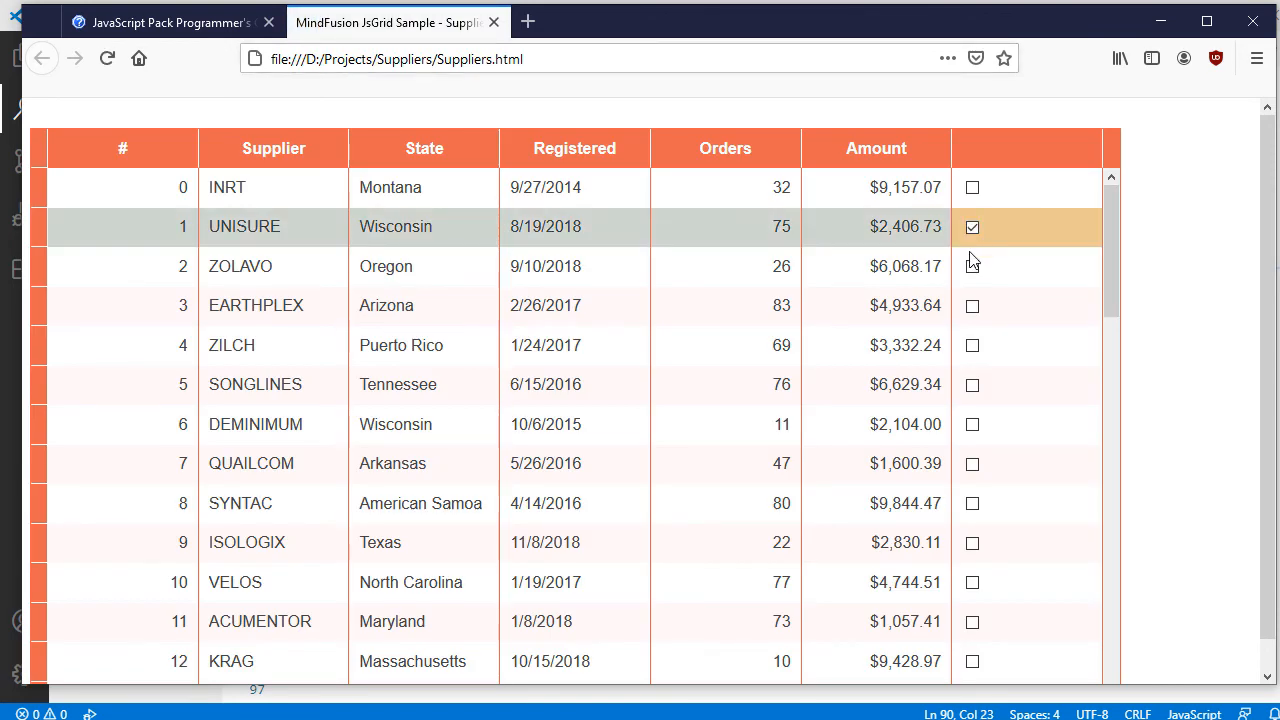
{"action": "left_click", "coordinate": [972, 344]}
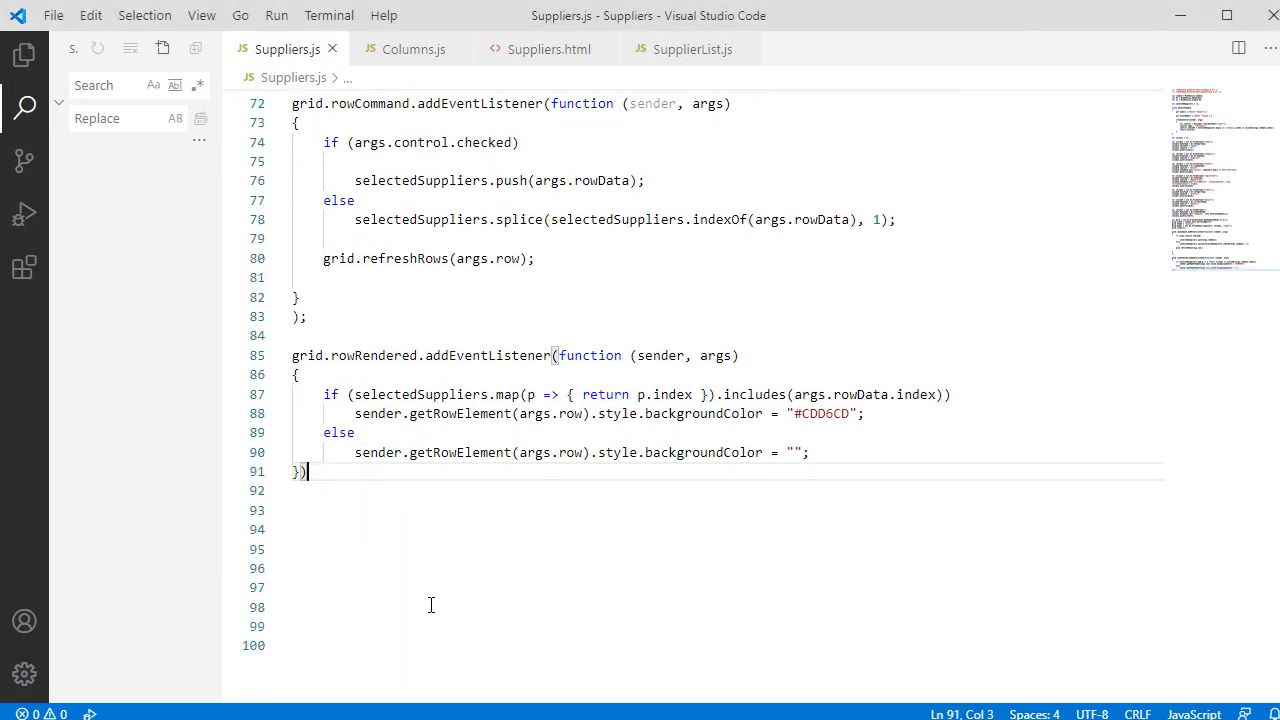
- Build the Confirmed header checkbox whose change event calls toggleSelection for column 6
{"action": "type", "text": ";"}
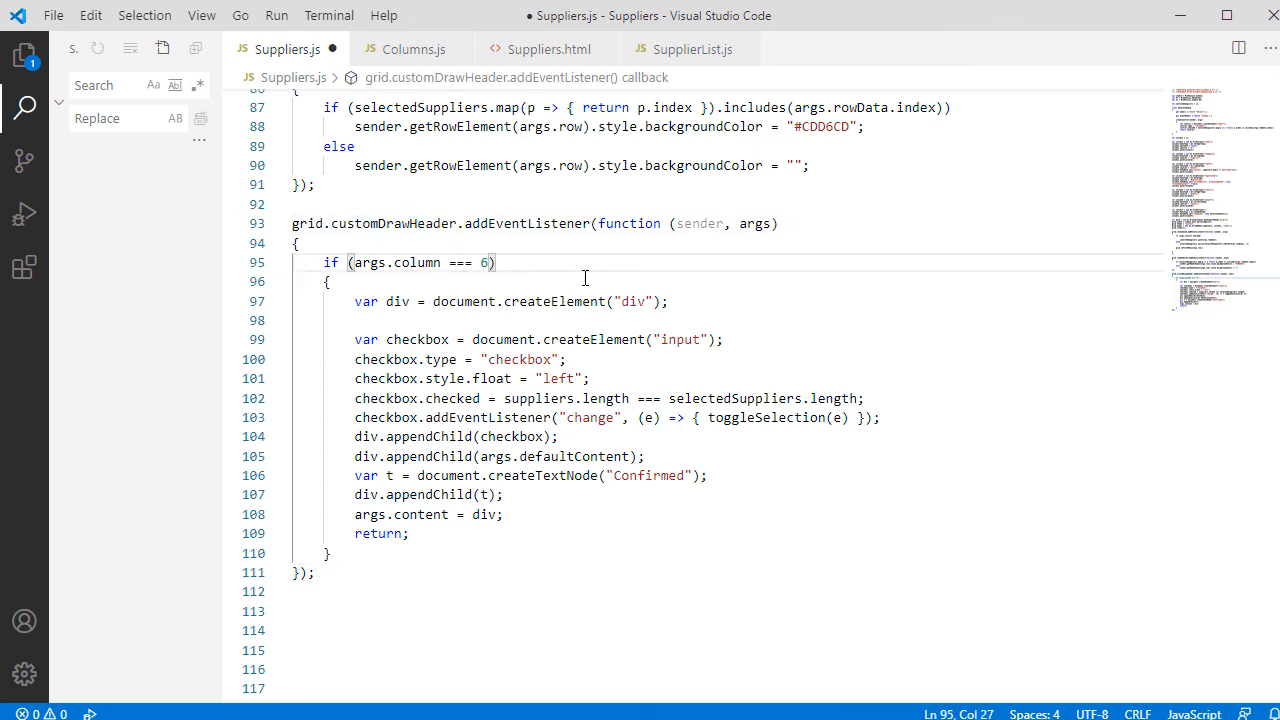
{"action": "double_click", "coordinate": [632, 300]}
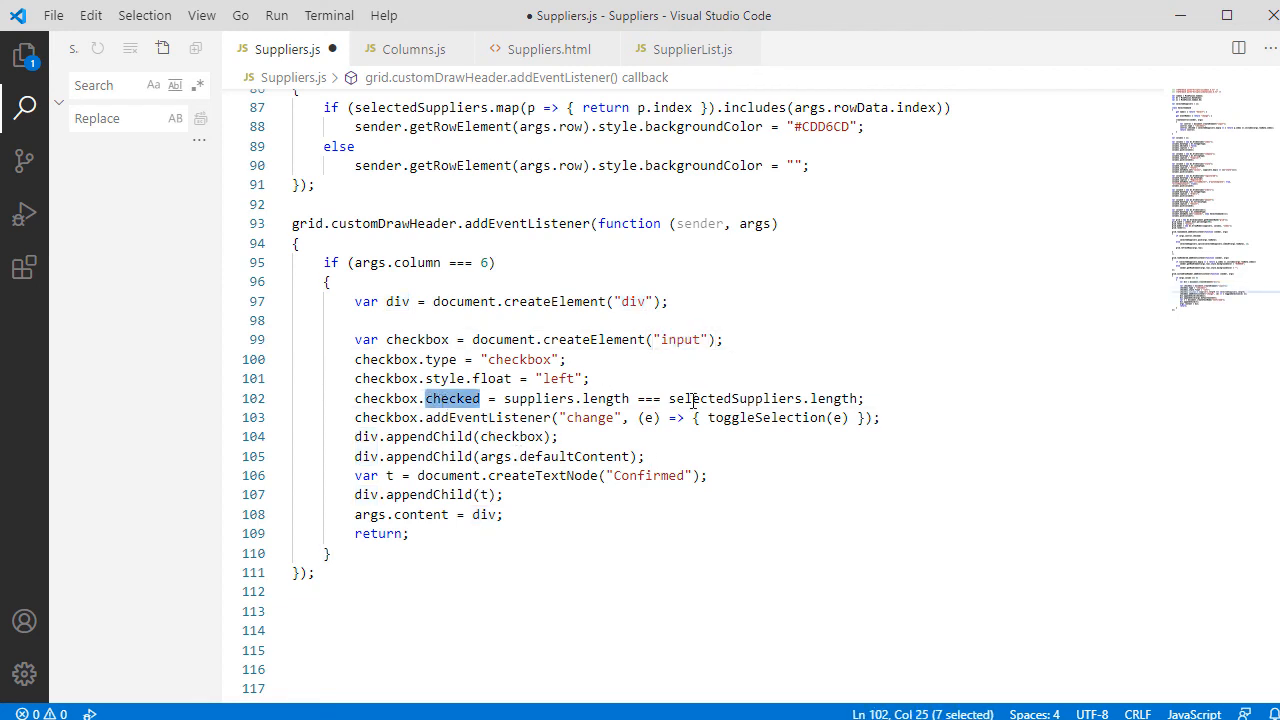
{"action": "mouse_move", "coordinate": [484, 418]}
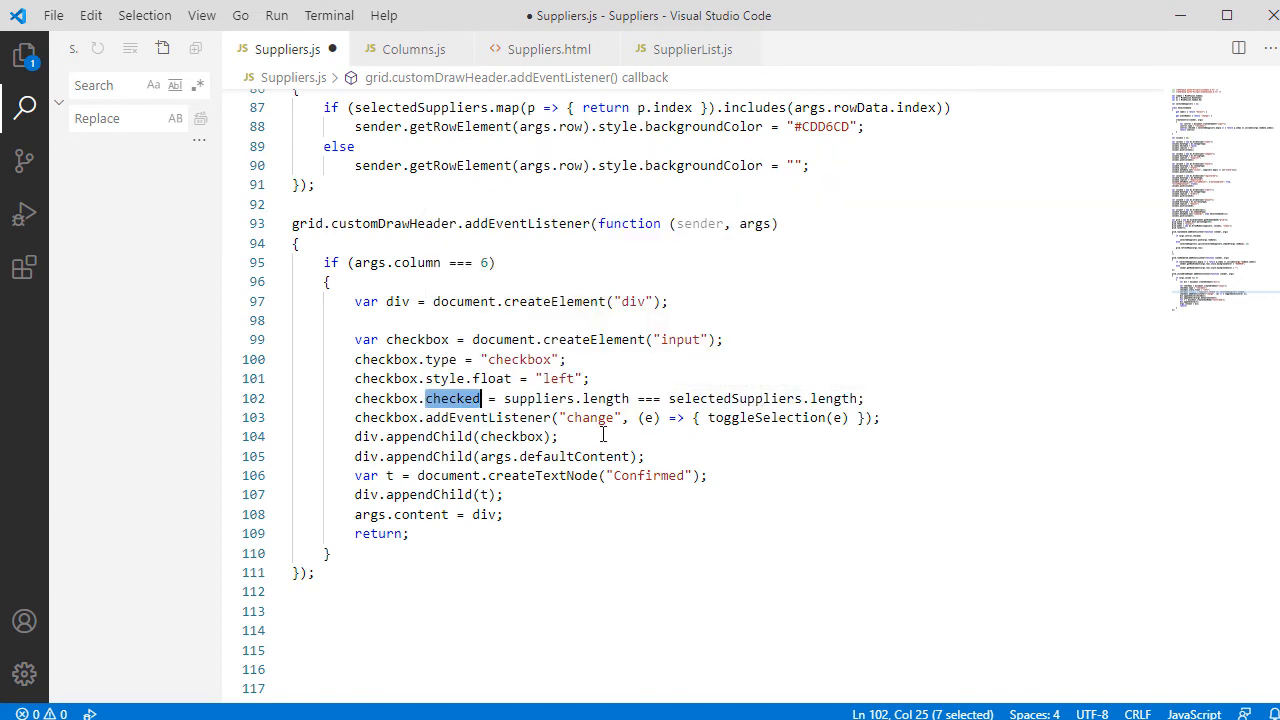
{"action": "double_click", "coordinate": [590, 418]}
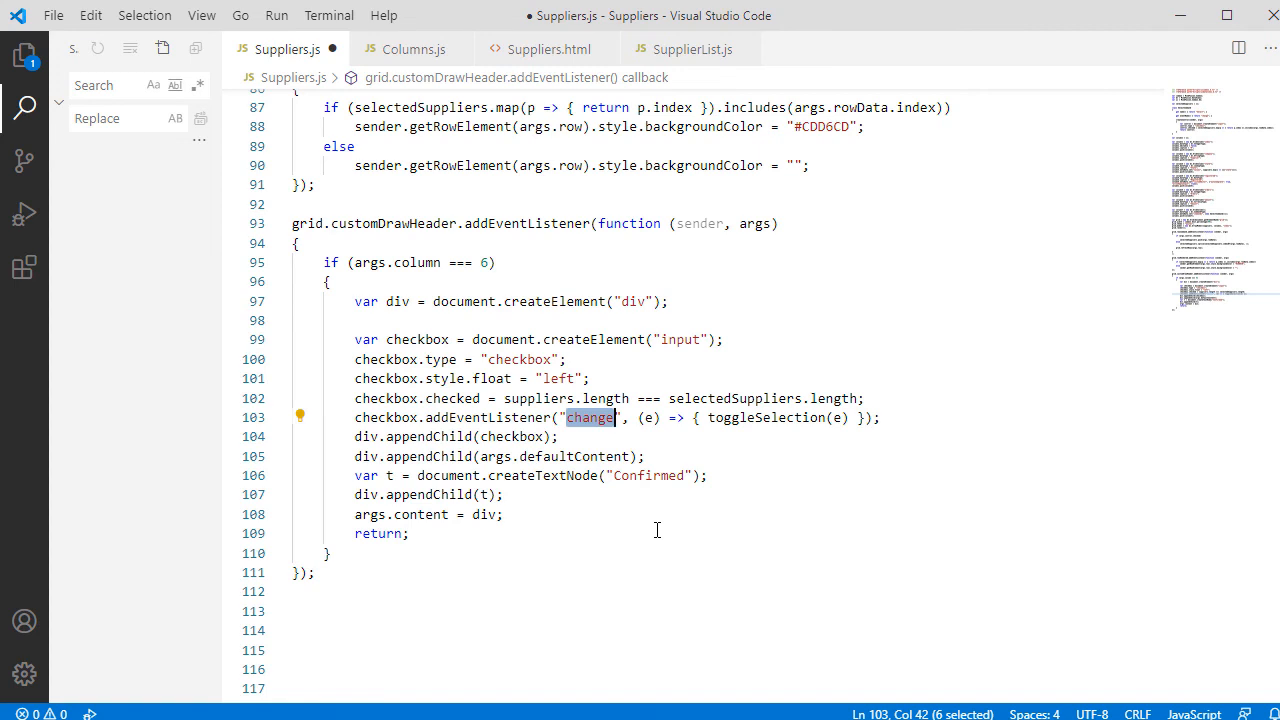
{"action": "mouse_move", "coordinate": [660, 428]}
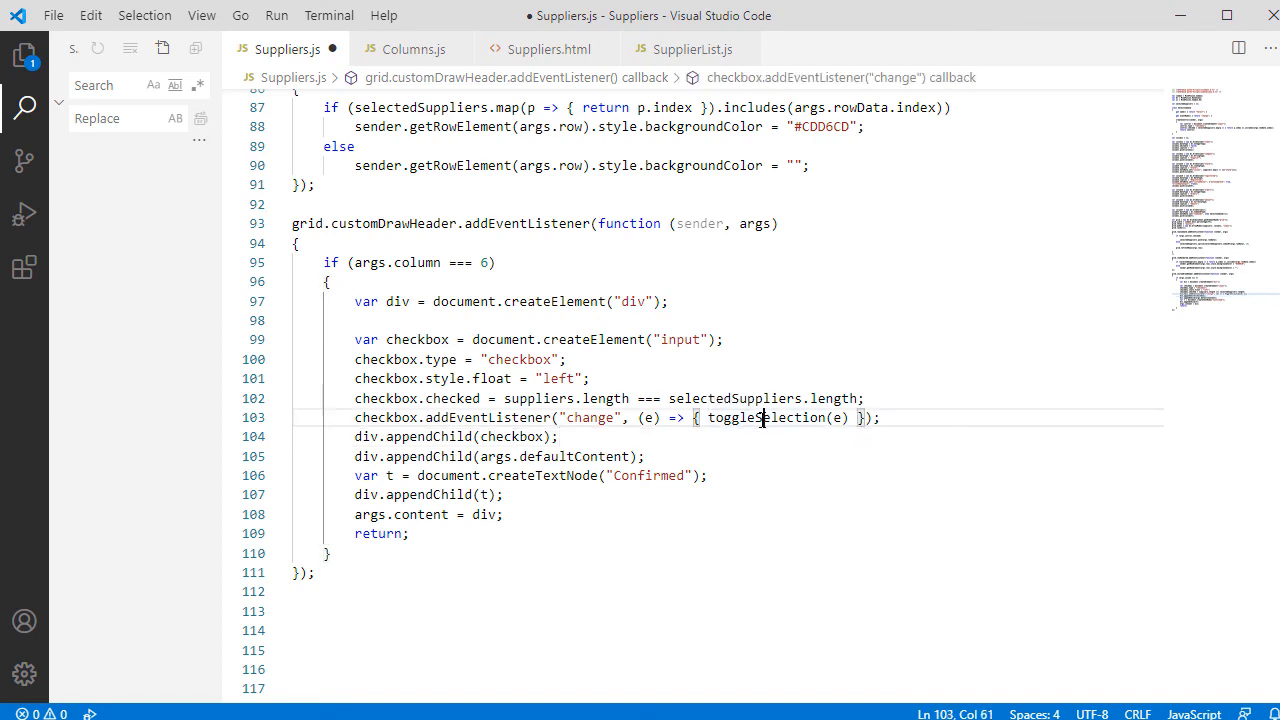
{"action": "double_click", "coordinate": [766, 418]}
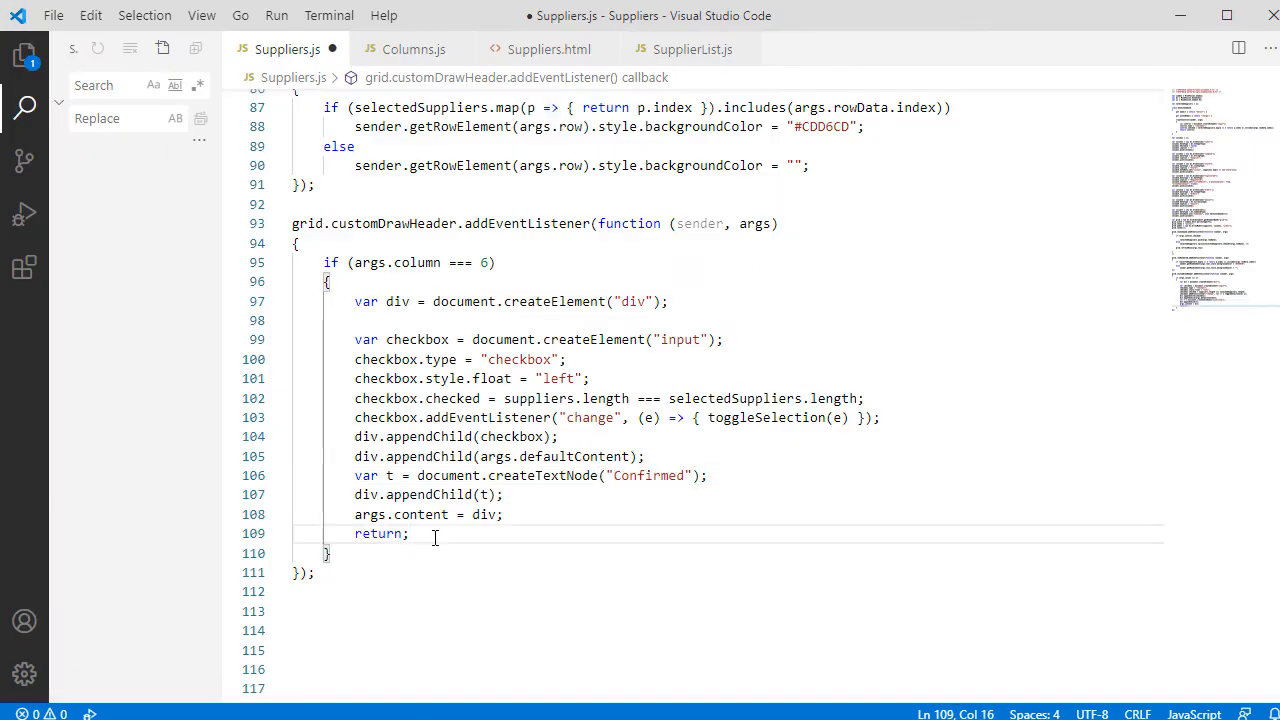
{"action": "mouse_move", "coordinate": [460, 548]}
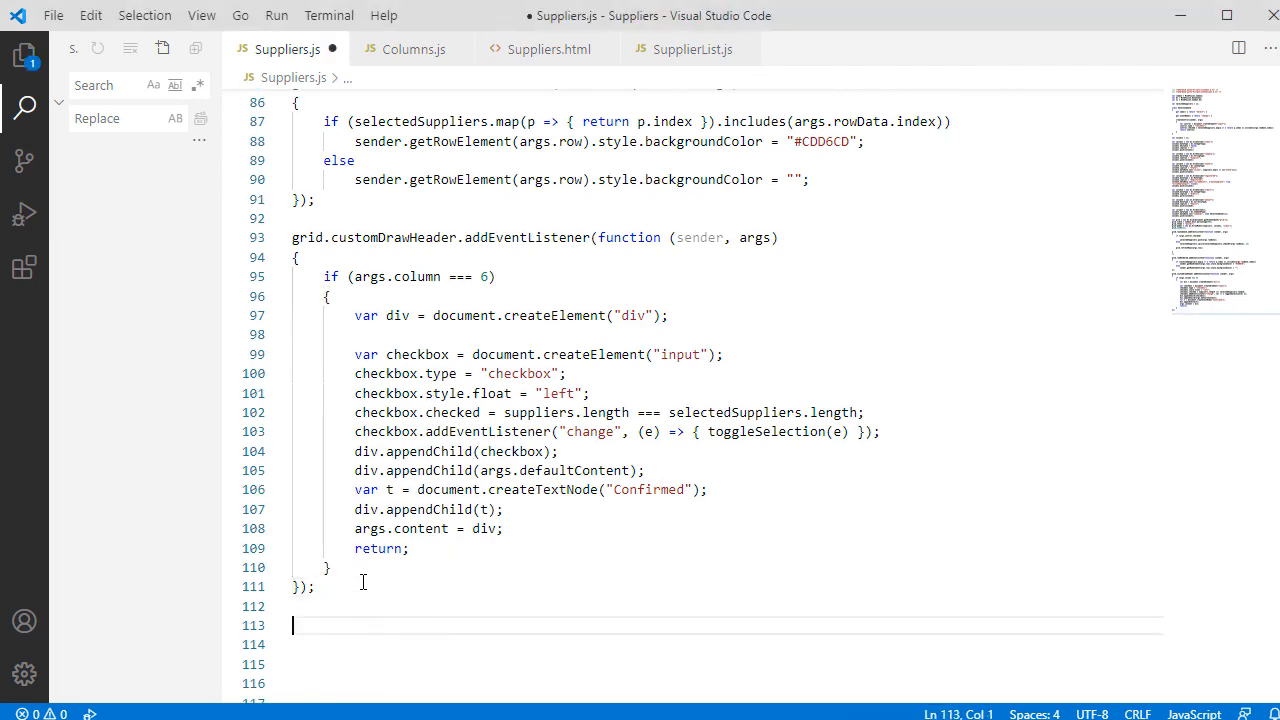
- Add grid.render() after the toggleSelection function and reload Suppliers.html to show the Confirmed header
{"action": "type", "text": "grid.render"}
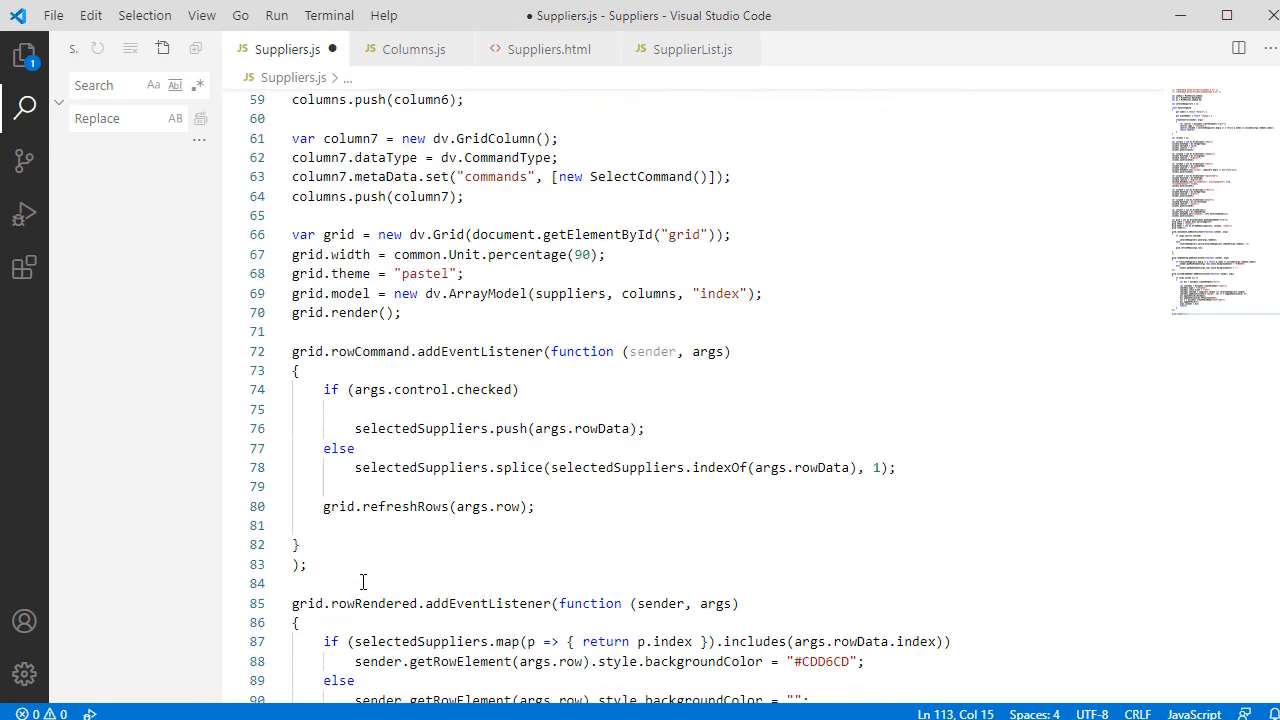
{"action": "triple_click", "coordinate": [344, 312]}
{"action": "type", "text": "grid.refresh();"}
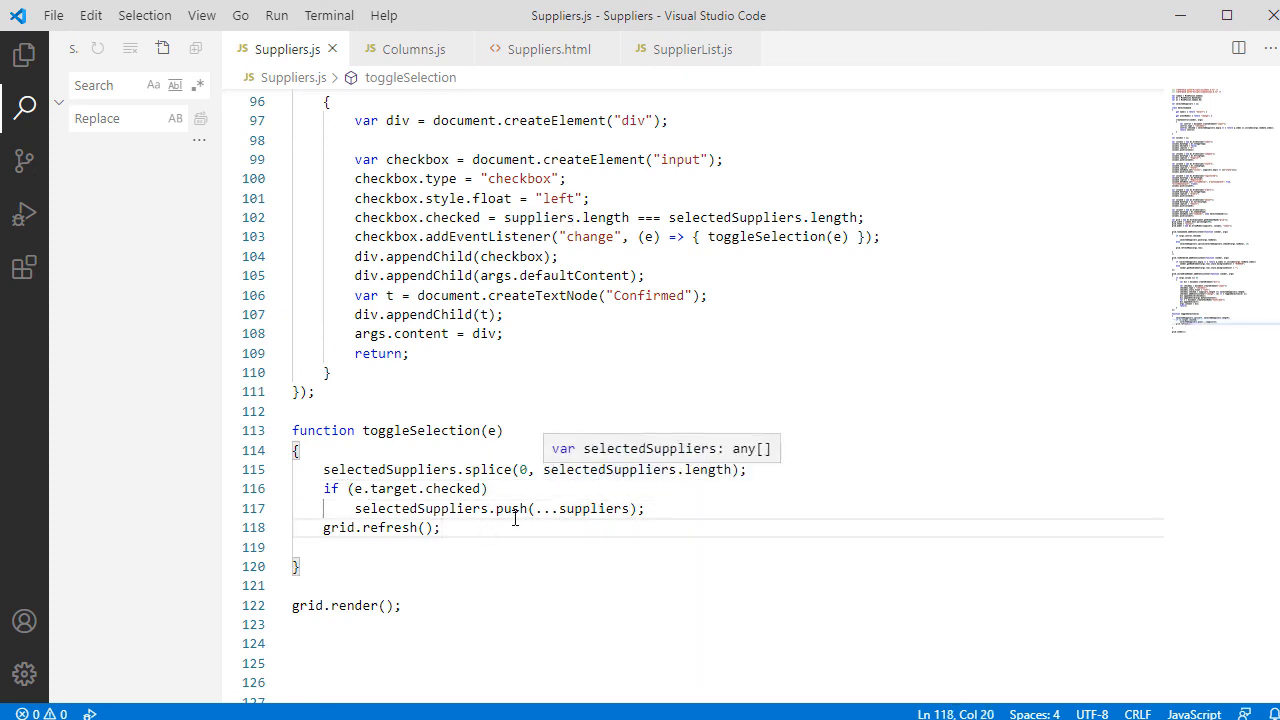
{"action": "mouse_move", "coordinate": [598, 690]}
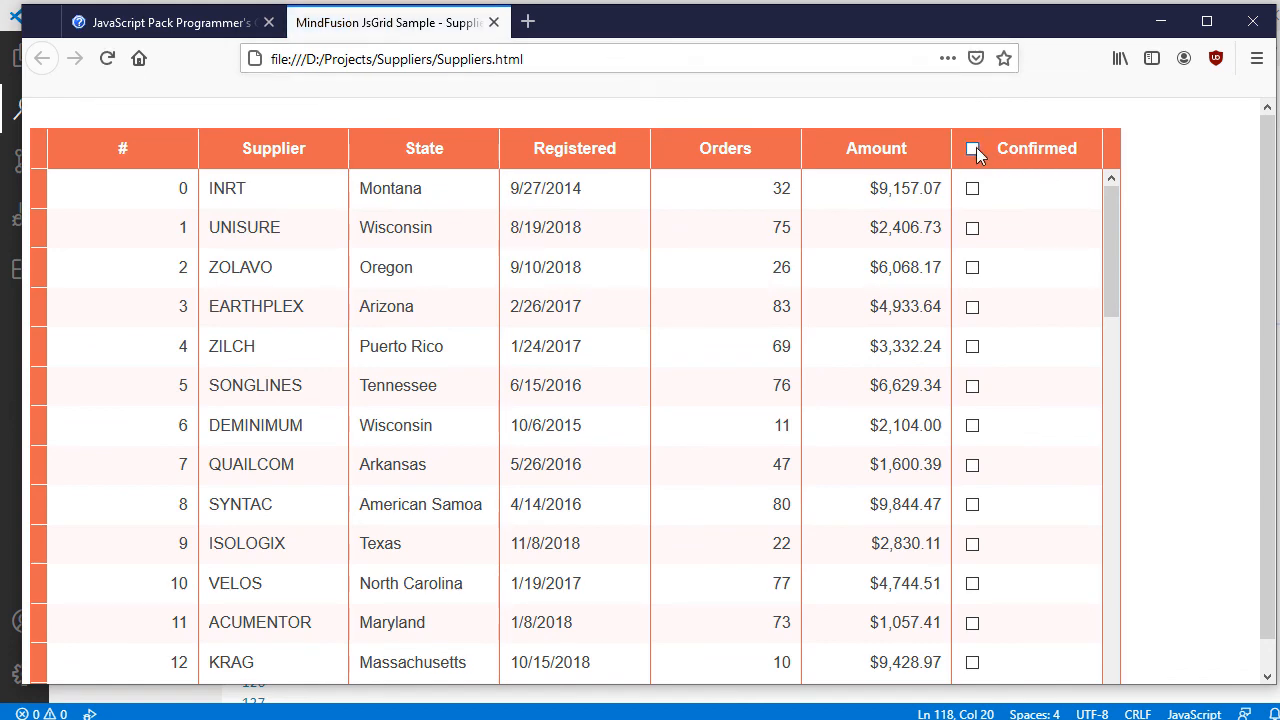
{"action": "left_click", "coordinate": [972, 148]}
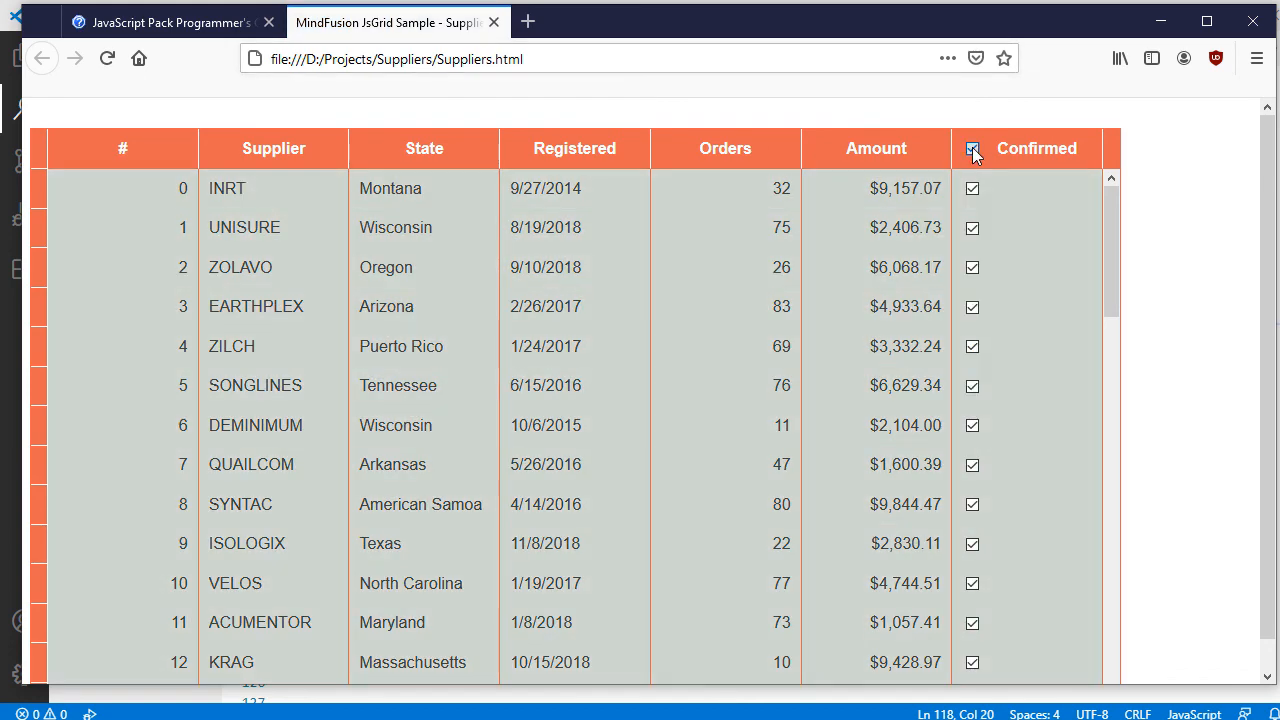
{"action": "left_click", "coordinate": [972, 148]}
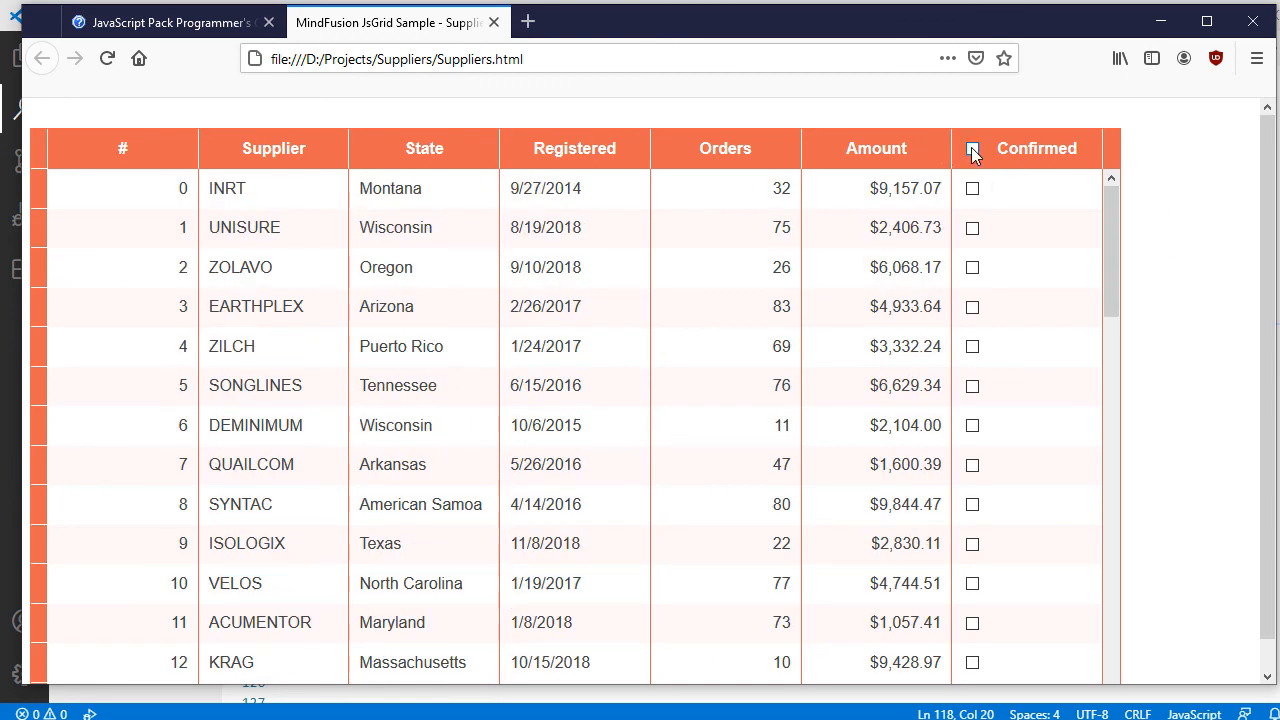
{"action": "left_click", "coordinate": [972, 148]}
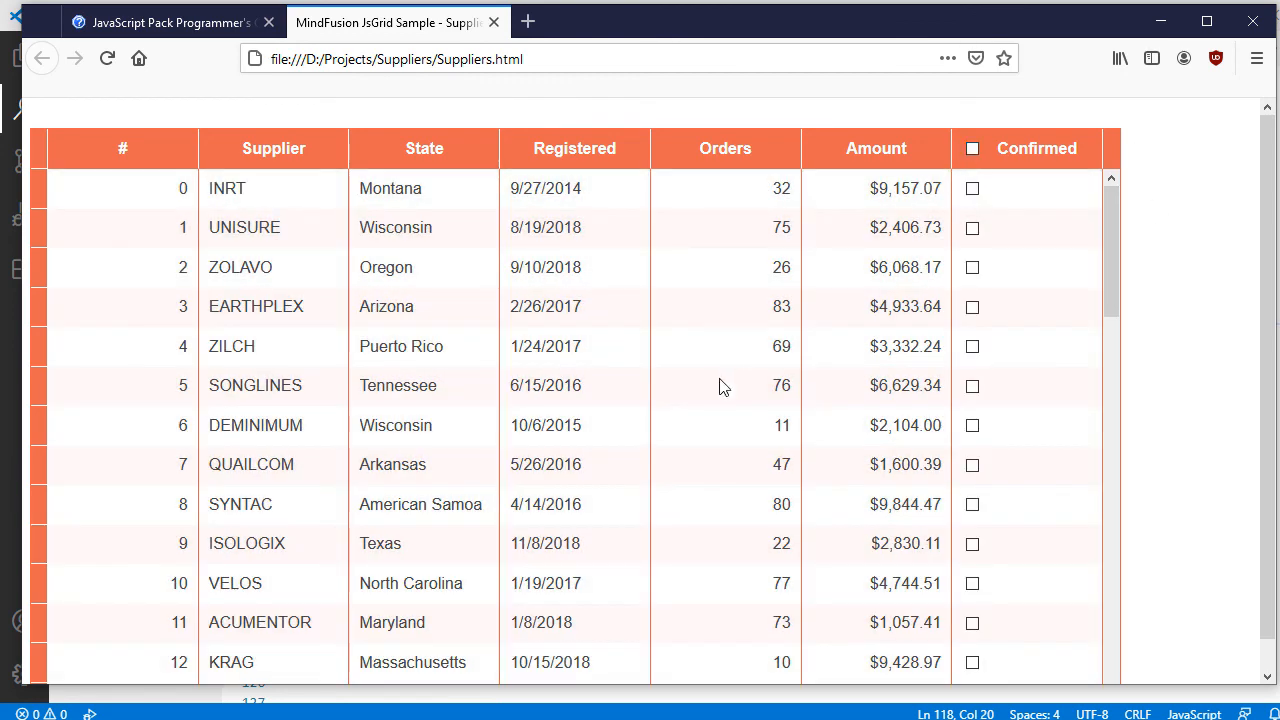